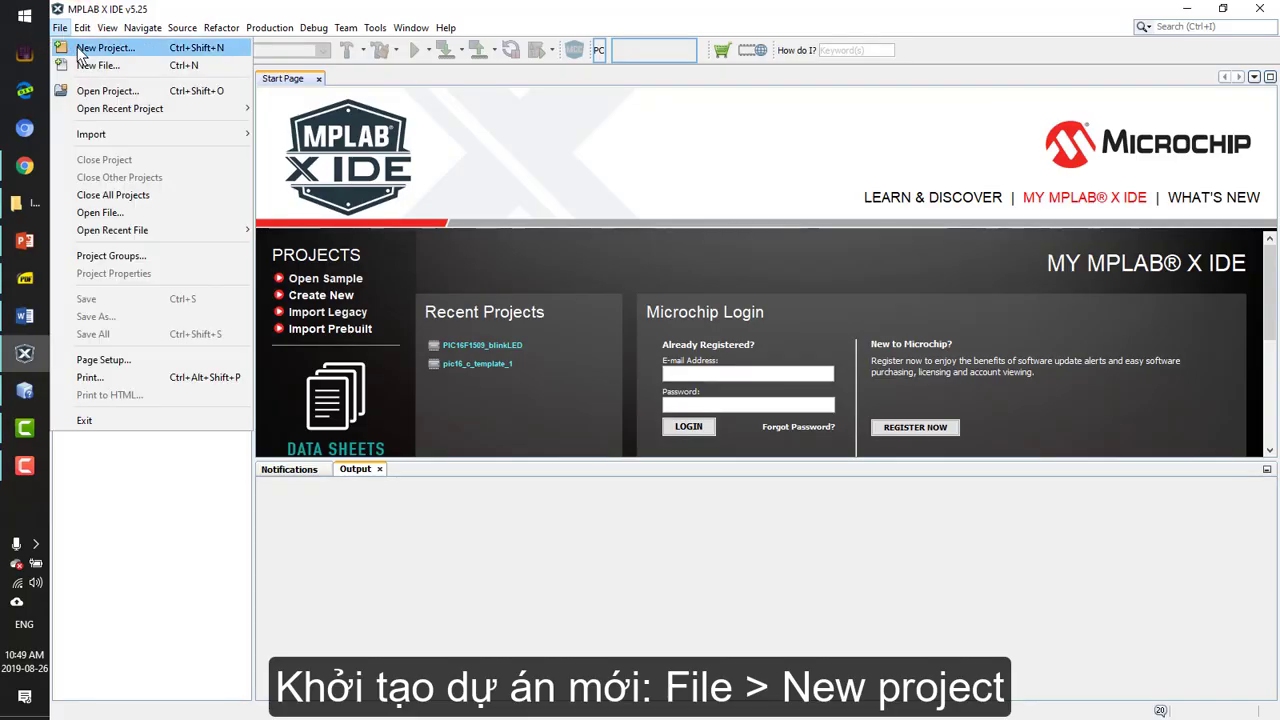
Start a New Project as a Microchip Embedded Standalone Project and continue to device selection
left_click(104, 48)
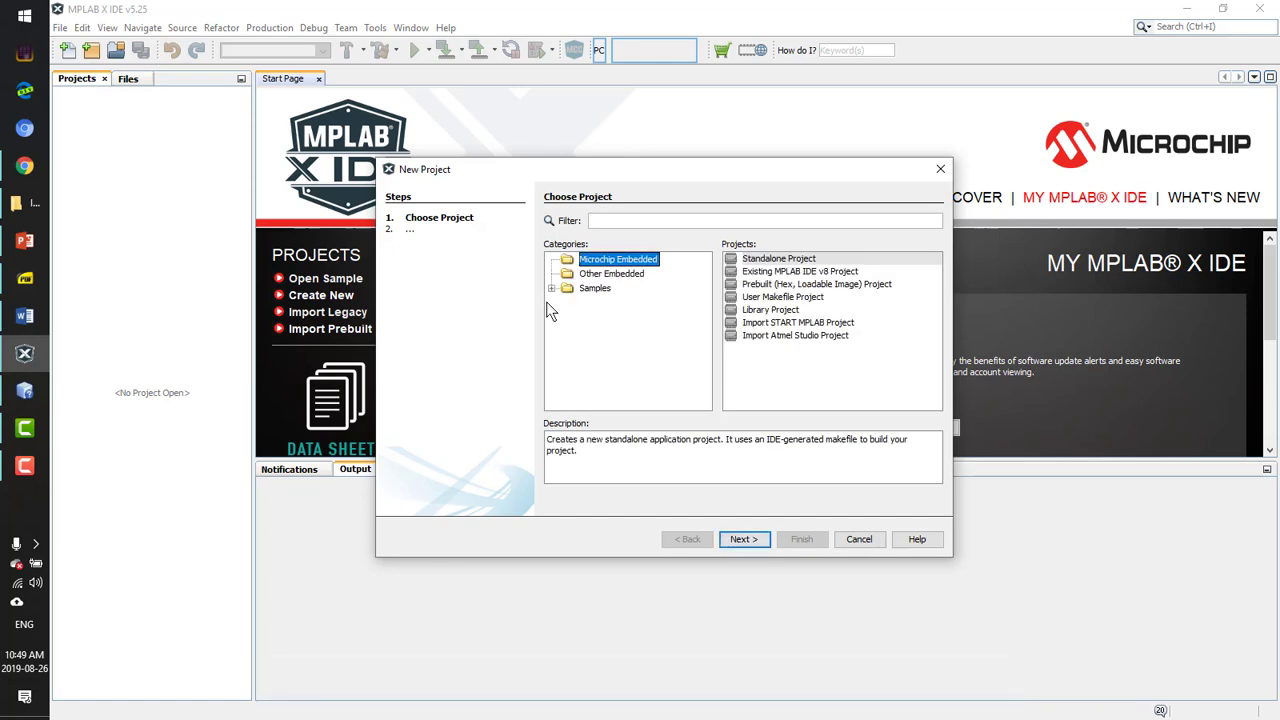
mouse_move(780, 278)
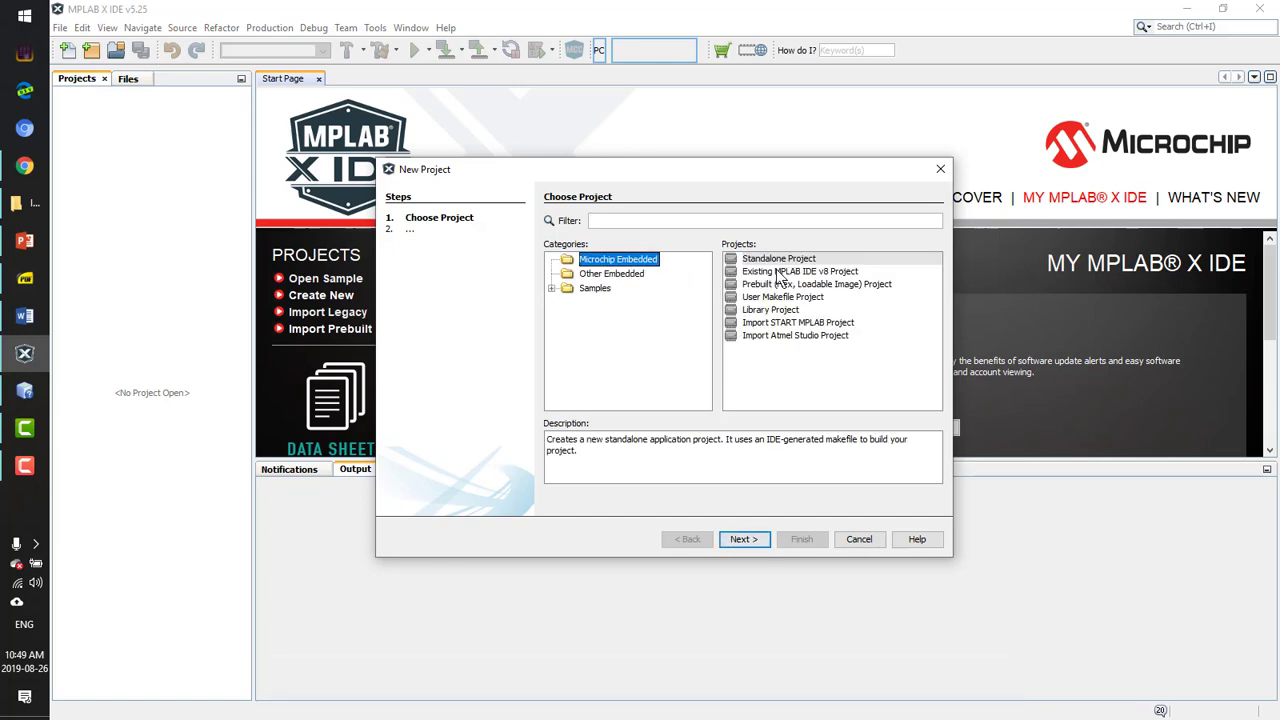
left_click(778, 258)
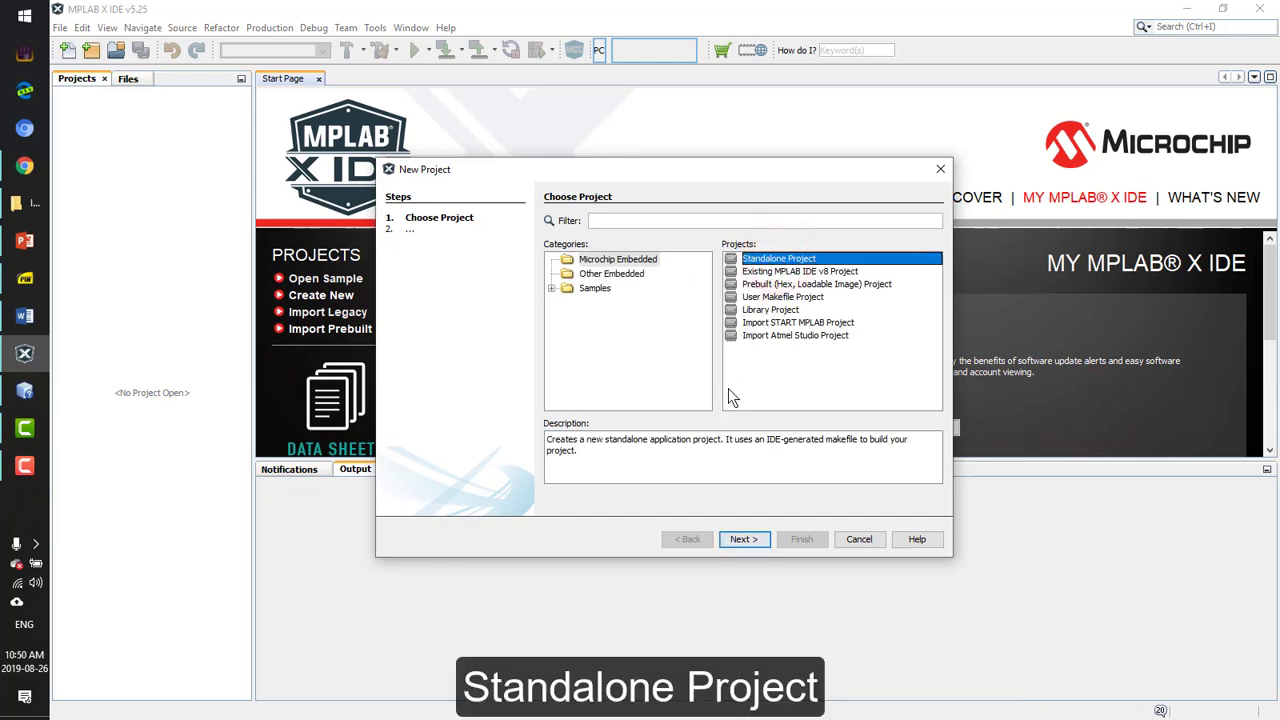
left_click(744, 540)
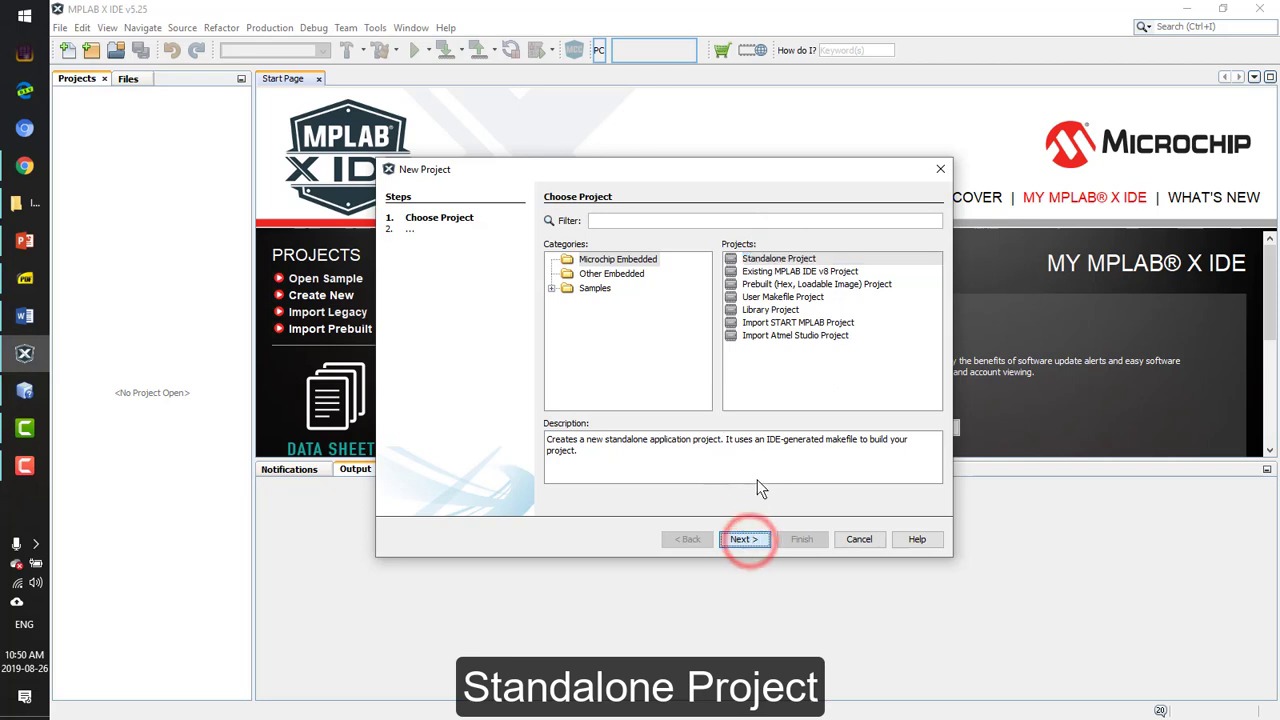
left_click(744, 540)
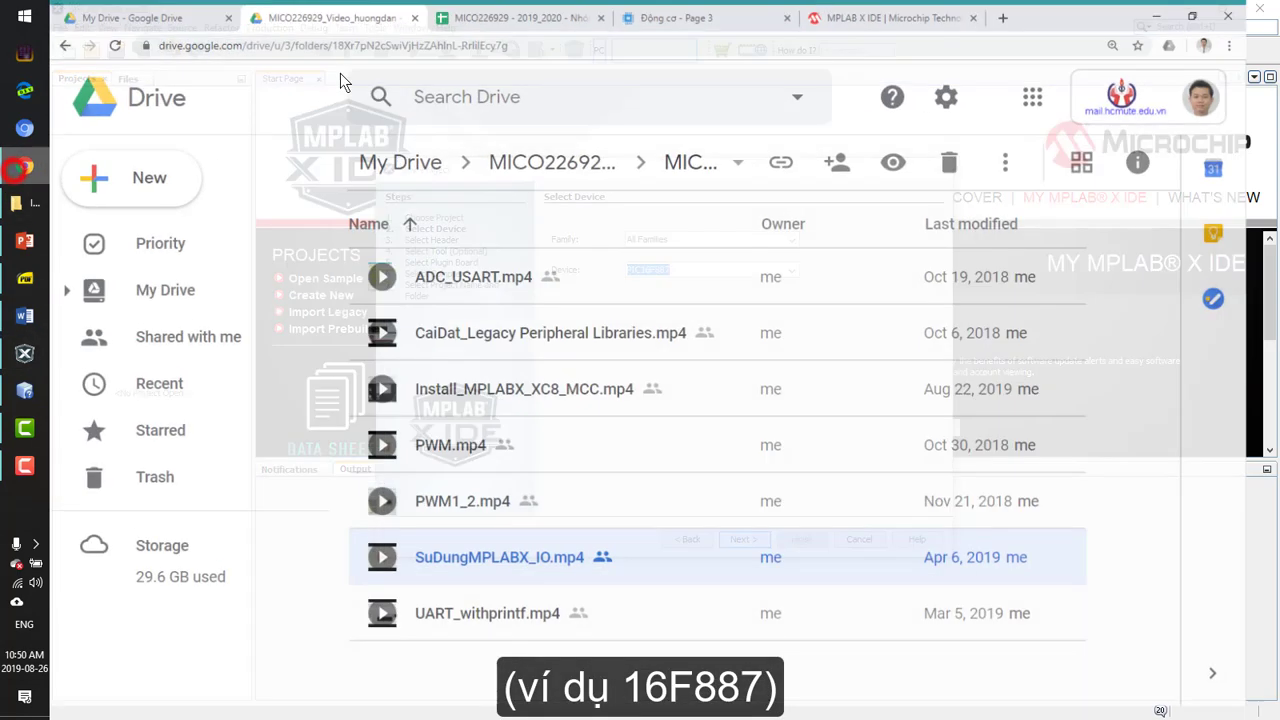
On thegioiic.com, navigate Sản phẩm > ICs > MCU, MPU ICs to the PIC MCUs listing
left_click(696, 16)
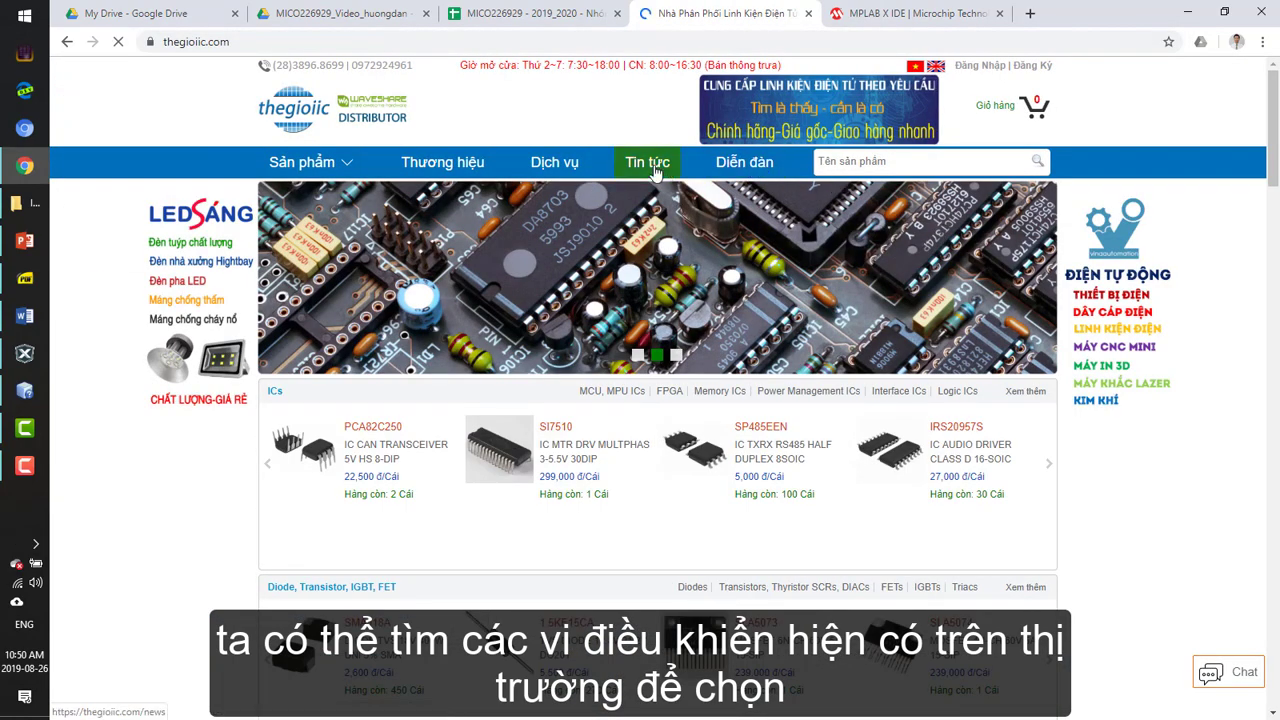
left_click(302, 162)
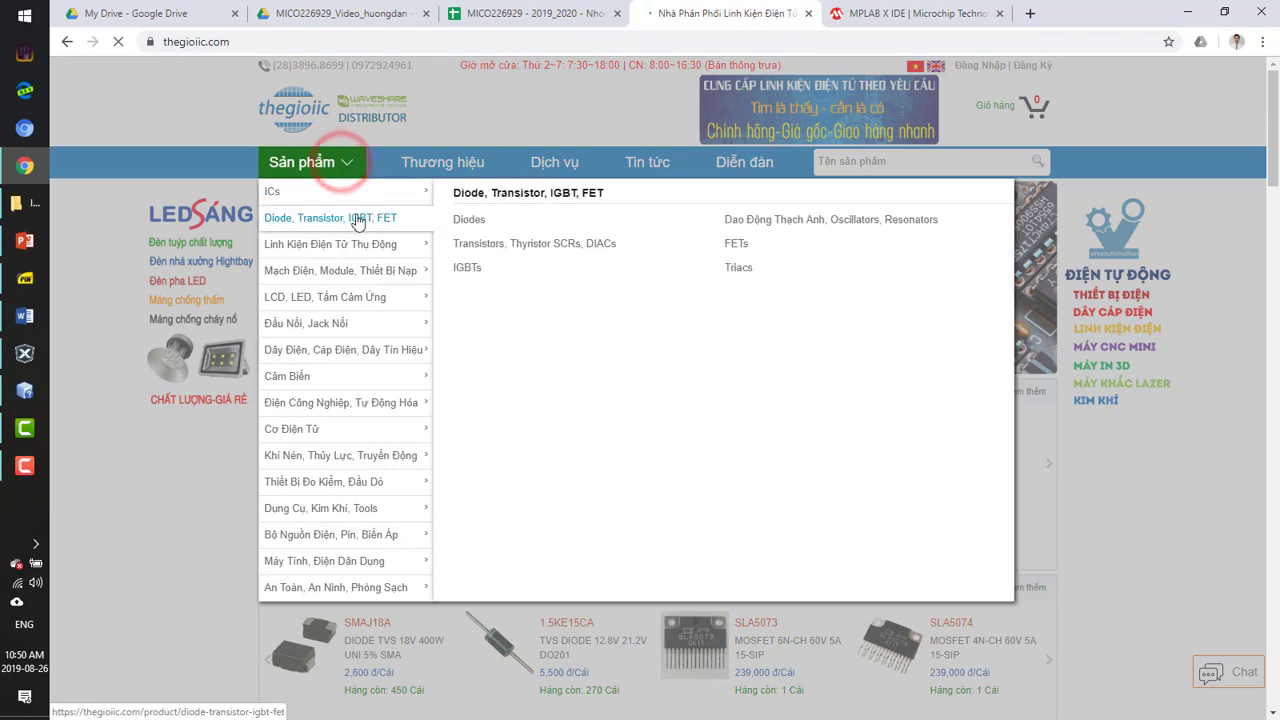
mouse_move(340, 270)
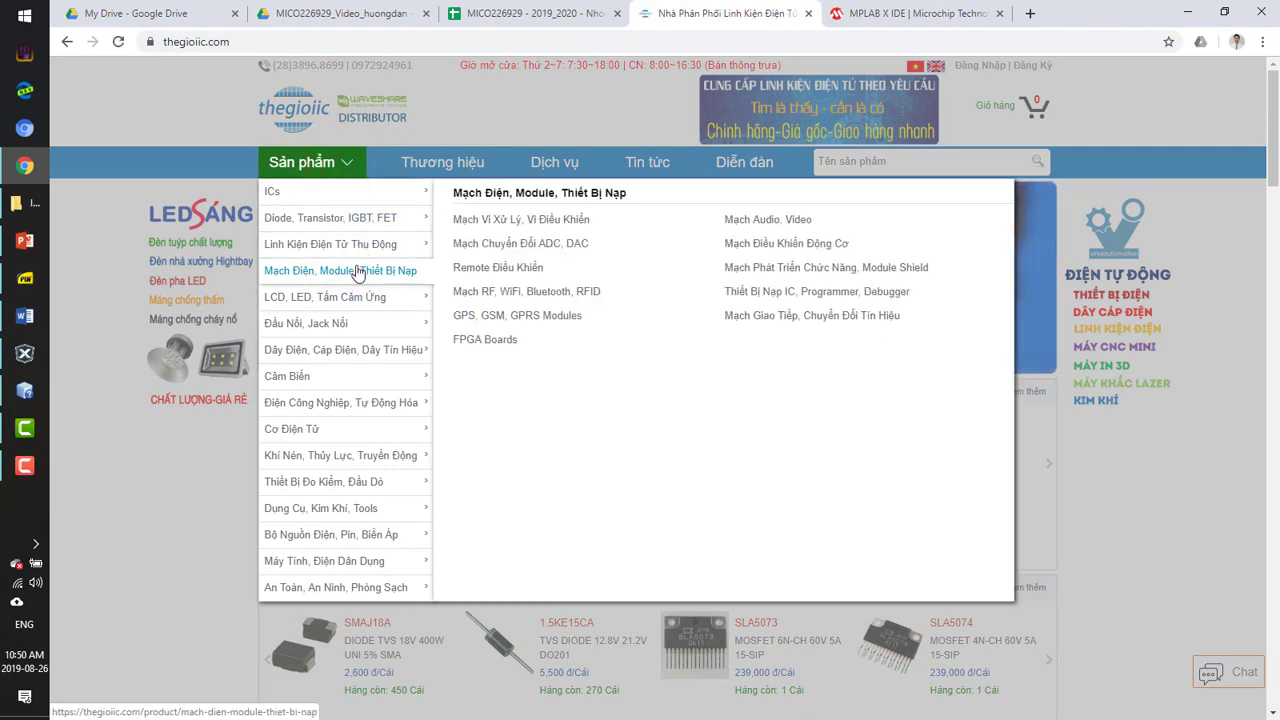
mouse_move(272, 192)
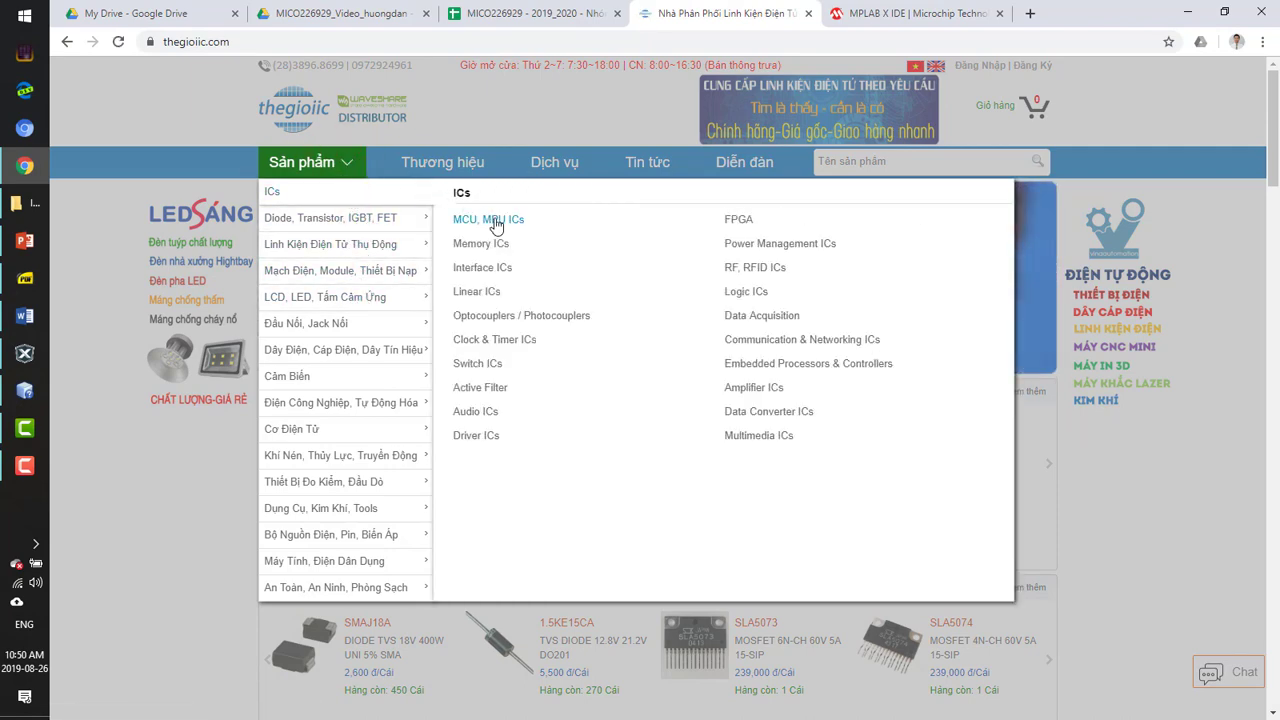
left_click(488, 218)
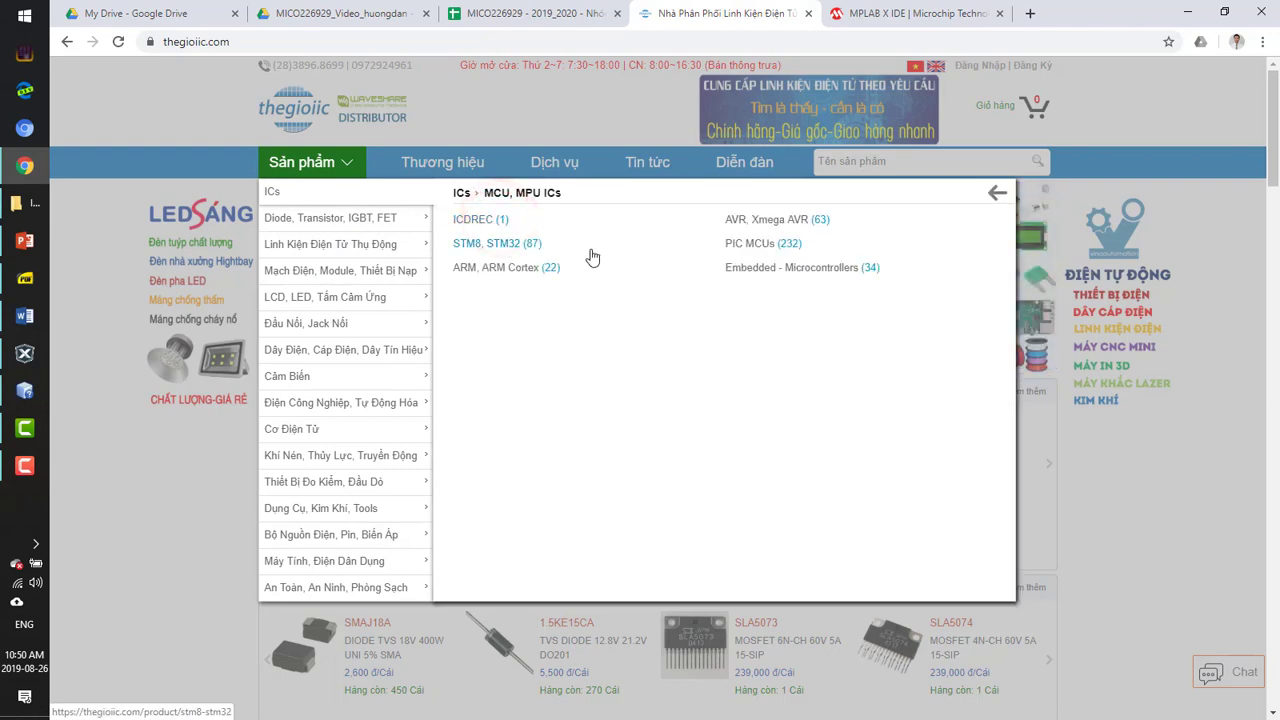
left_click(762, 244)
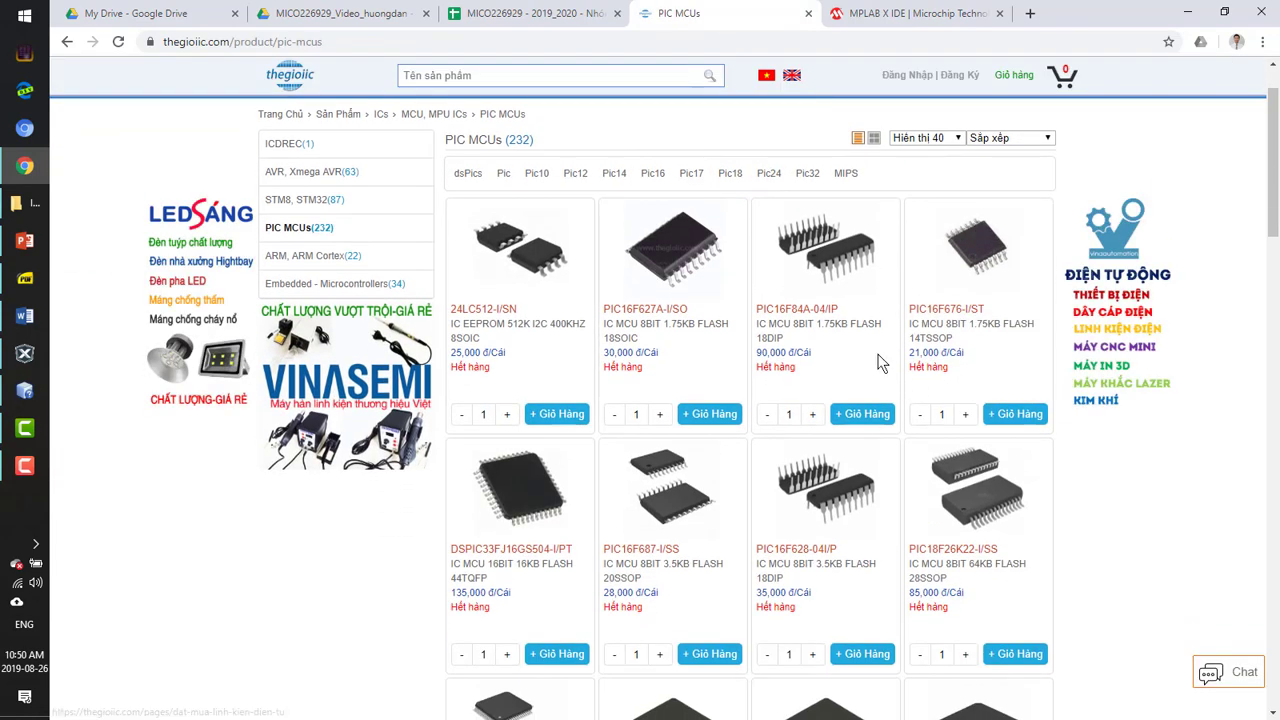
Sort the PIC MCUs by Lượng tồn kho and browse part numbers and prices such as PIC16F887-I/PT
scroll("down", 3)
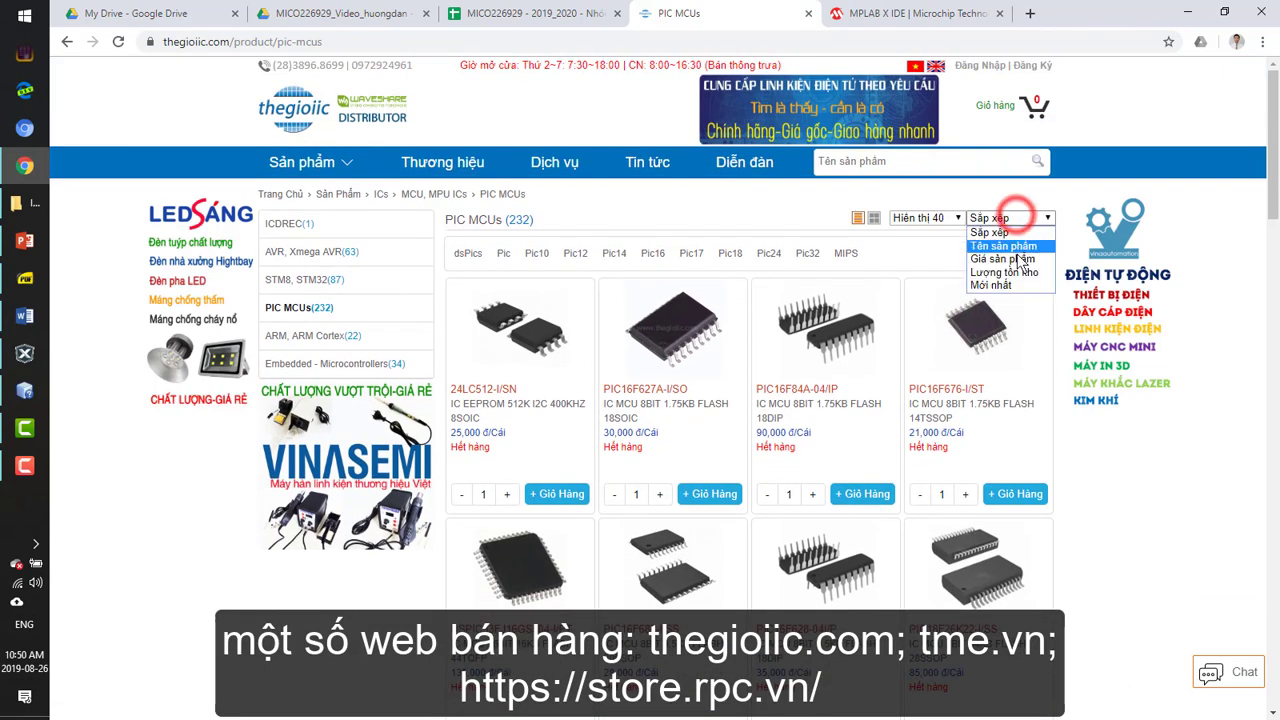
left_click(992, 272)
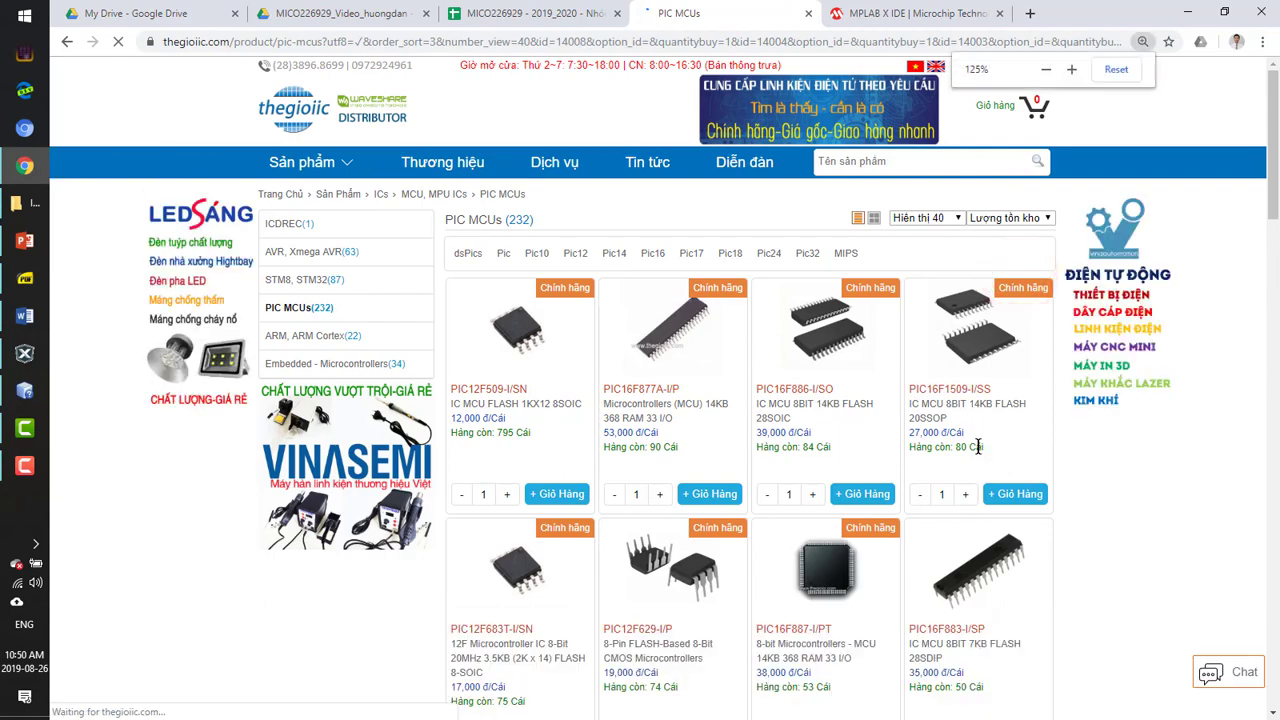
left_click(1072, 68)
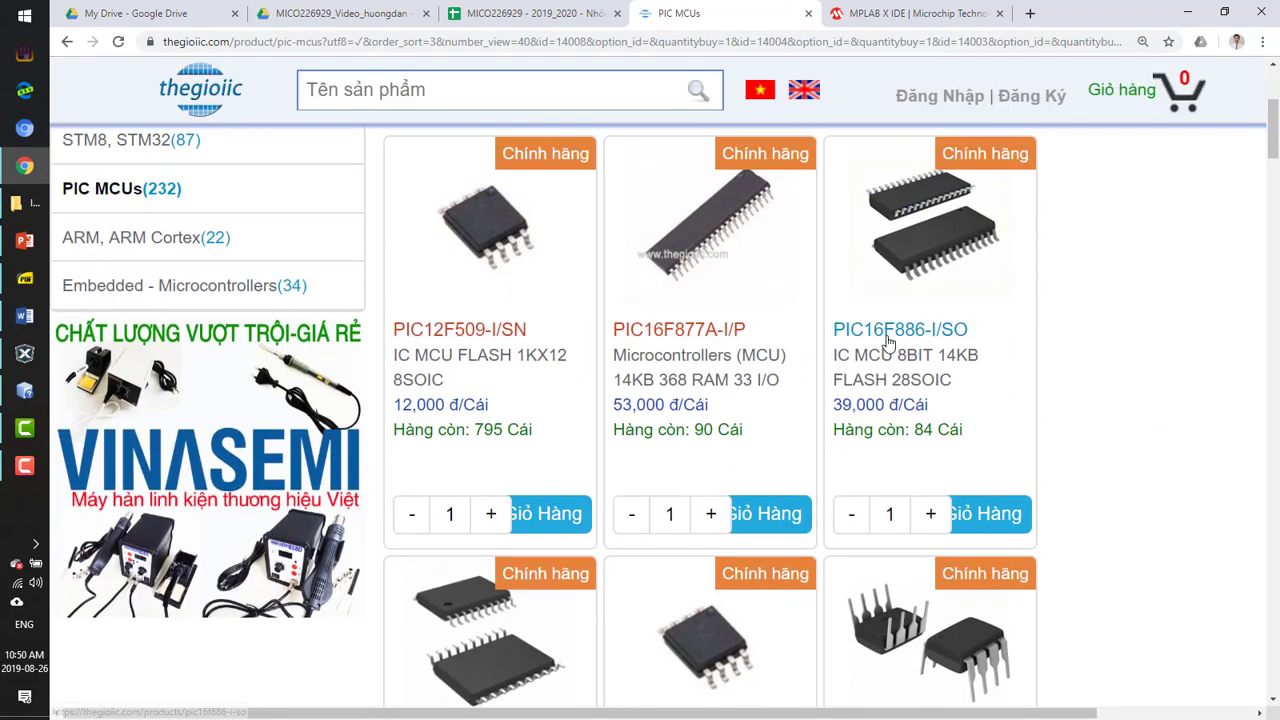
mouse_move(792, 458)
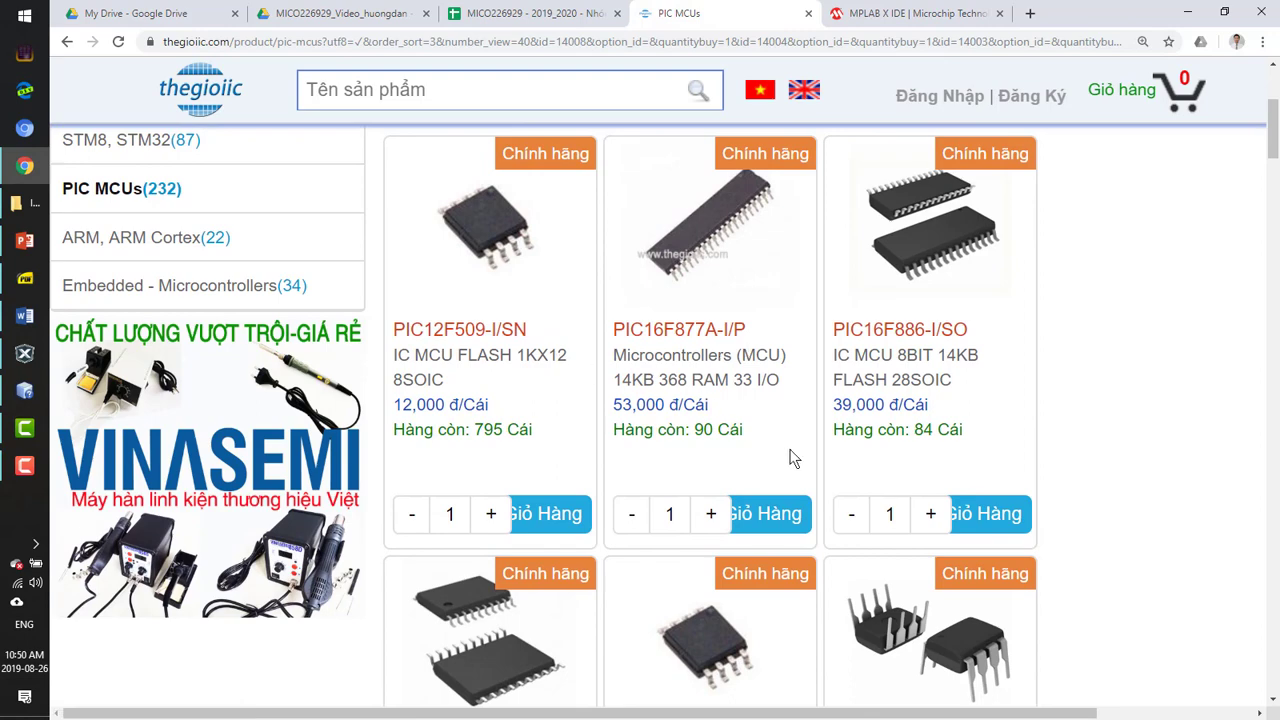
scroll("down", 3)
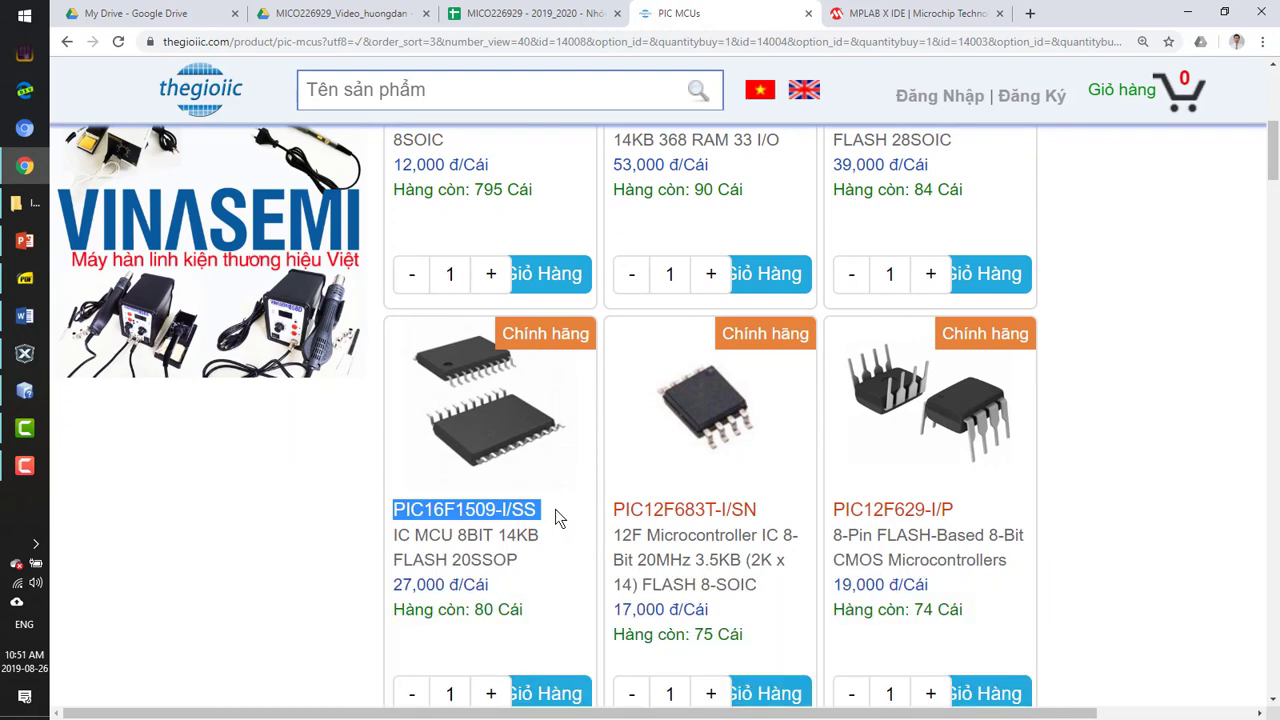
scroll("down", 3)
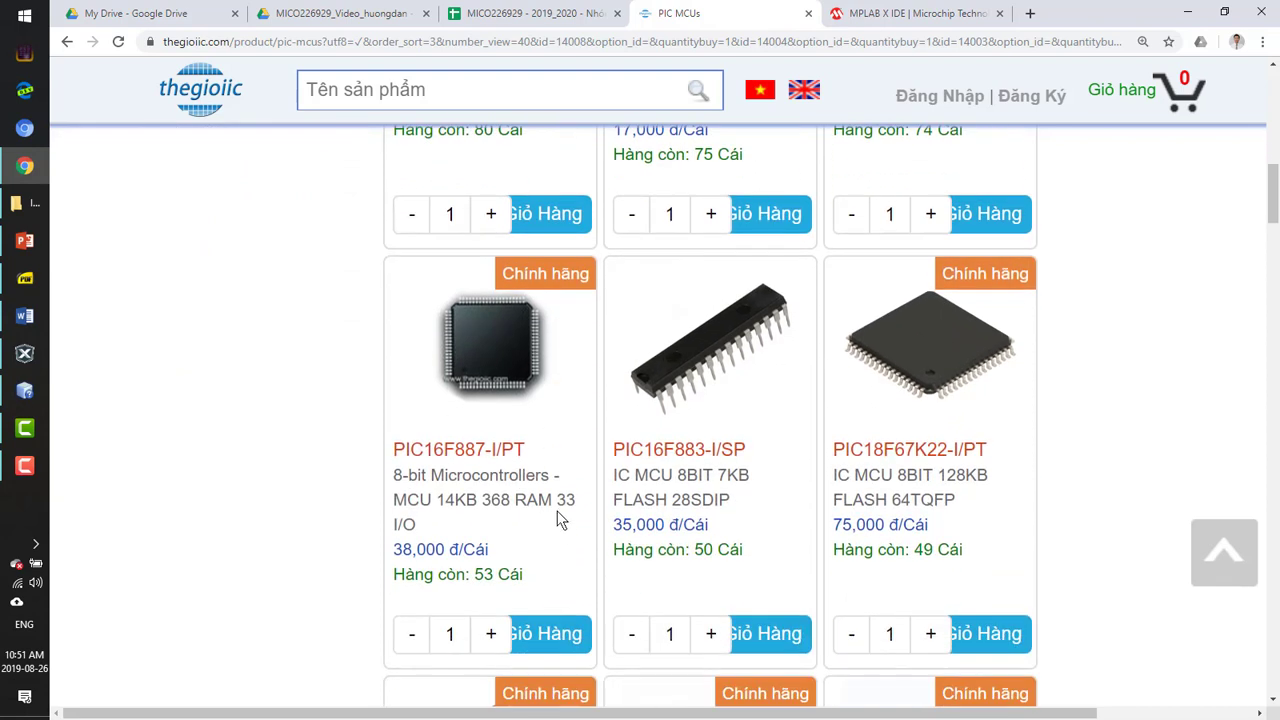
mouse_move(436, 544)
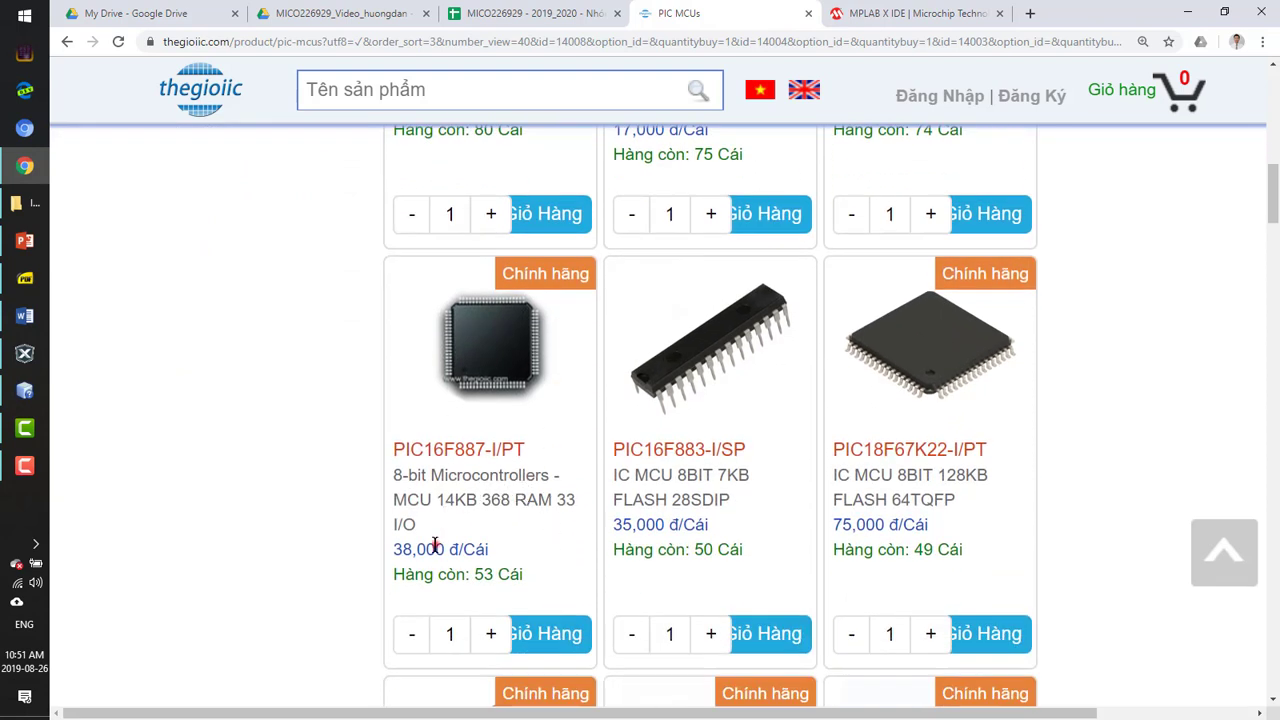
double_click(440, 548)
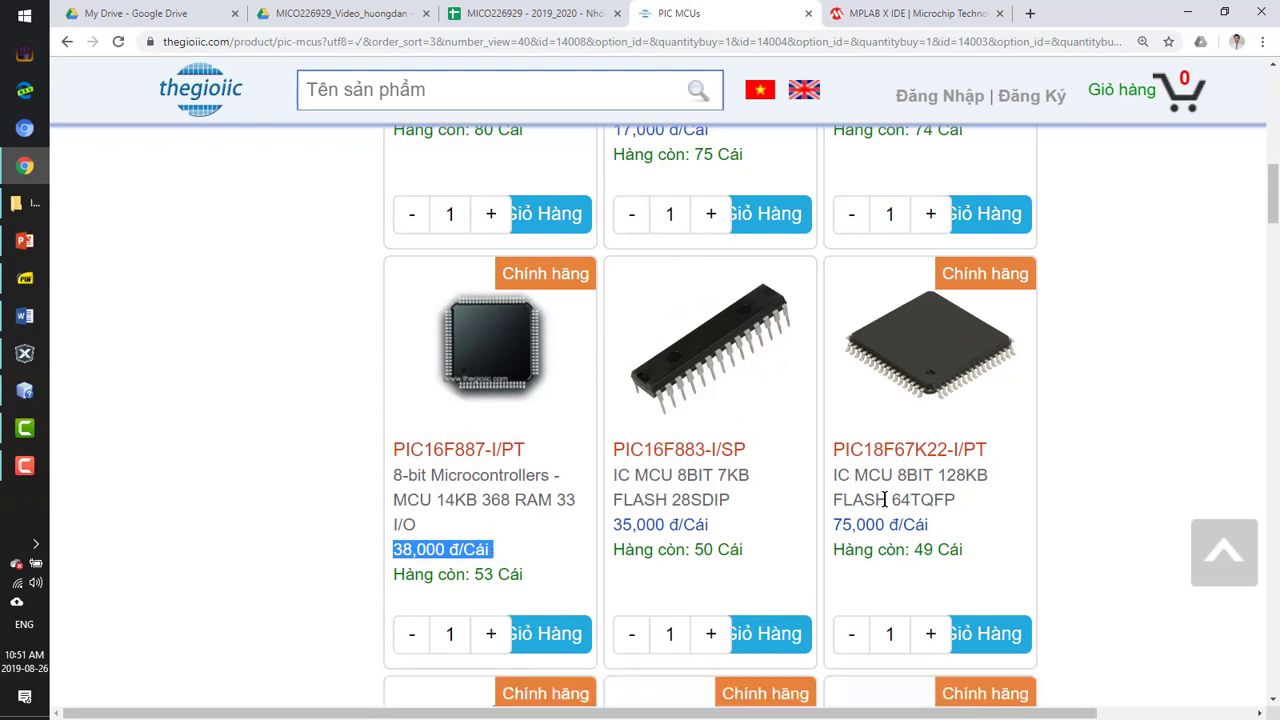
mouse_move(968, 456)
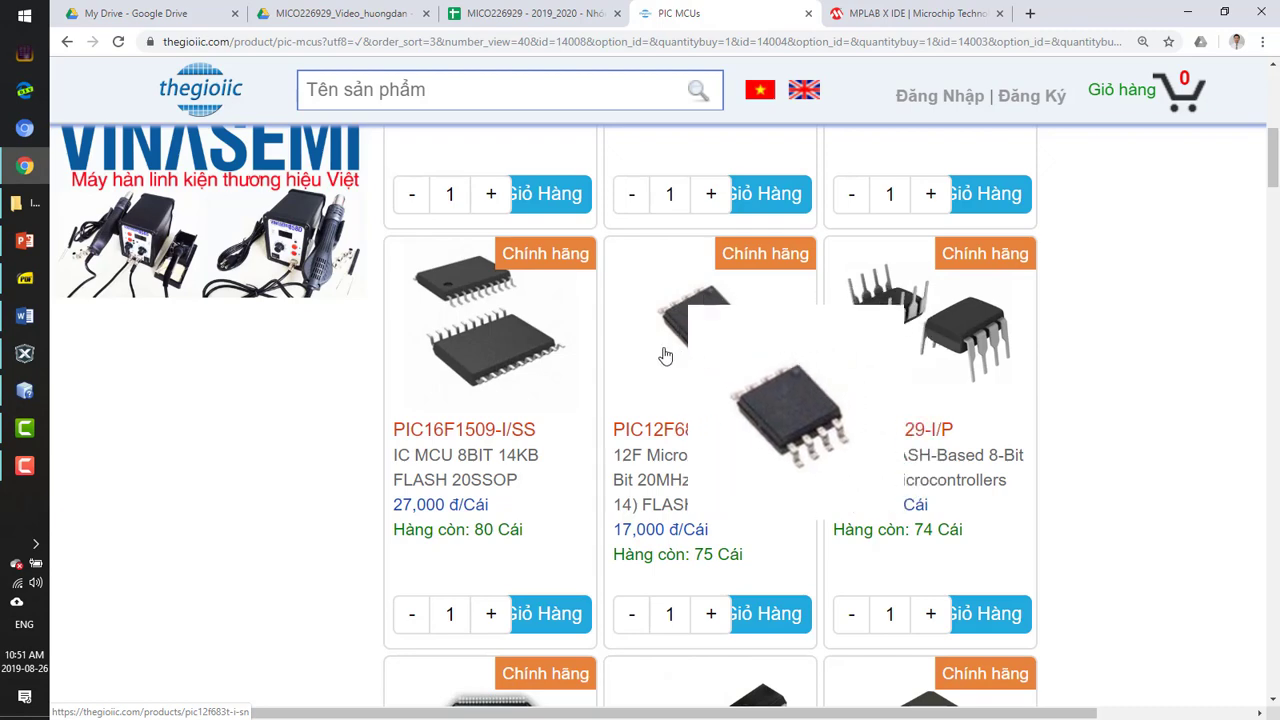
left_click(464, 428)
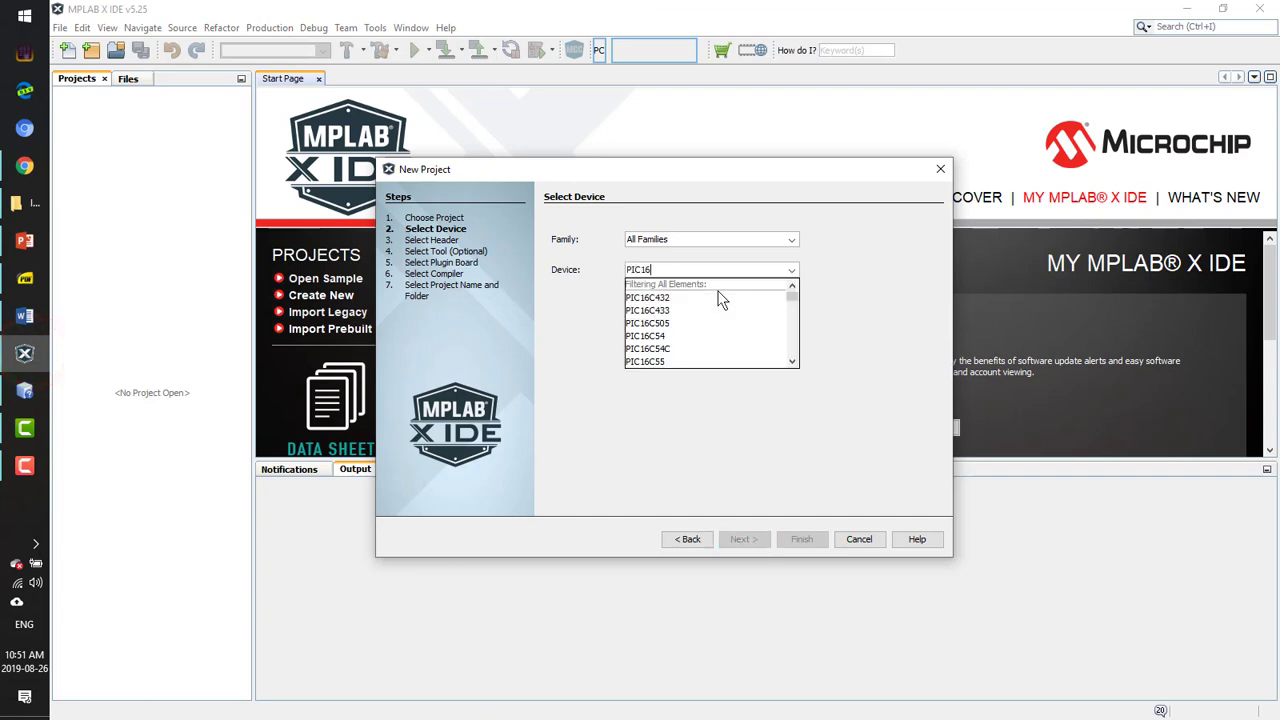
Select device PIC16F1509, keep header None, and choose Simulator as the hardware tool
type("F15")
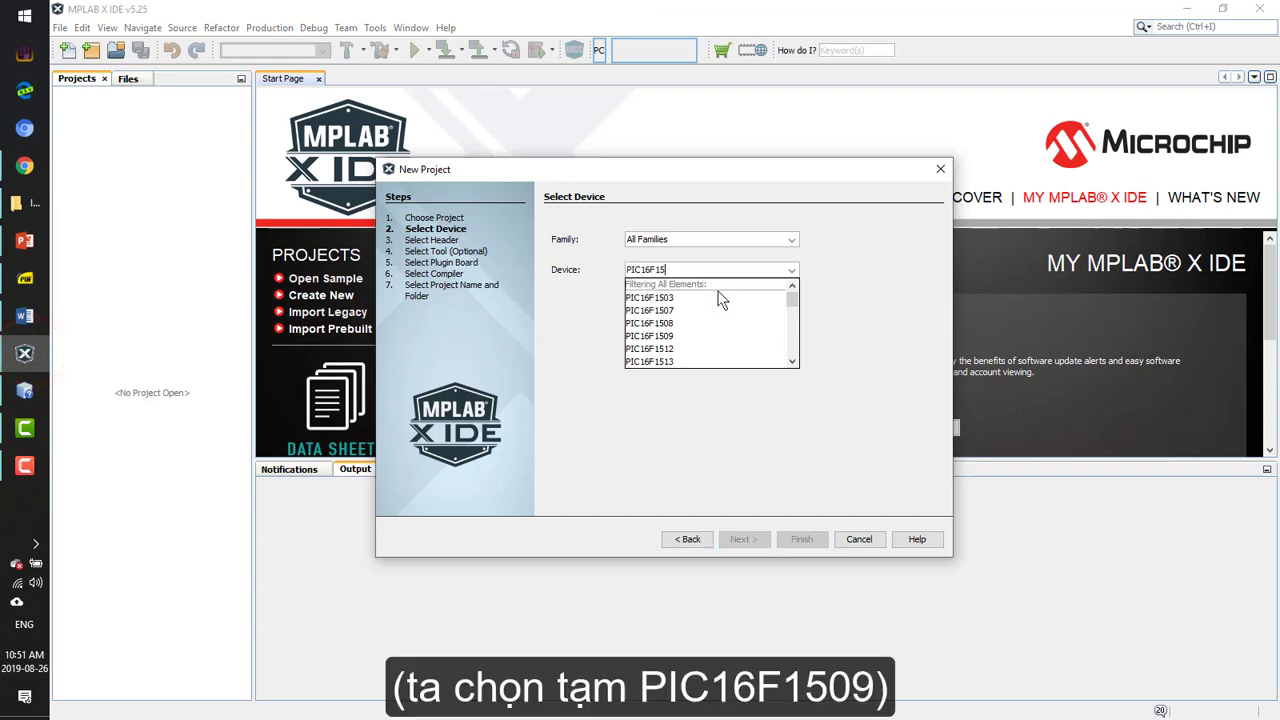
left_click(648, 336)
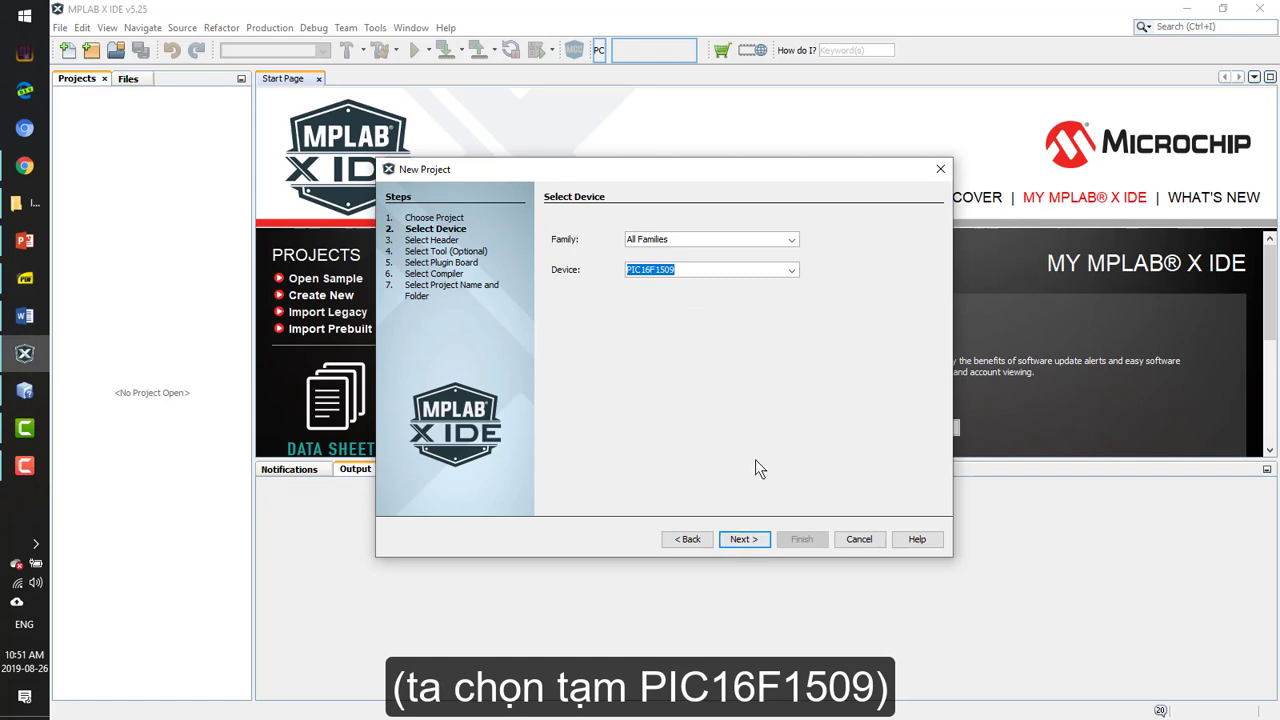
left_click(744, 540)
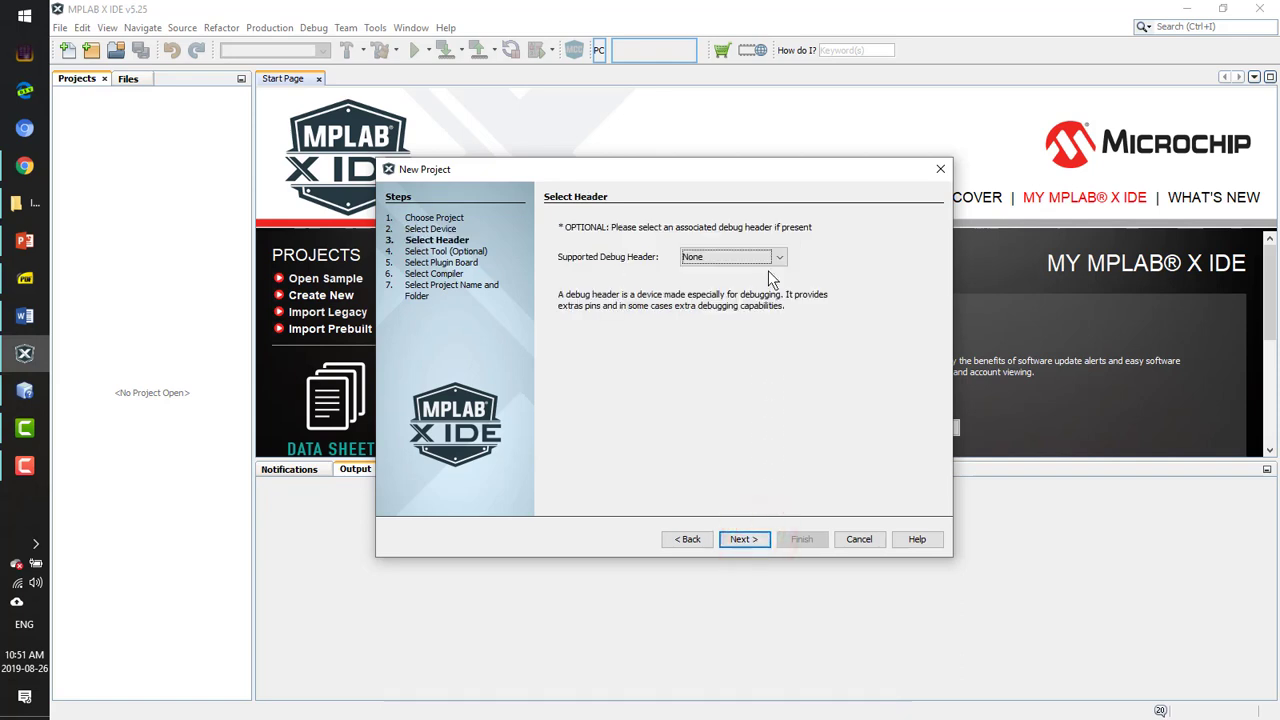
left_click(744, 540)
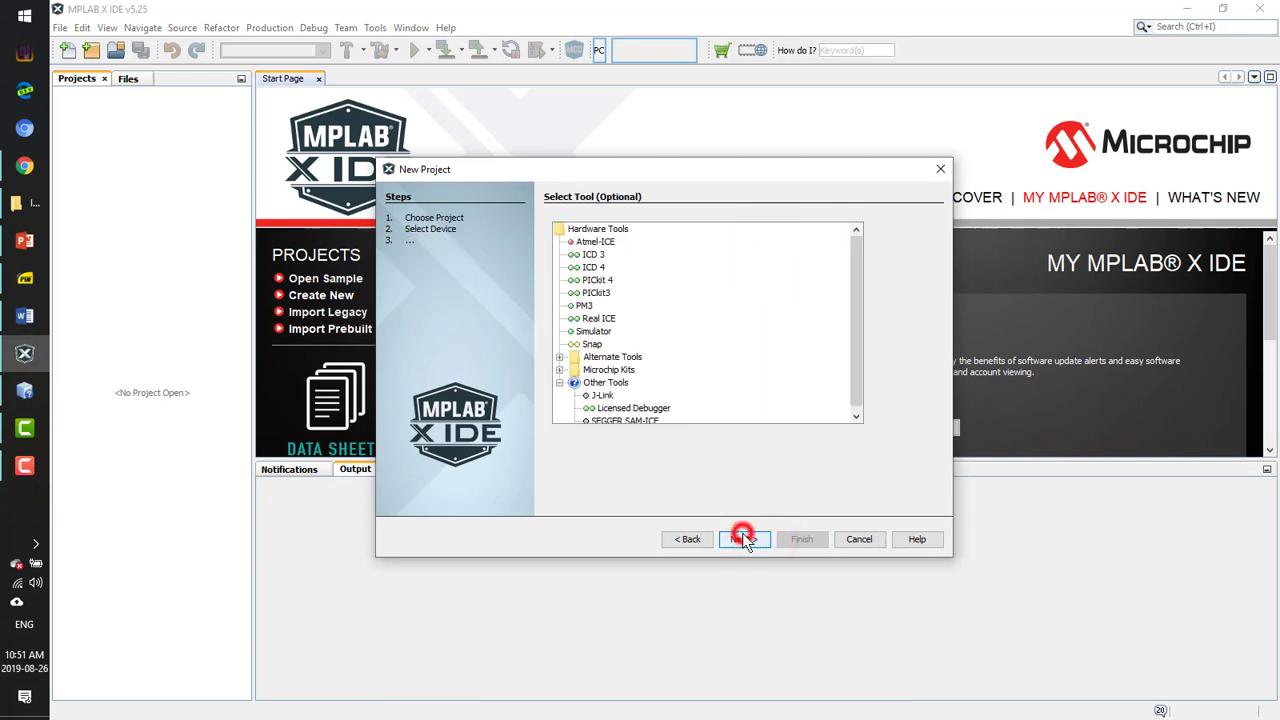
left_click(596, 332)
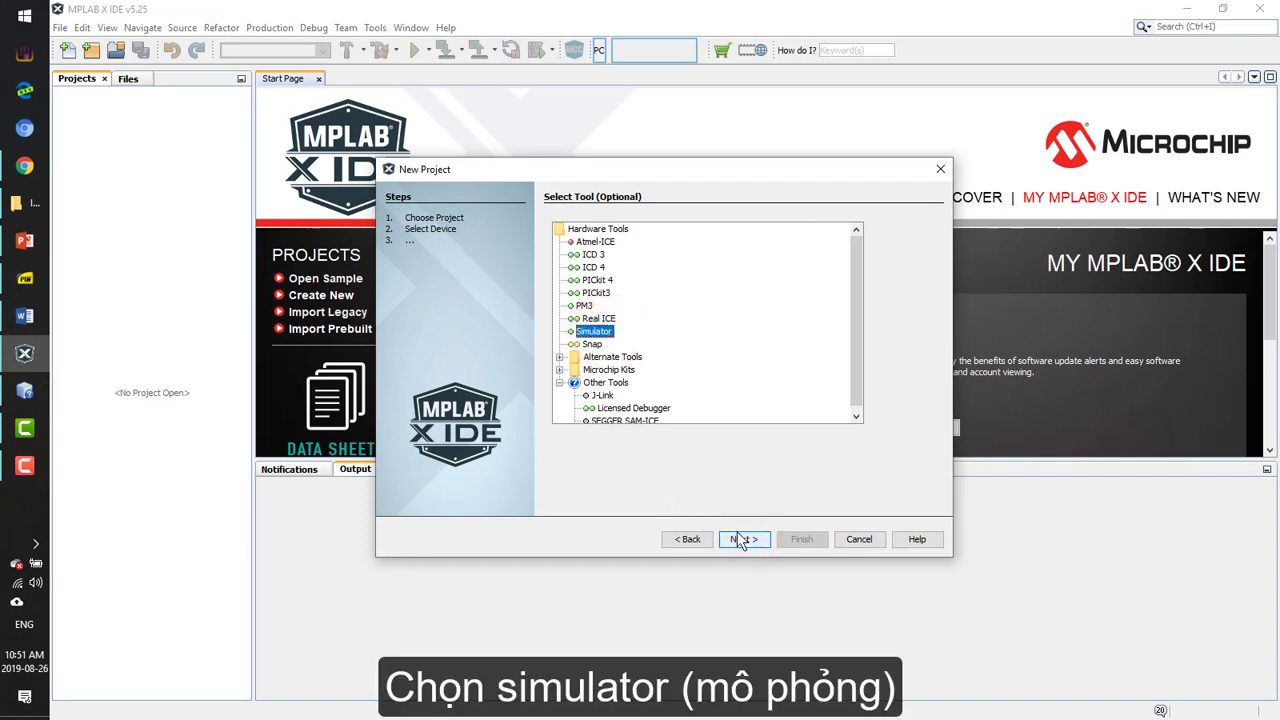
left_click(744, 540)
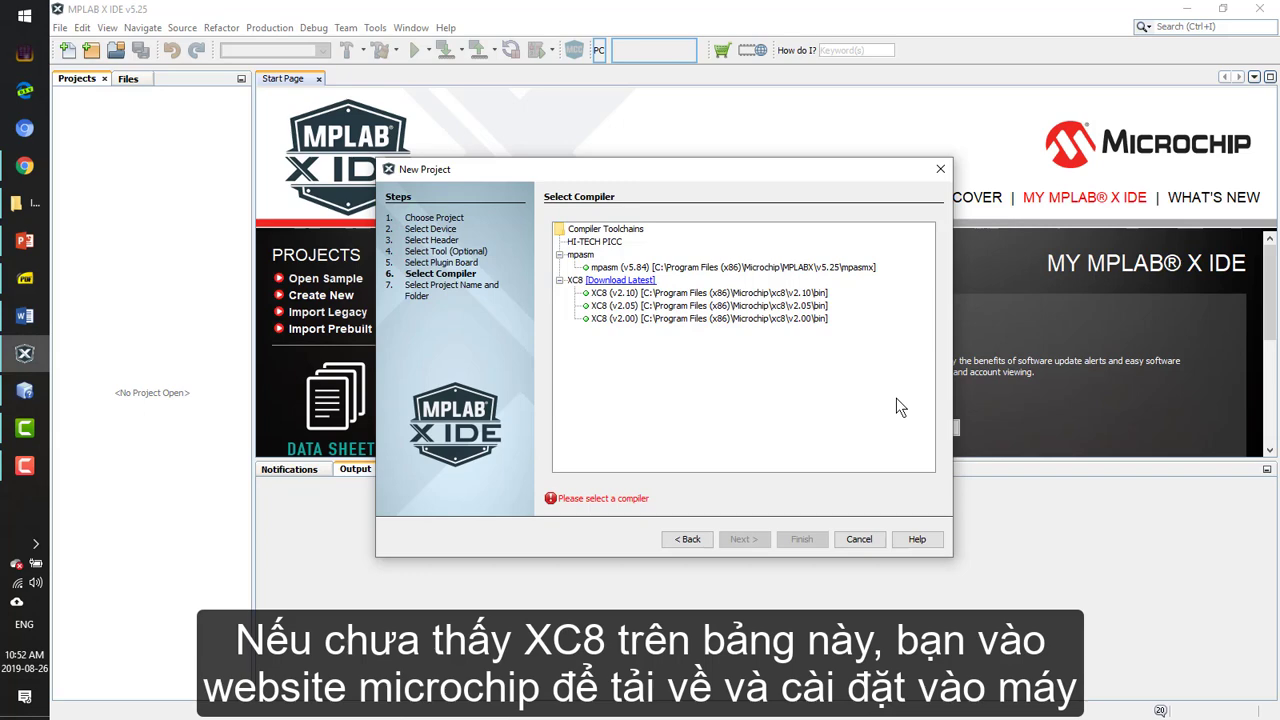
mouse_move(714, 332)
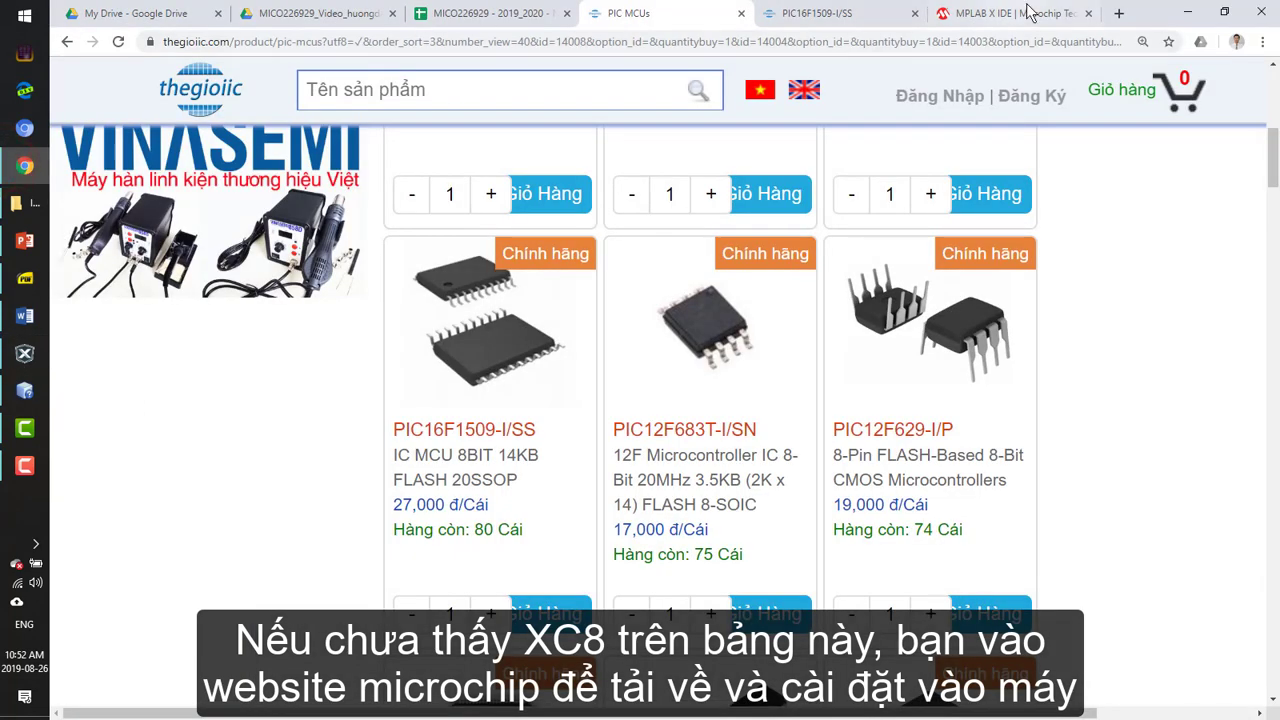
Search 'XC8 download' from the Chrome address bar on the Microchip tab
left_click(1012, 12)
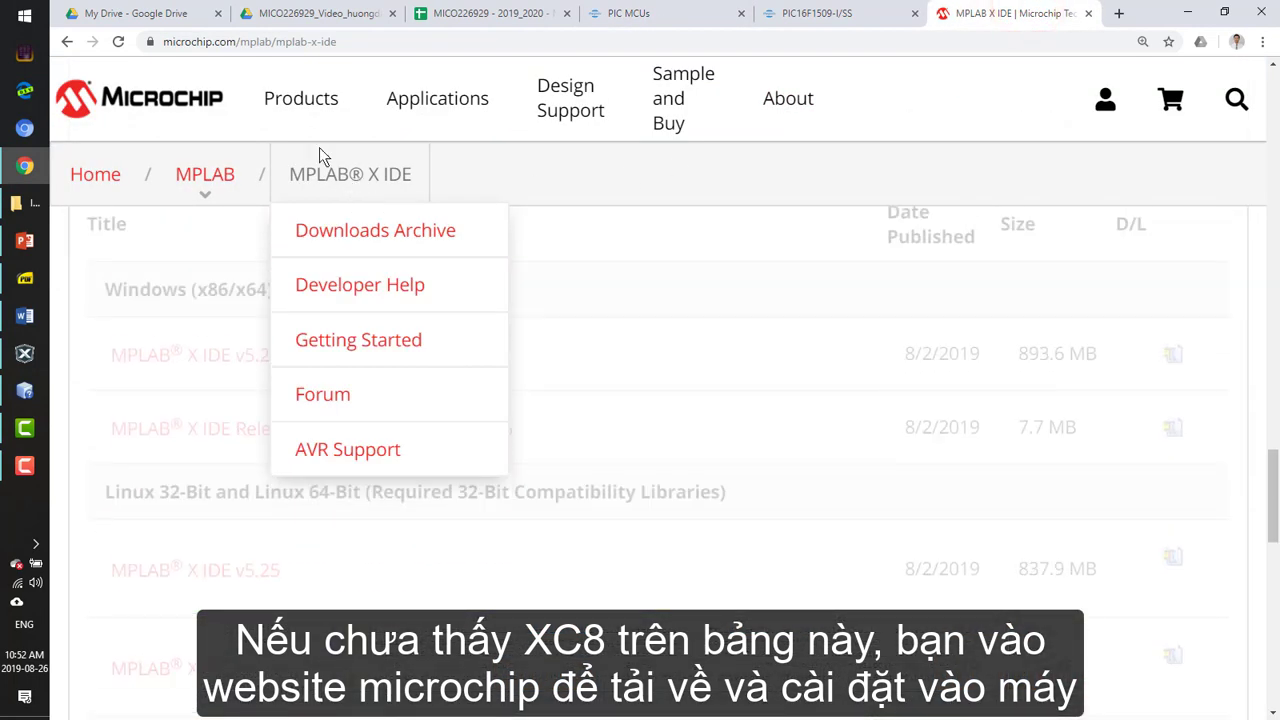
left_click(1236, 100)
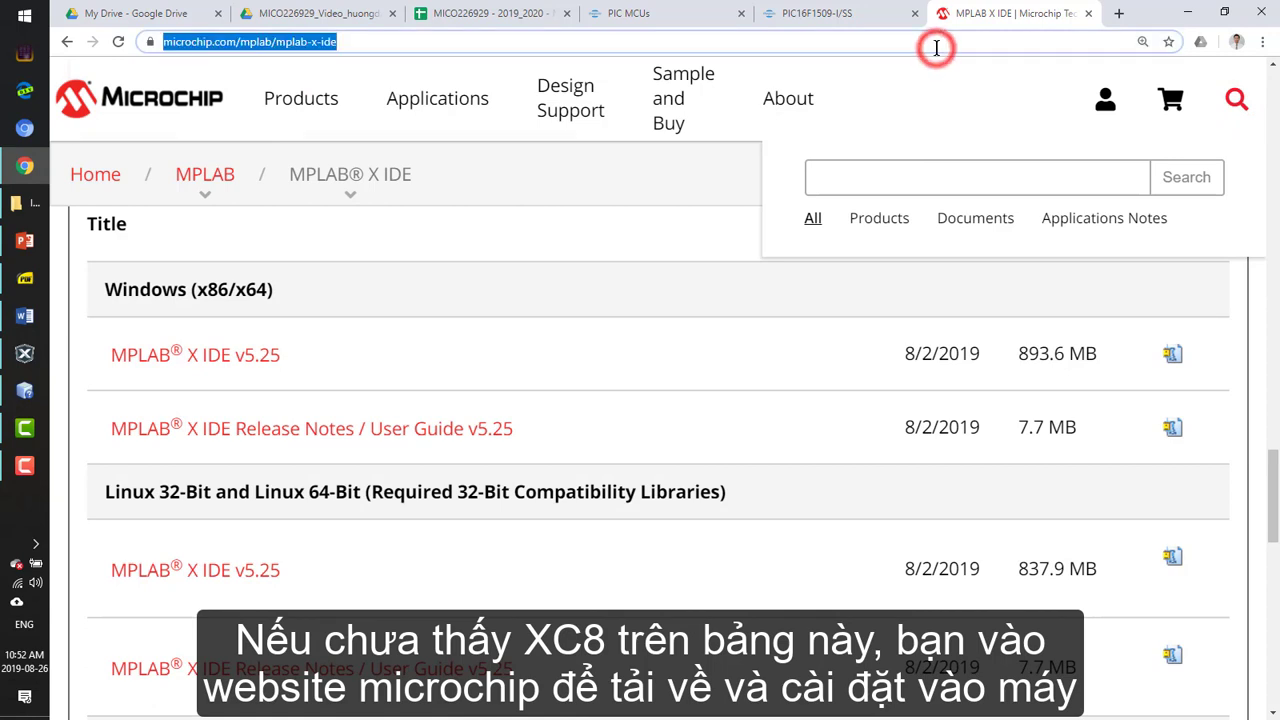
type("XC8 download")
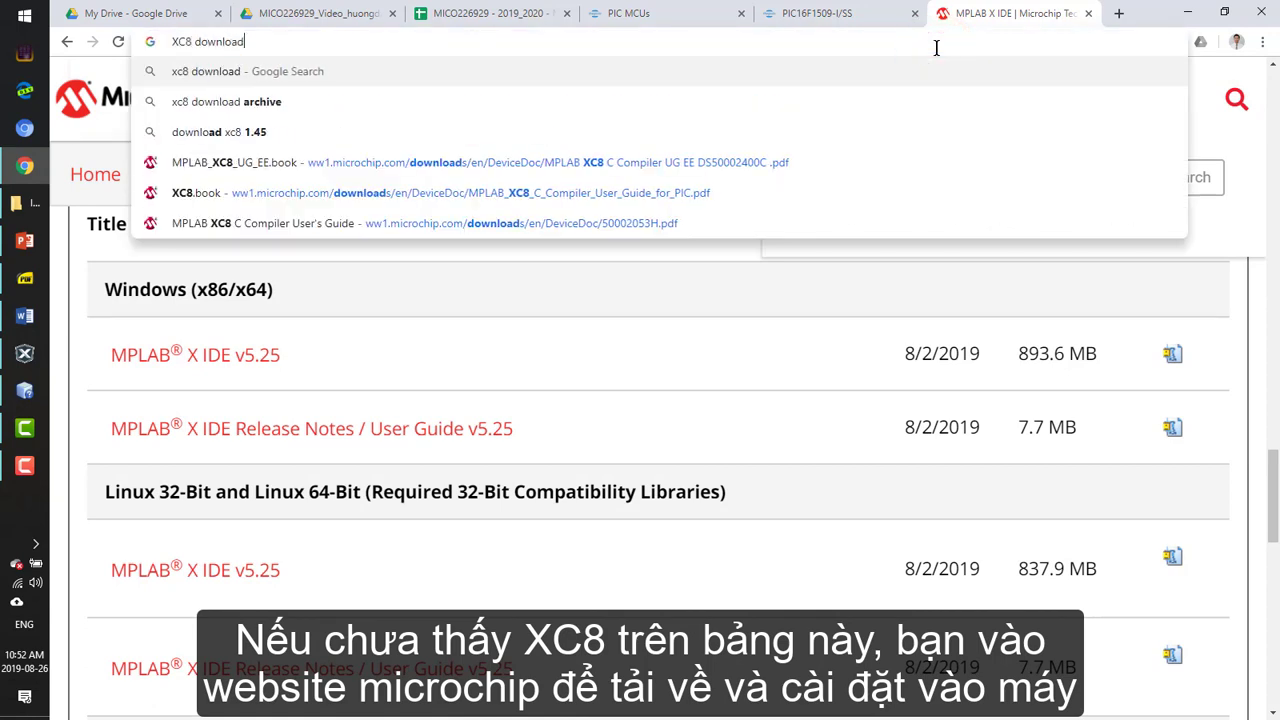
key("Return")
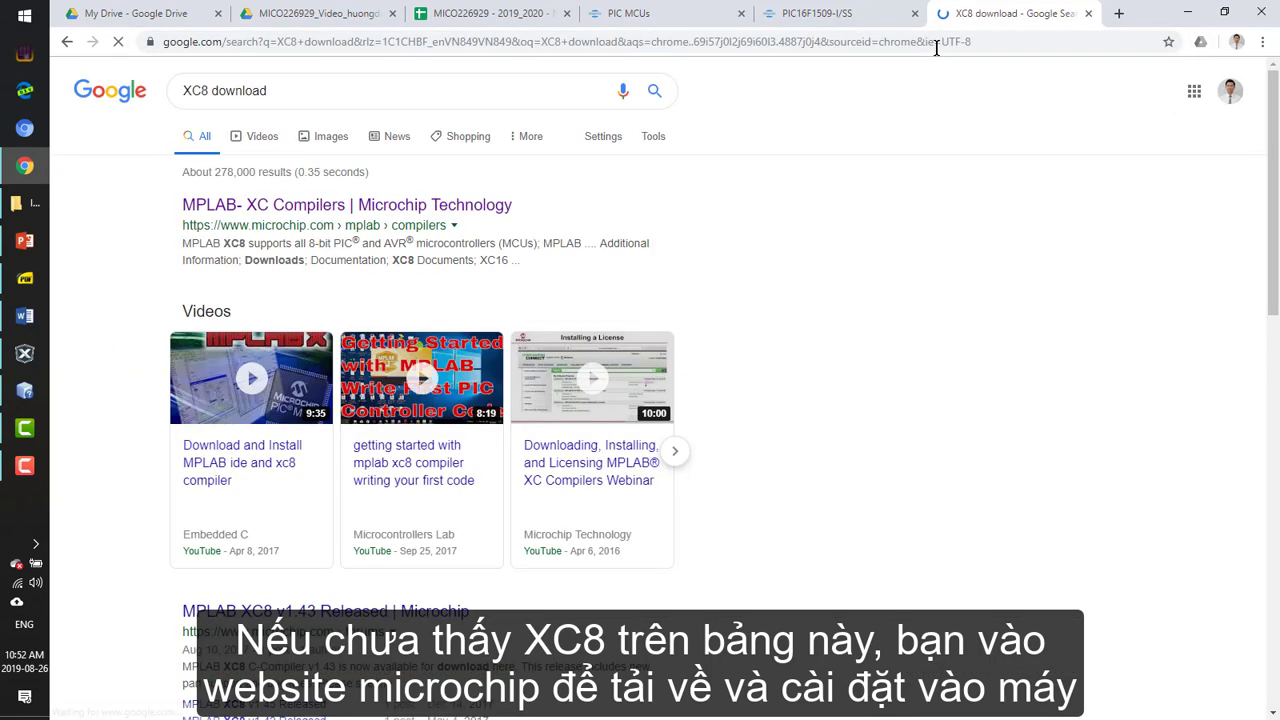
Open Microchip's MPLAB XC Compilers result and go to its Downloads section
left_click(348, 204)
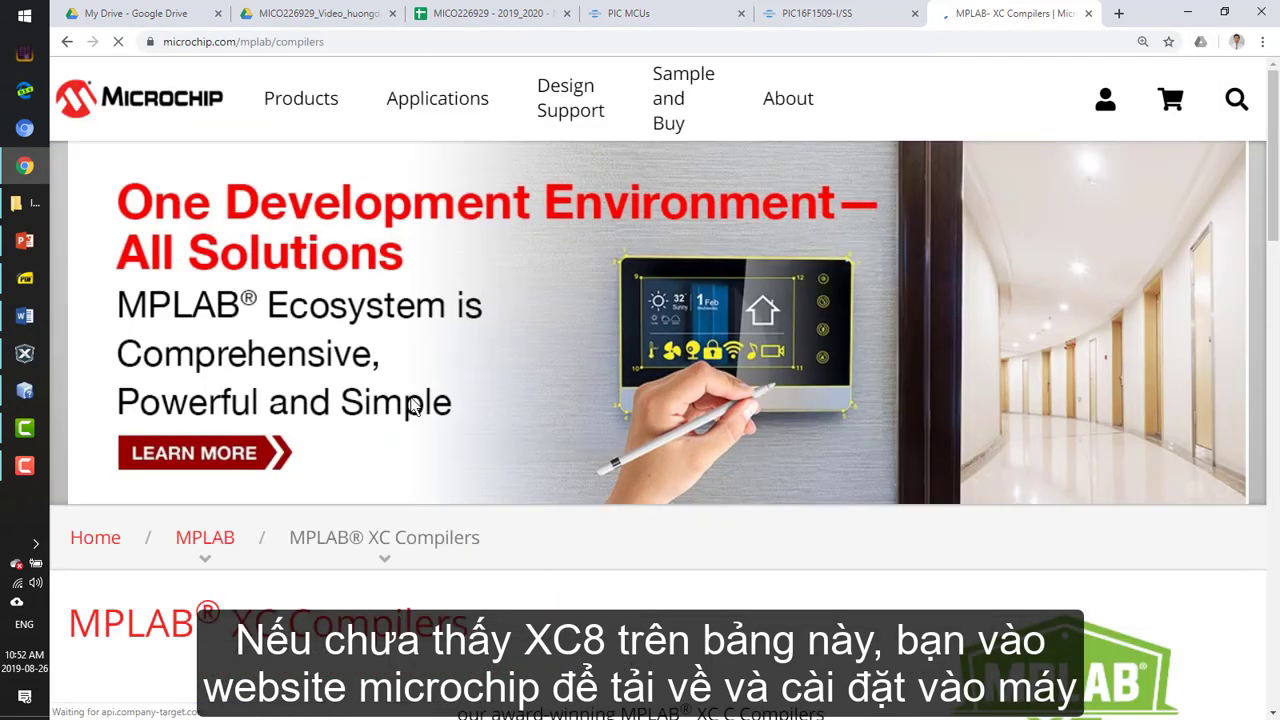
scroll("down", 3)
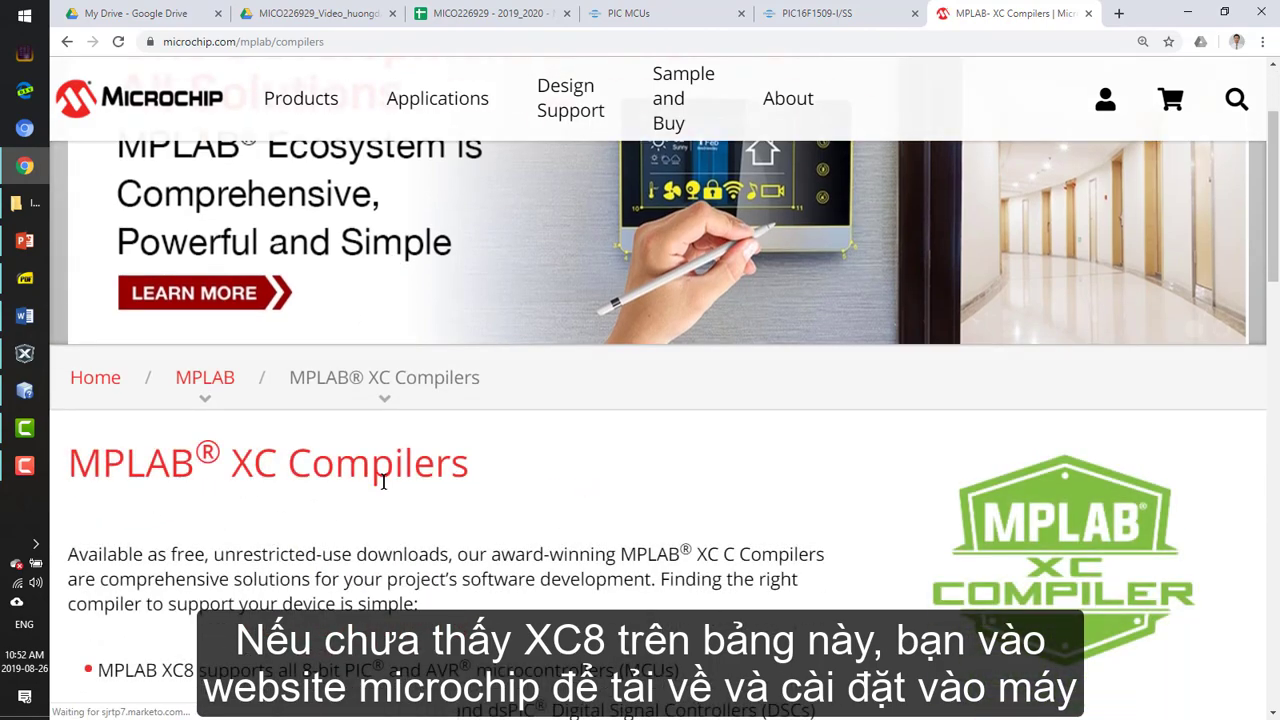
scroll("down", 3)
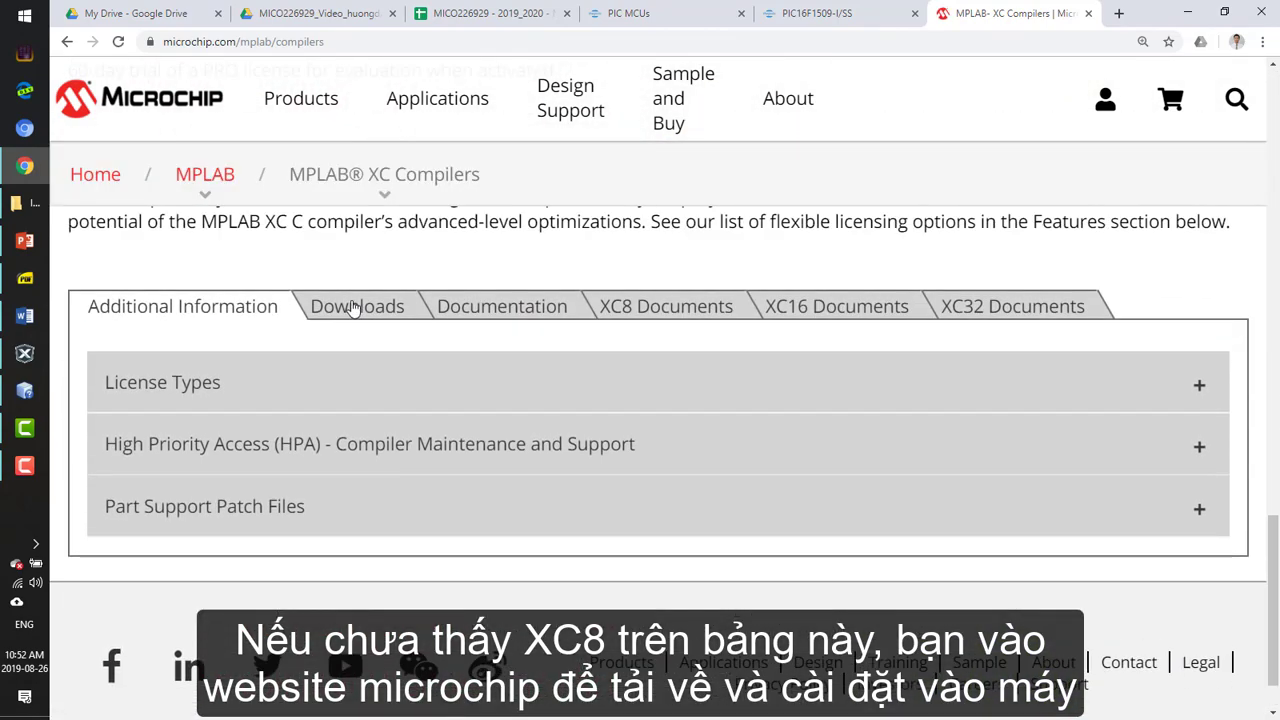
left_click(356, 306)
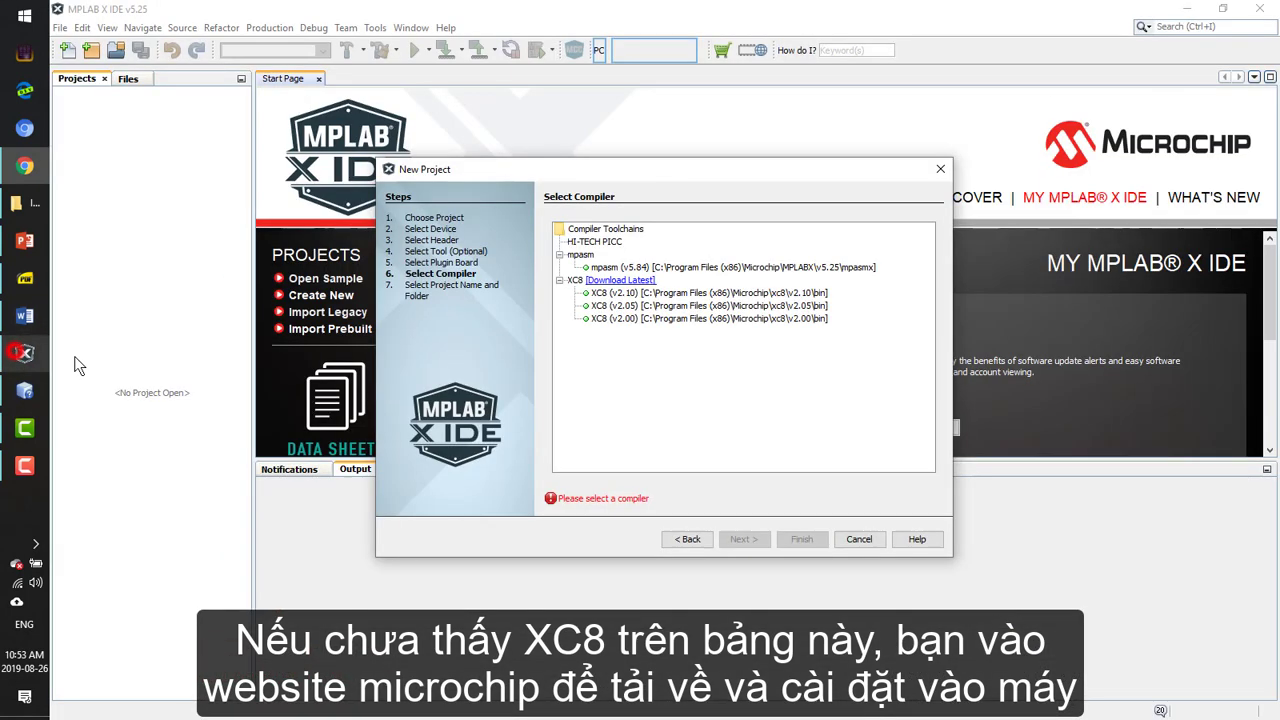
Choose the XC8 (v2.10) compiler and continue to the project name step
left_click(692, 292)
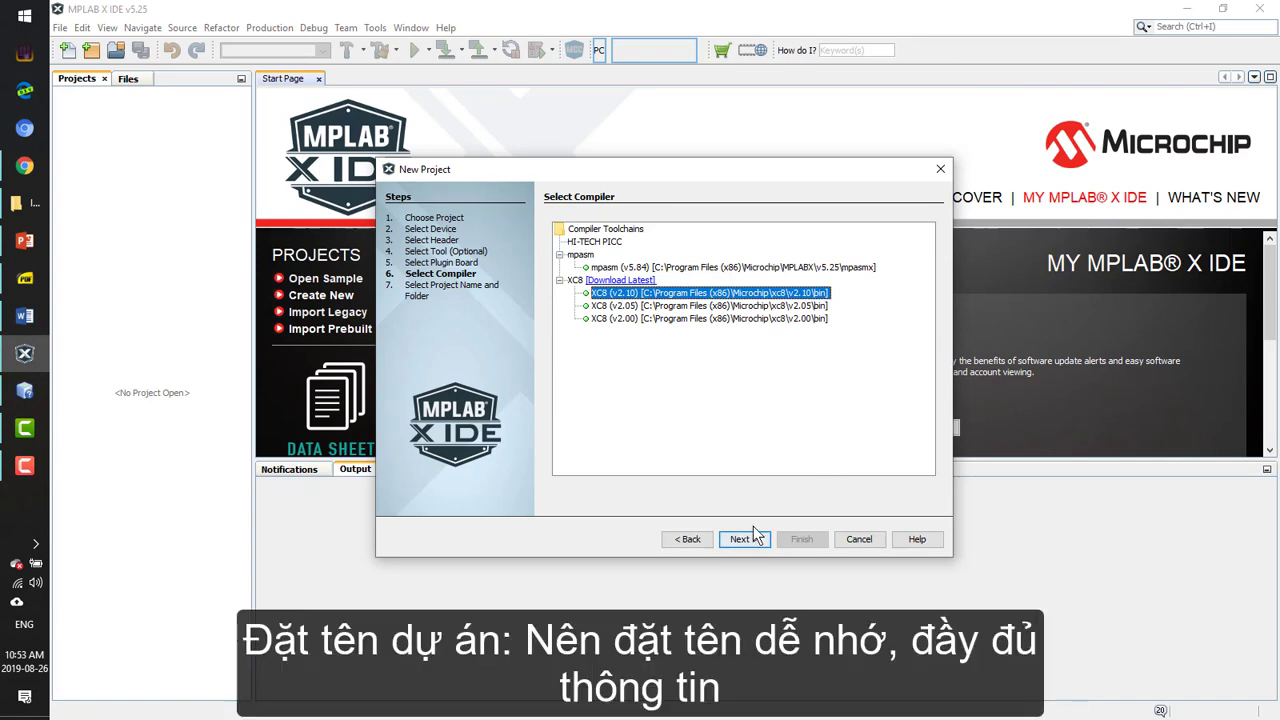
left_click(740, 540)
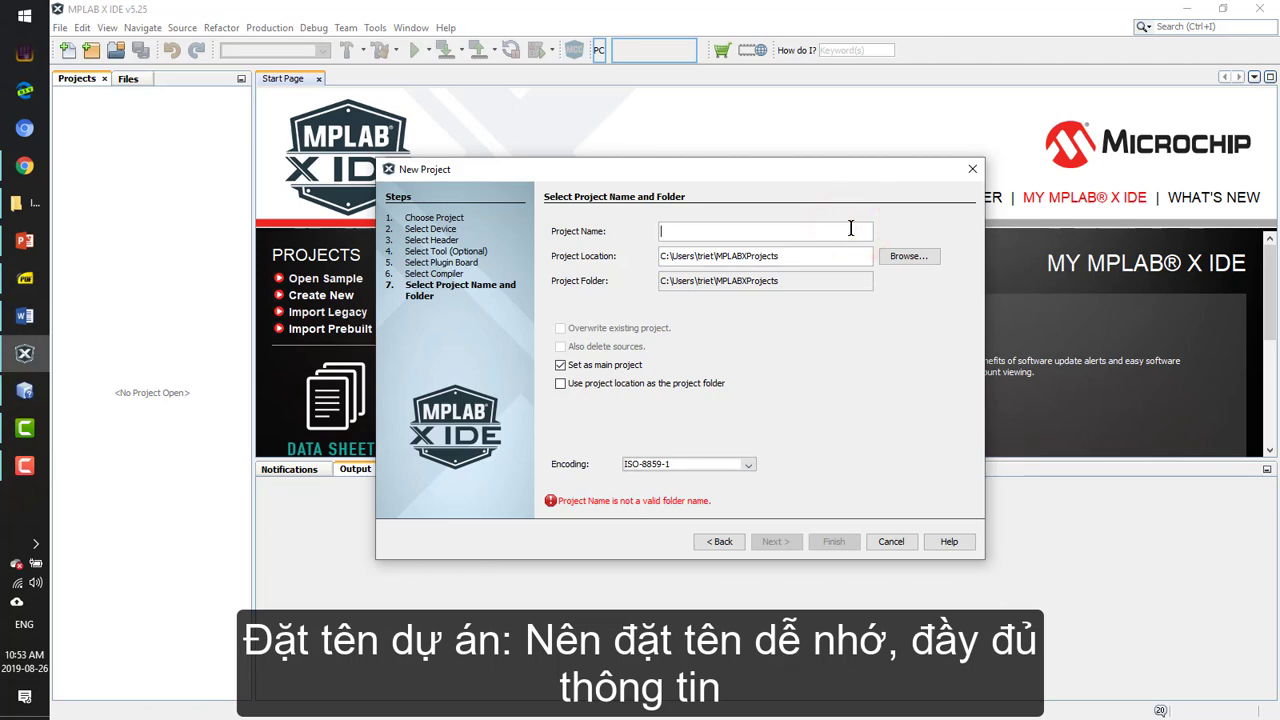
Name the project MPLABX_BlinkLED_T2 at the default location and finish the wizard
type("M")
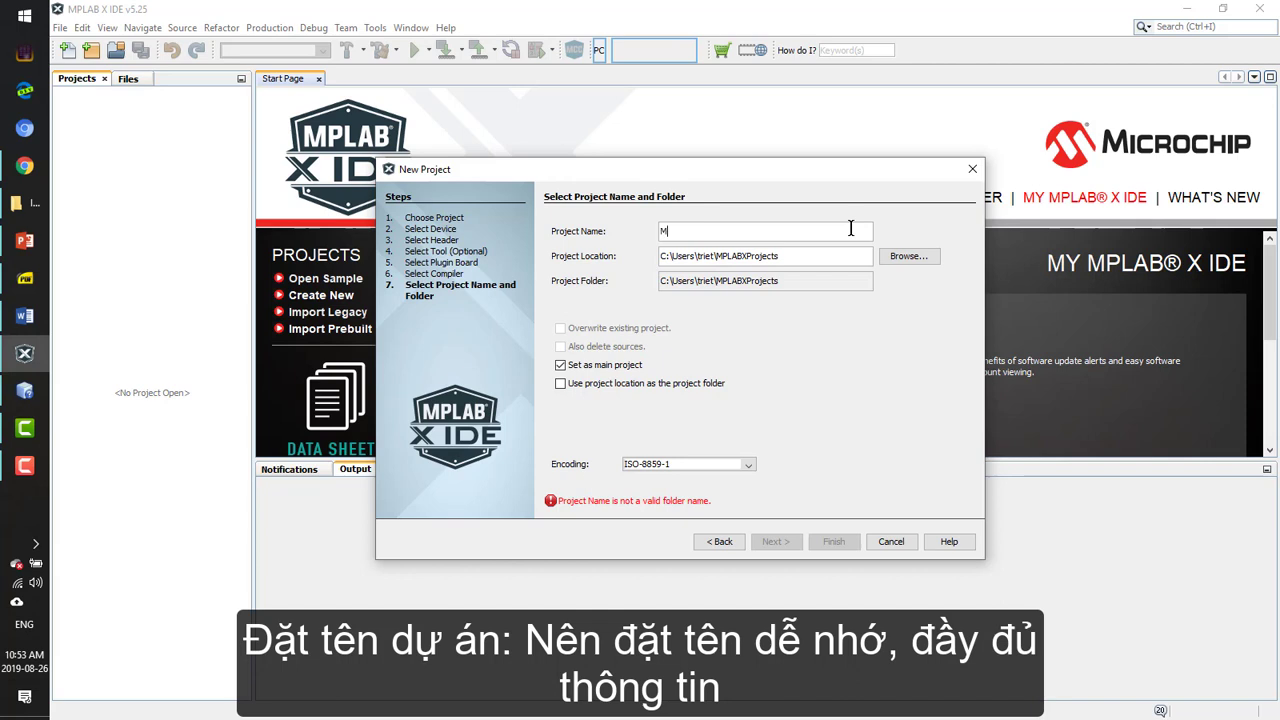
type("PLAB")
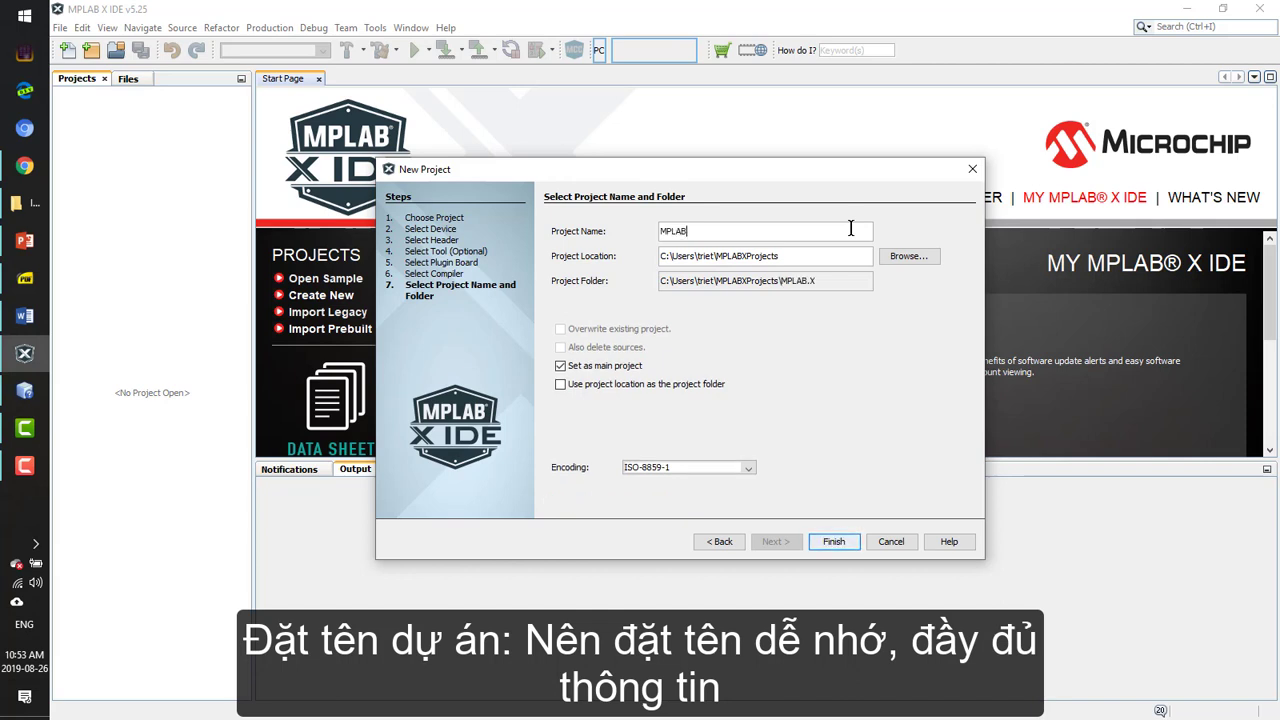
type("X_")
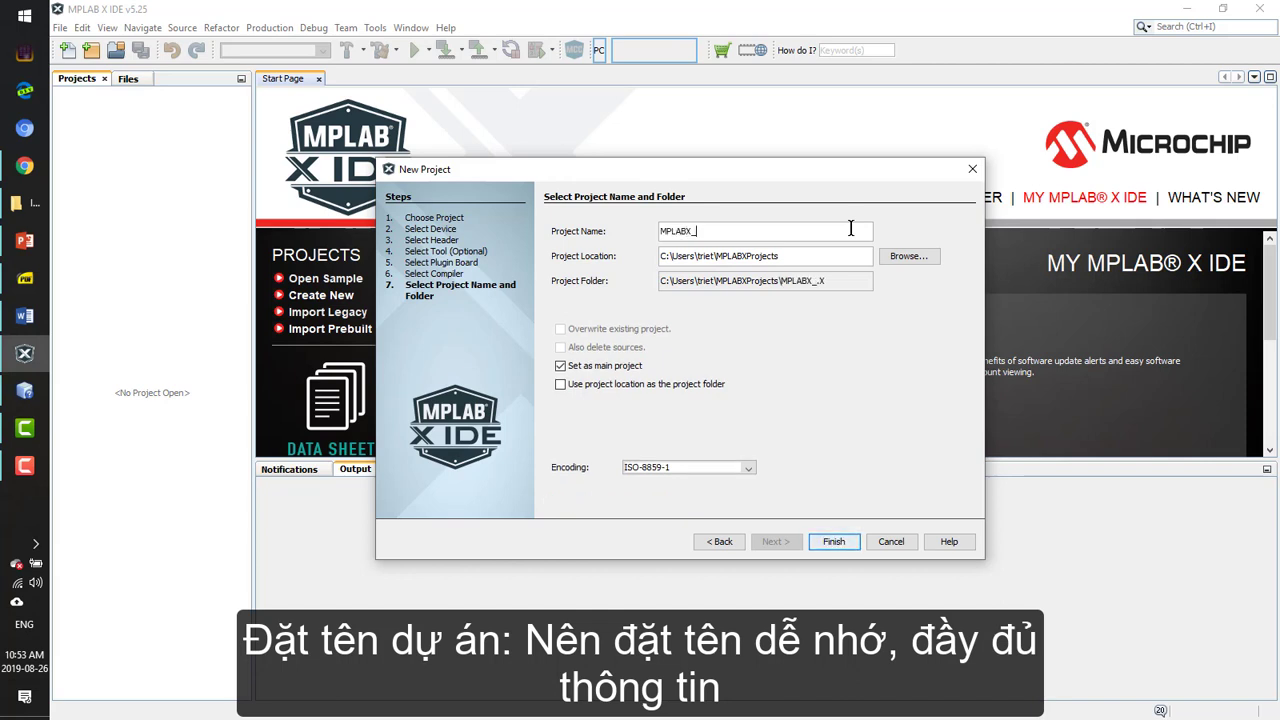
type("BlinkLED_T2")
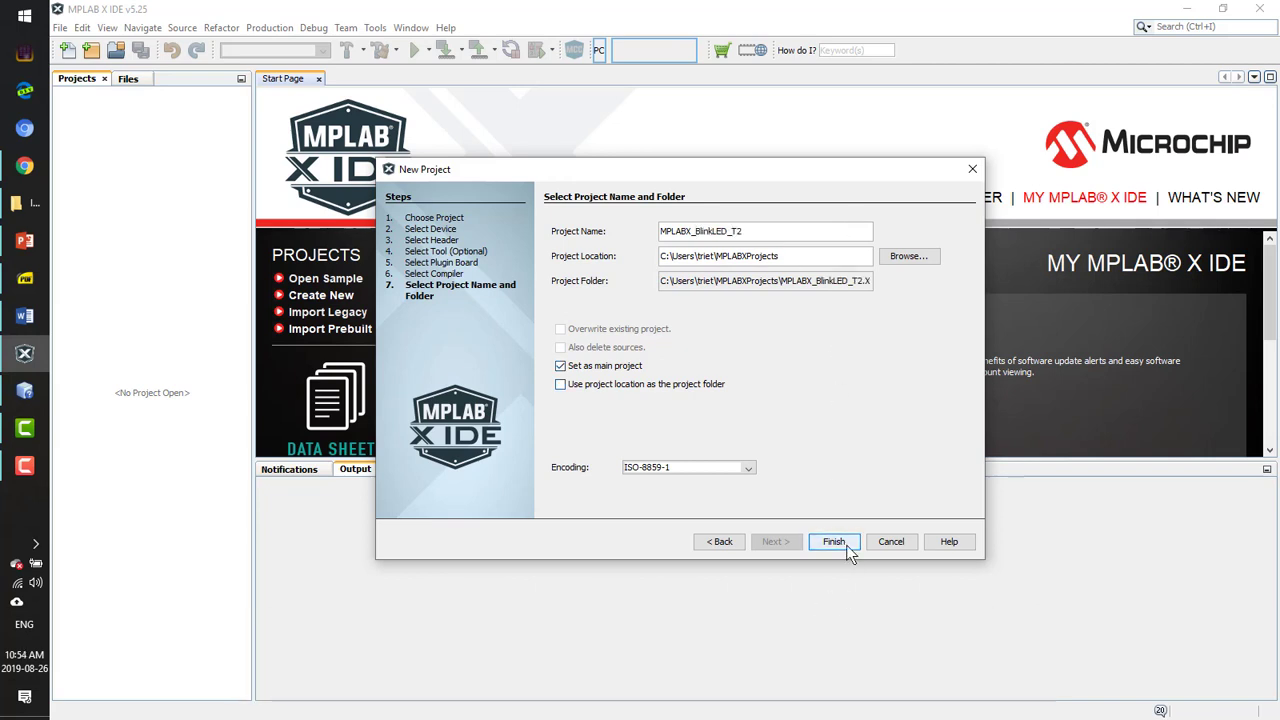
left_click(832, 540)
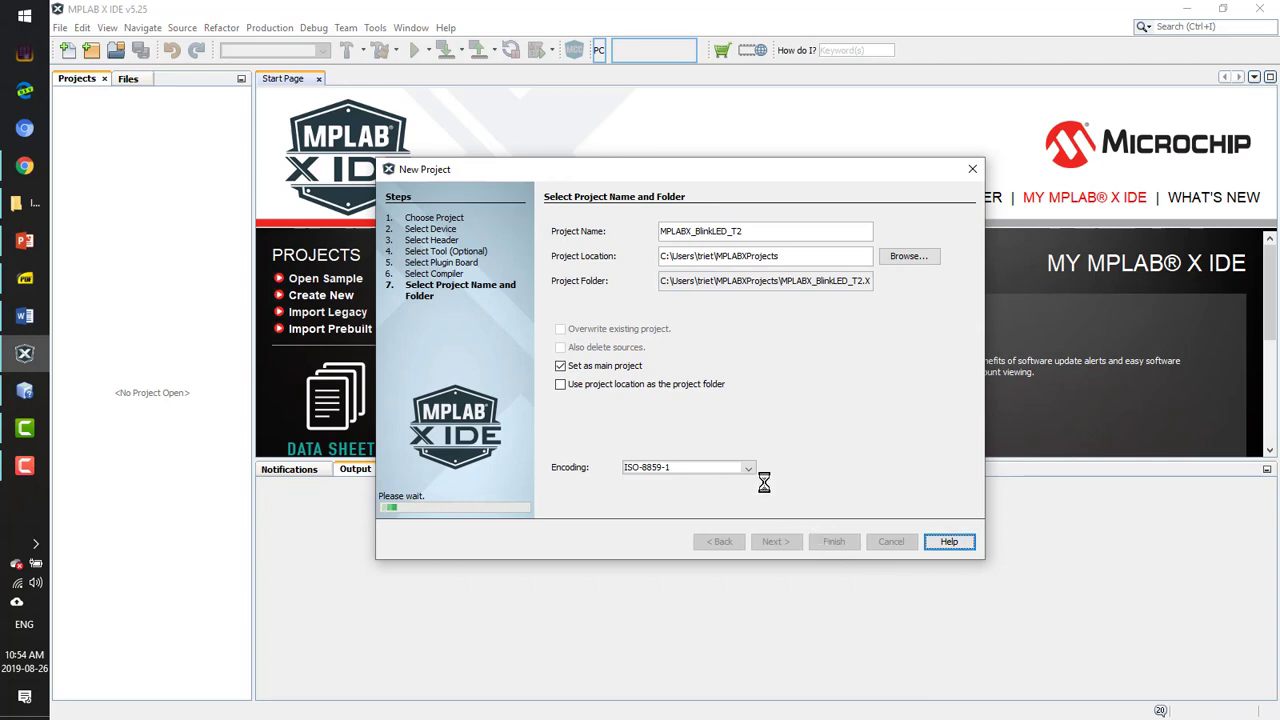
mouse_move(332, 484)
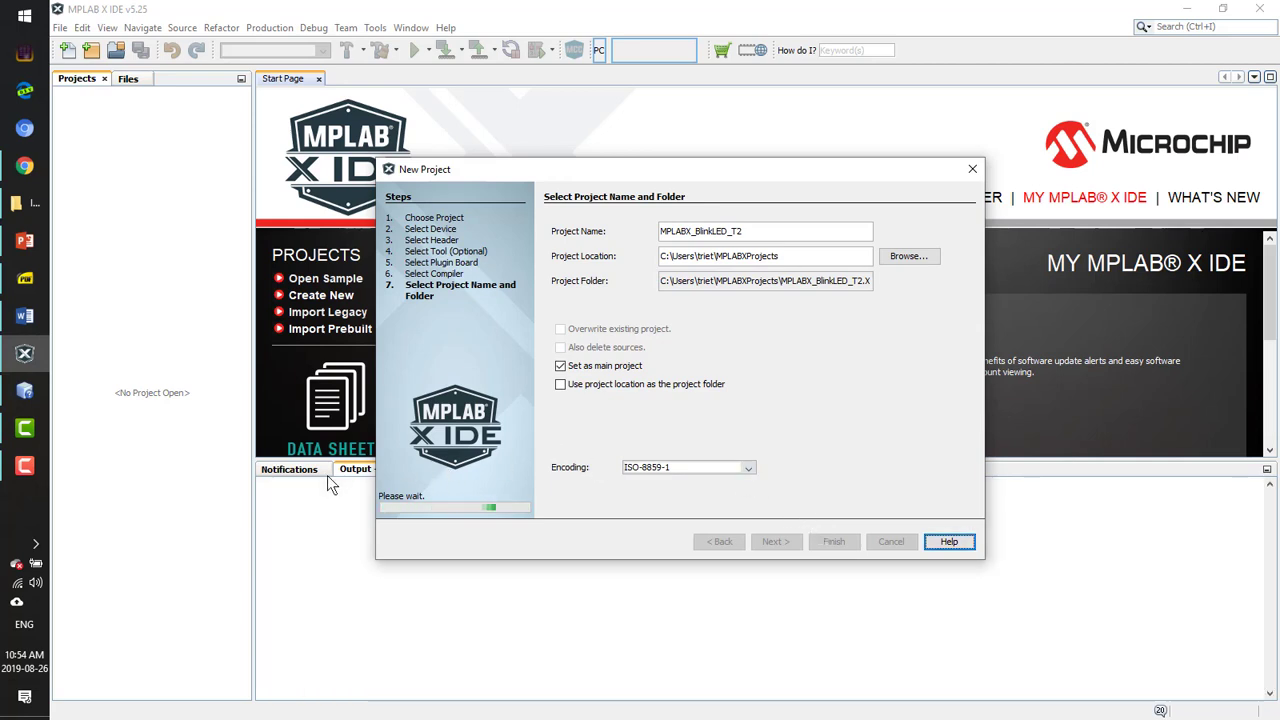
left_click(832, 540)
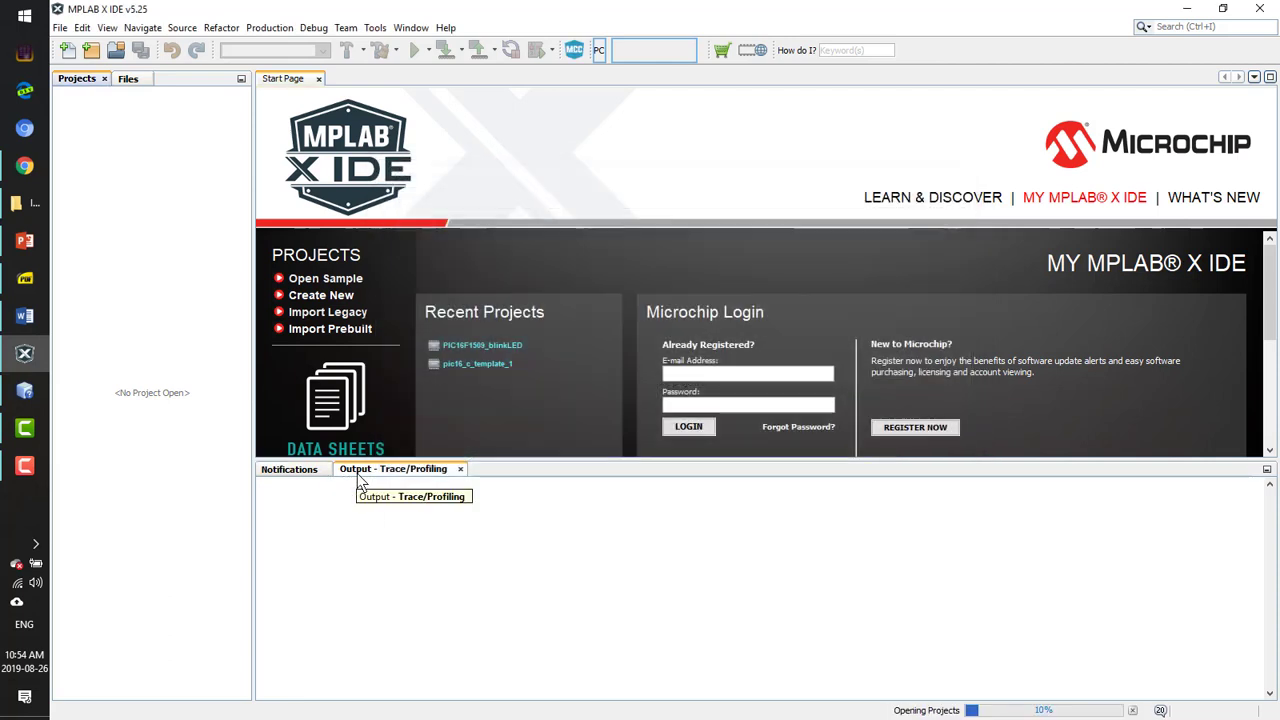
mouse_move(448, 410)
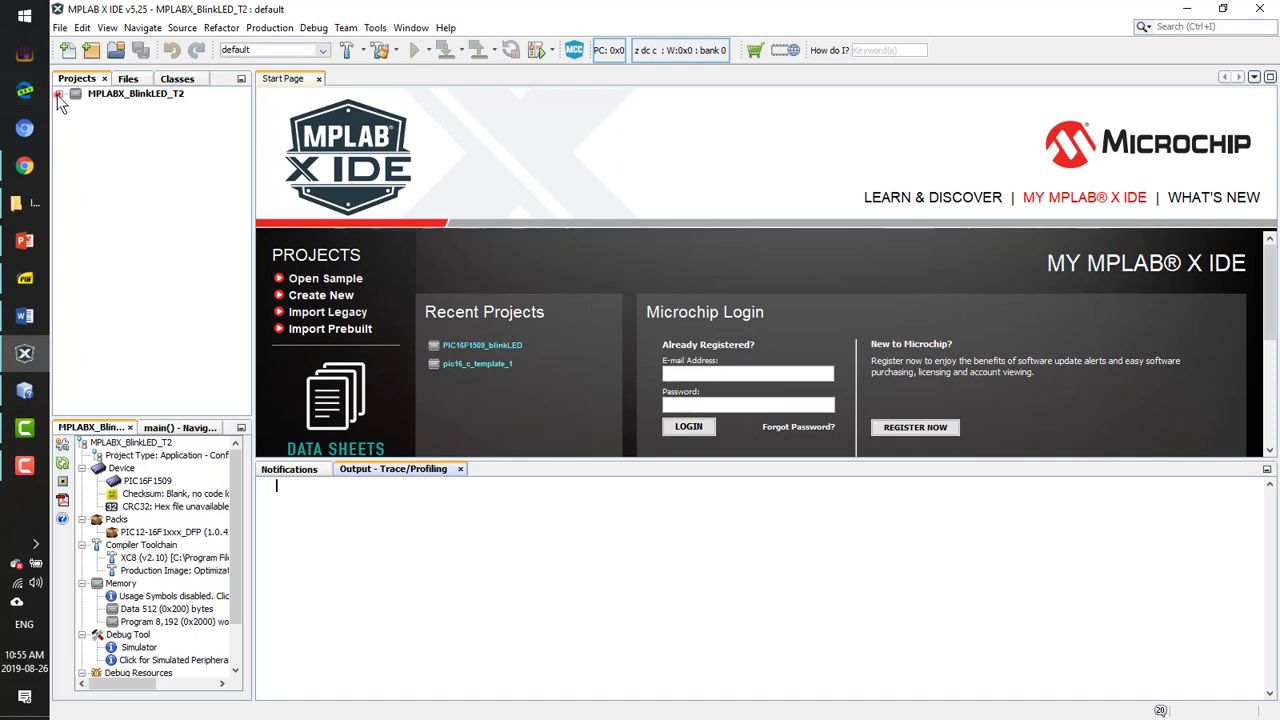
Add a newmain.c with a main function under Source Files and place the cursor inside main()
left_click(60, 94)
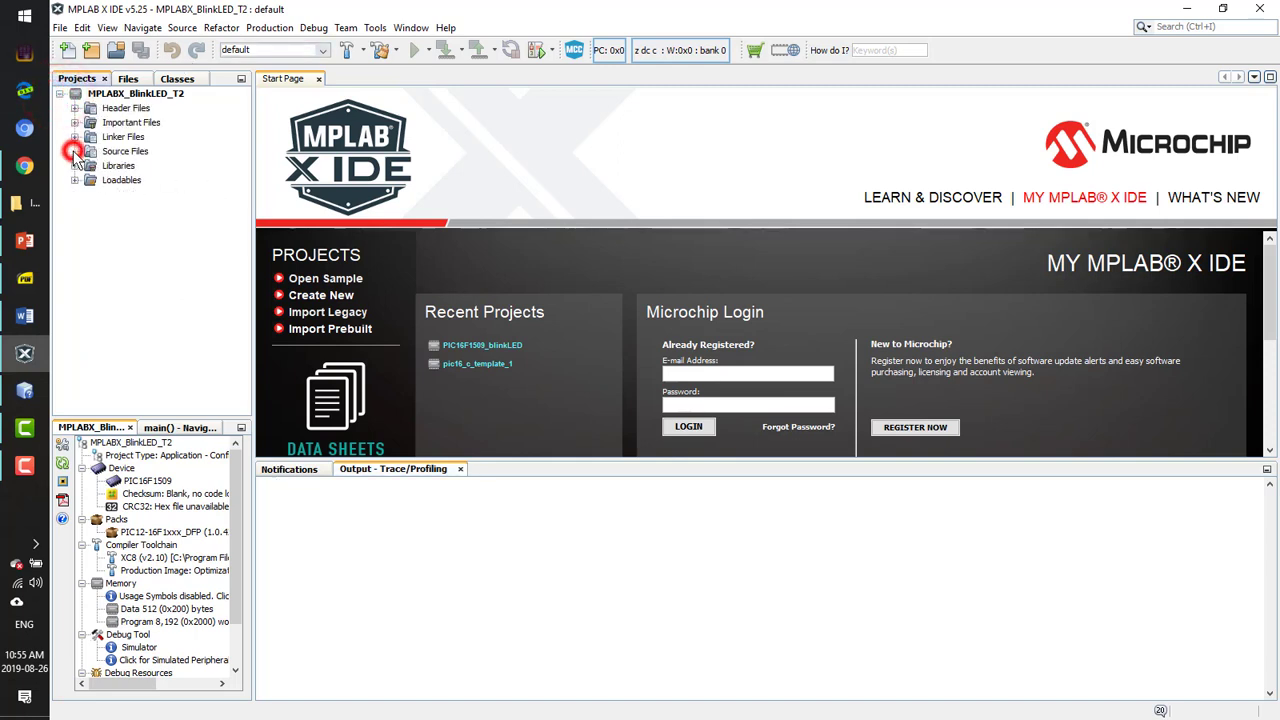
right_click(124, 152)
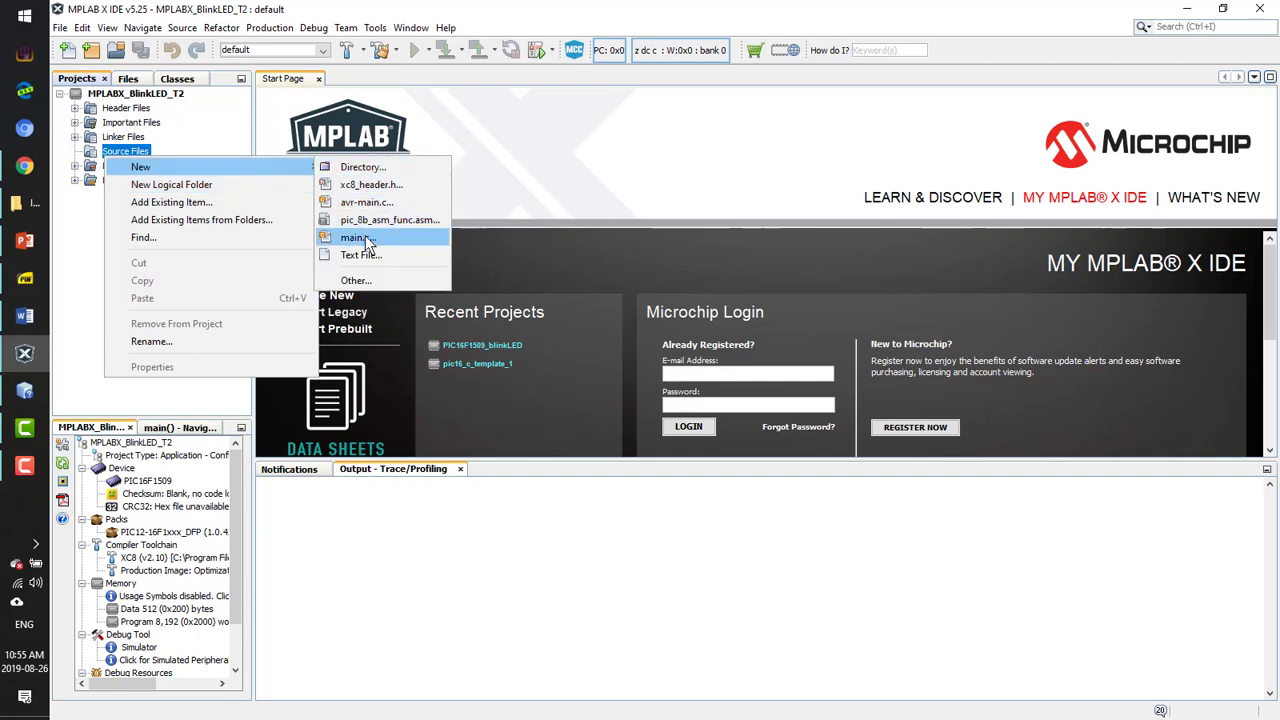
left_click(352, 236)
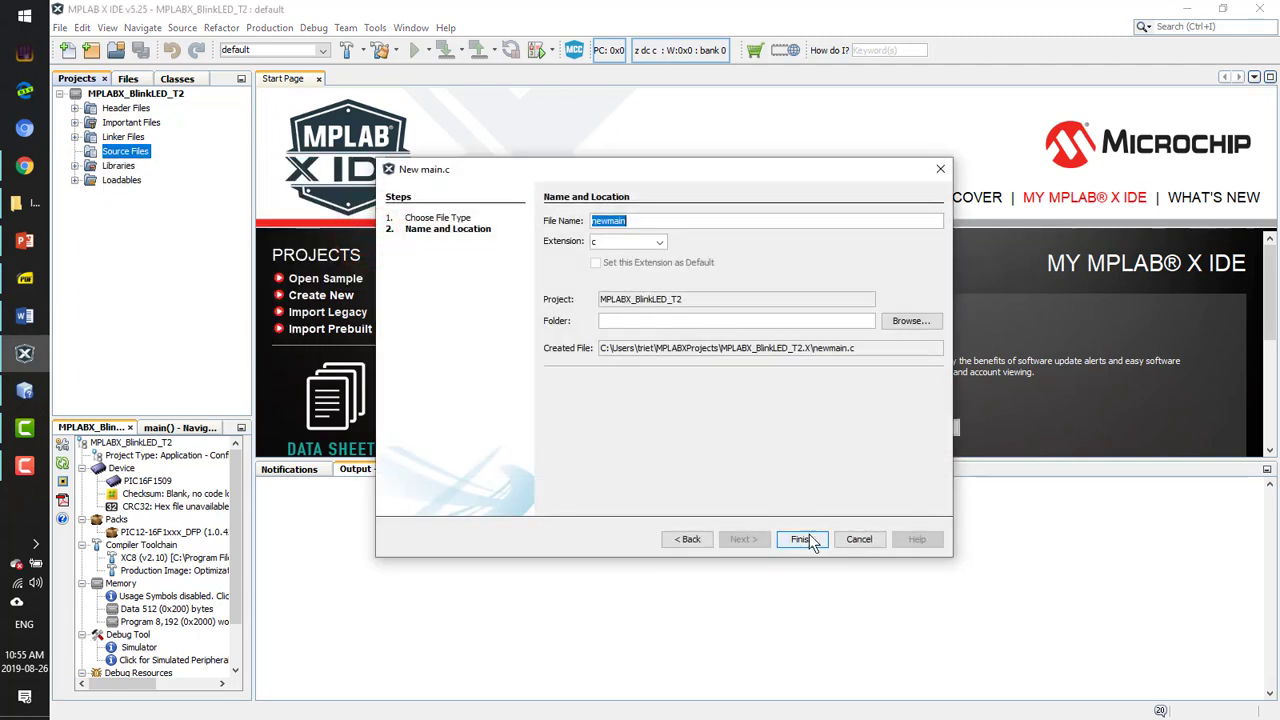
left_click(800, 540)
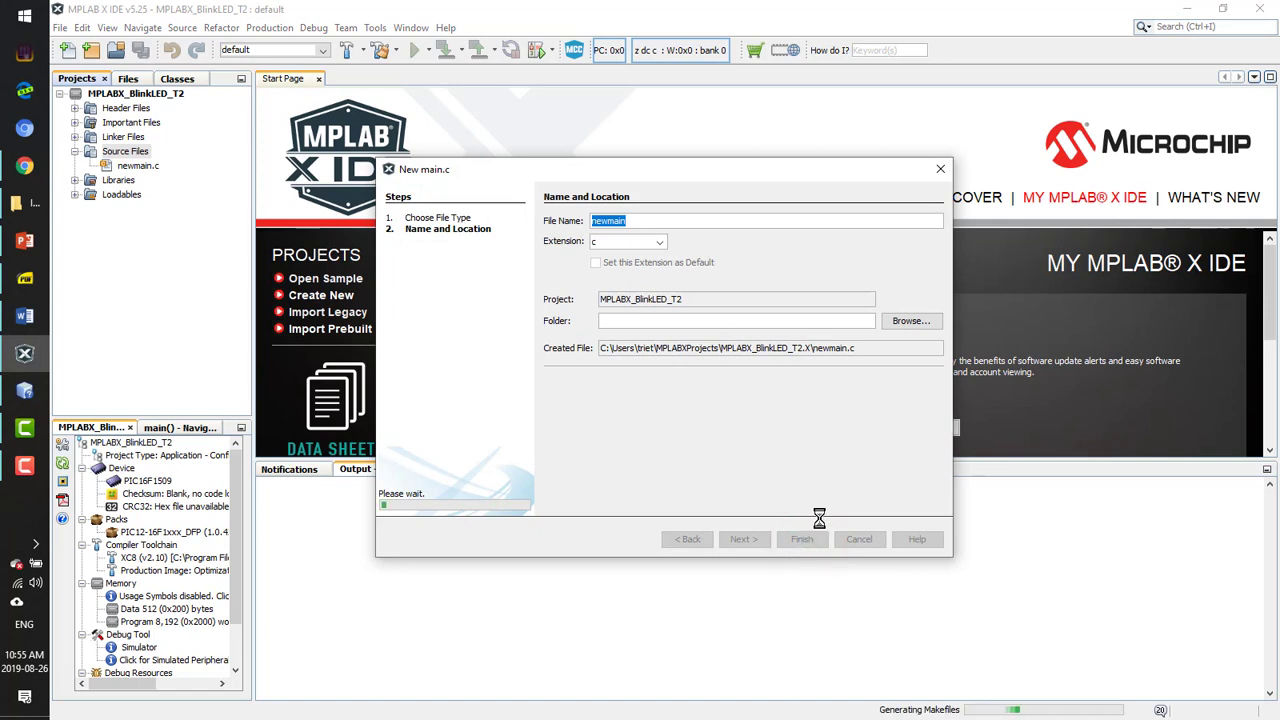
left_click(800, 540)
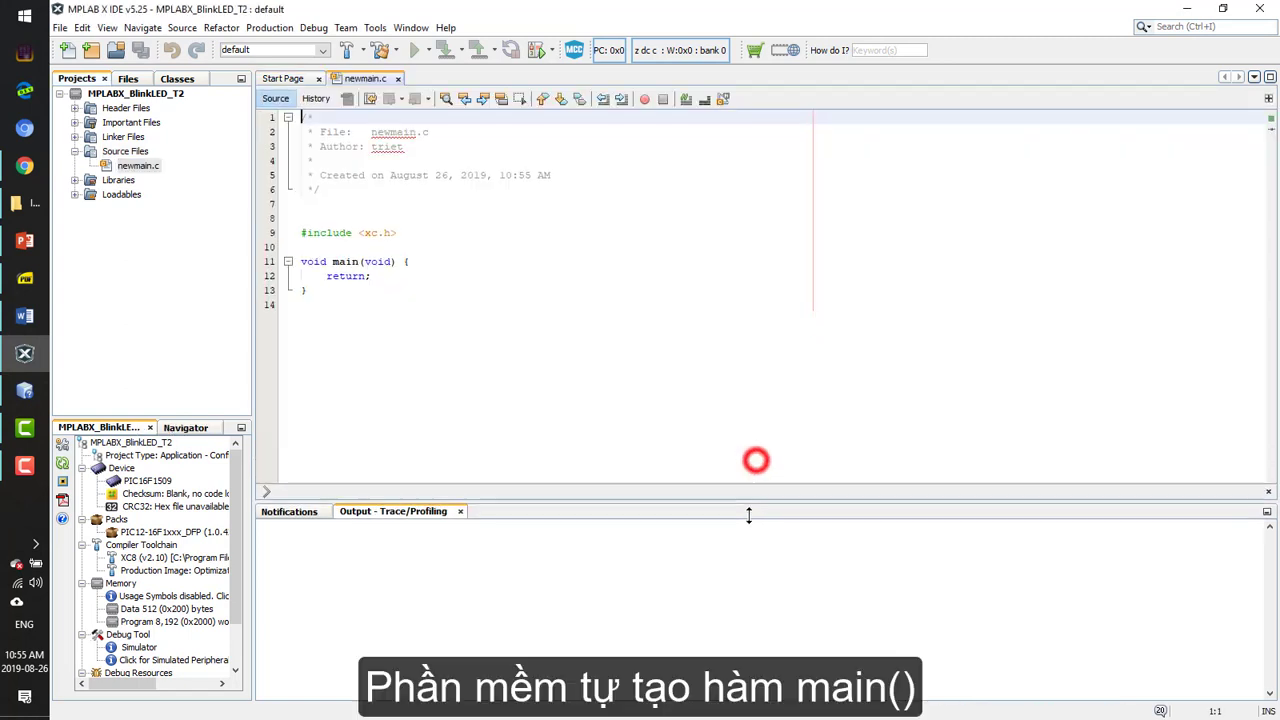
left_click(424, 268)
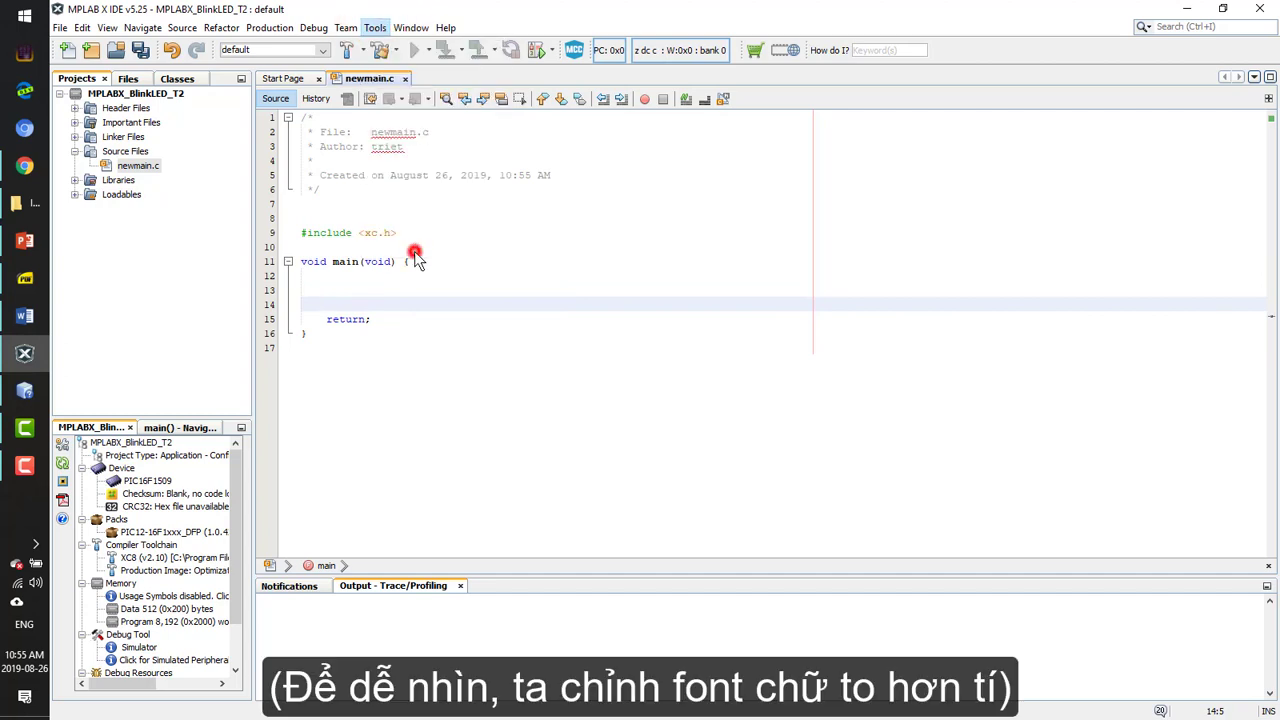
In Options > Fonts & Colors, set the editor font to Monospaced size 24 and apply it
left_click(376, 28)
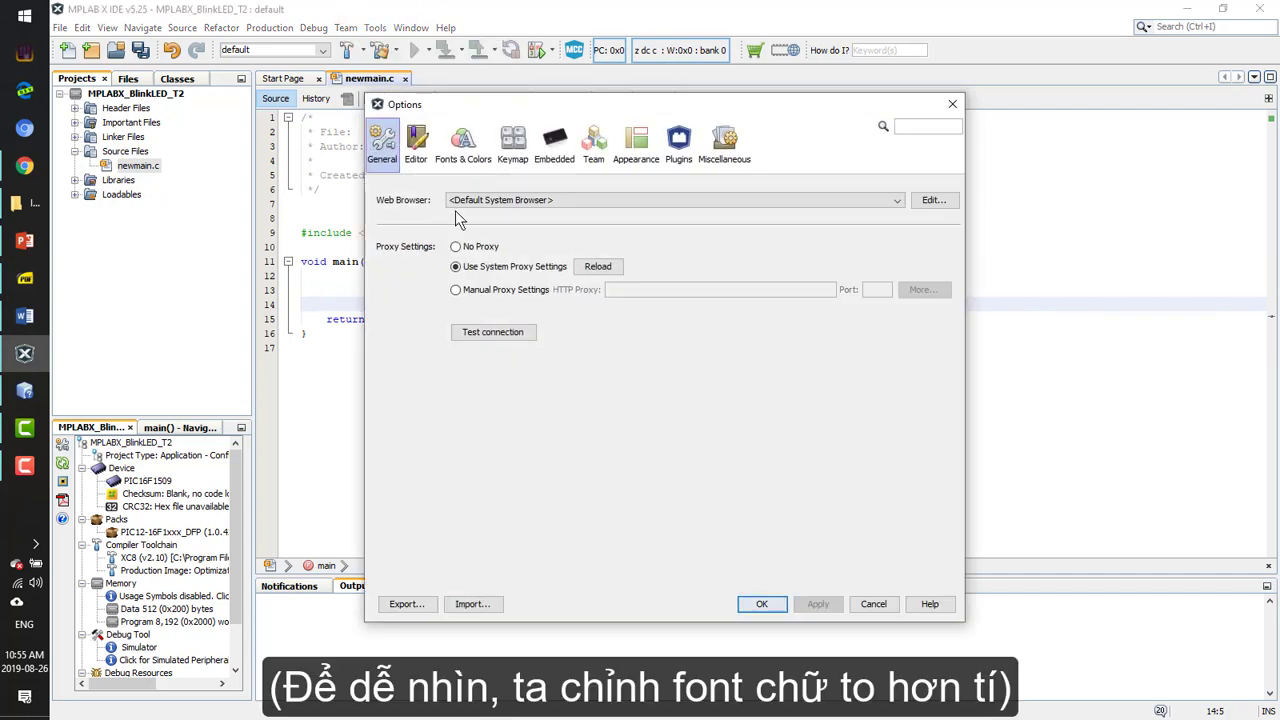
left_click(462, 144)
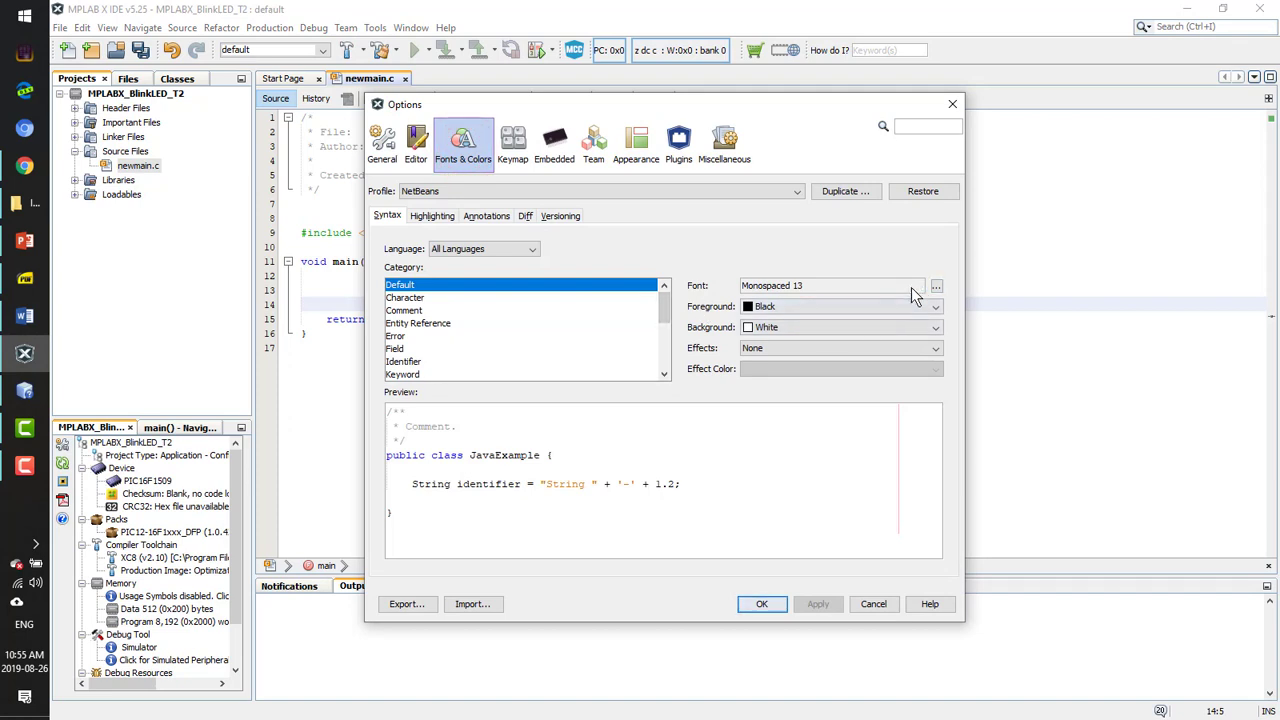
left_click(936, 284)
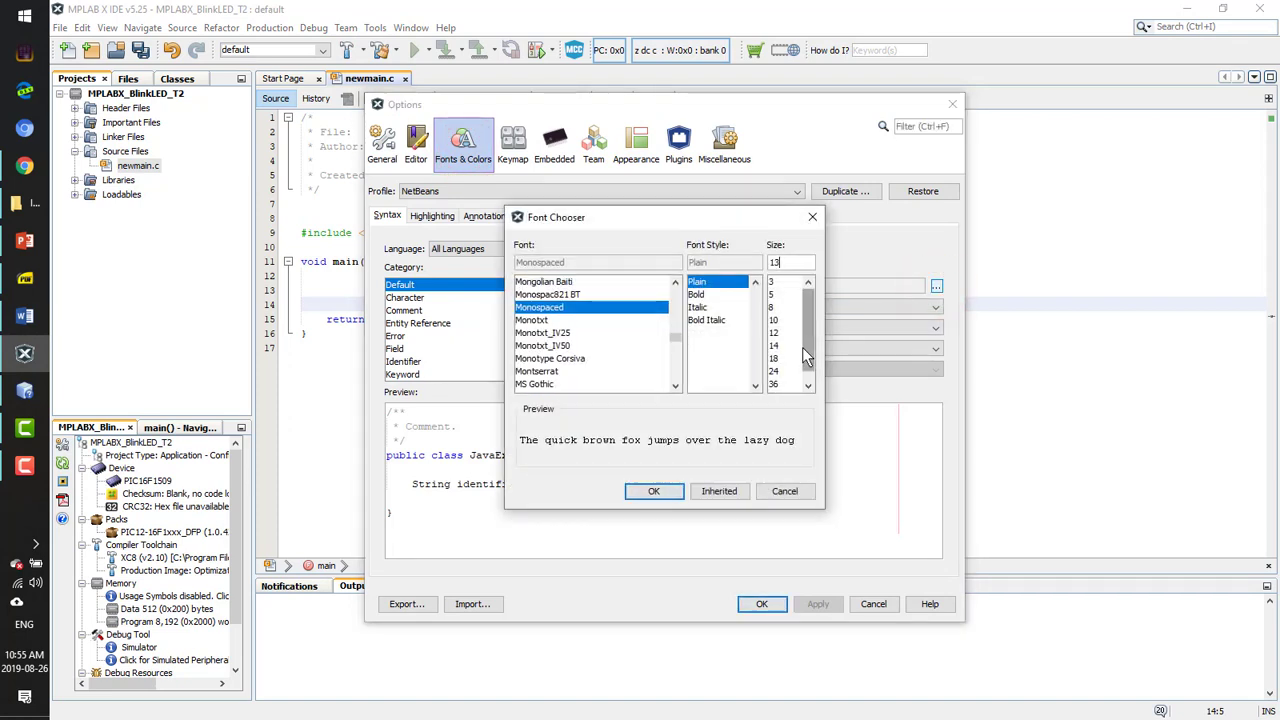
left_click(772, 370)
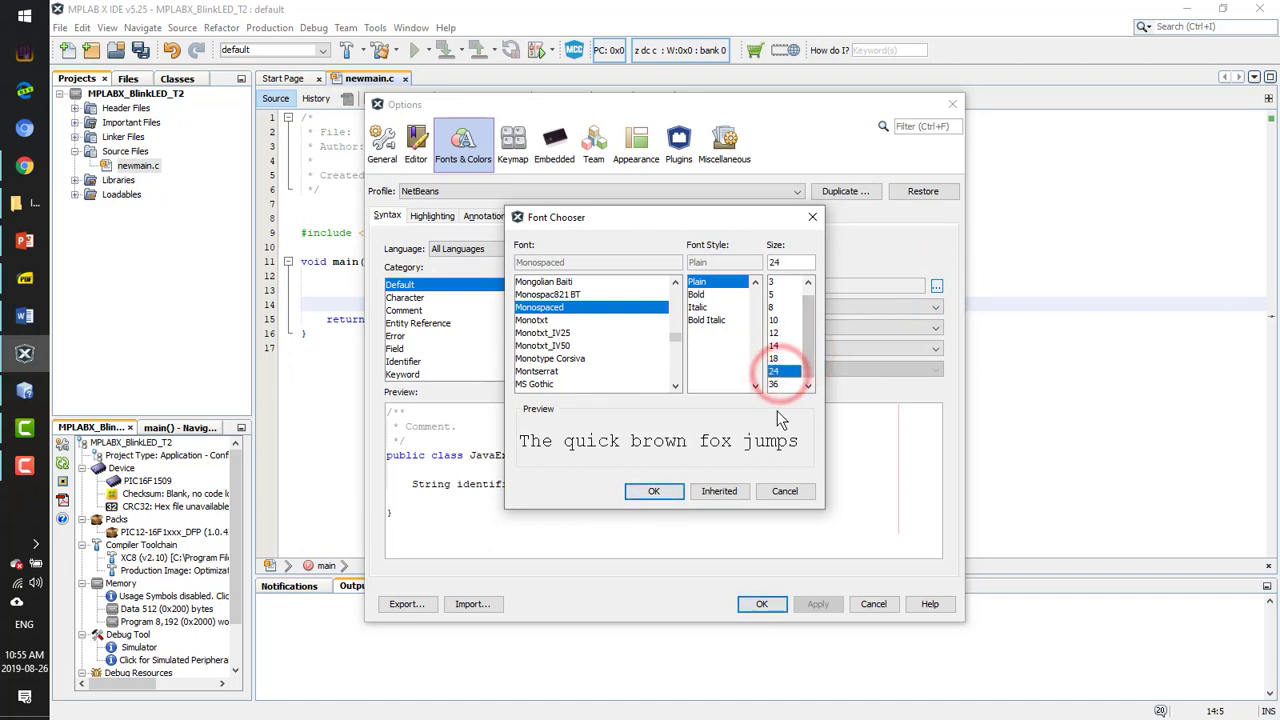
left_click(652, 492)
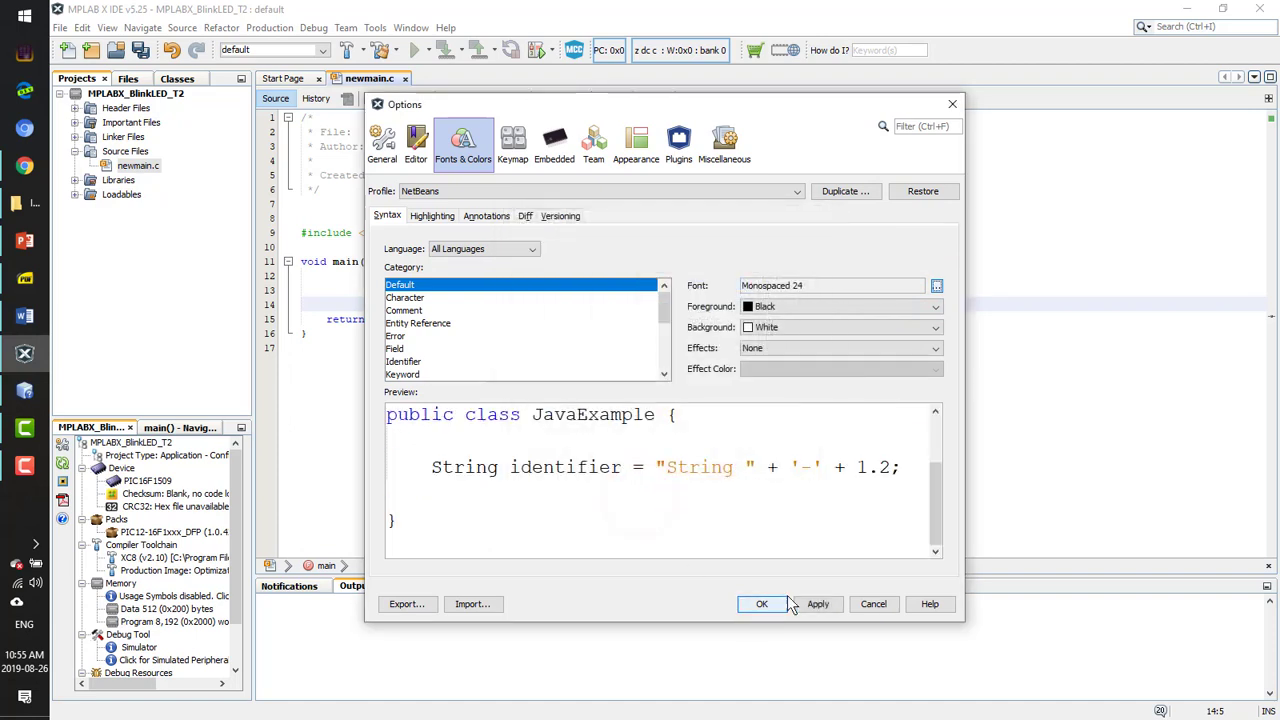
left_click(760, 604)
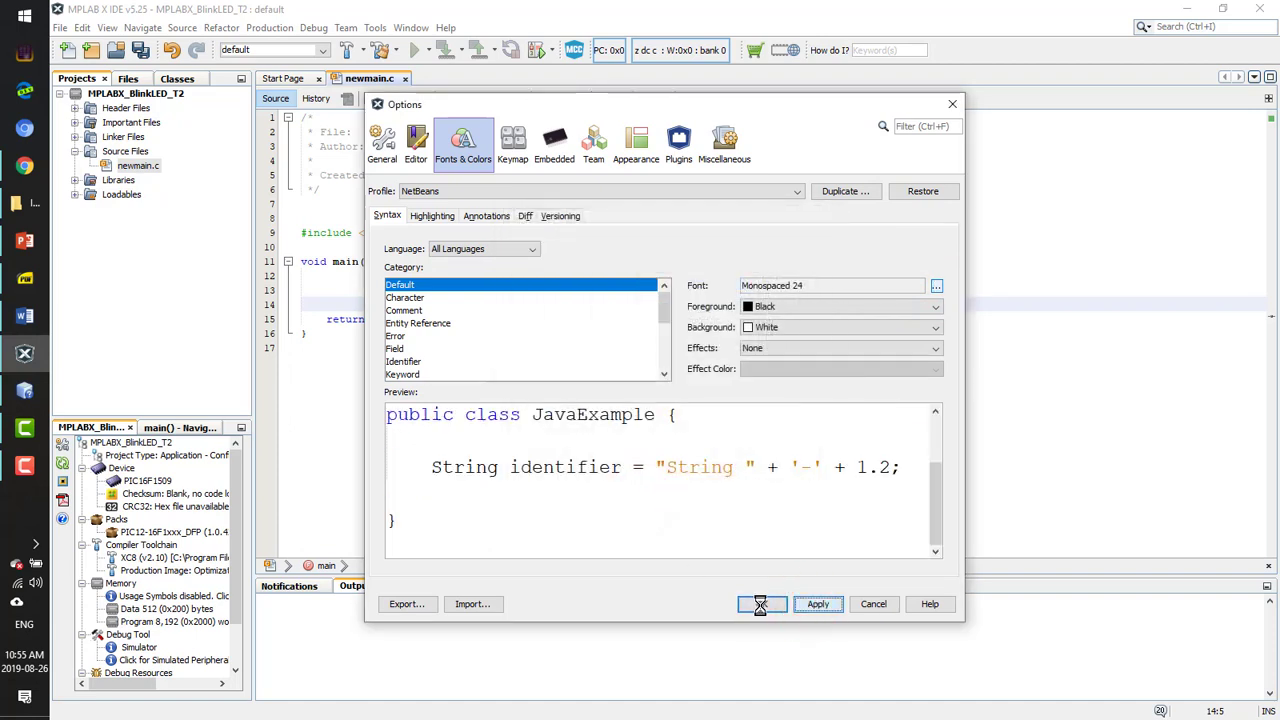
left_click(760, 604)
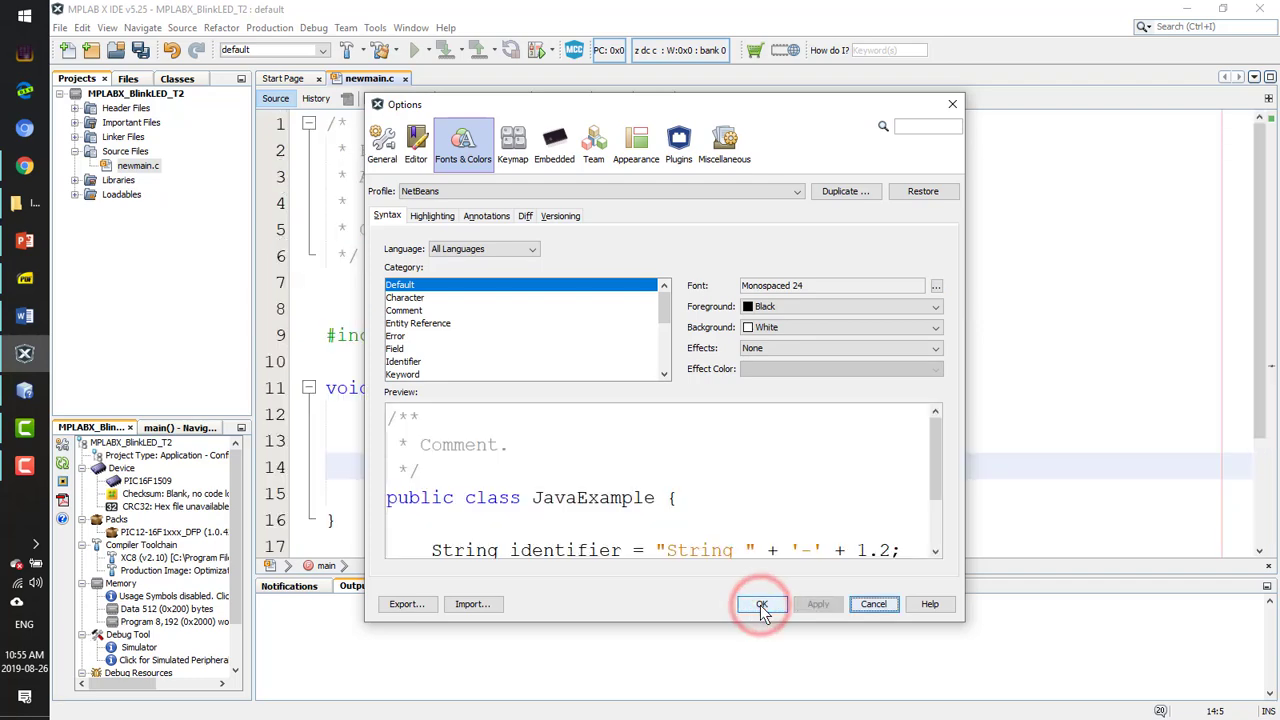
left_click(760, 604)
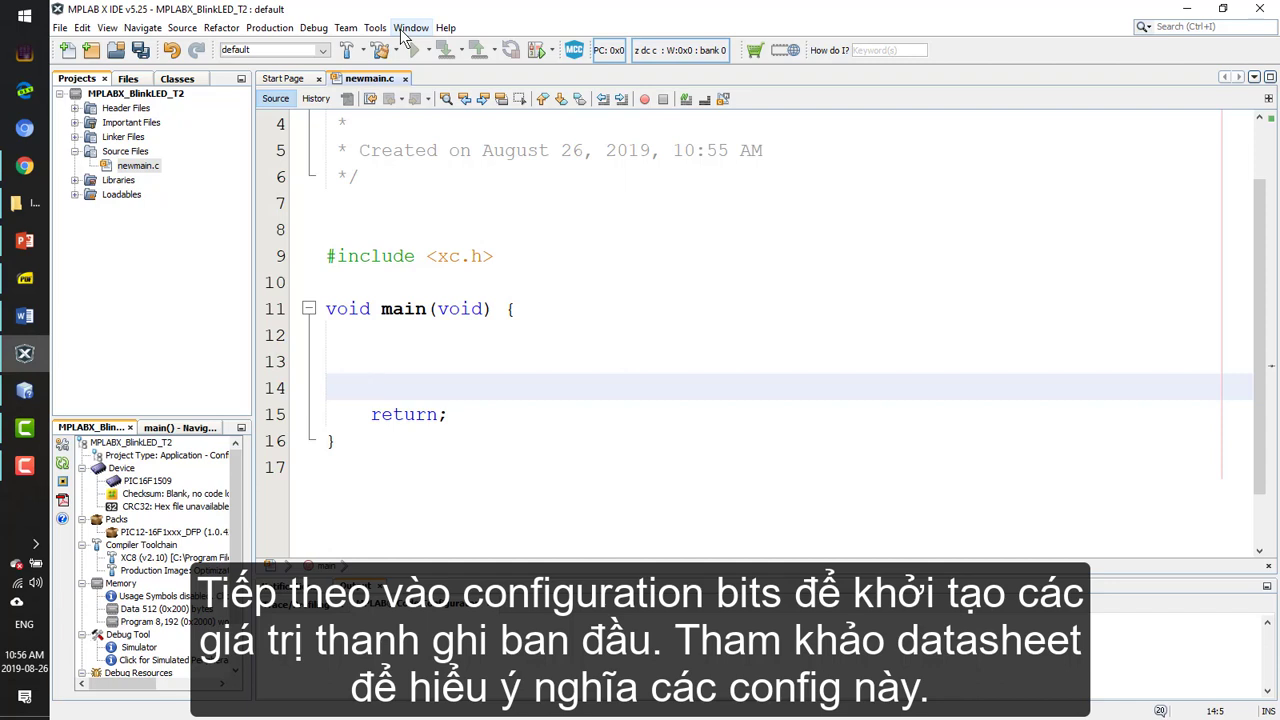
Open the Configuration Bits view from Window > Target Memory Views
left_click(412, 28)
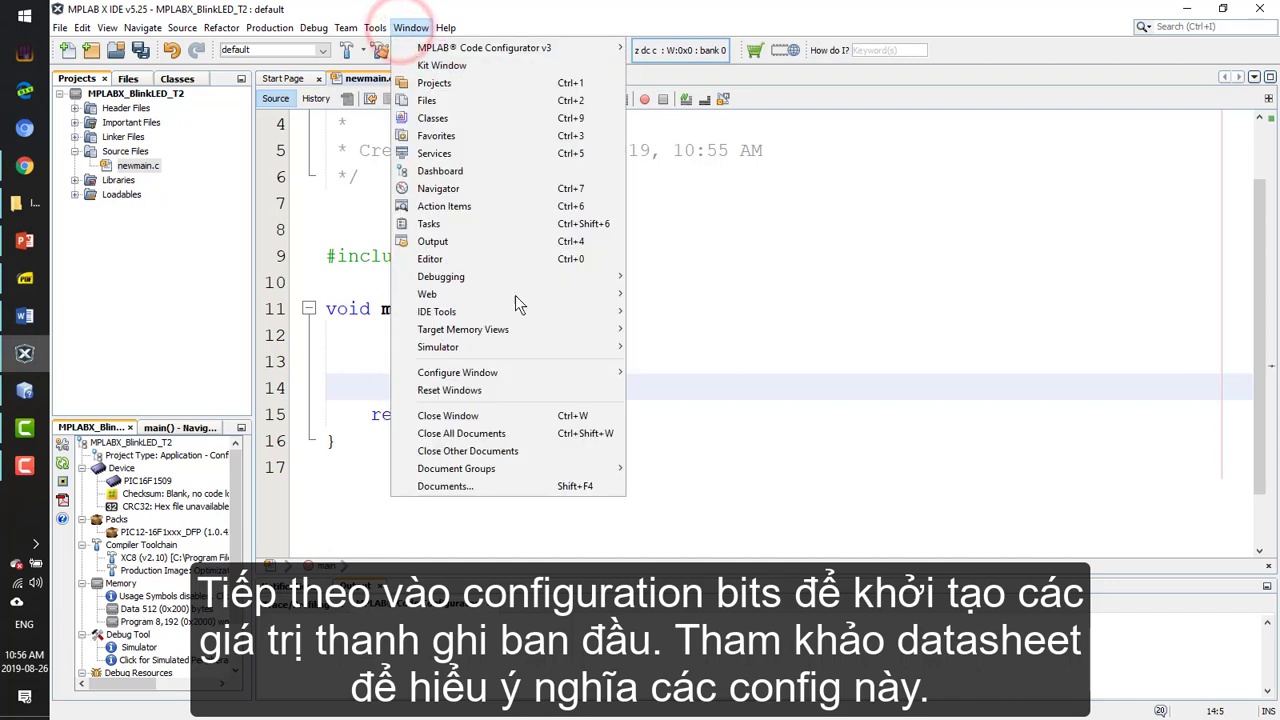
mouse_move(438, 348)
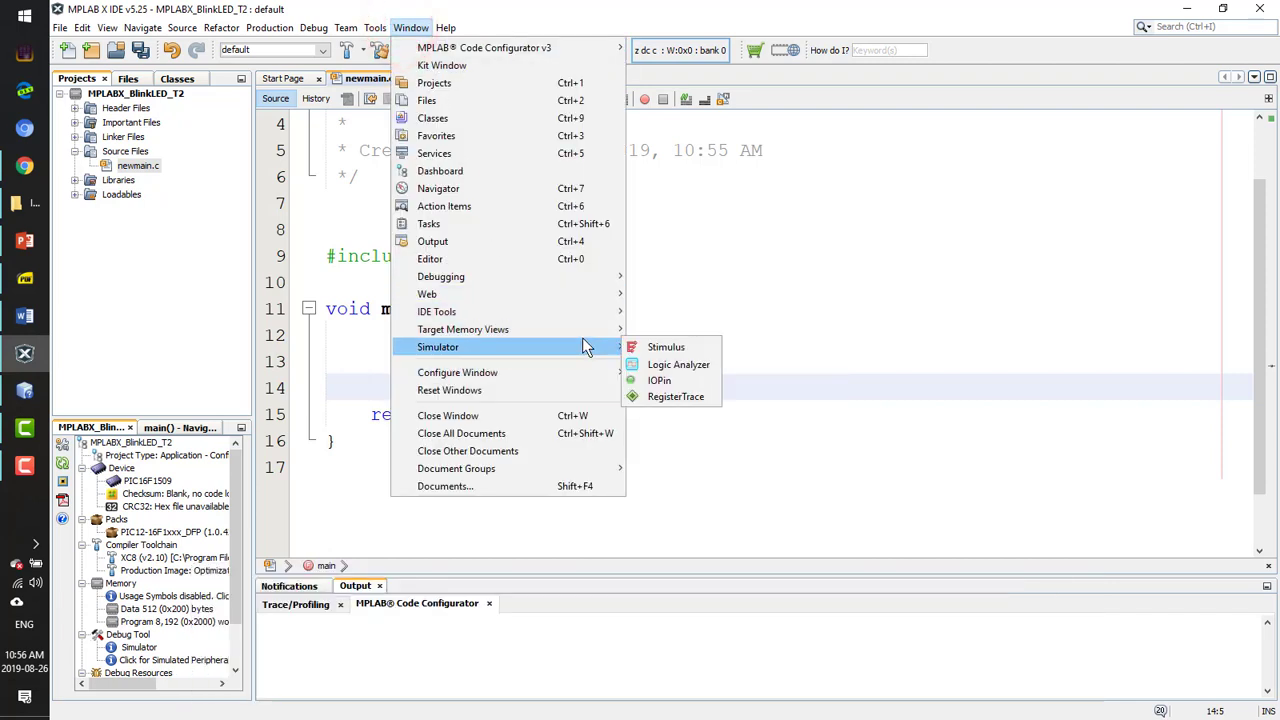
mouse_move(464, 328)
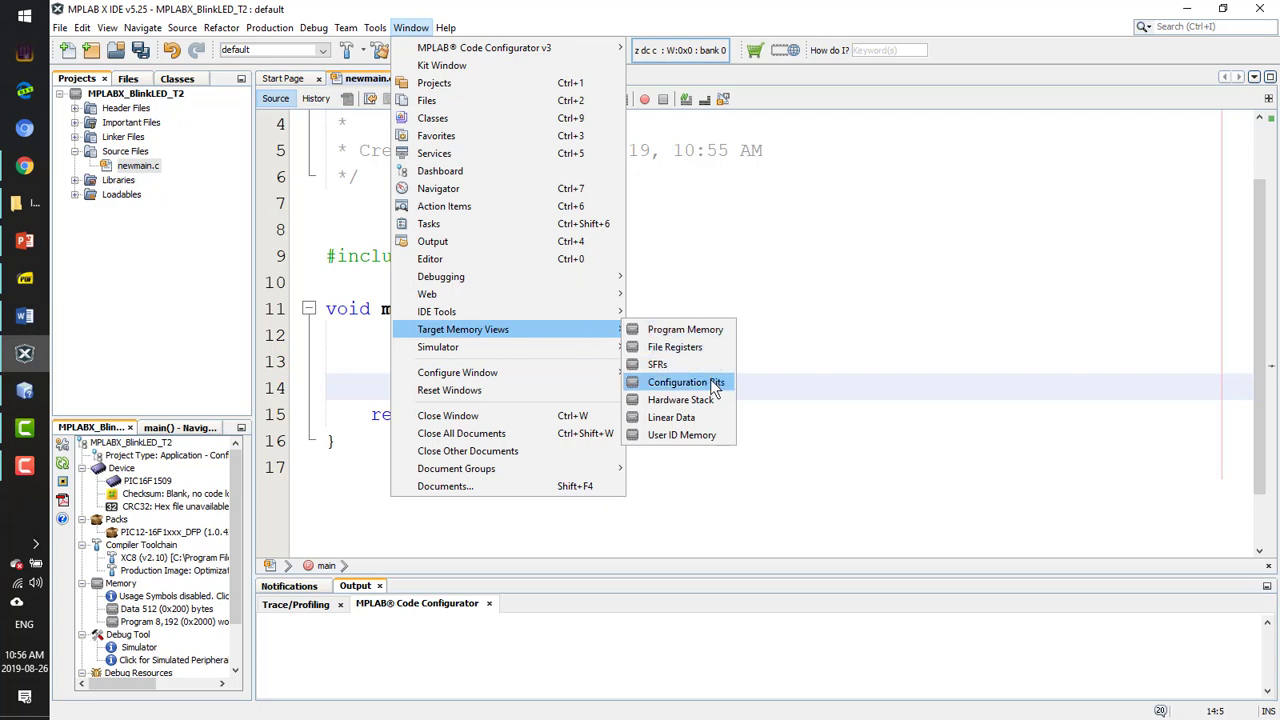
left_click(676, 382)
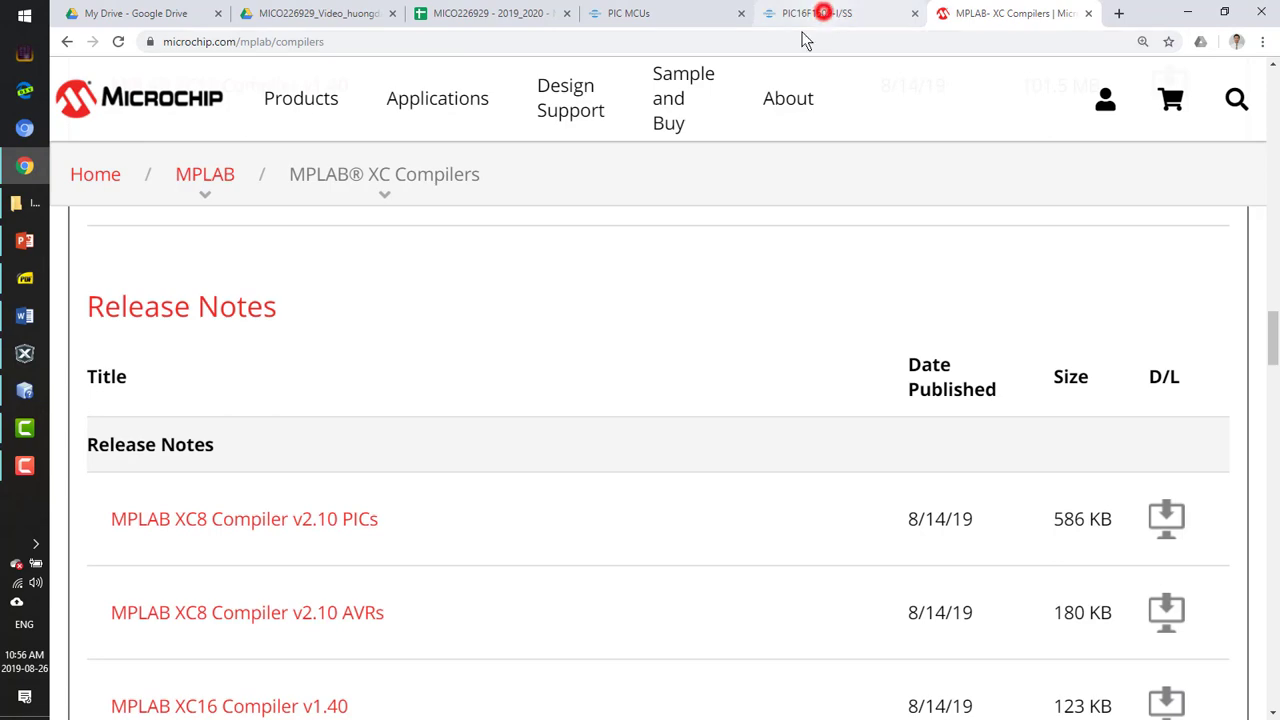
Reach the PIC16F1509 datasheet from the thegioiic product page's Datasheet section
left_click(810, 12)
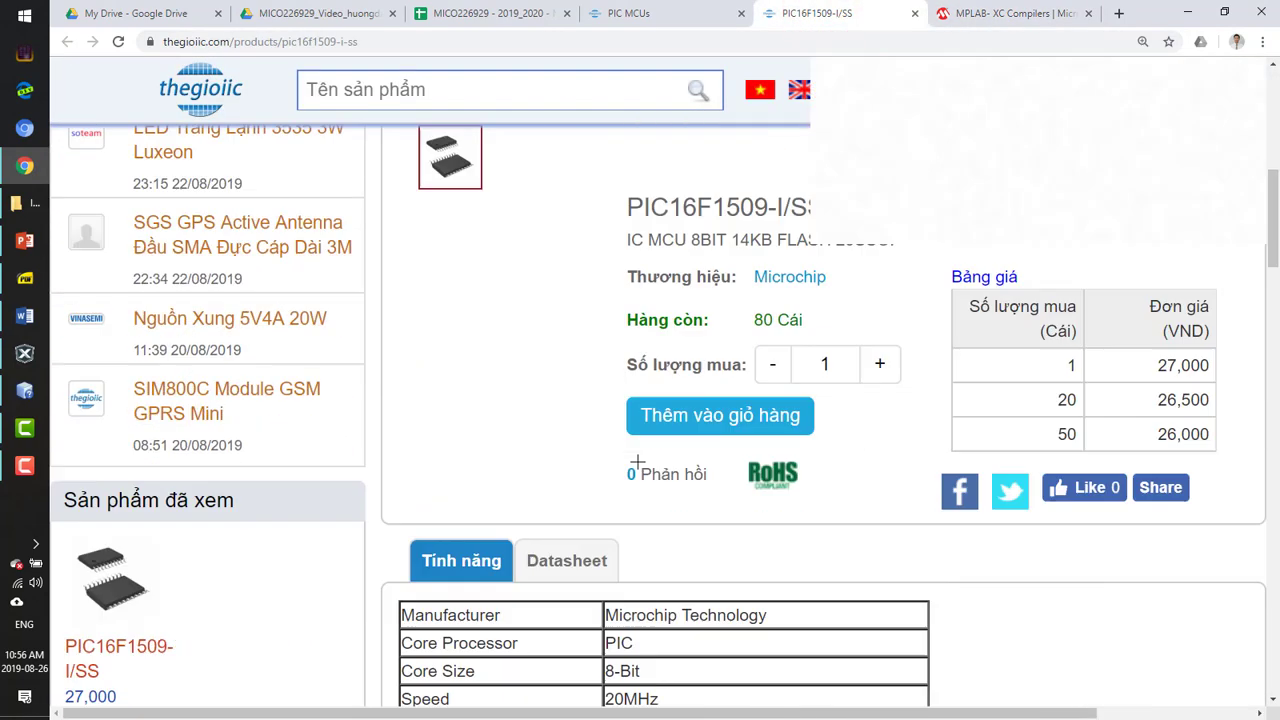
left_click(566, 560)
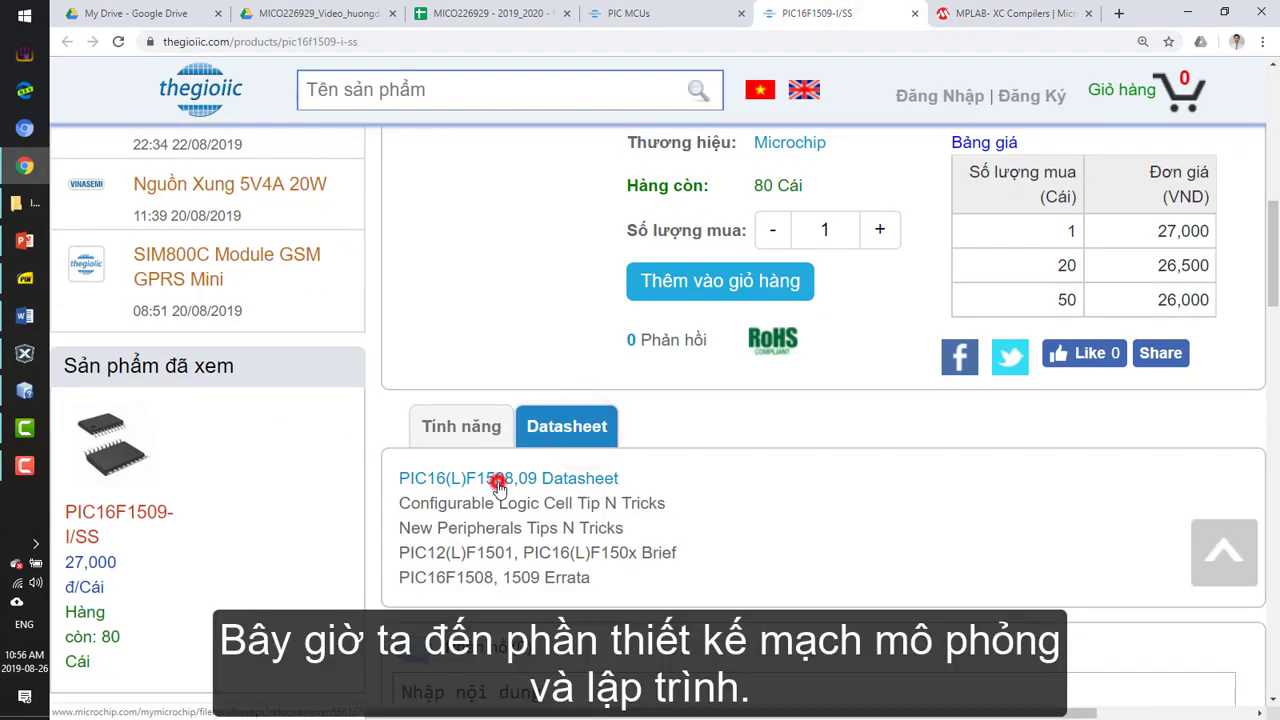
left_click(508, 478)
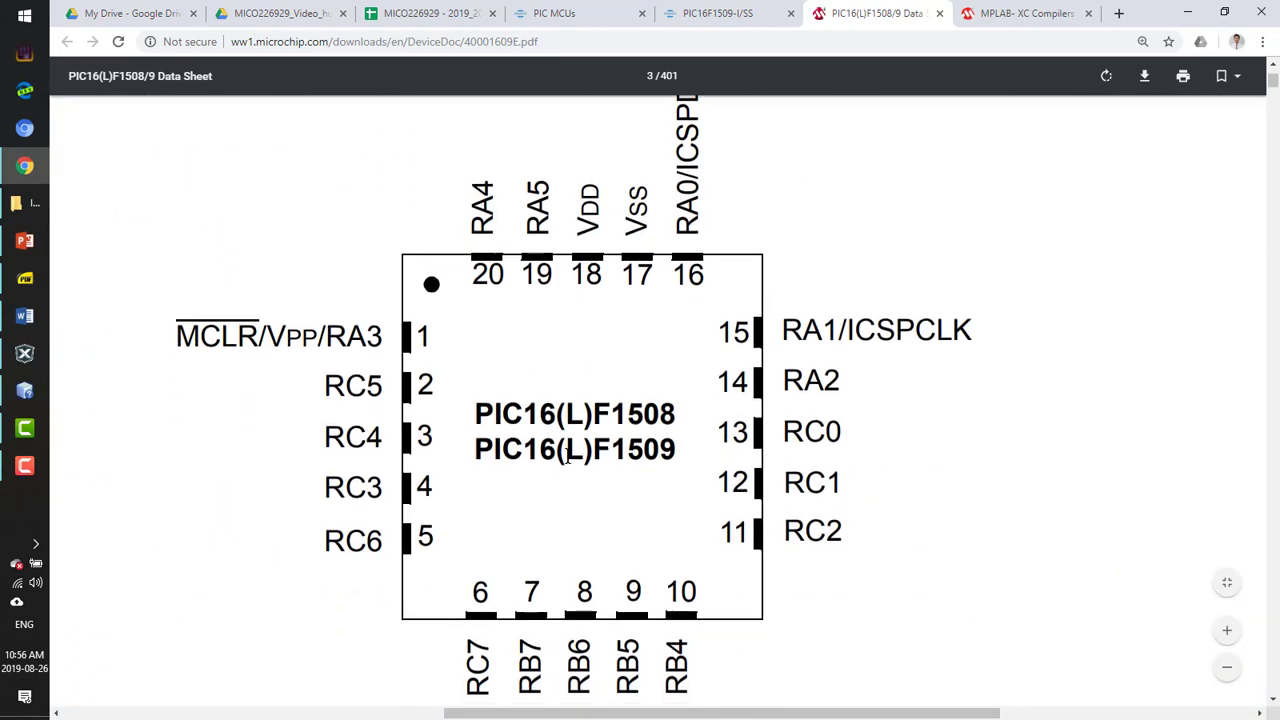
Scroll to Table 1 pin allocation and highlight one of RA2's alternate functions
scroll("down", 3)
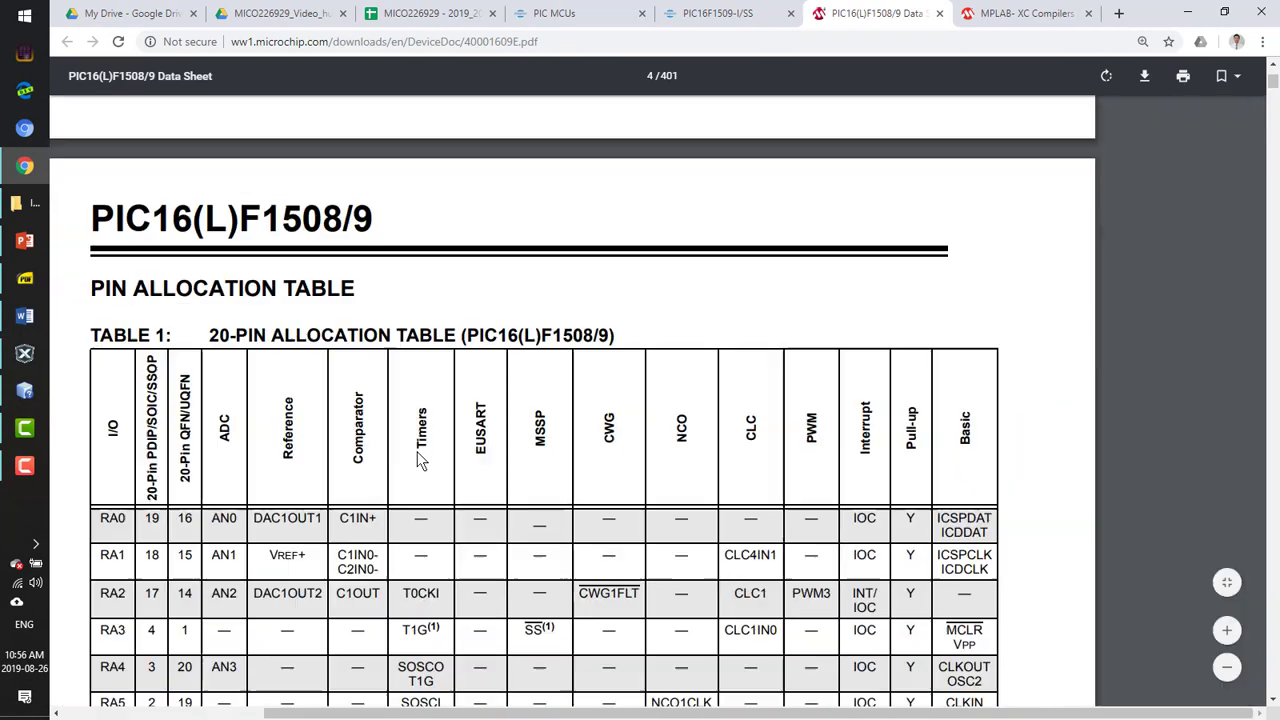
scroll("down", 3)
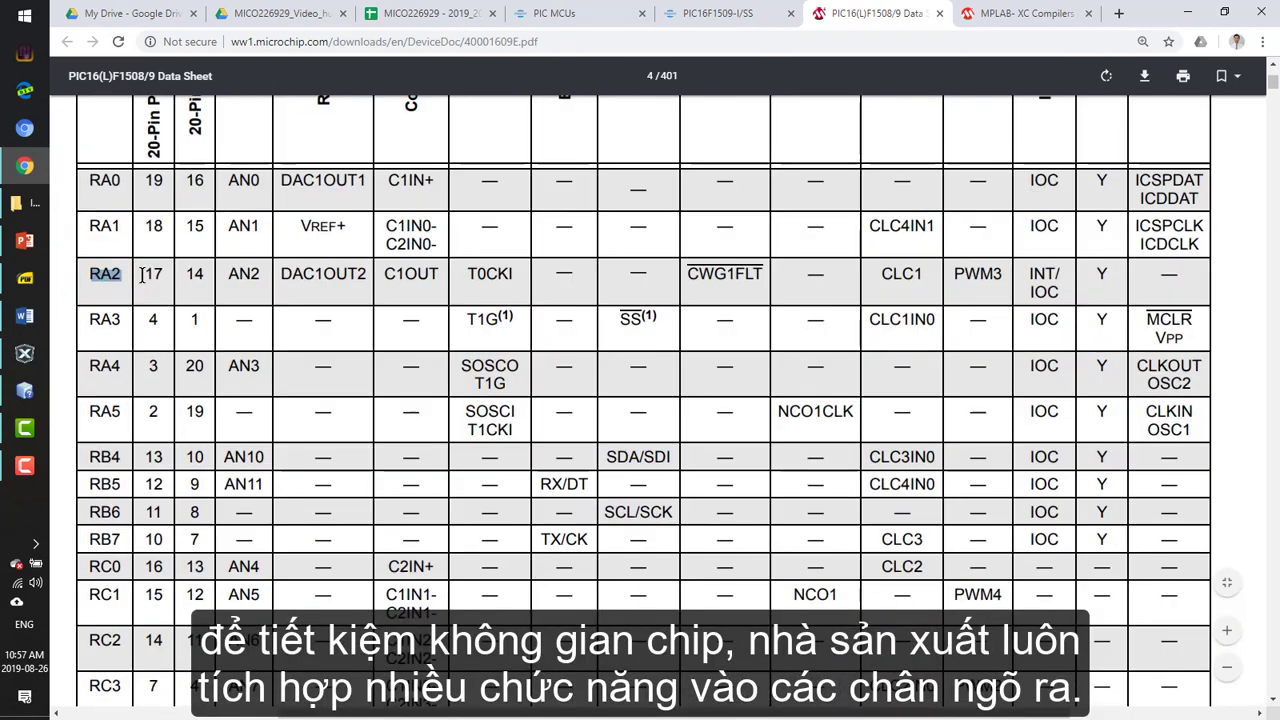
scroll("up", 3)
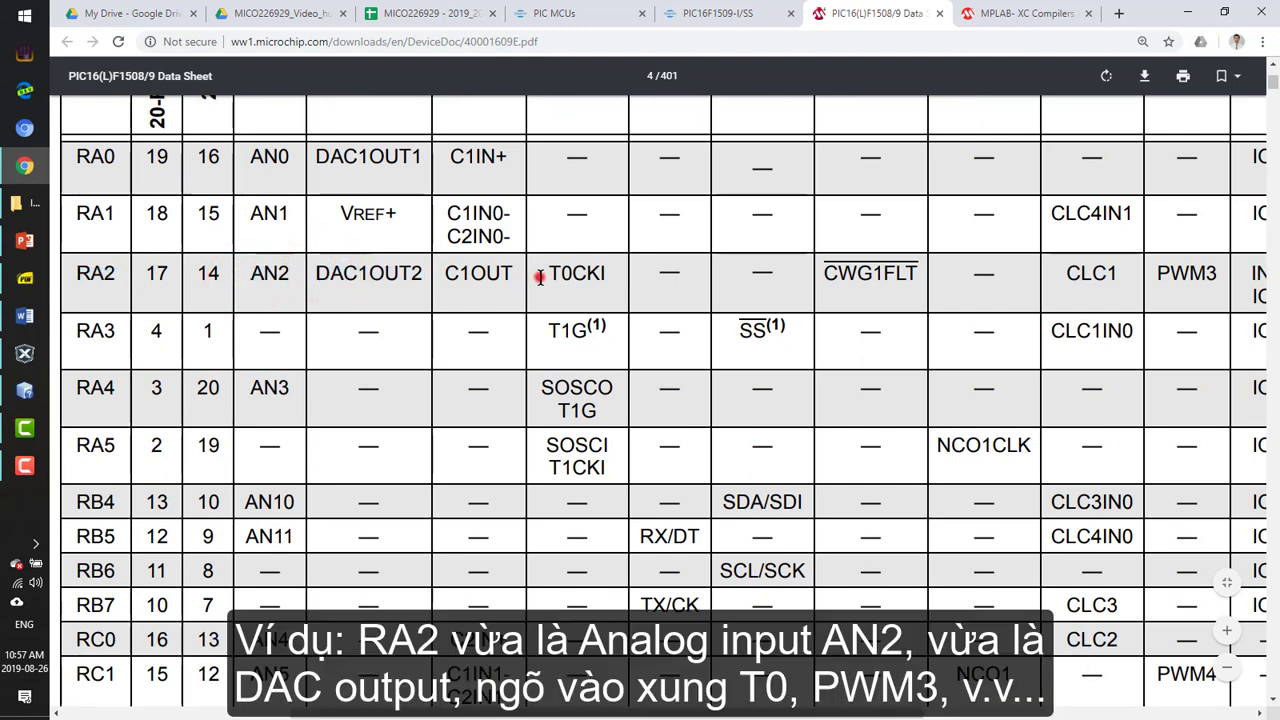
double_click(576, 272)
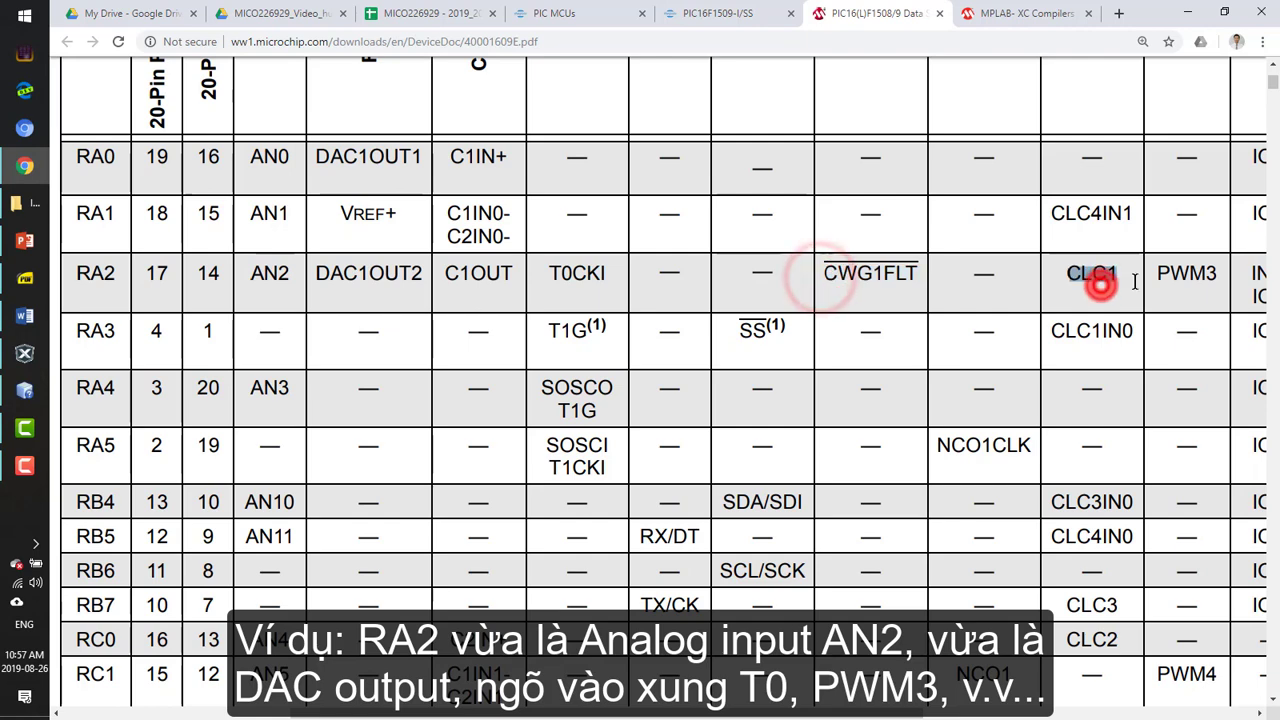
scroll("right", 3)
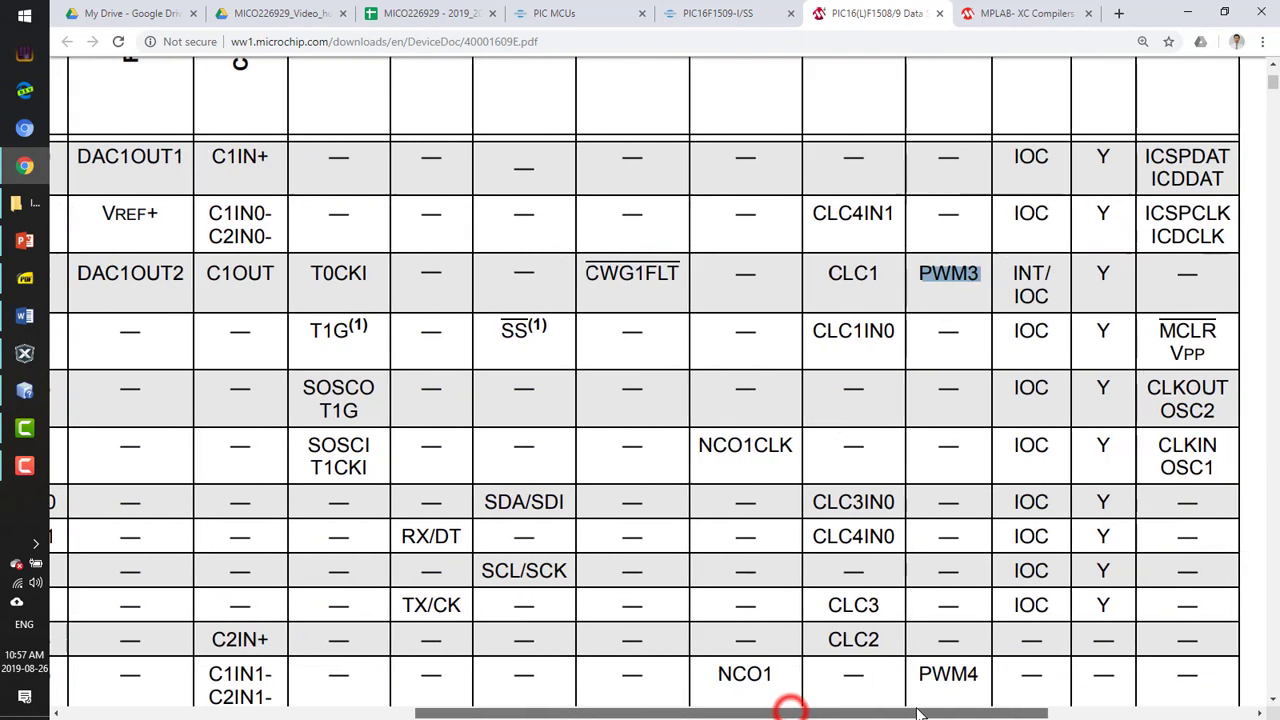
left_click(24, 352)
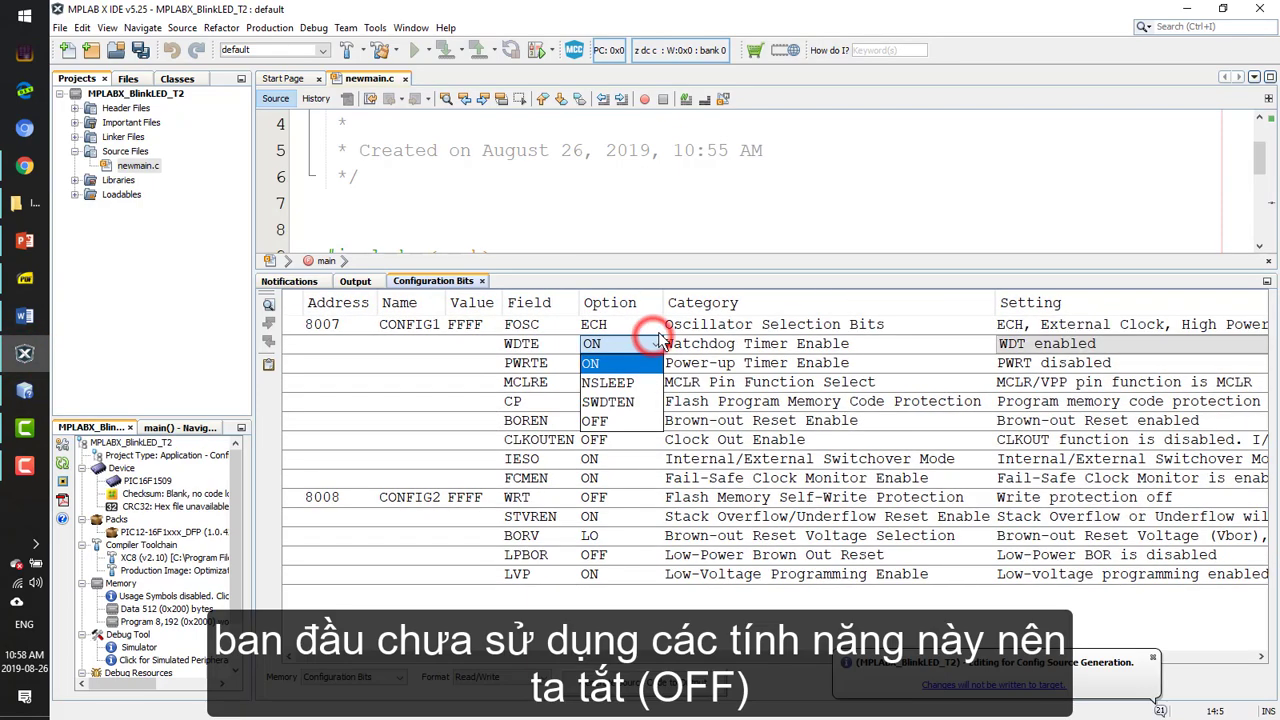
Turn the watchdog timer and brown-out reset off in the Configuration Bits window
left_click(620, 364)
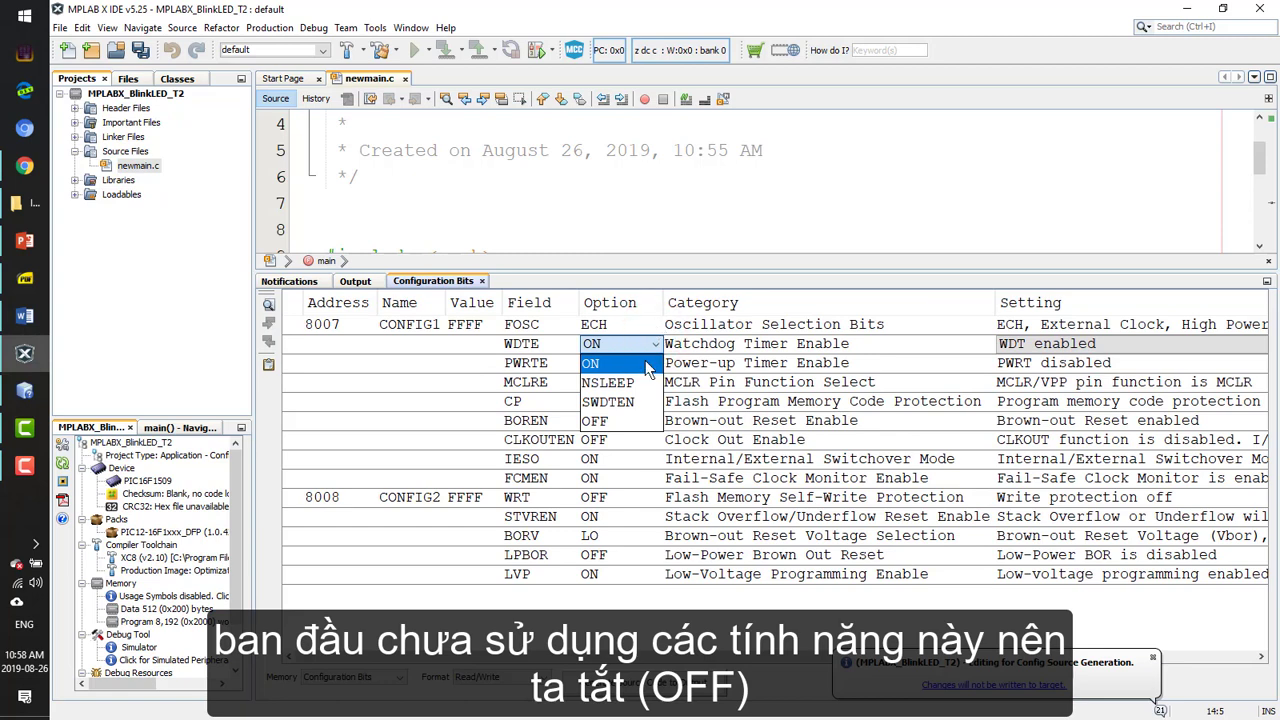
left_click(620, 324)
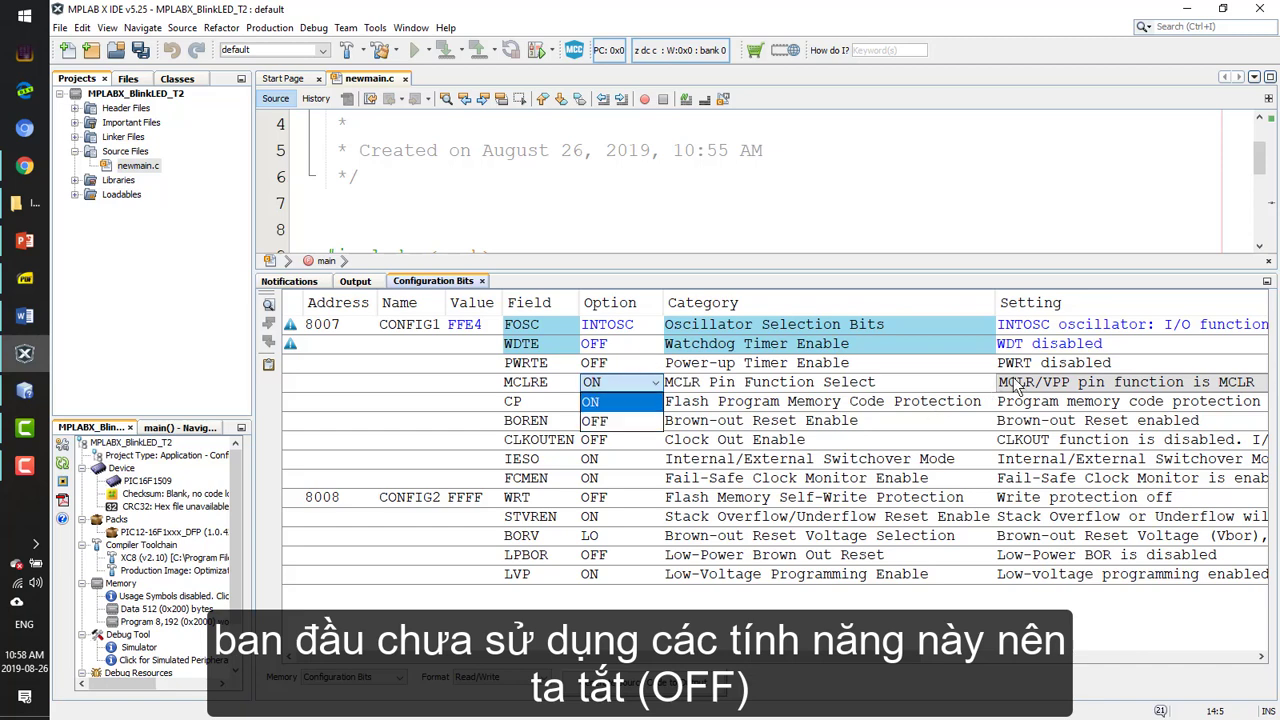
left_click(620, 400)
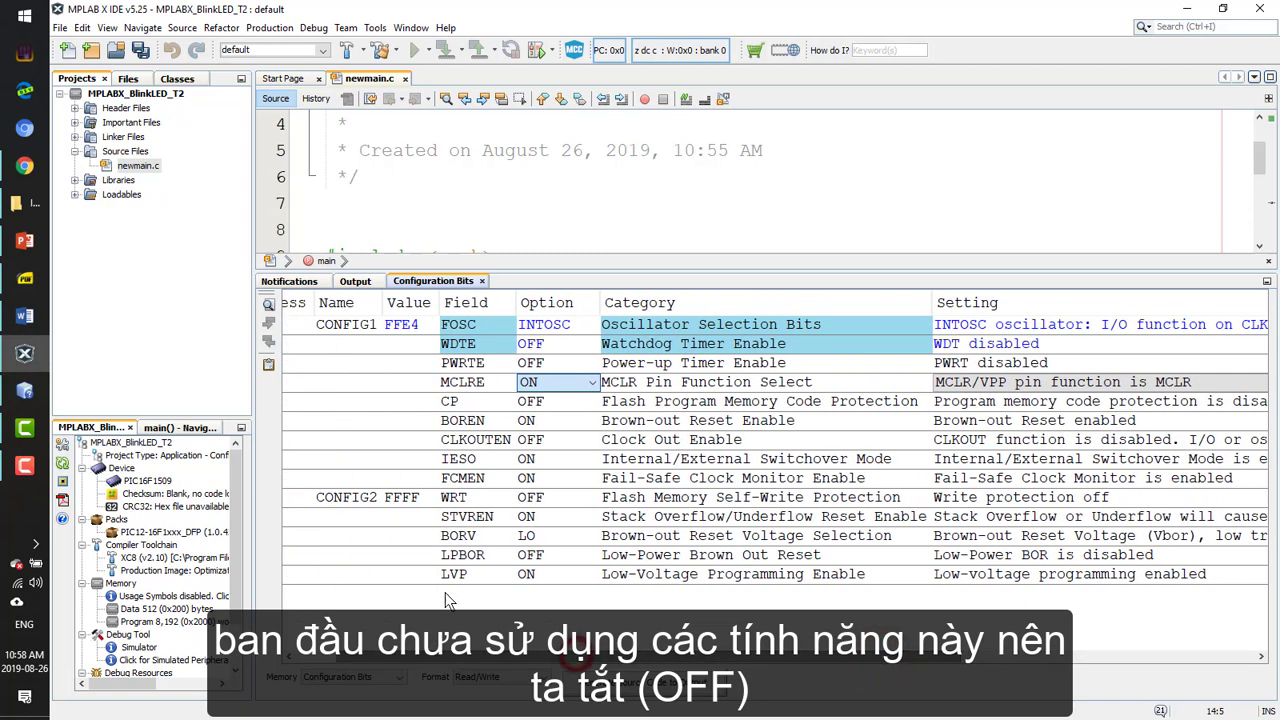
left_click(530, 440)
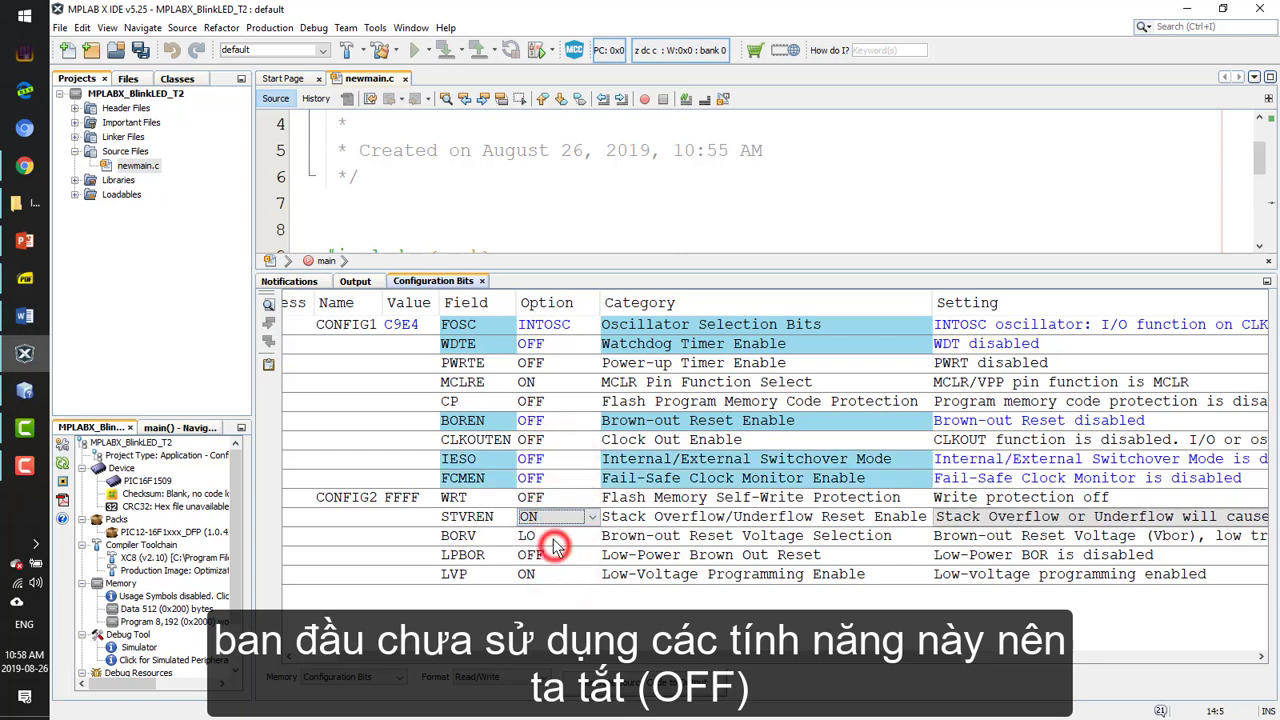
Turn stack overflow reset off, keep low-voltage programming on, and generate the config source
left_click(556, 516)
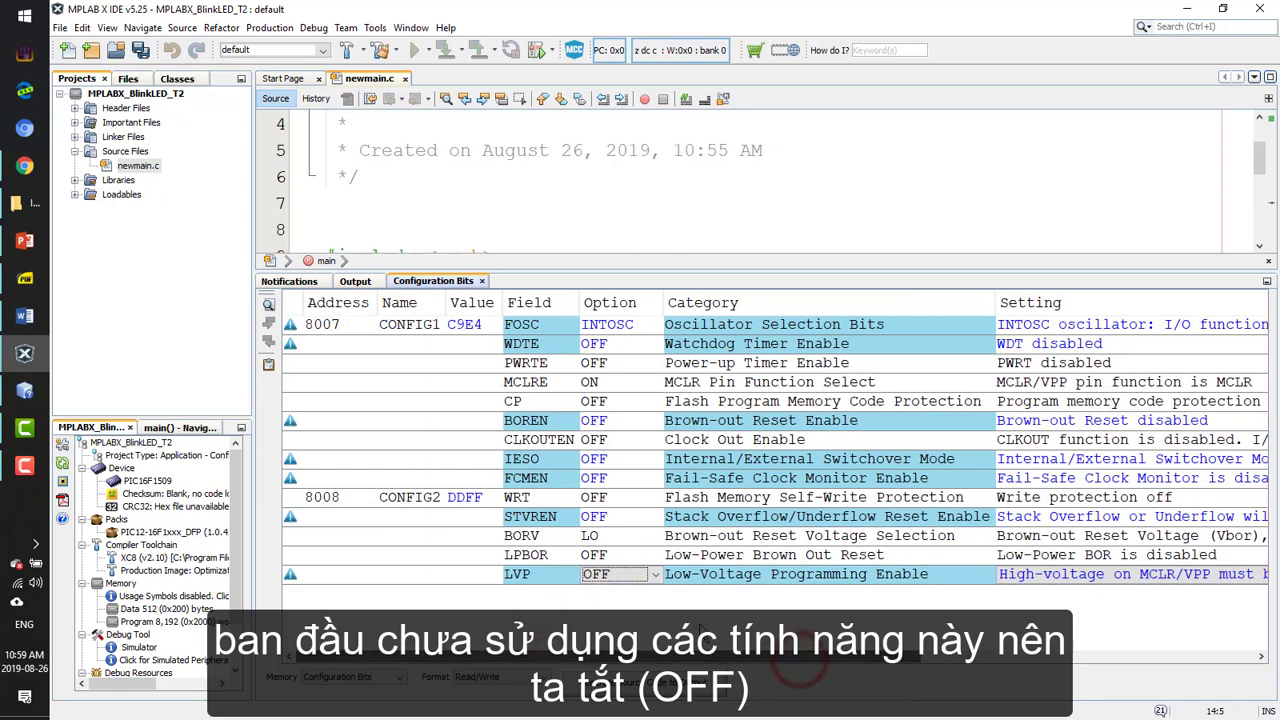
left_click(618, 572)
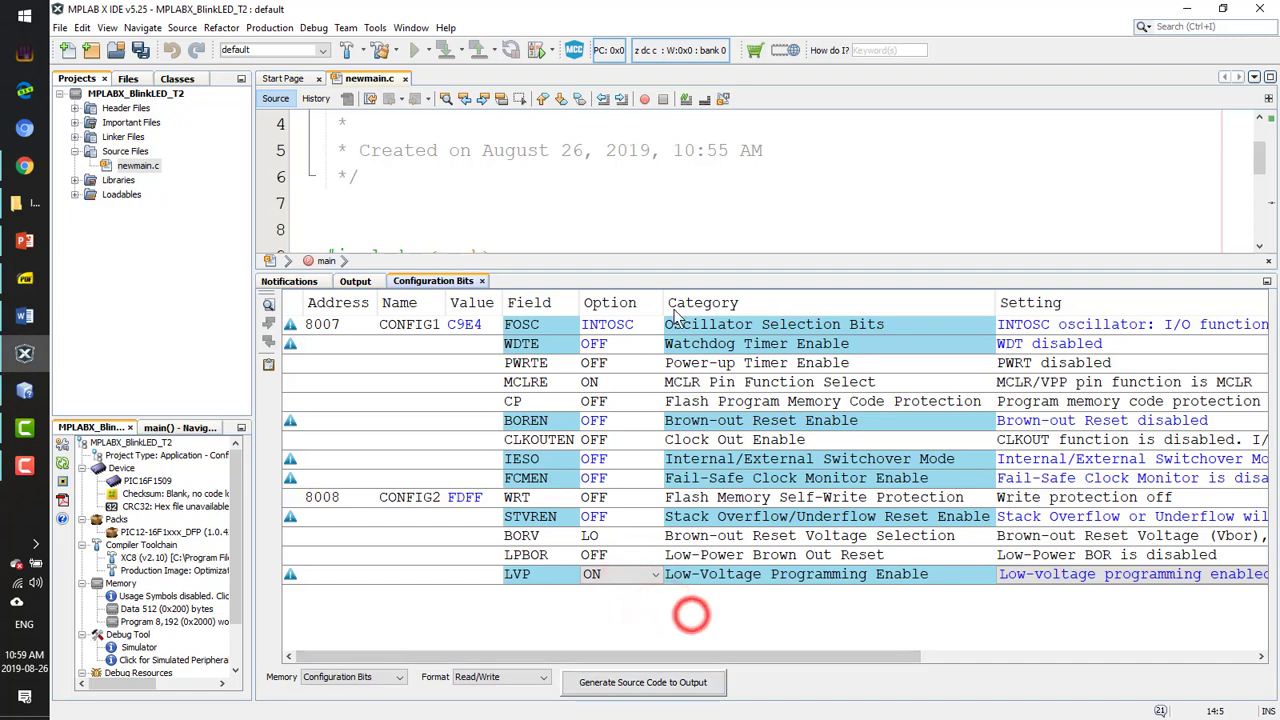
left_click(644, 682)
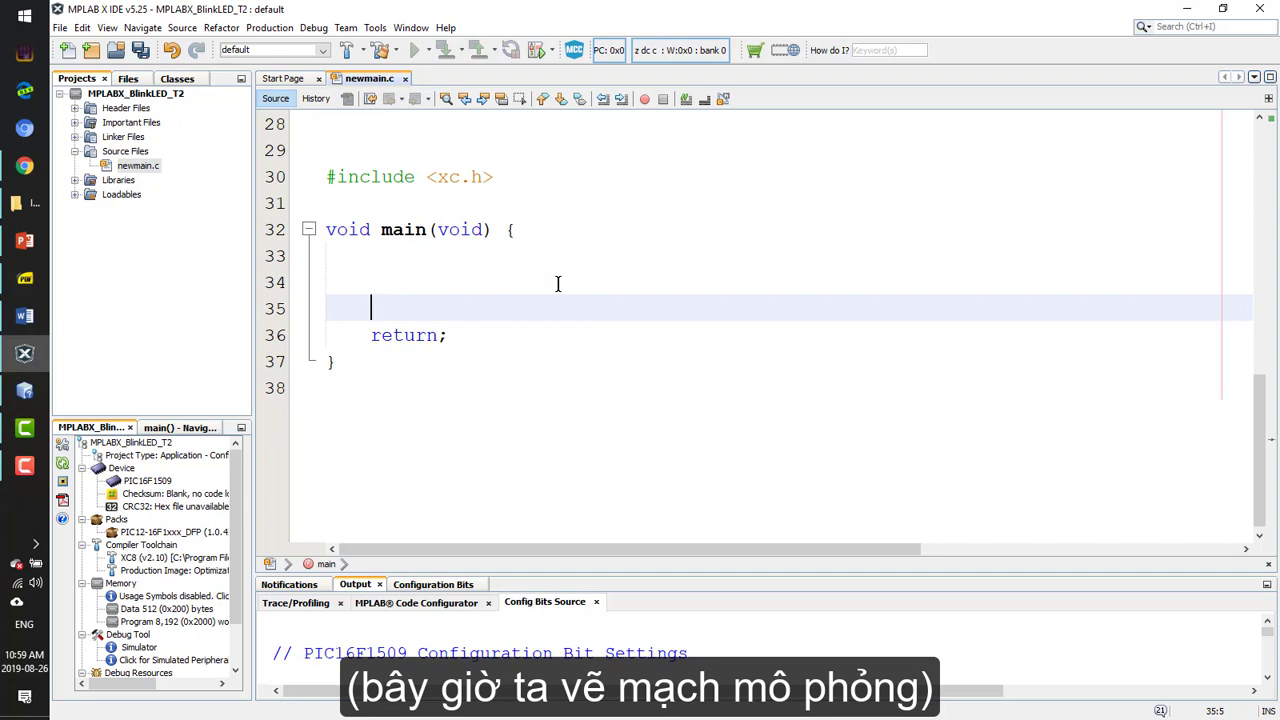
Write an endless while(1) { } loop inside main above the return
type("while")
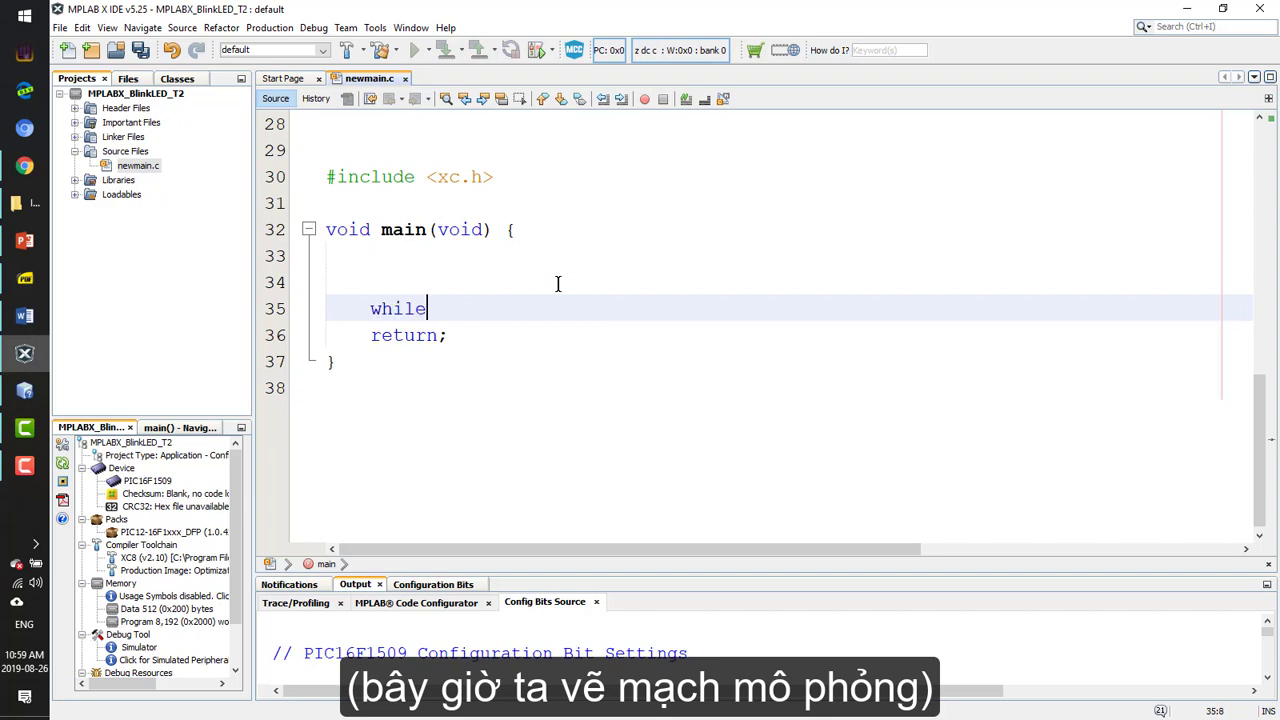
type("(1)")
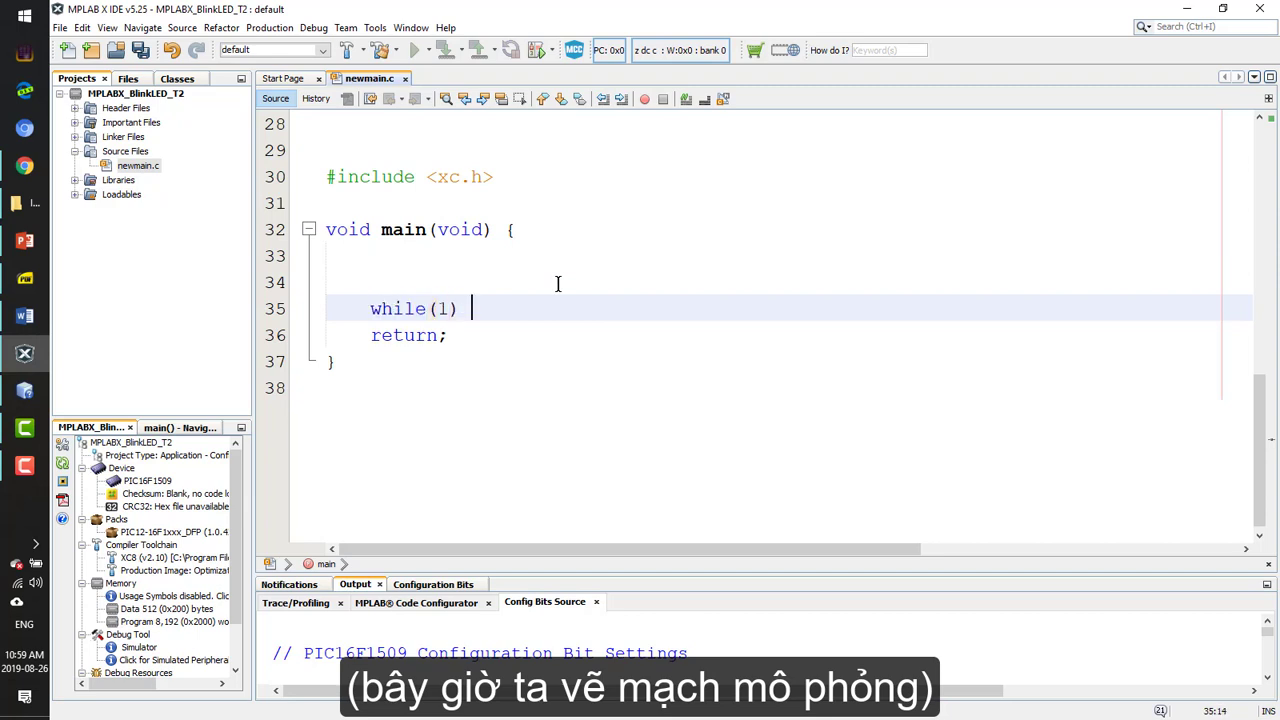
type("{")
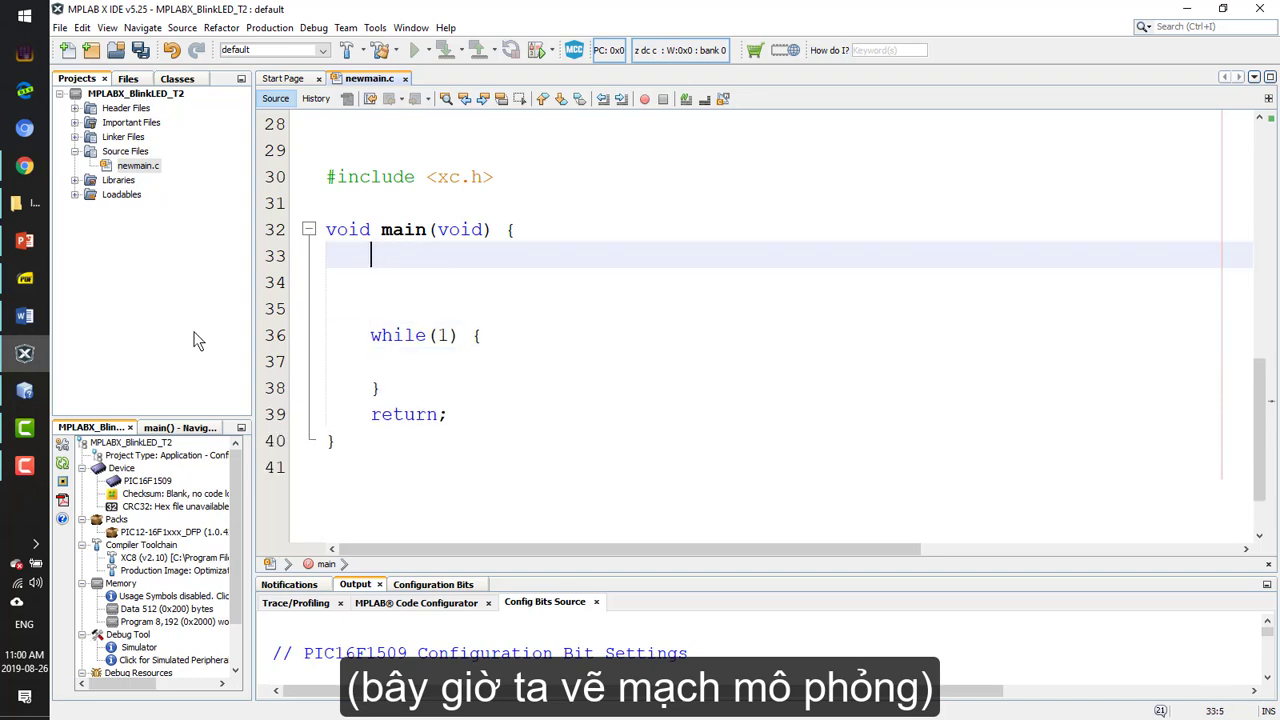
left_click(10, 710)
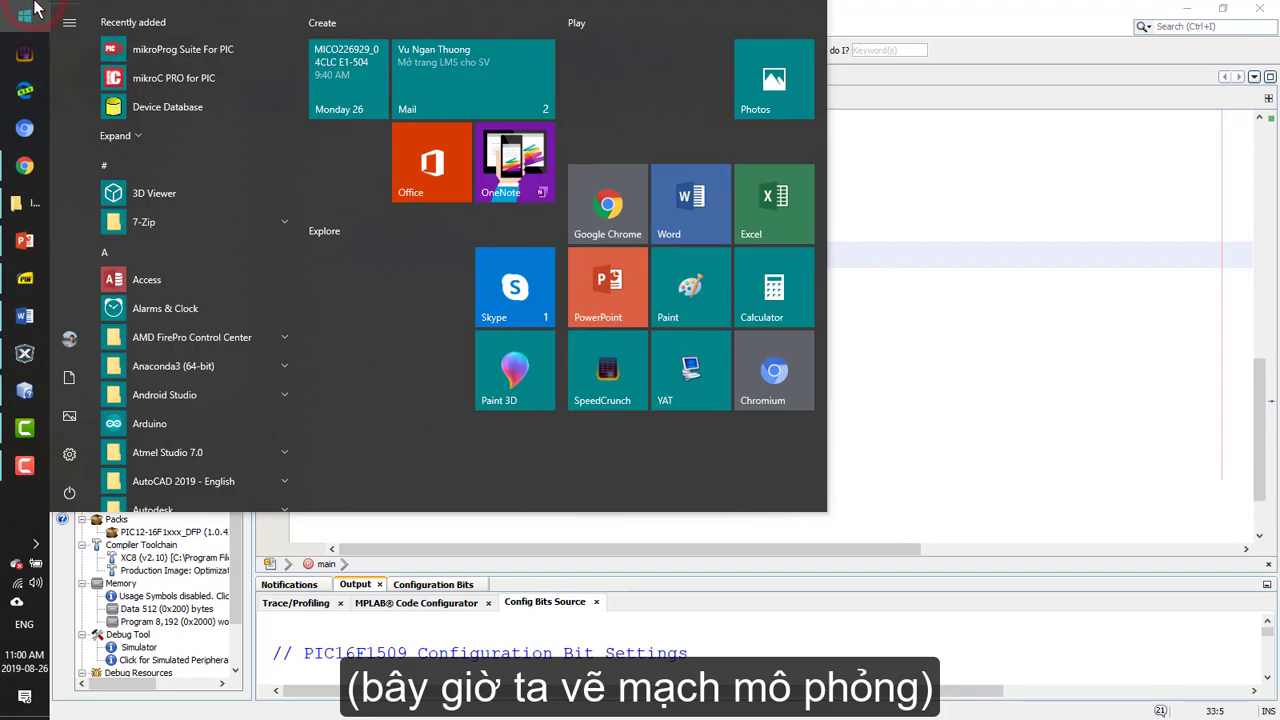
Launch Proteus from the Start menu and open the recent PIC16F1509_blinkLED project
type("proteus")
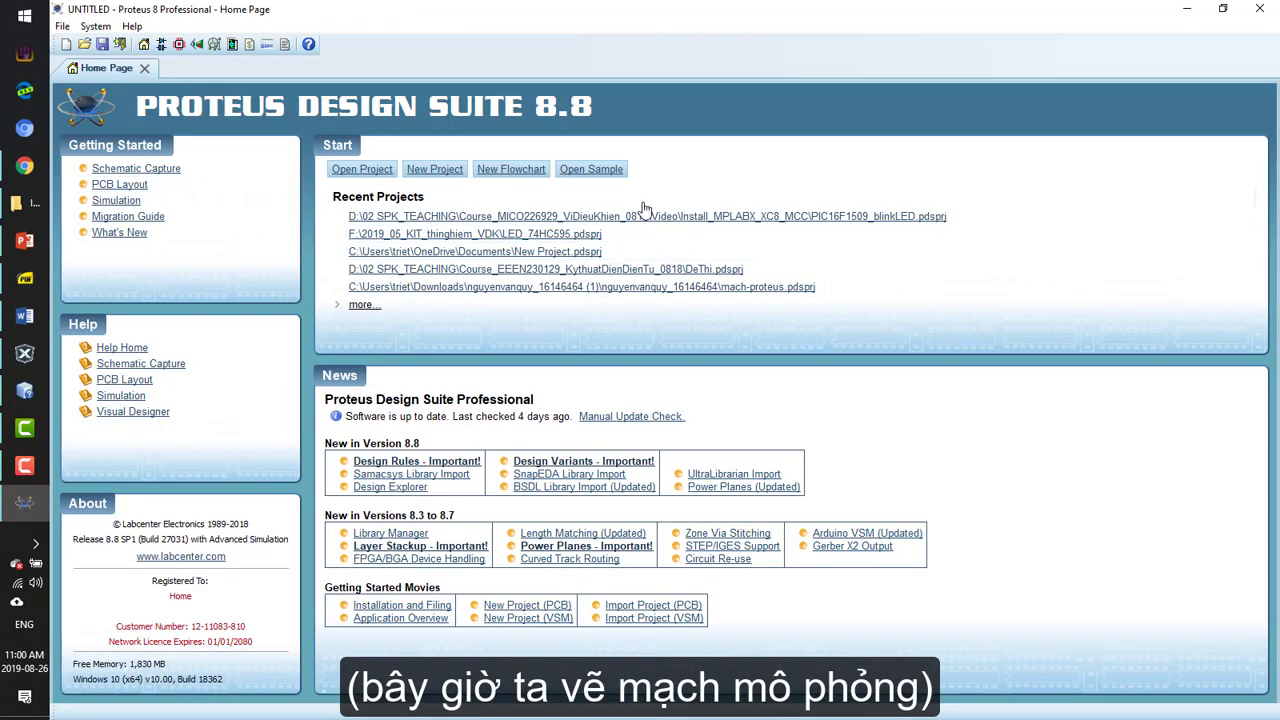
mouse_move(798, 220)
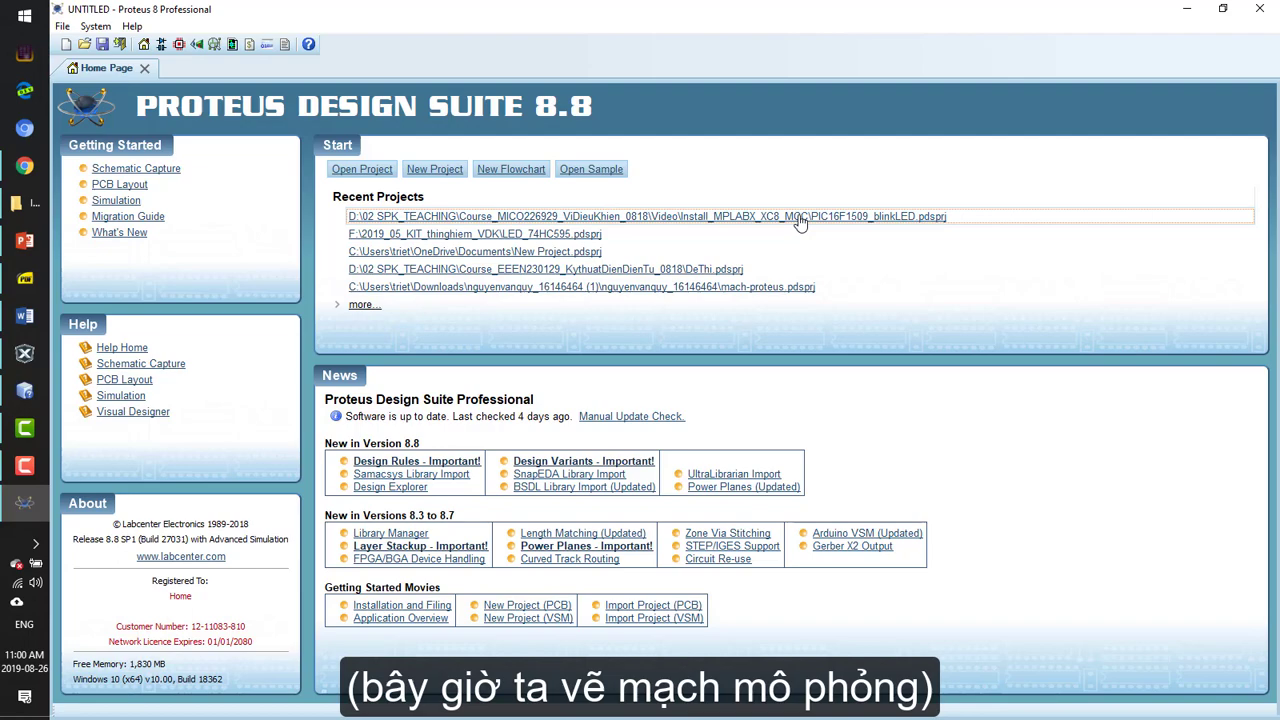
left_click(648, 216)
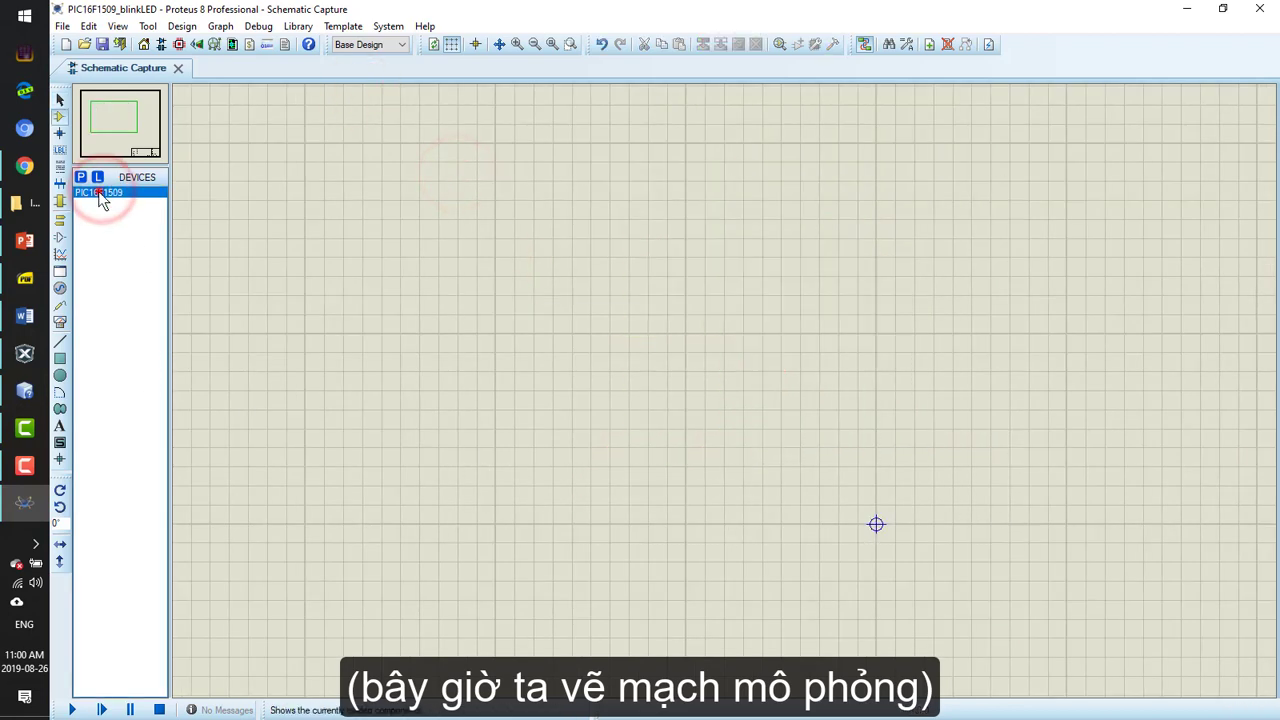
Pick the PIC16F1509 and the MINRES330R resistor in the Pick Devices dialog
double_click(100, 196)
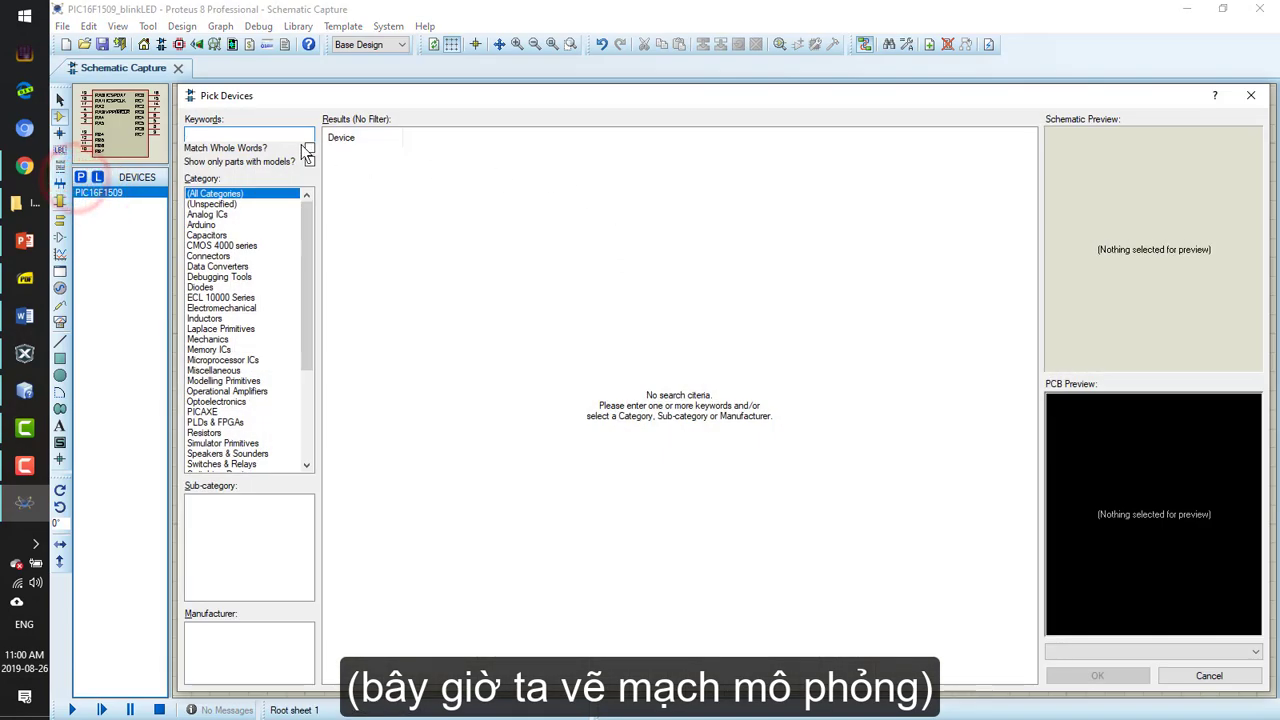
type("PIC1")
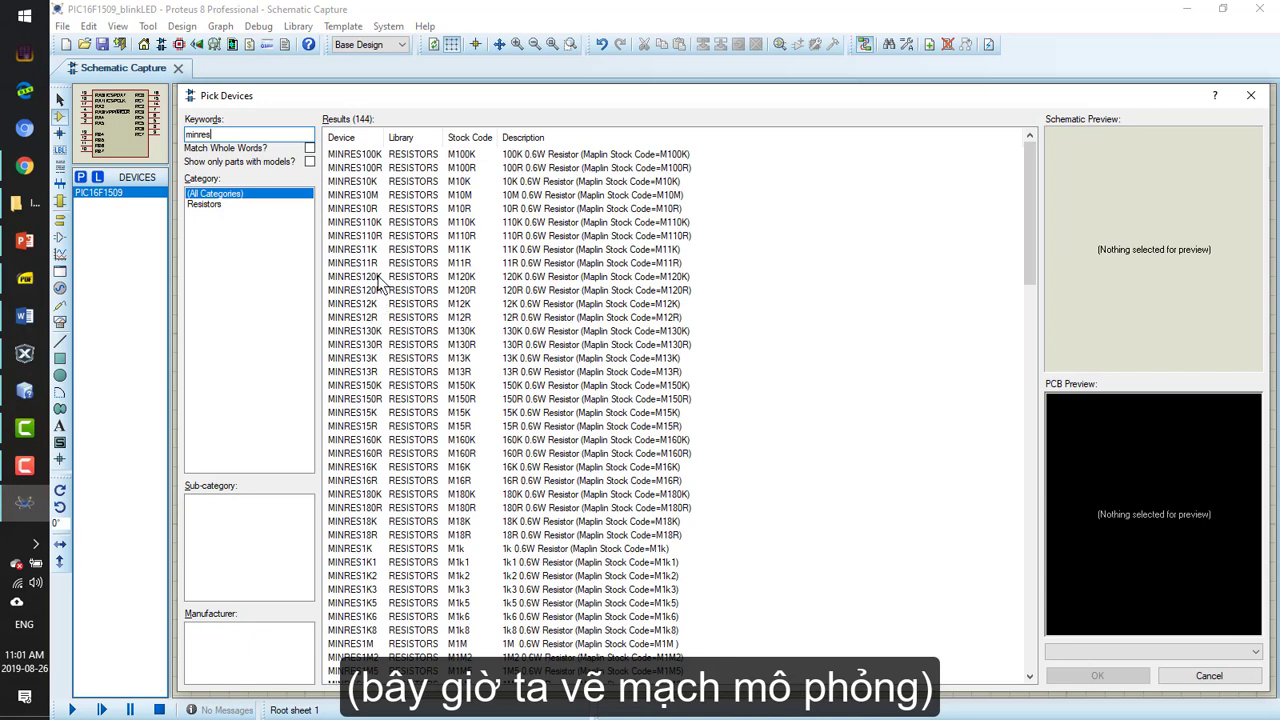
scroll("down", 3)
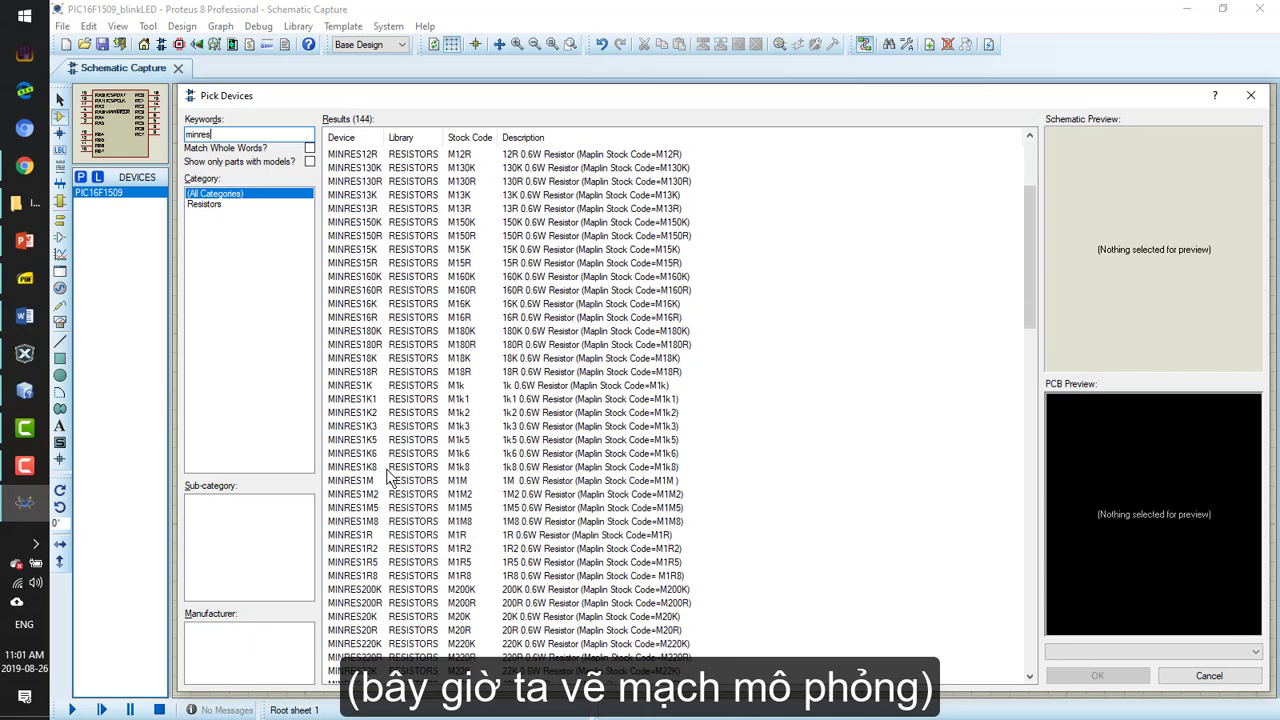
type("33")
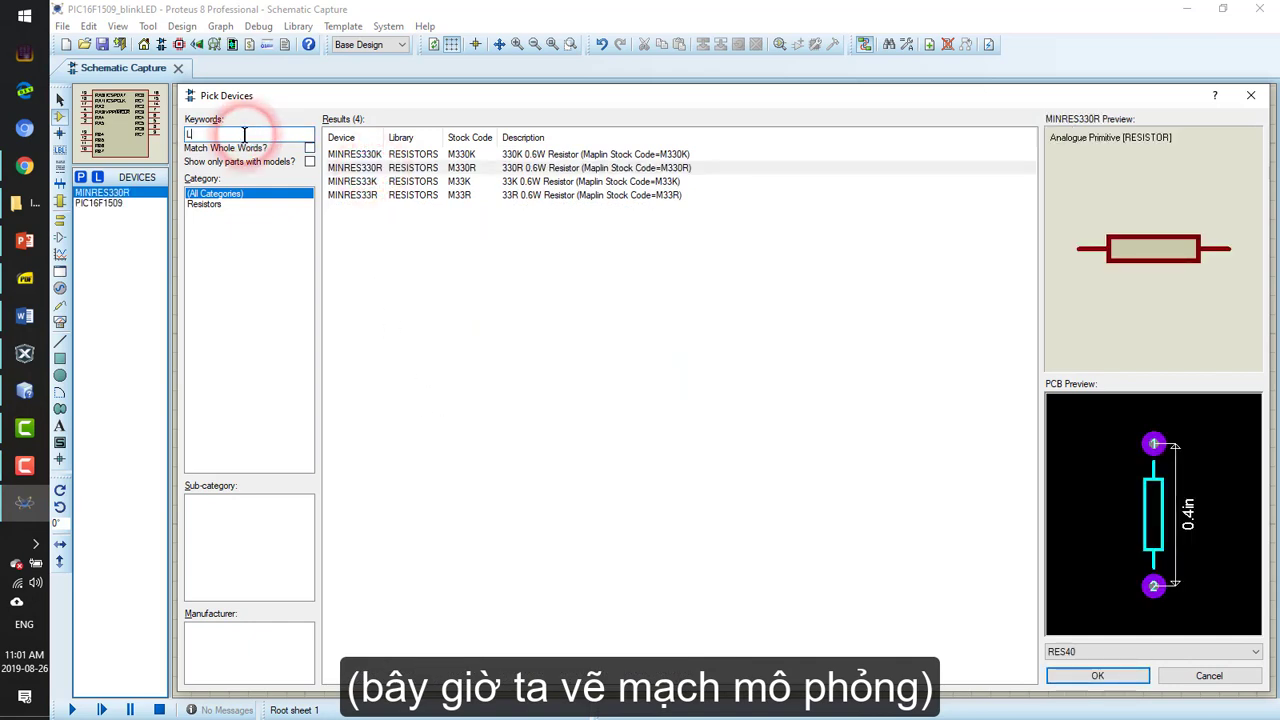
Search LED and add the LED-BIRG bicolour and LED-GREEN models to the parts list
type("LED")
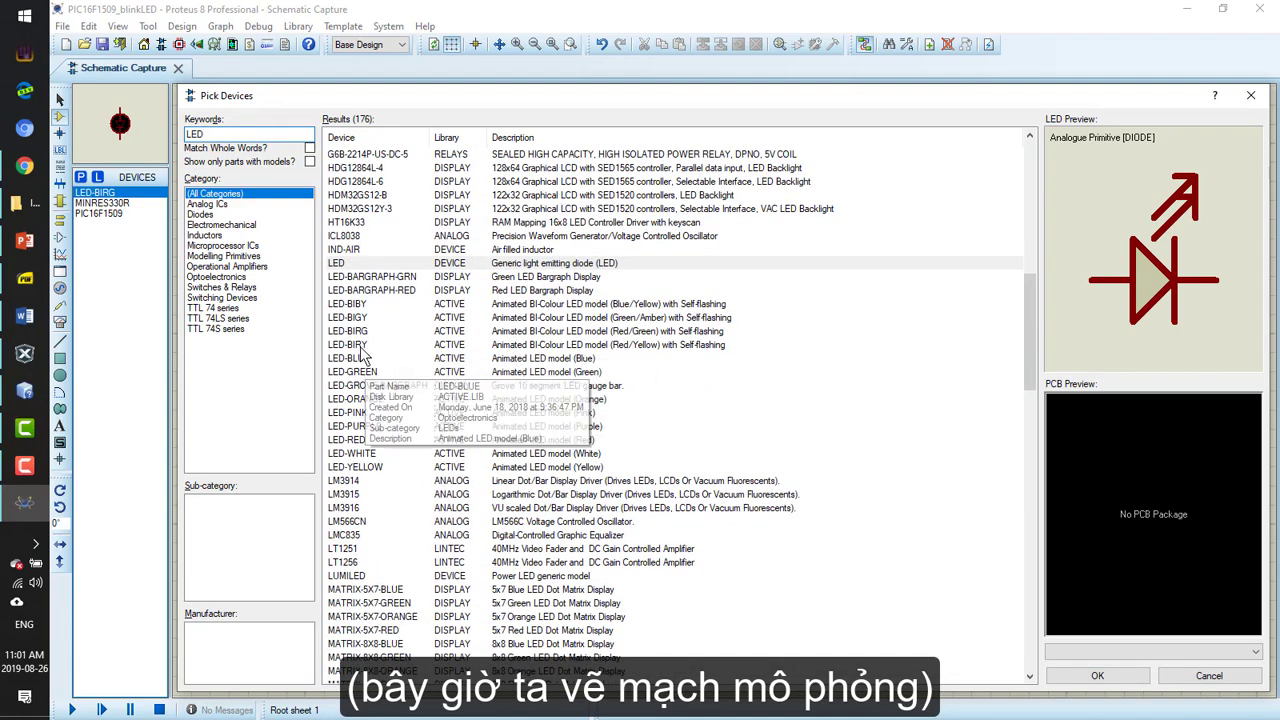
left_click(348, 344)
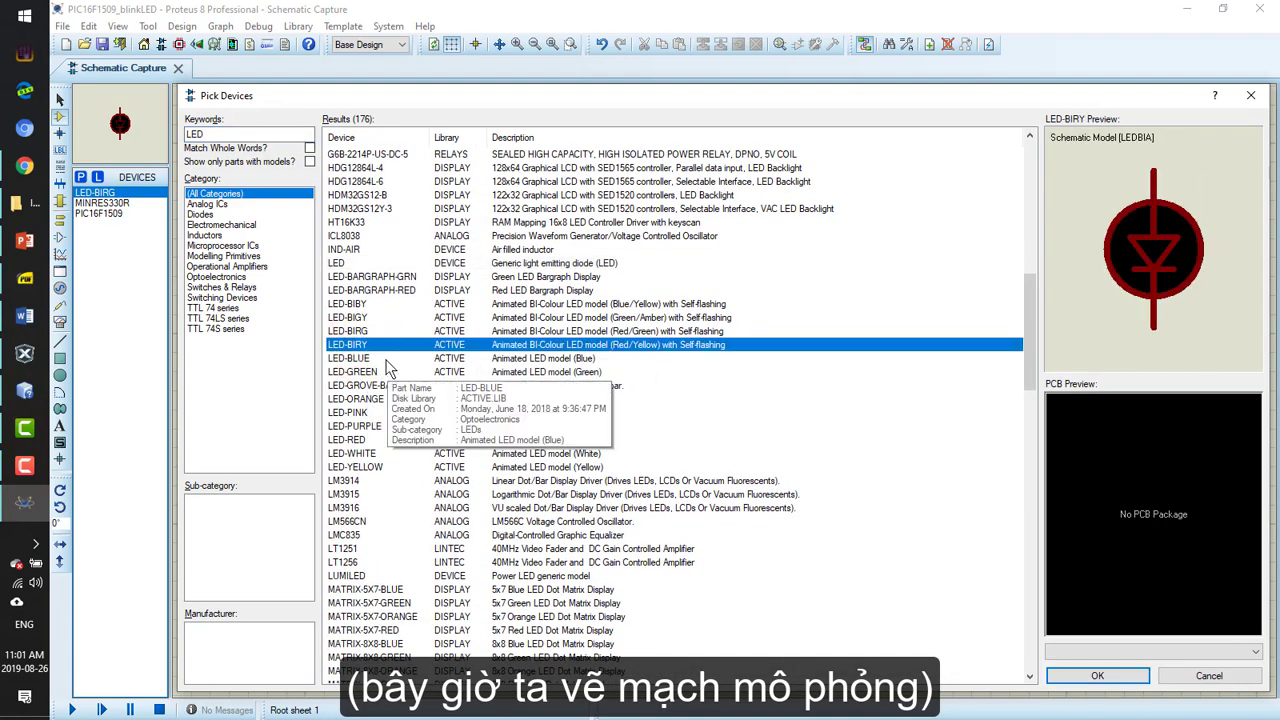
left_click(352, 370)
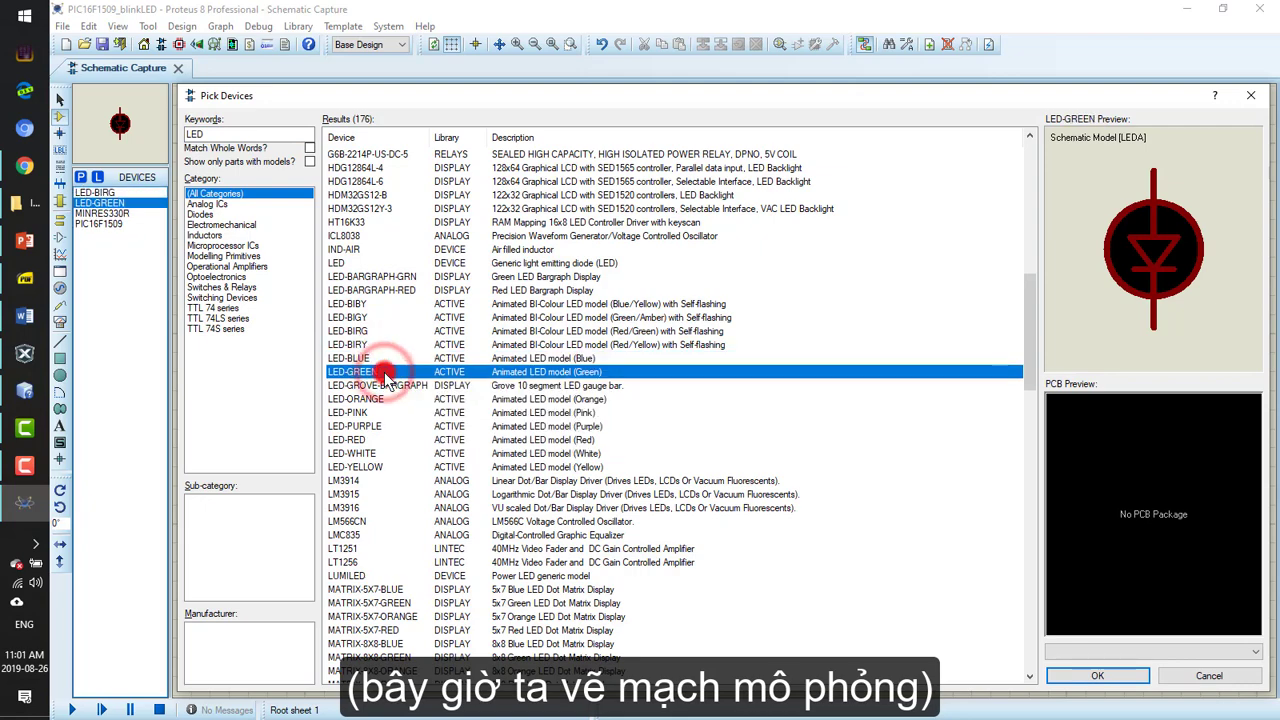
left_click(1096, 676)
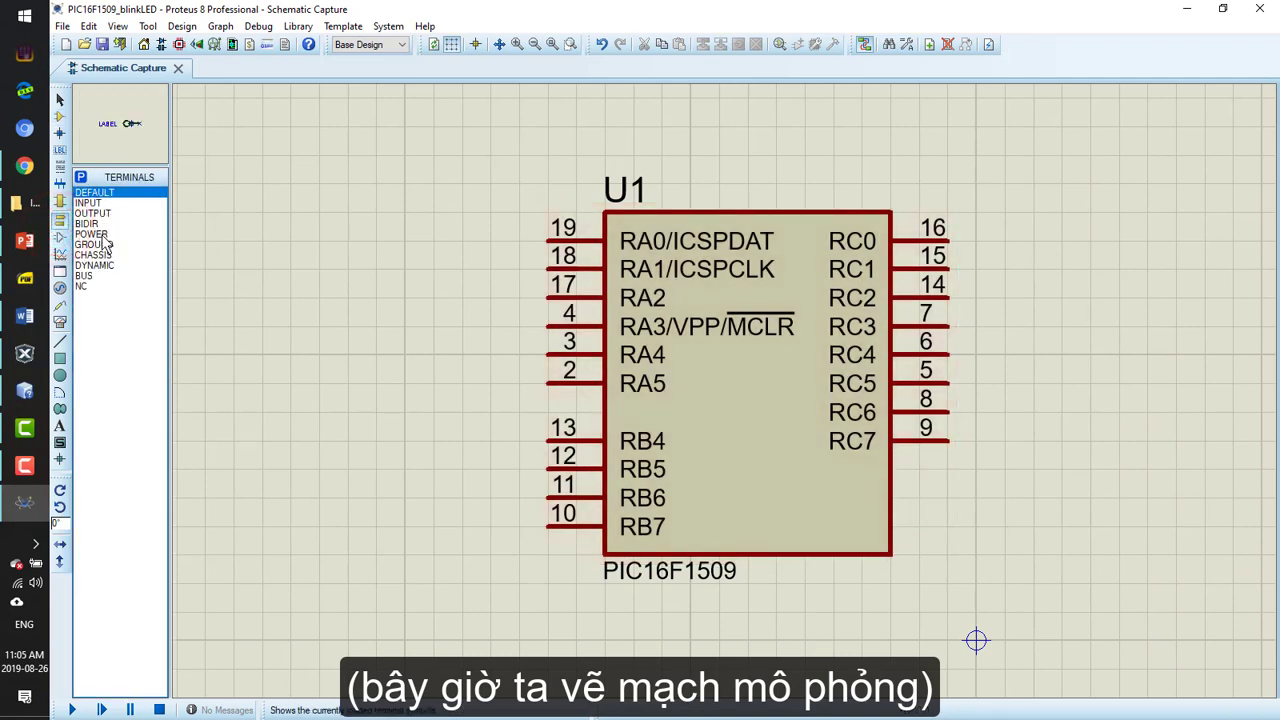
Tie MCLR to a POWER terminal and wire the green LED D1 from pin RC0
left_click(92, 234)
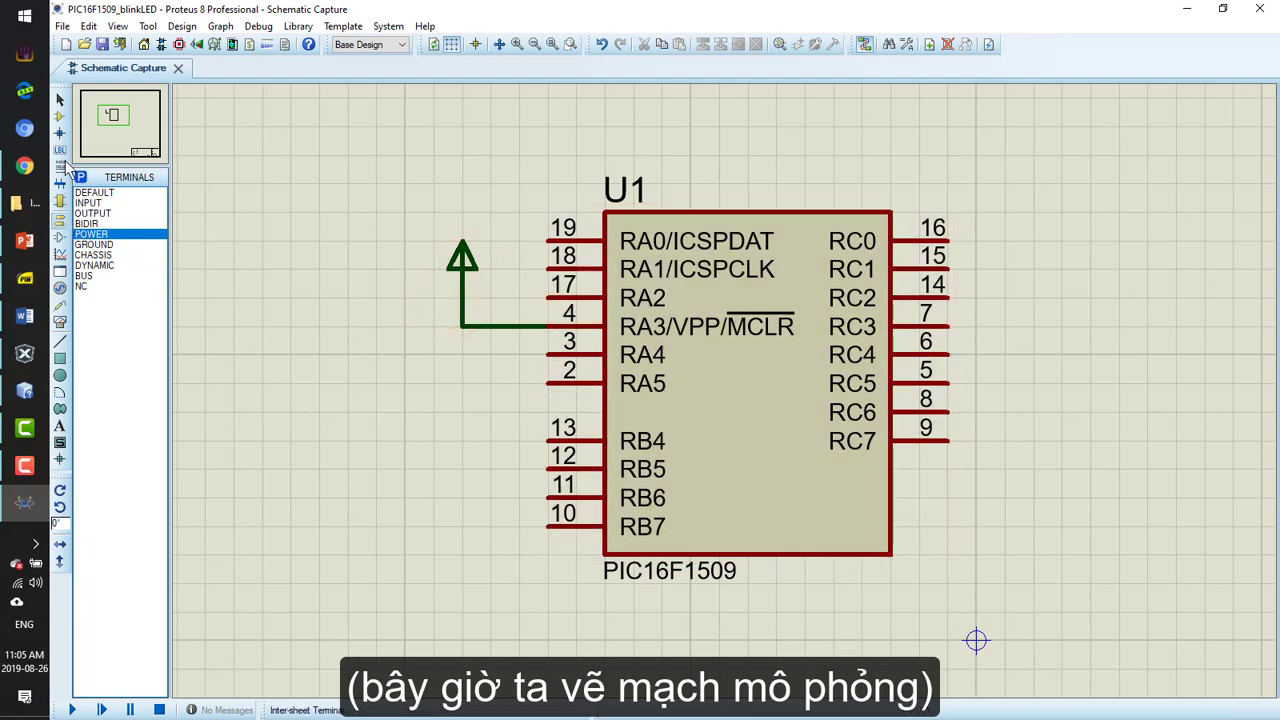
left_click(98, 176)
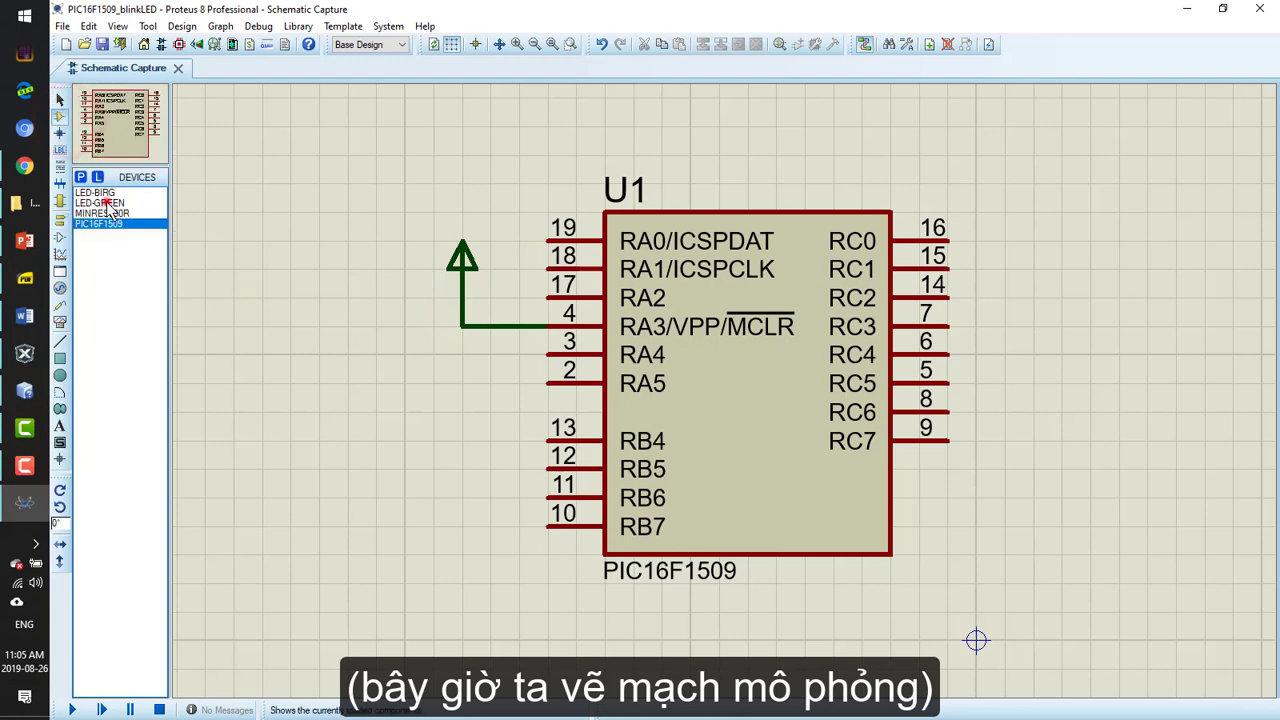
left_click(100, 202)
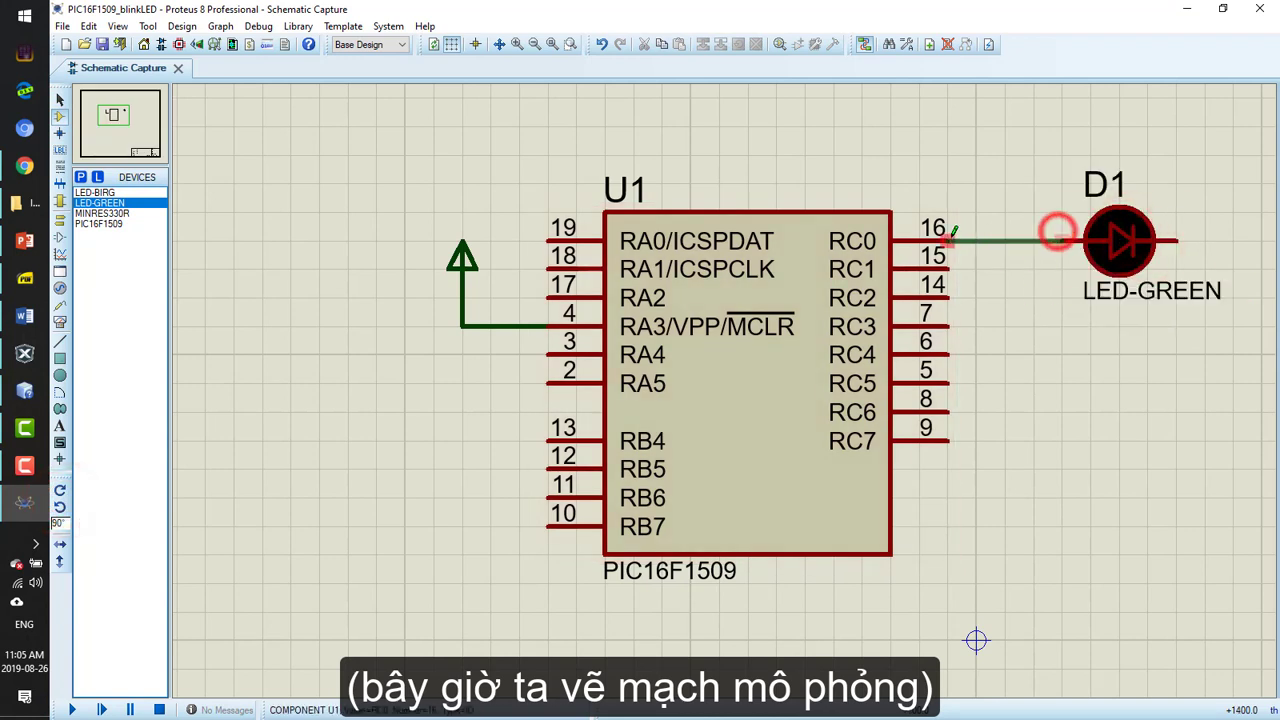
left_click(102, 212)
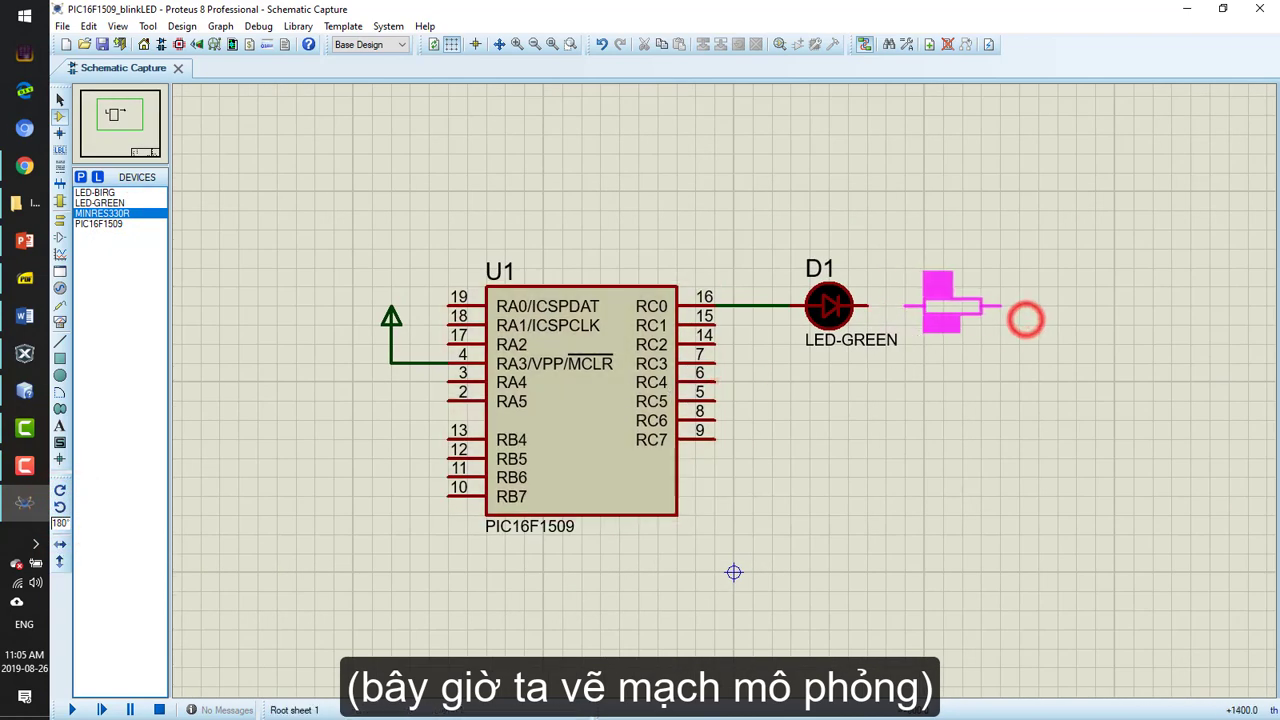
Place the 330R resistor R1 after the LED and select the GROUND terminal for its far end
left_click(960, 304)
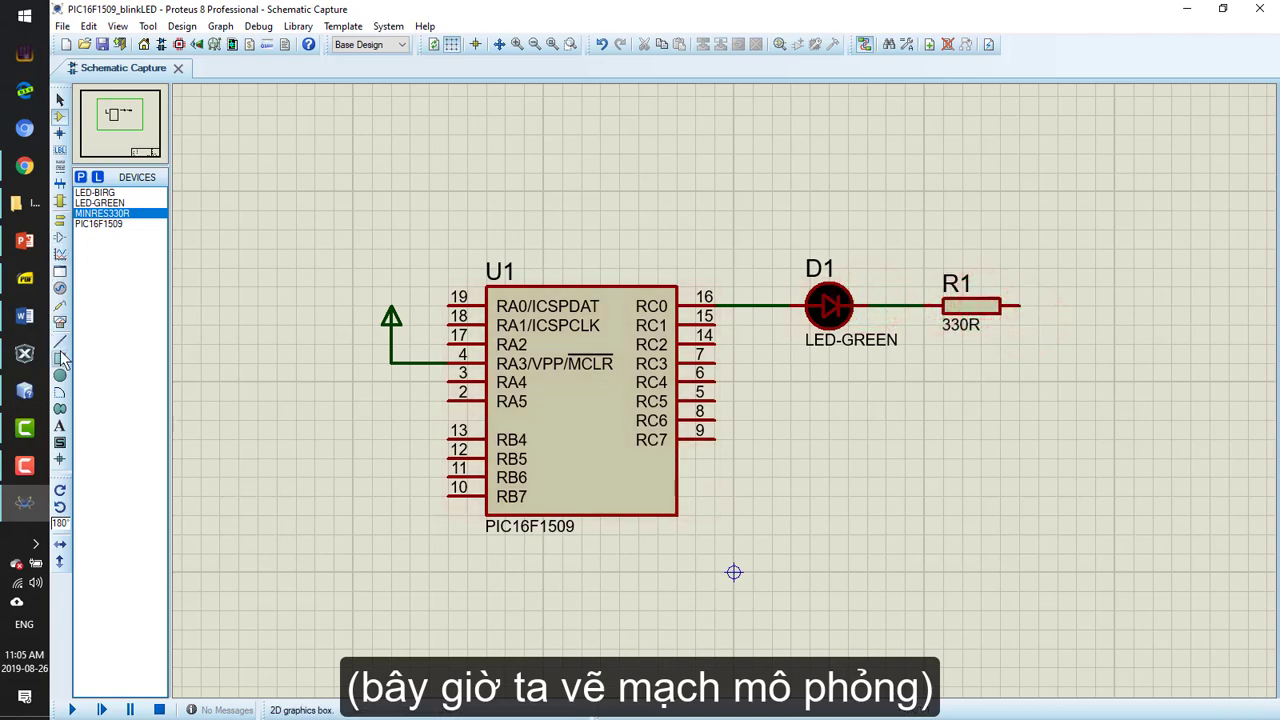
left_click(60, 200)
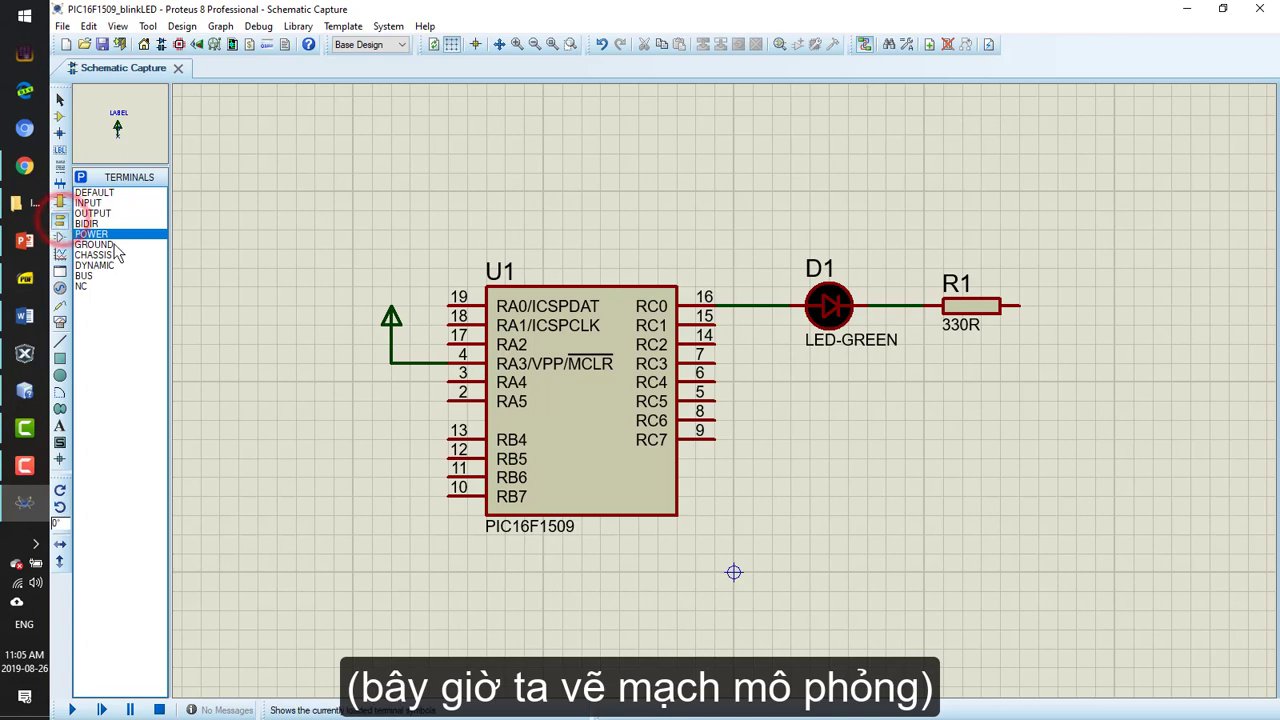
left_click(94, 244)
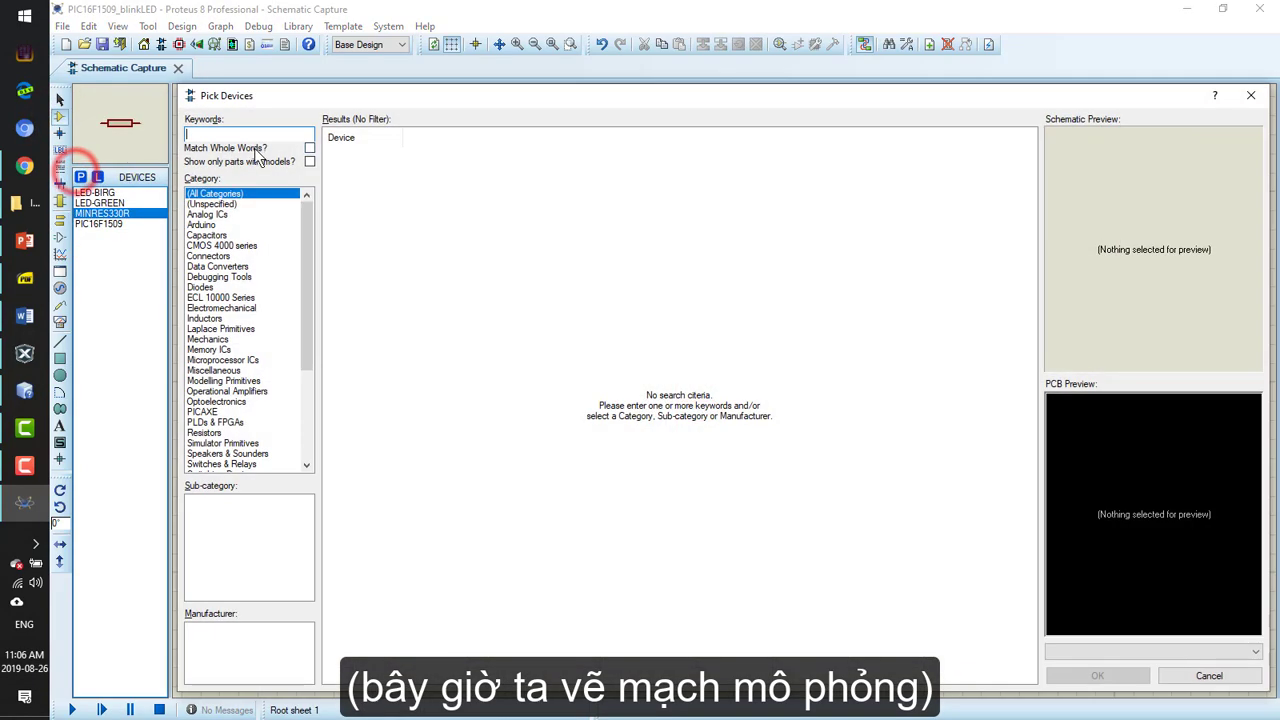
Pick the SW-SPST interactive switch and place it left of U1
type("switch")
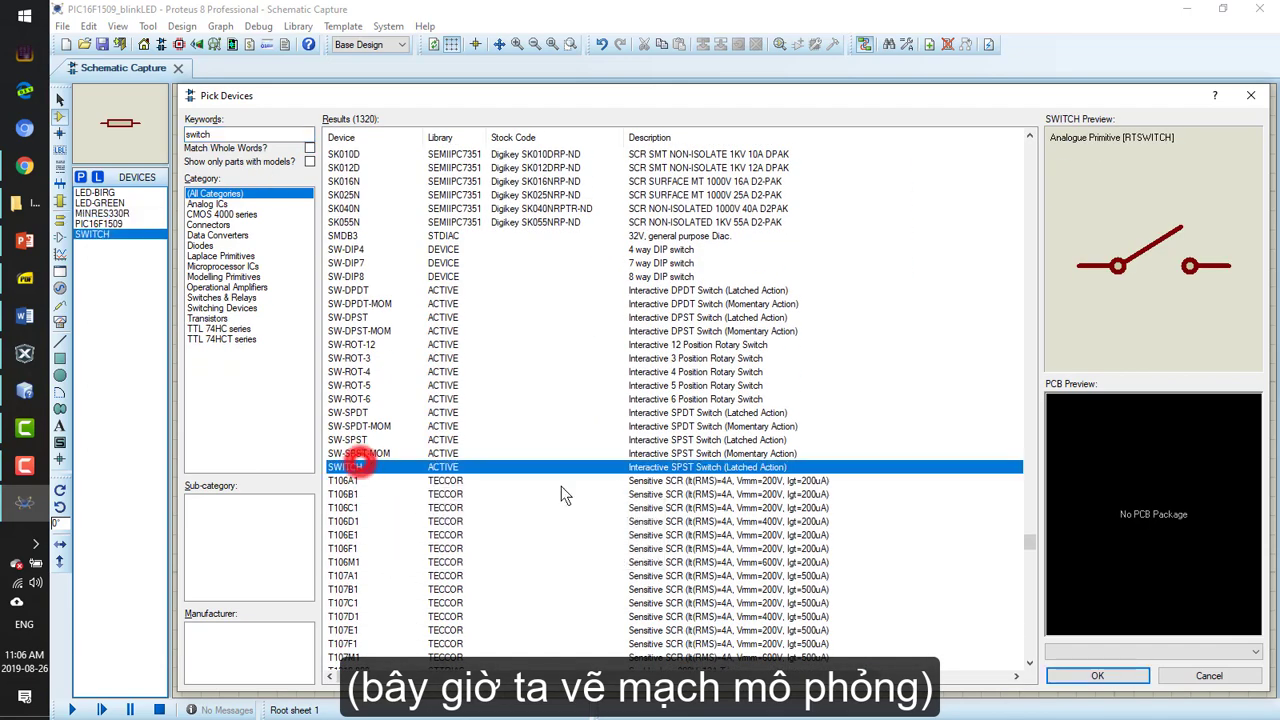
left_click(1096, 676)
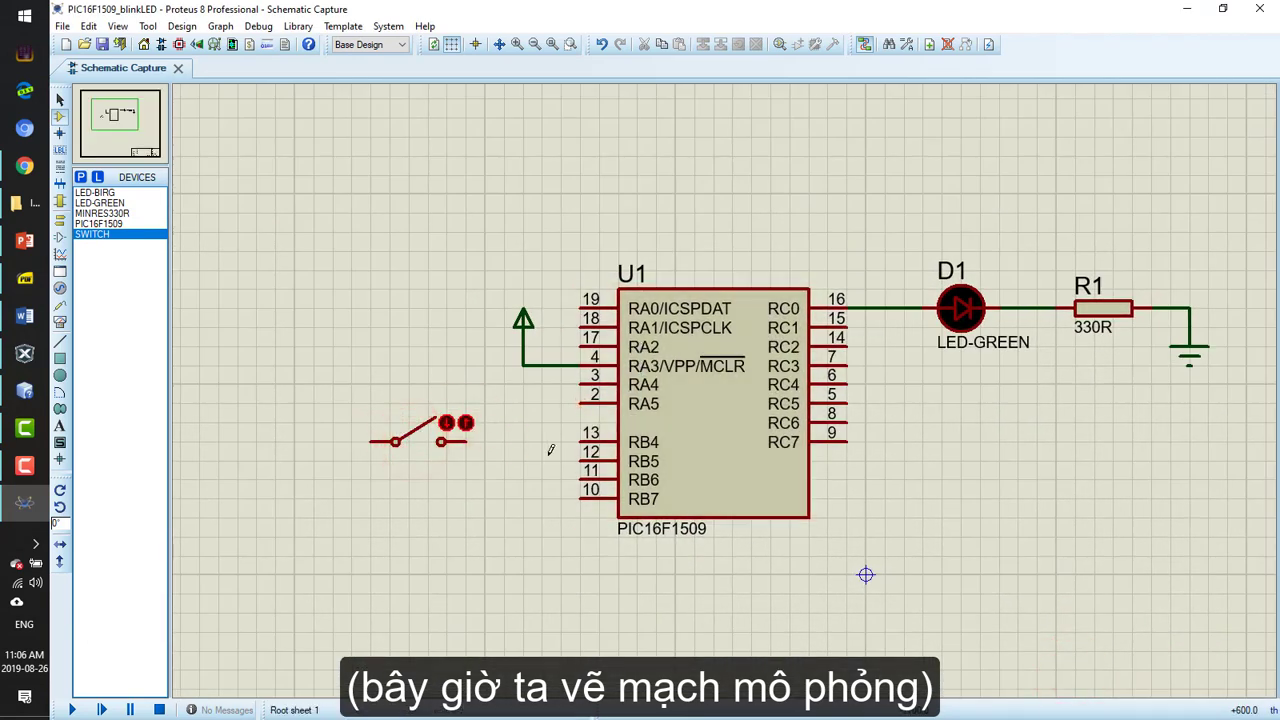
left_click(420, 436)
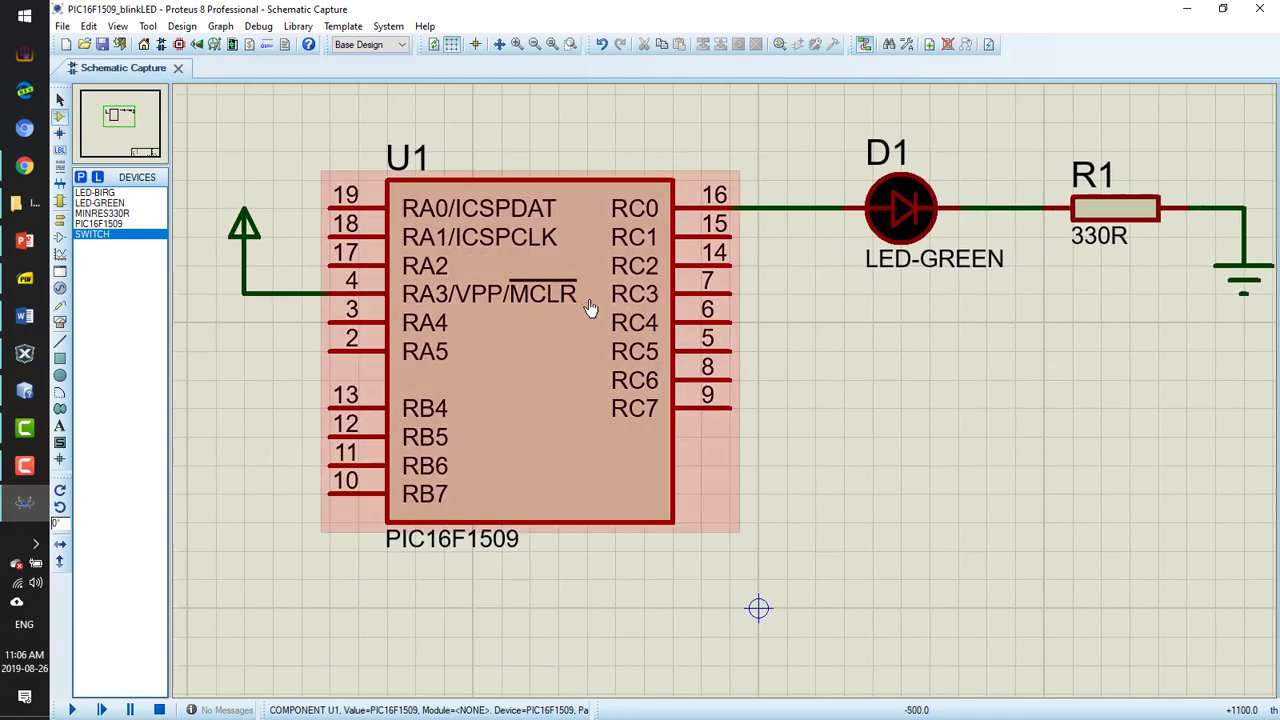
Inspect U1's Program File setting, browse the hex folder, and leave it unchanged
double_click(528, 350)
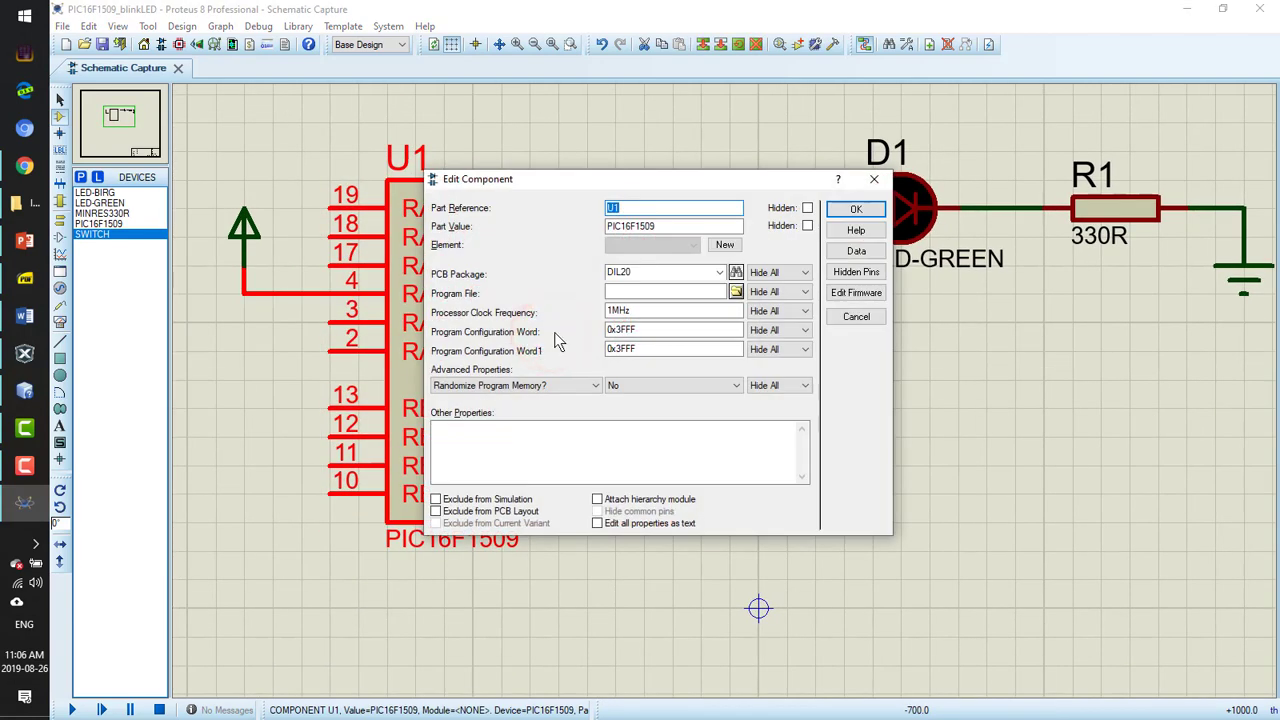
left_click(736, 292)
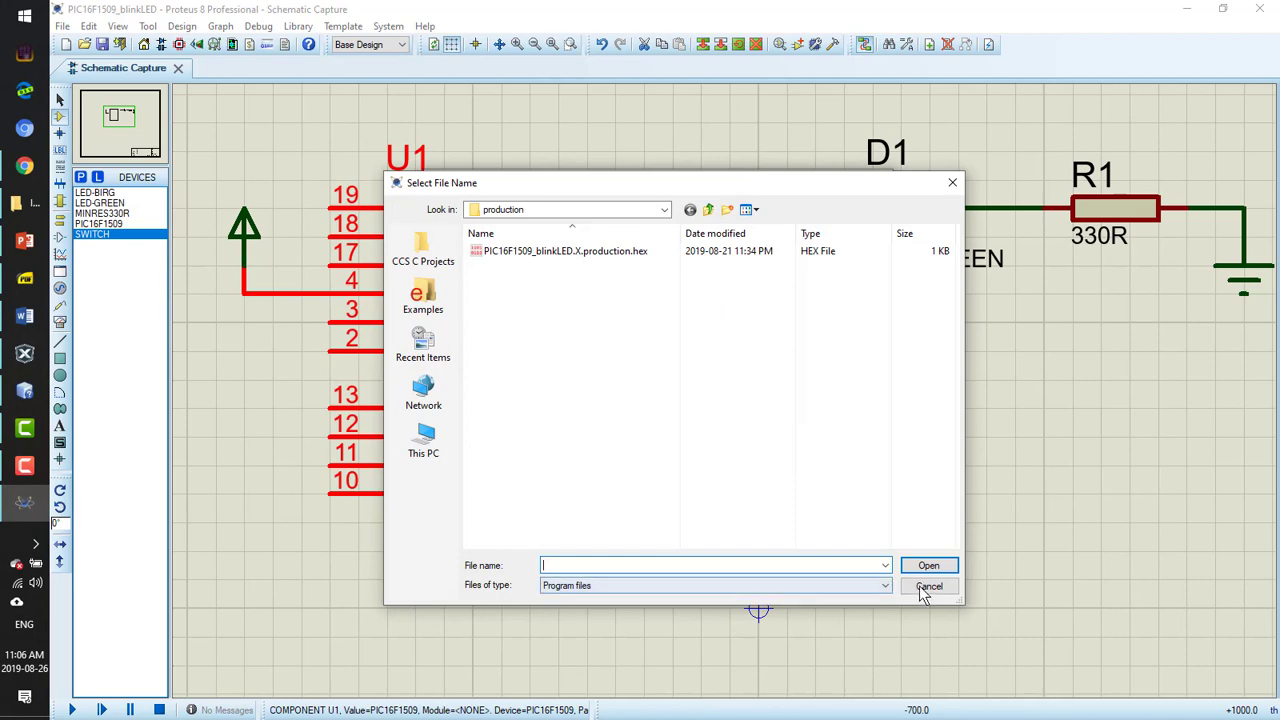
left_click(928, 586)
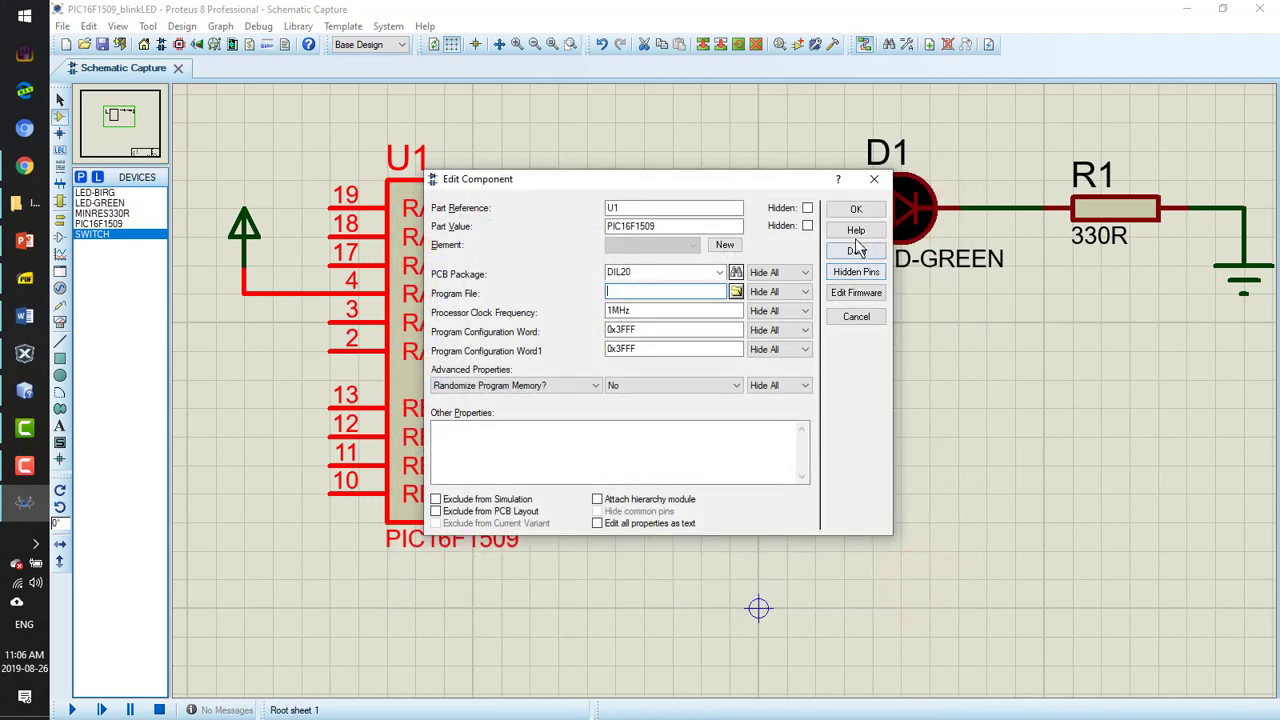
left_click(856, 208)
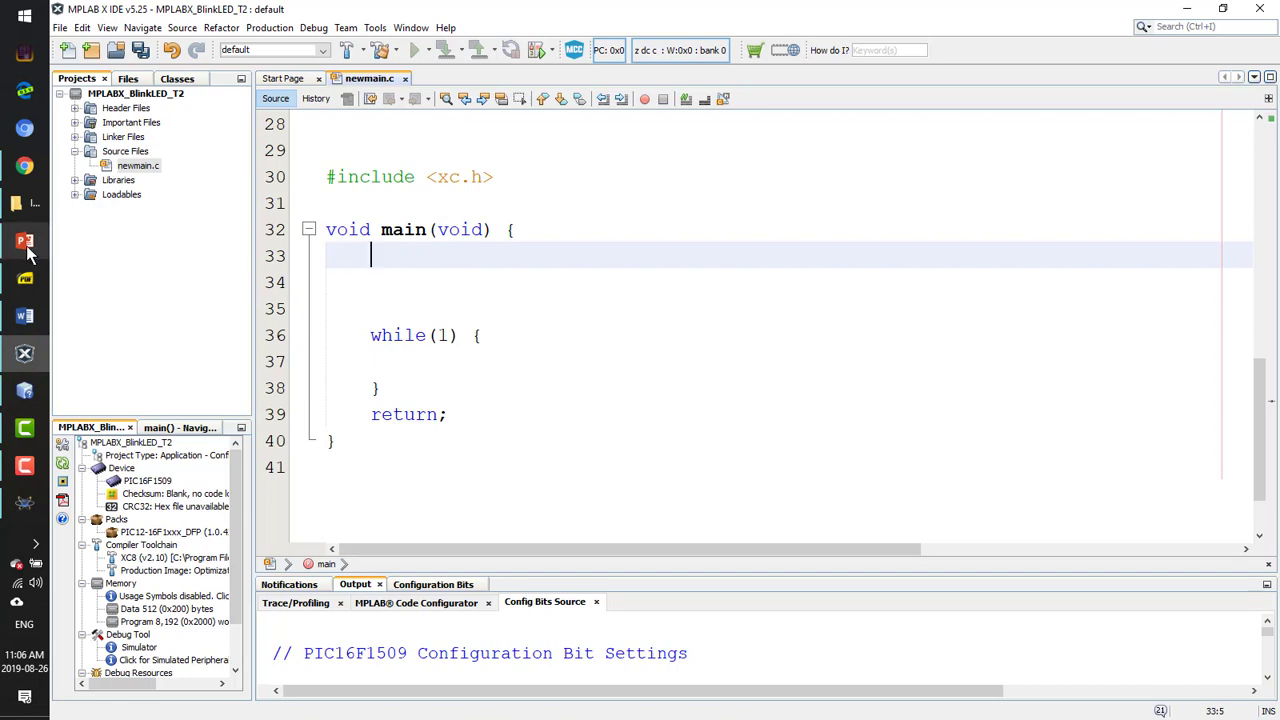
Bring the PIC16(L)F1508/9 datasheet's pin allocation table back up in Chrome around RC0/RC1
left_click(1040, 12)
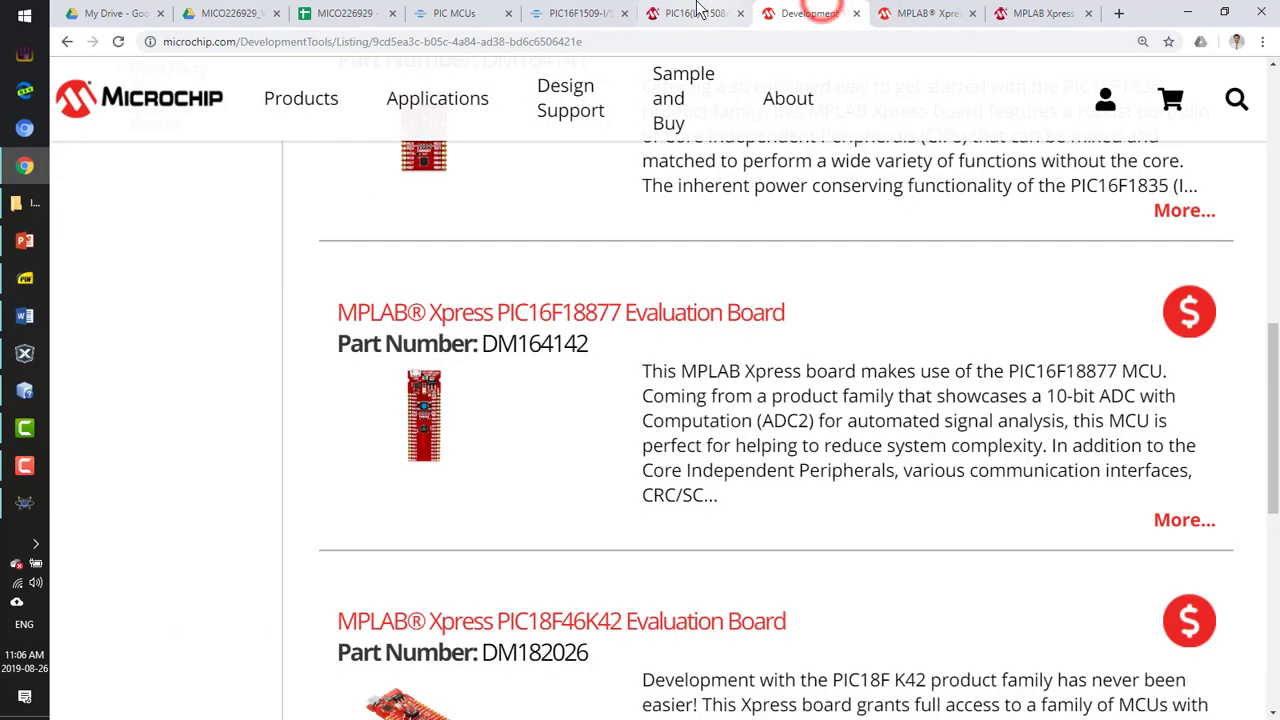
left_click(692, 12)
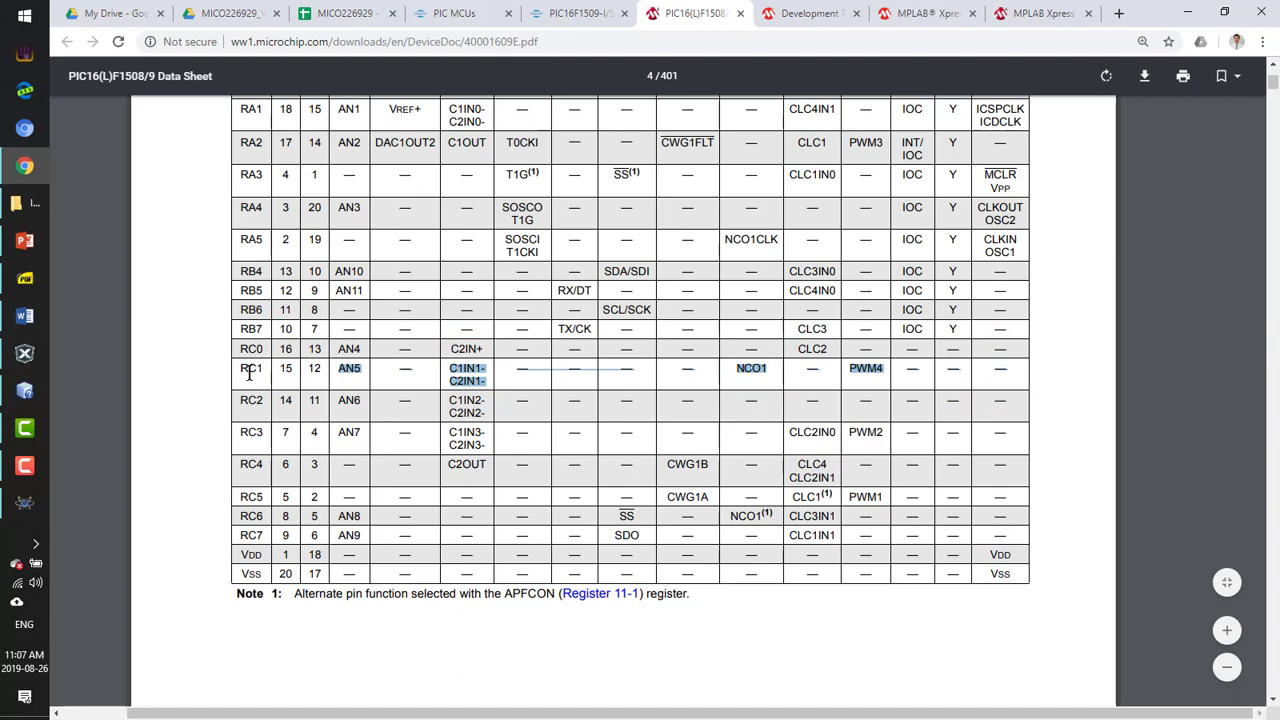
scroll("up", 3)
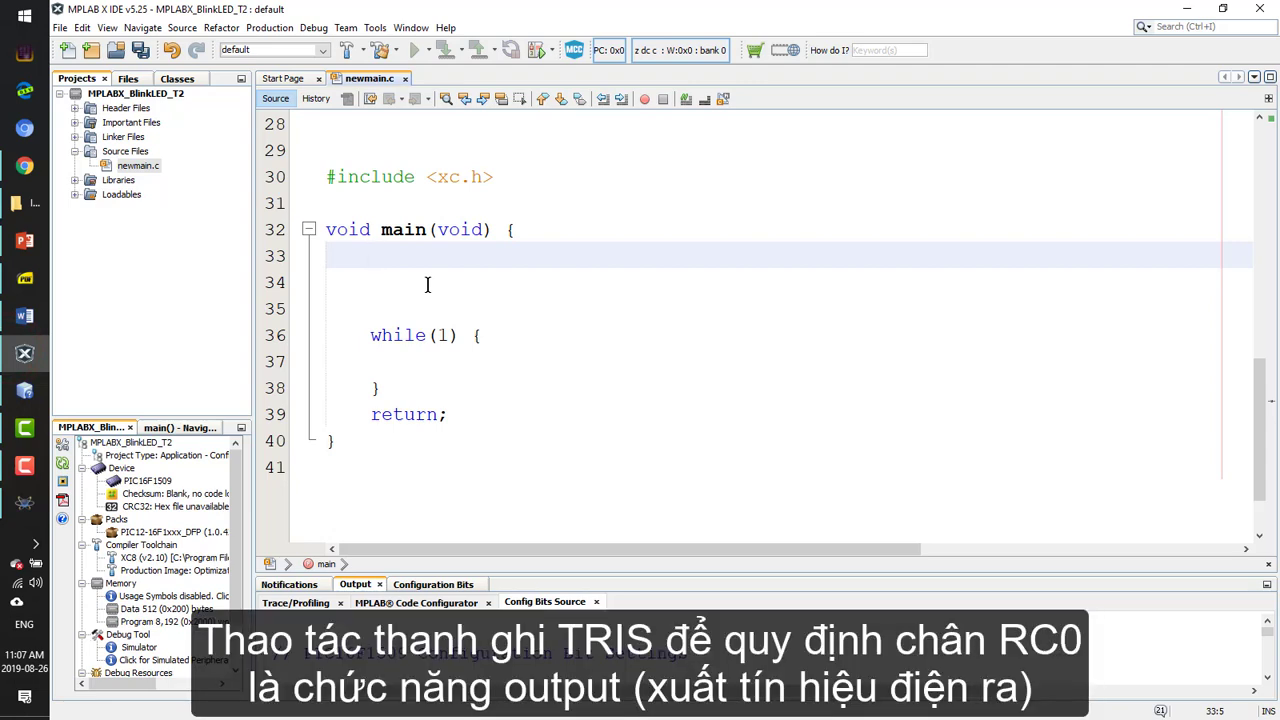
Write TRISCbits.TRISC0 = 0; // Set ouput to C0 to make RC0 an output
type("T")
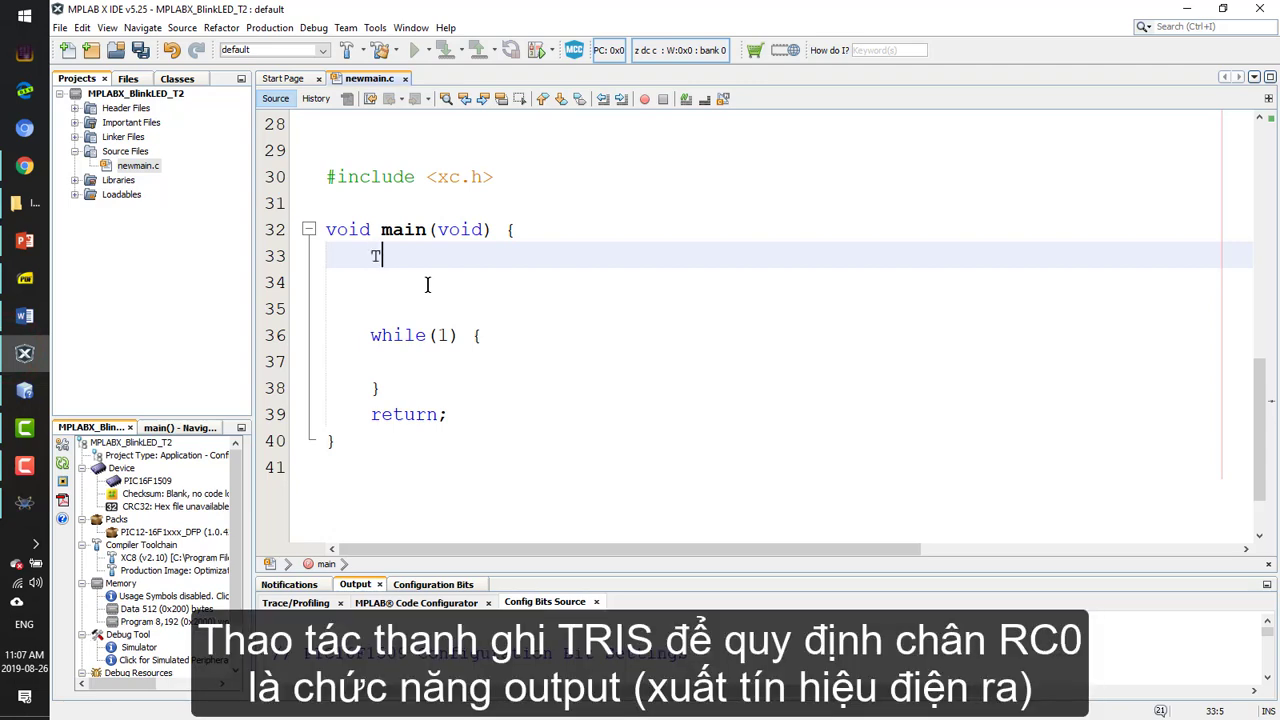
type("RIS")
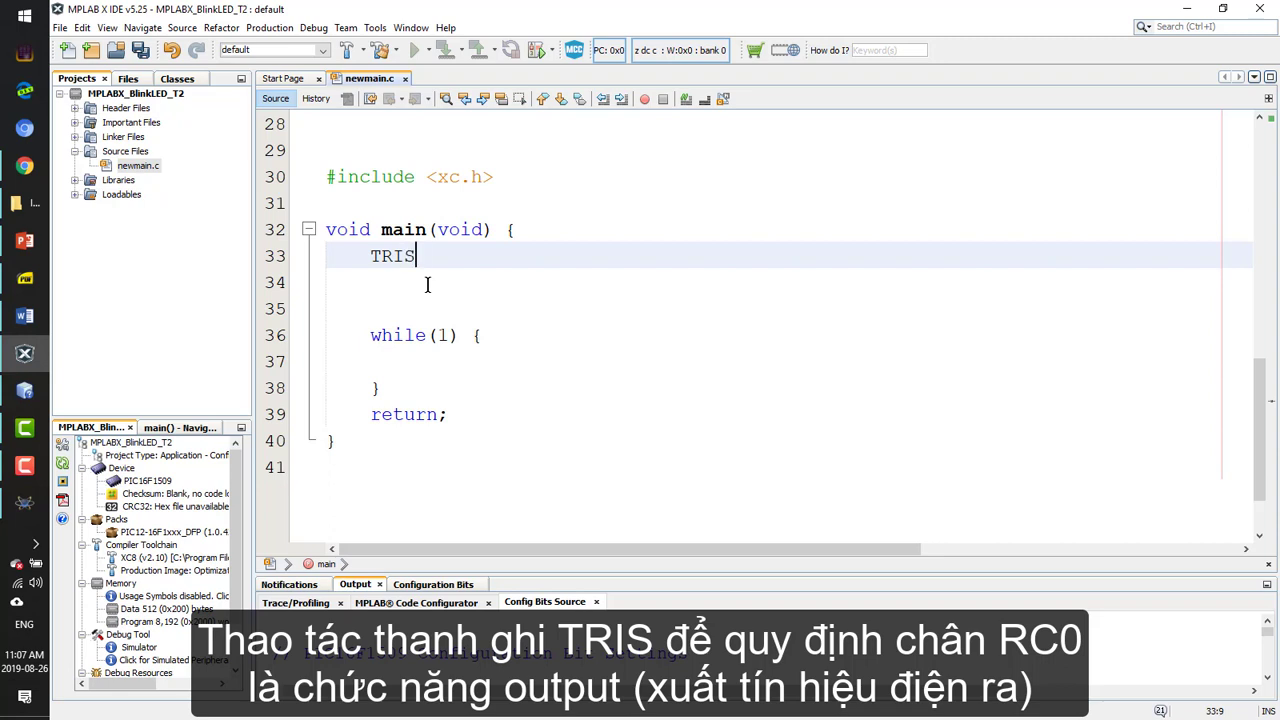
type("C")
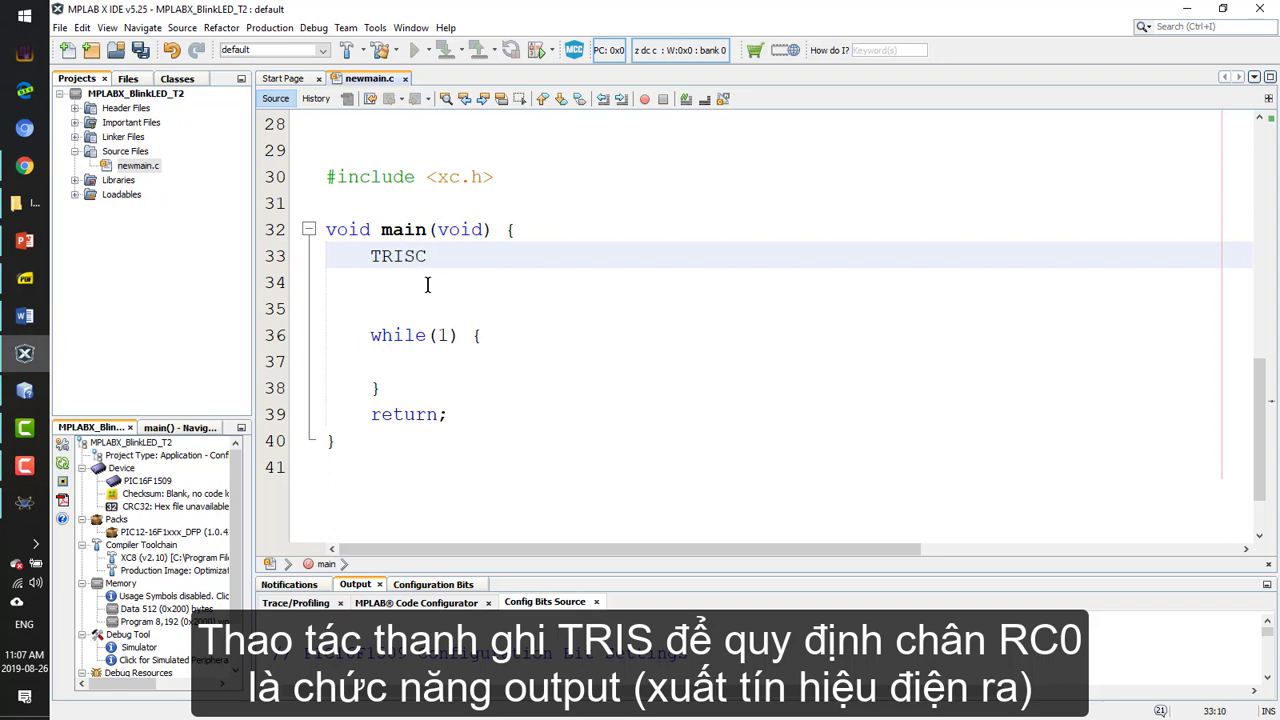
type(".")
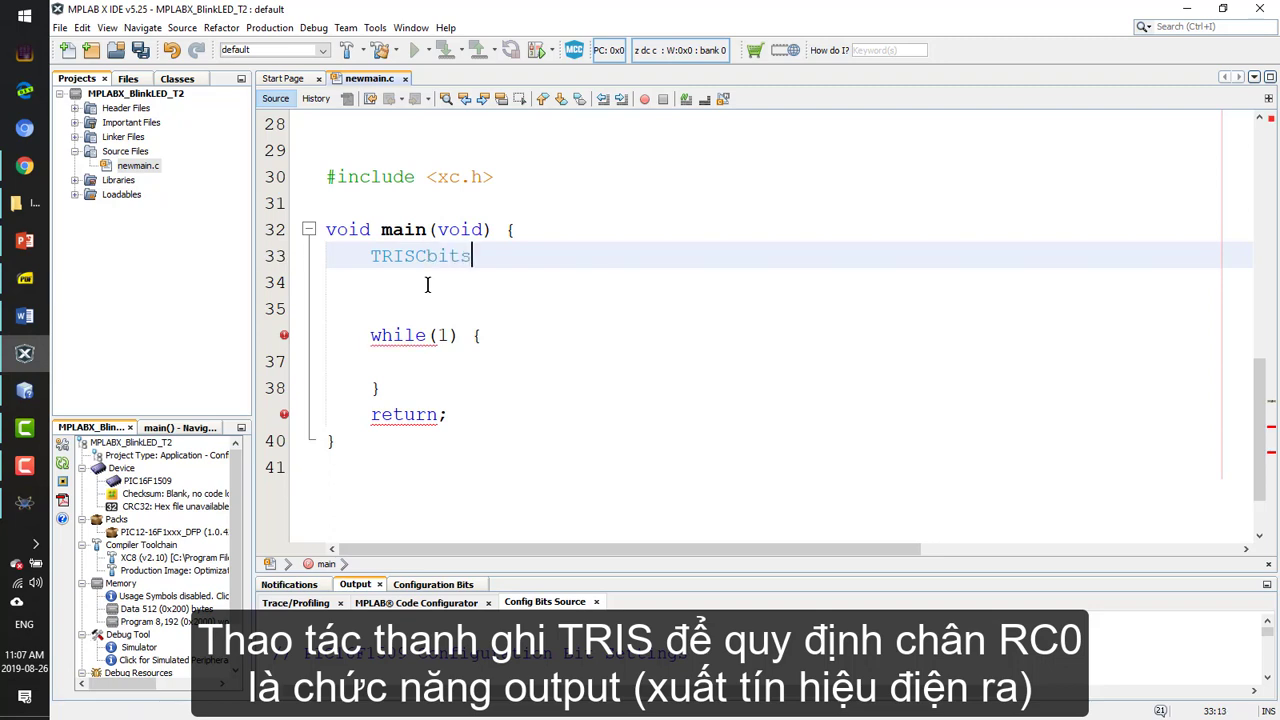
type(".TRISC0 = 0;")
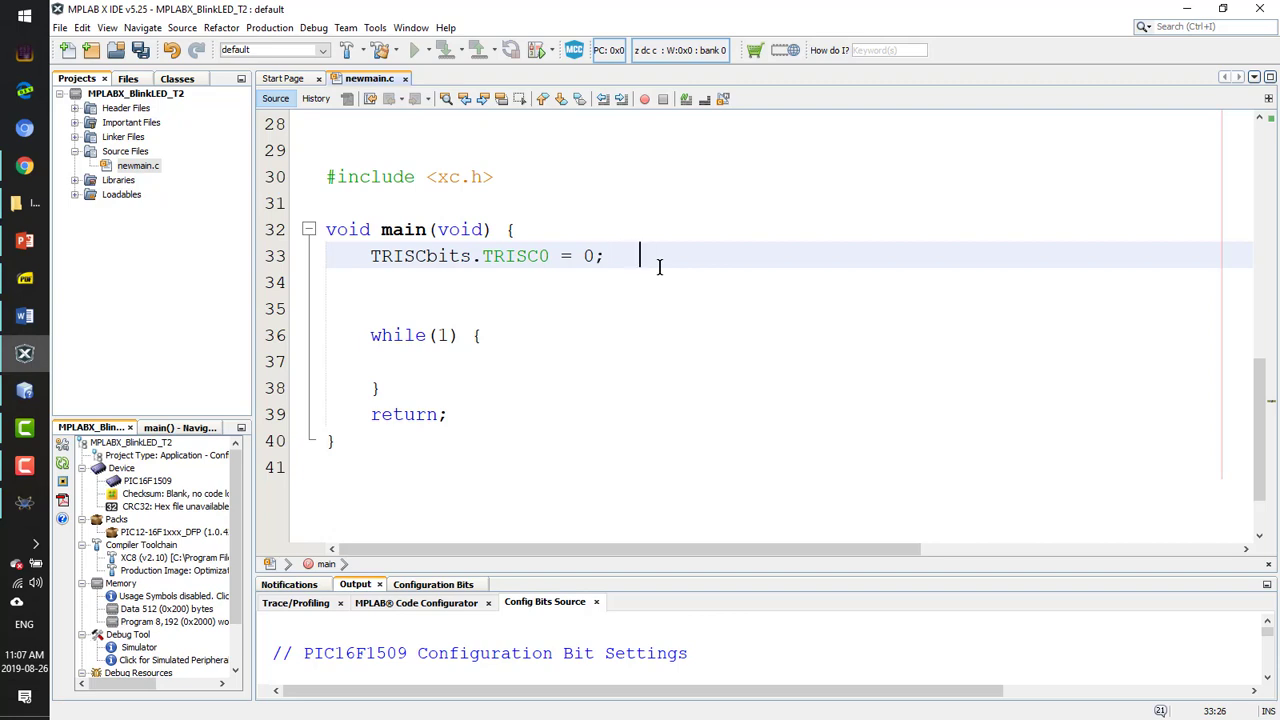
type("// Set")
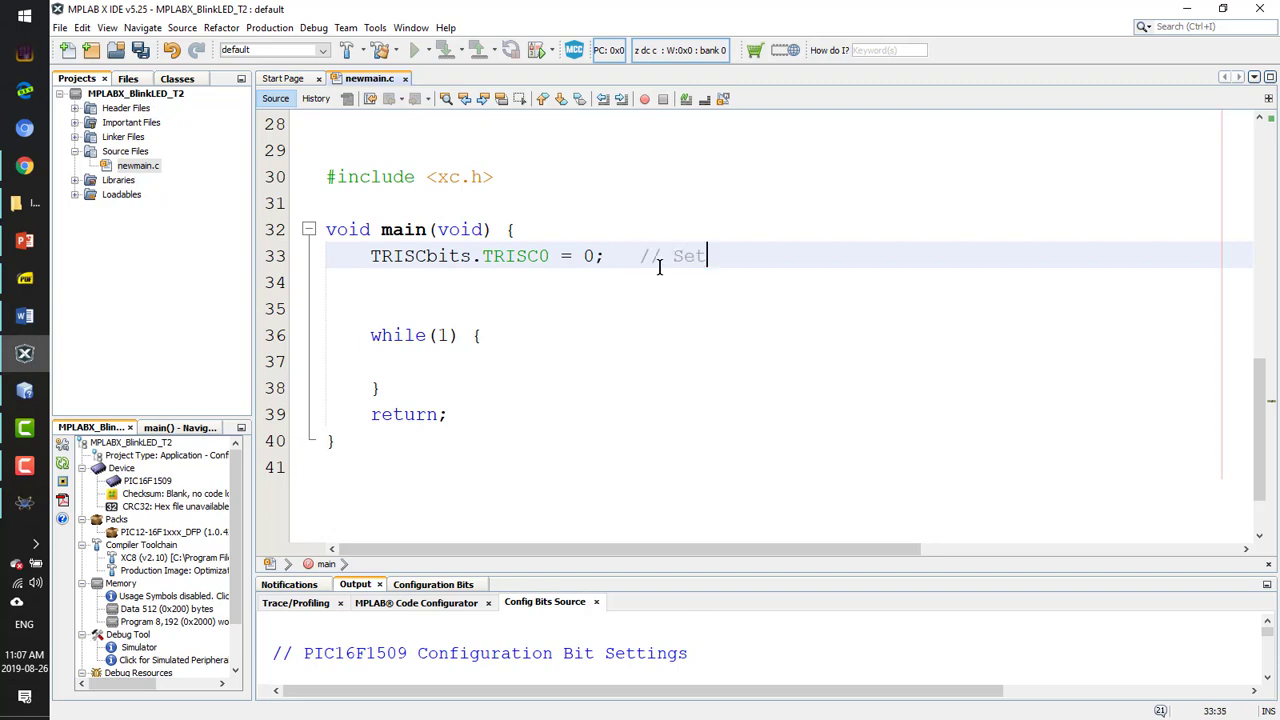
type("ouput")
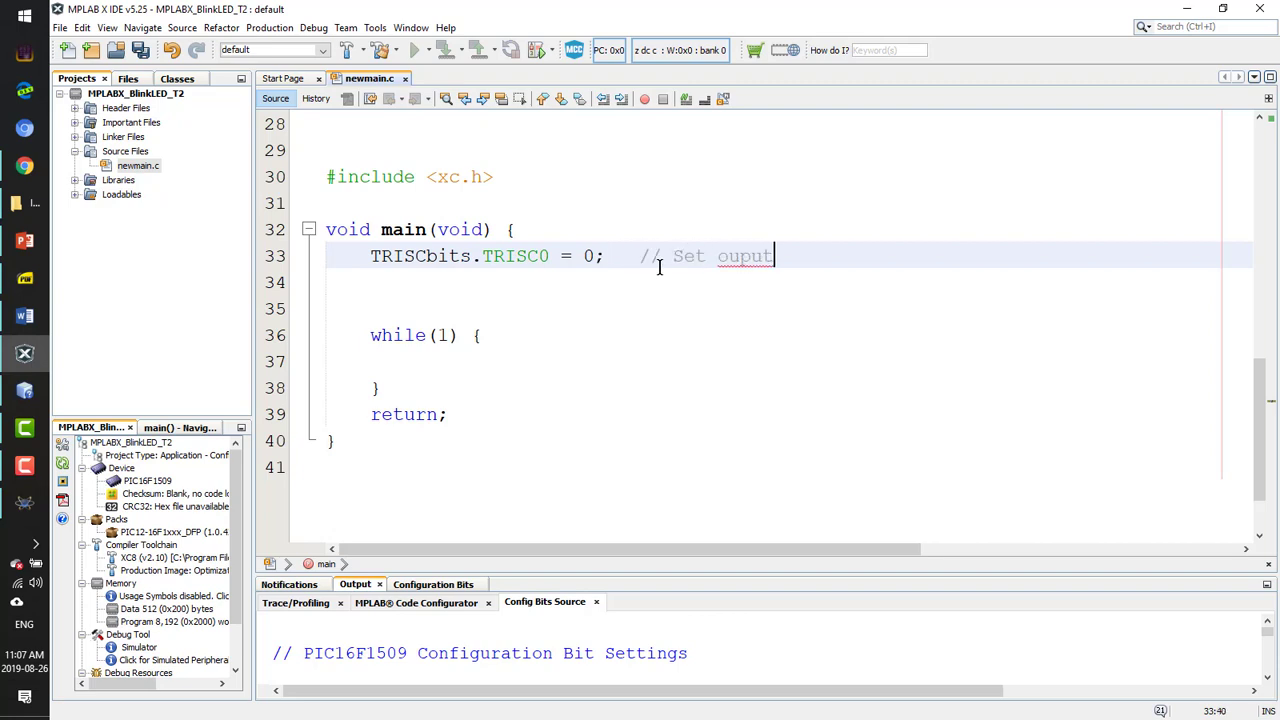
type("to C0")
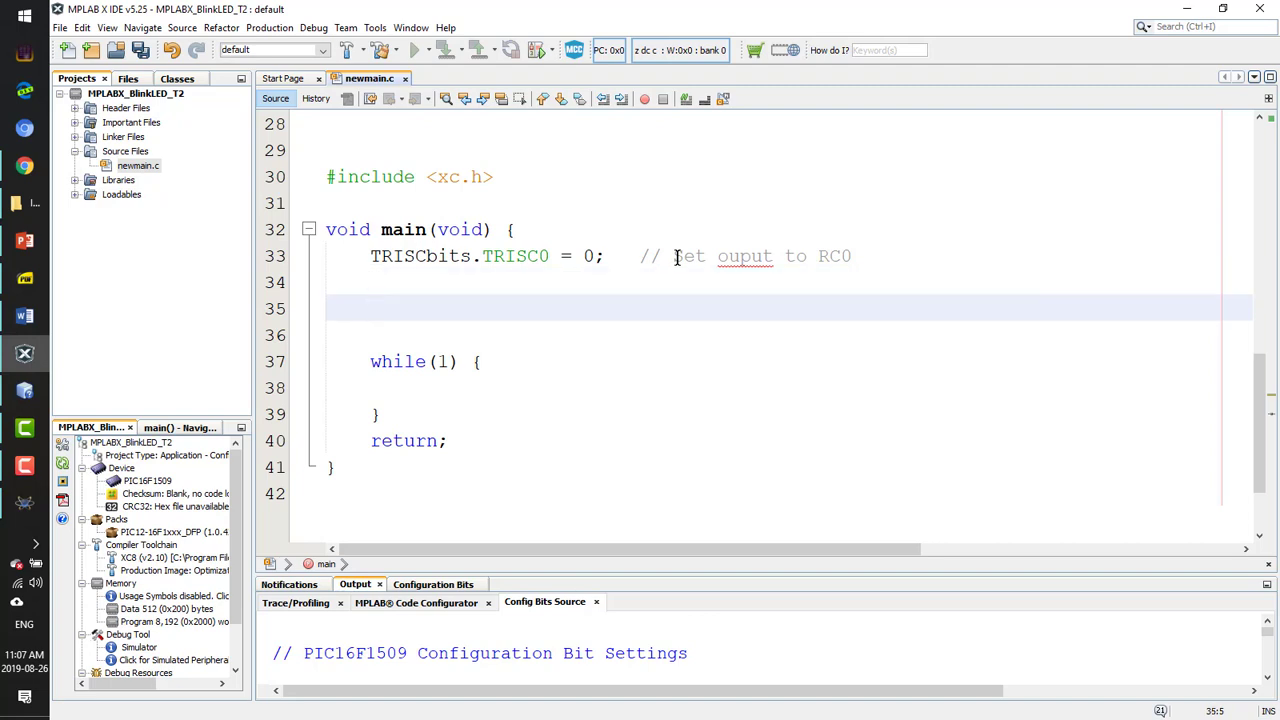
Write LATCbits.LATC0 = 1; to drive RC0's output latch high
type("LA")
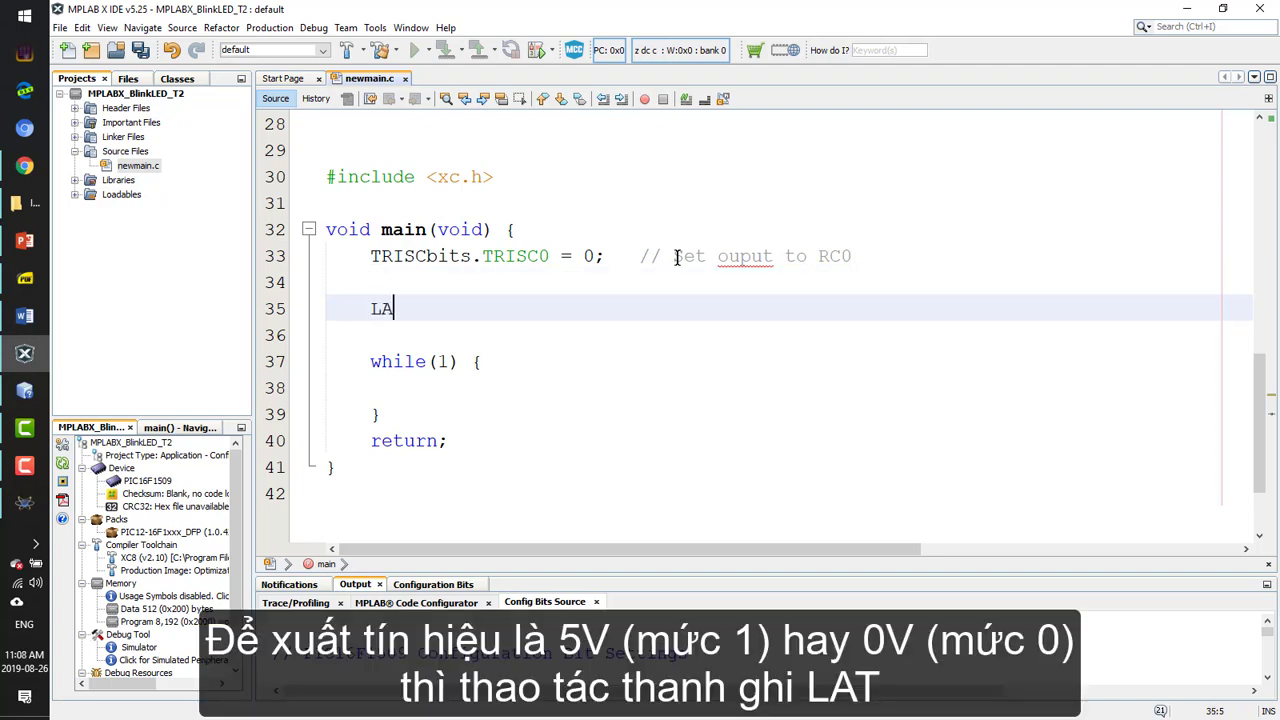
type("TC")
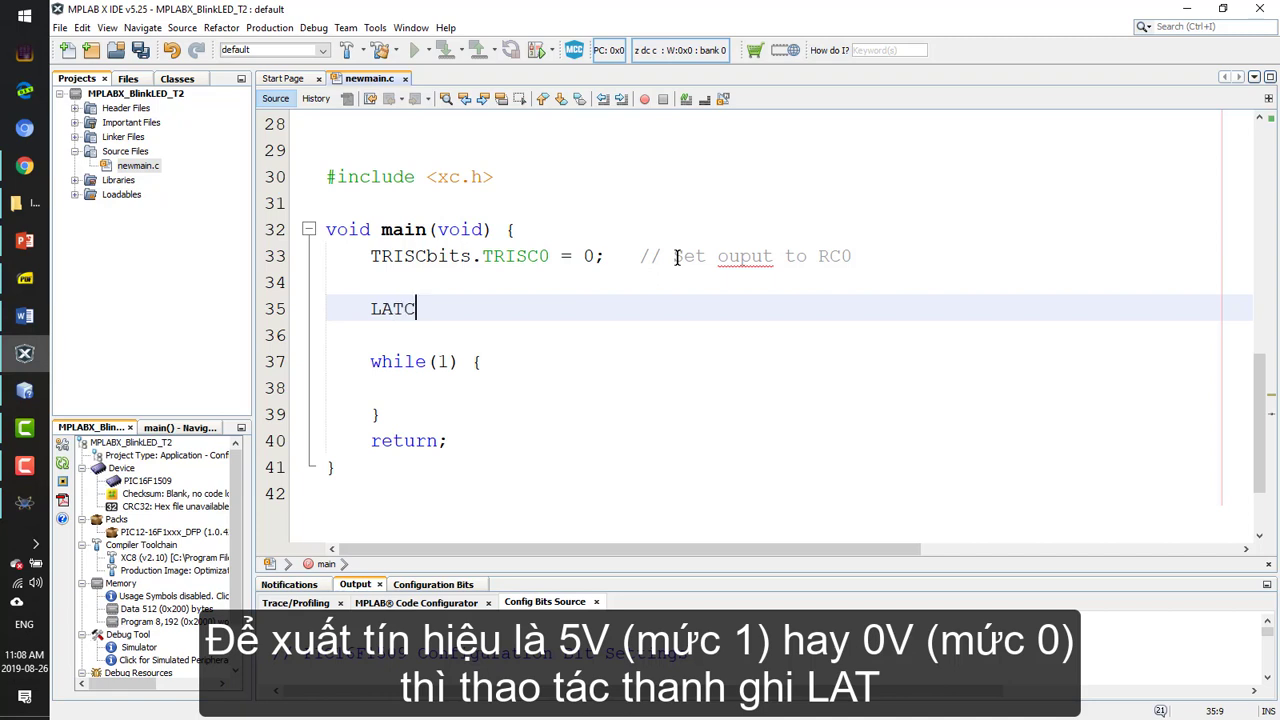
type("bits")
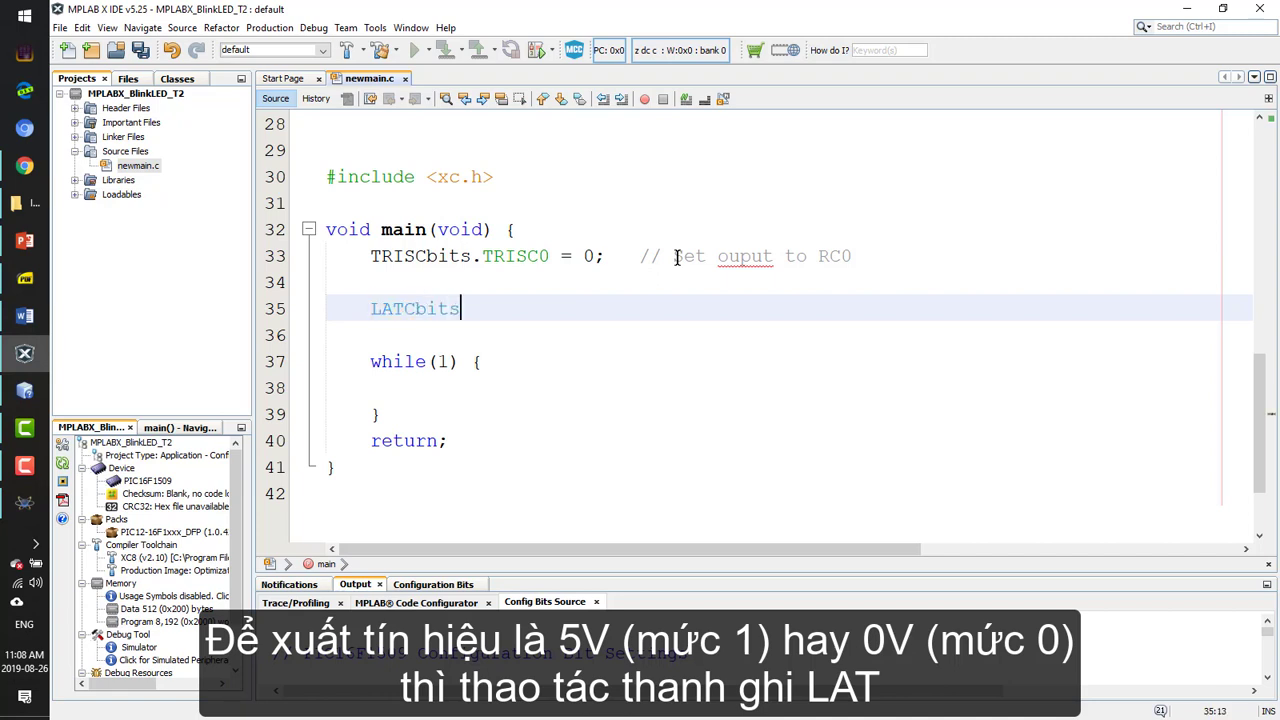
type(".LATC0")
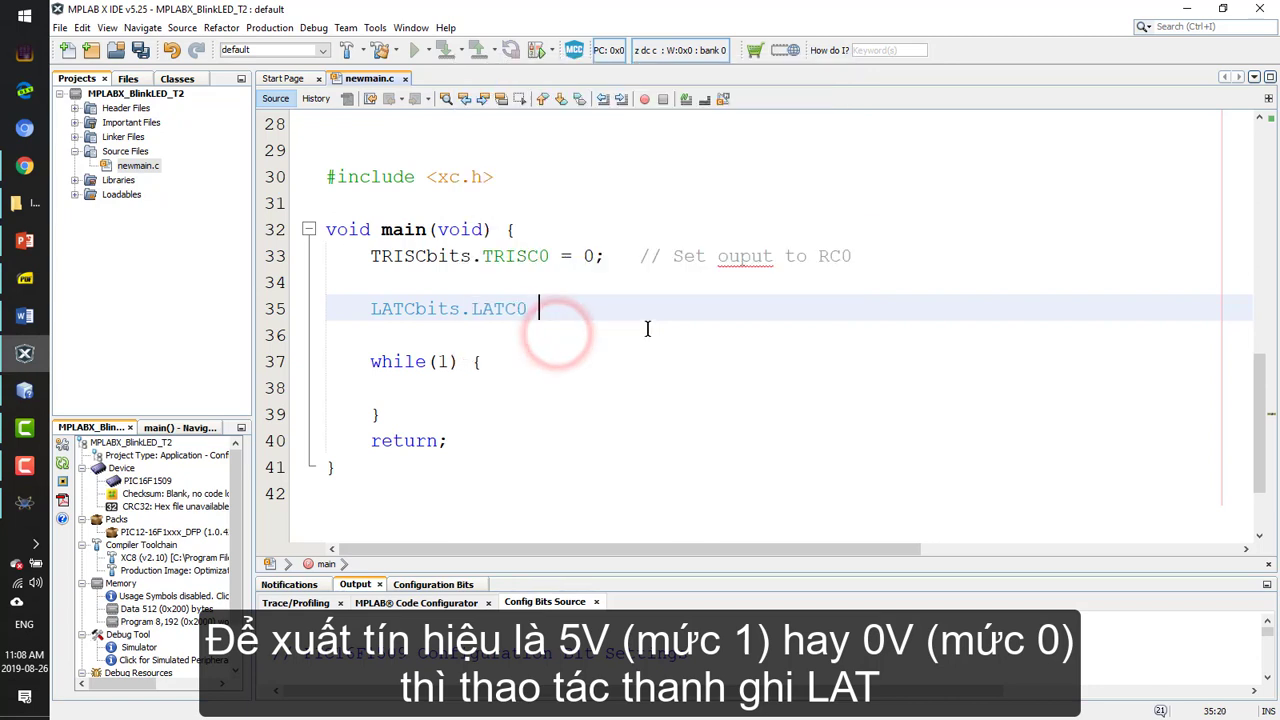
type("= 1;")
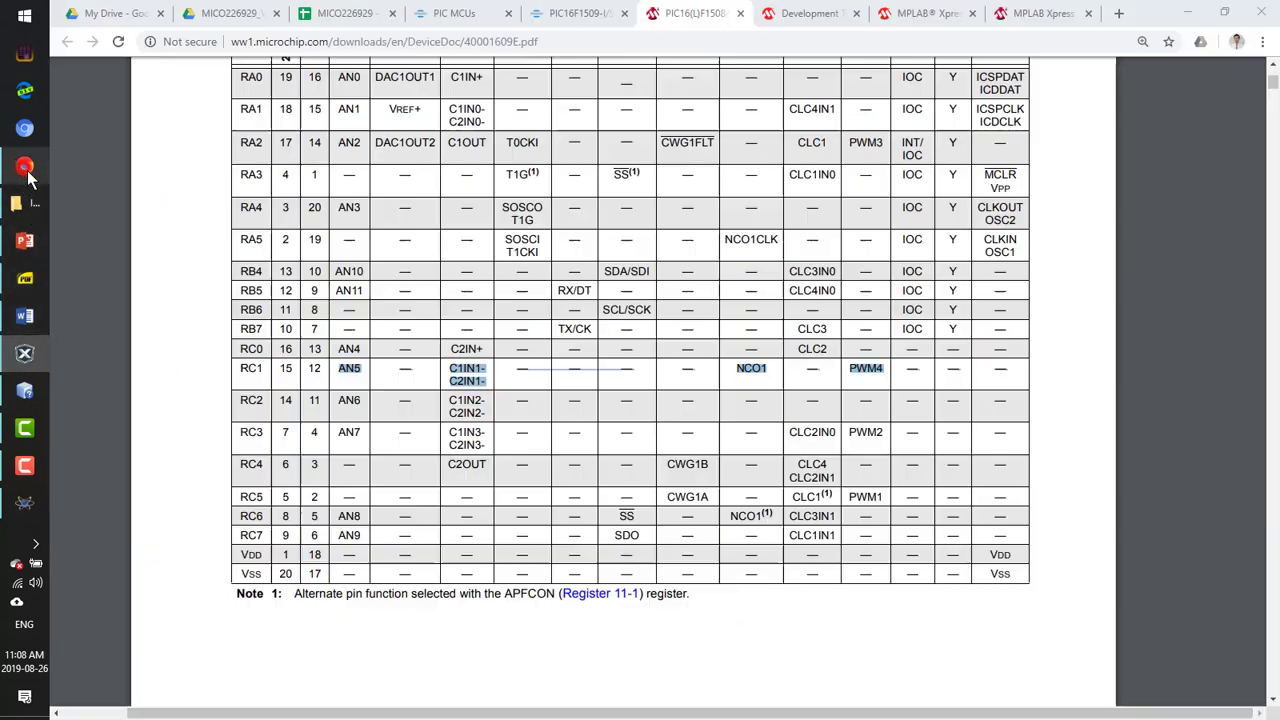
Search the PIC16F1508/9 datasheet for ANSELA and read its Analog Control section on default analog pins
scroll("down", 3)
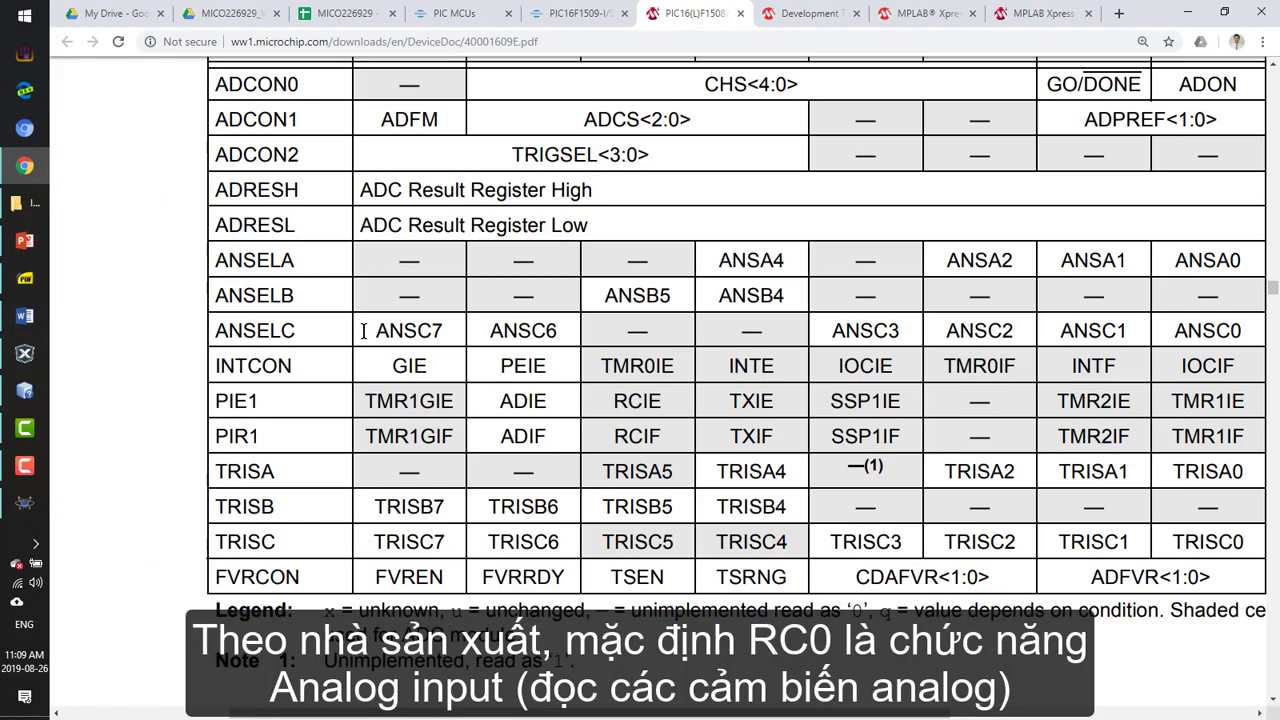
scroll("up", 3)
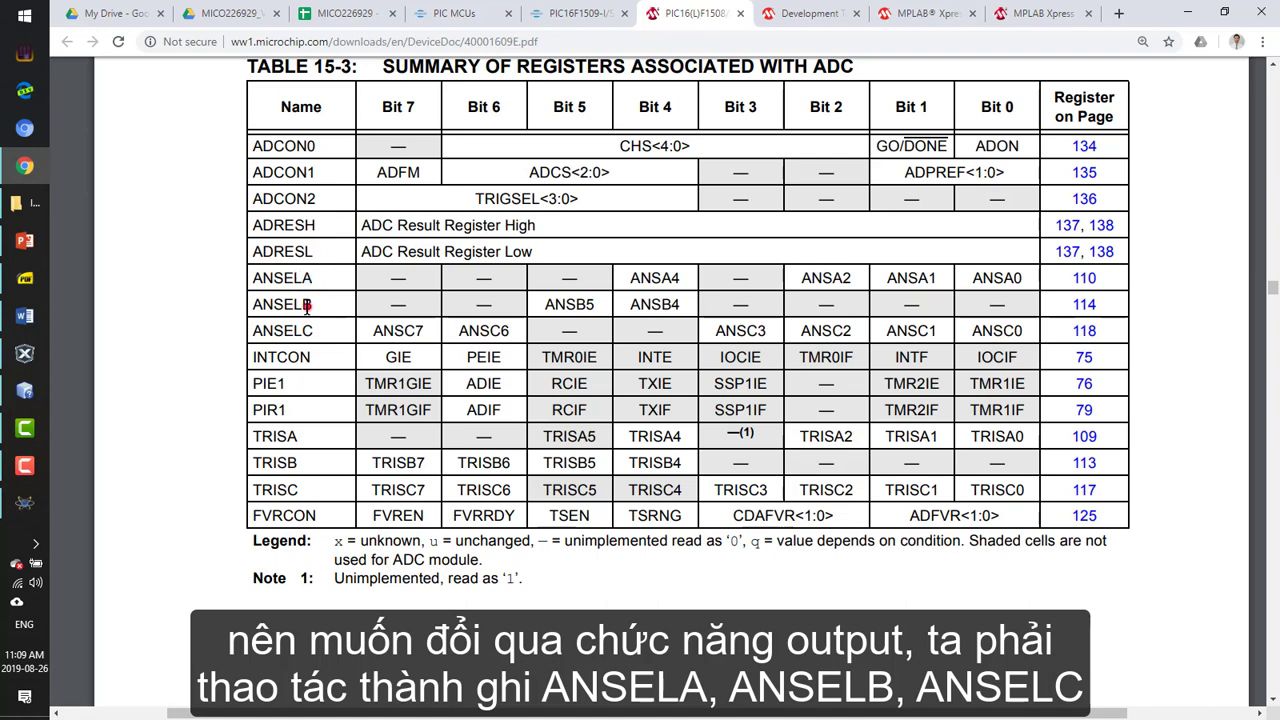
left_click(284, 276)
type("ANSELA")
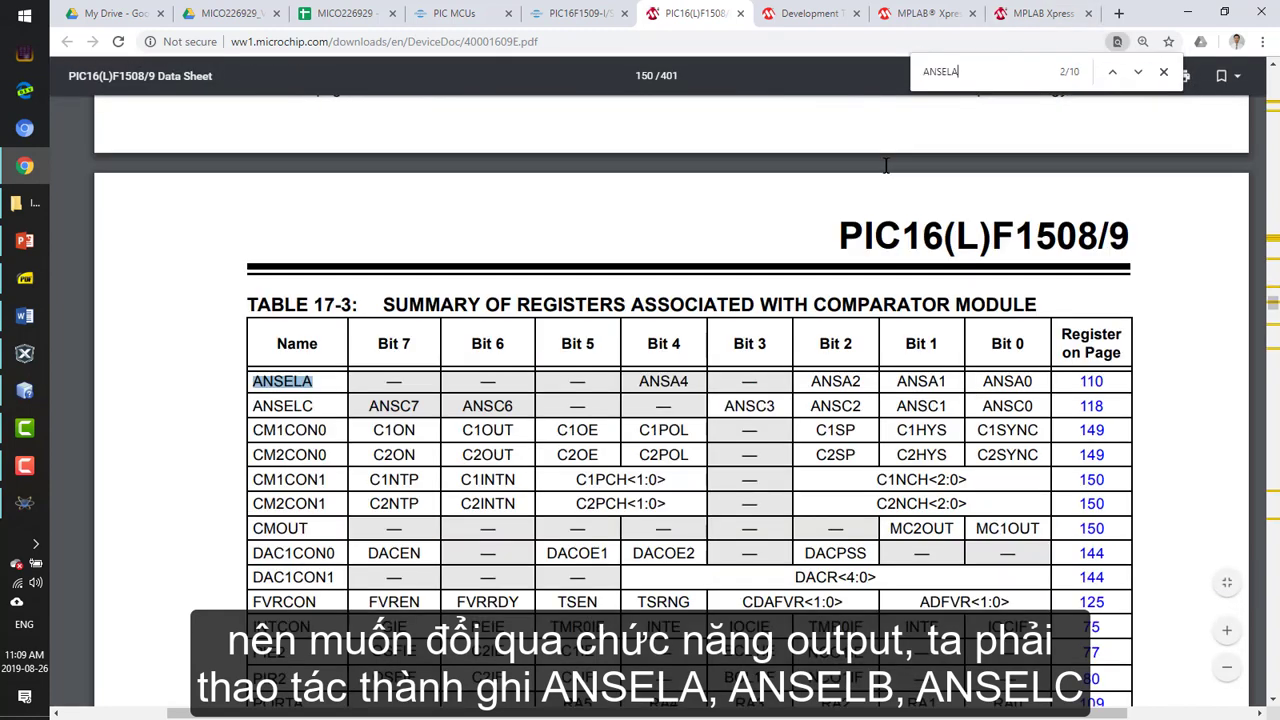
left_click(1136, 72)
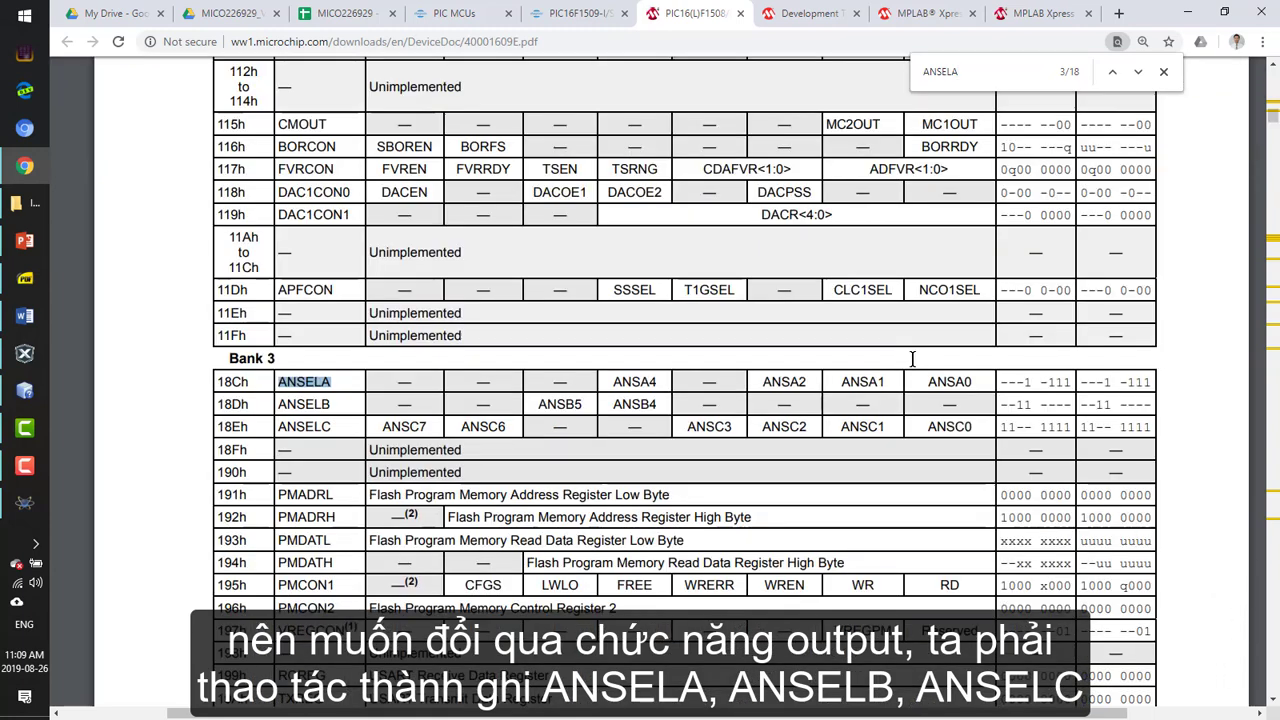
mouse_move(950, 400)
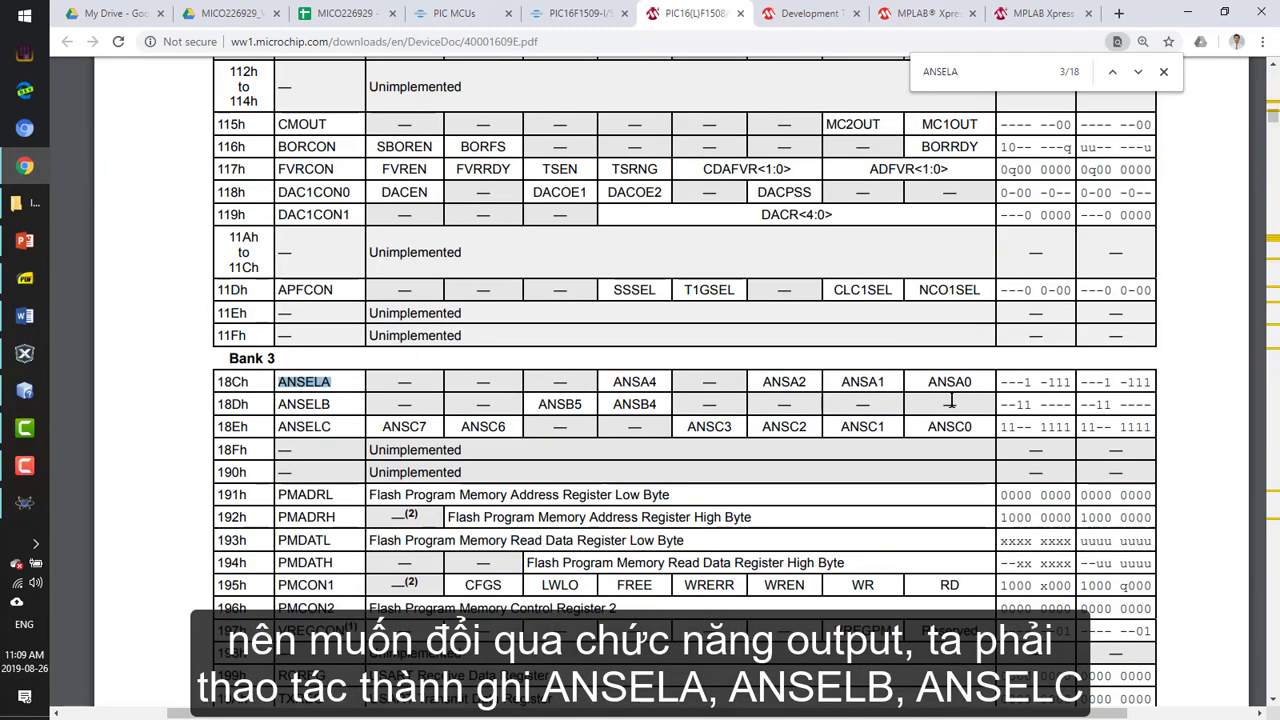
left_click(1112, 72)
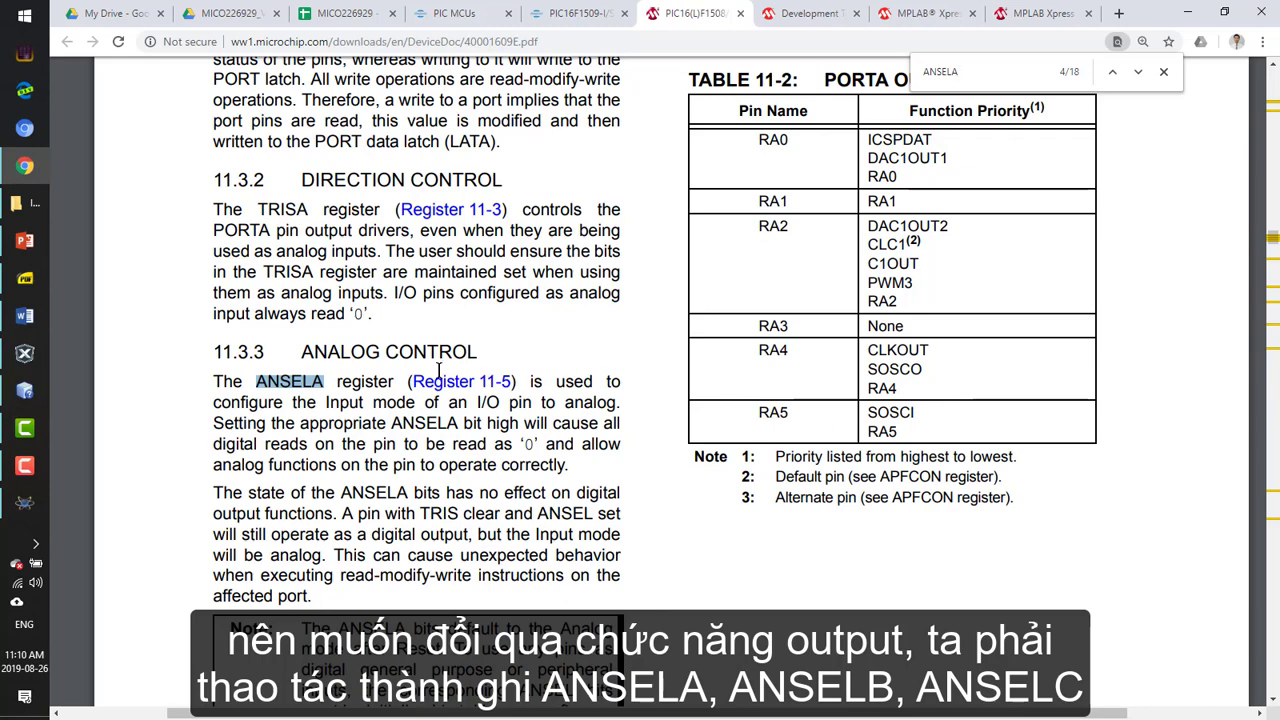
scroll("down", 3)
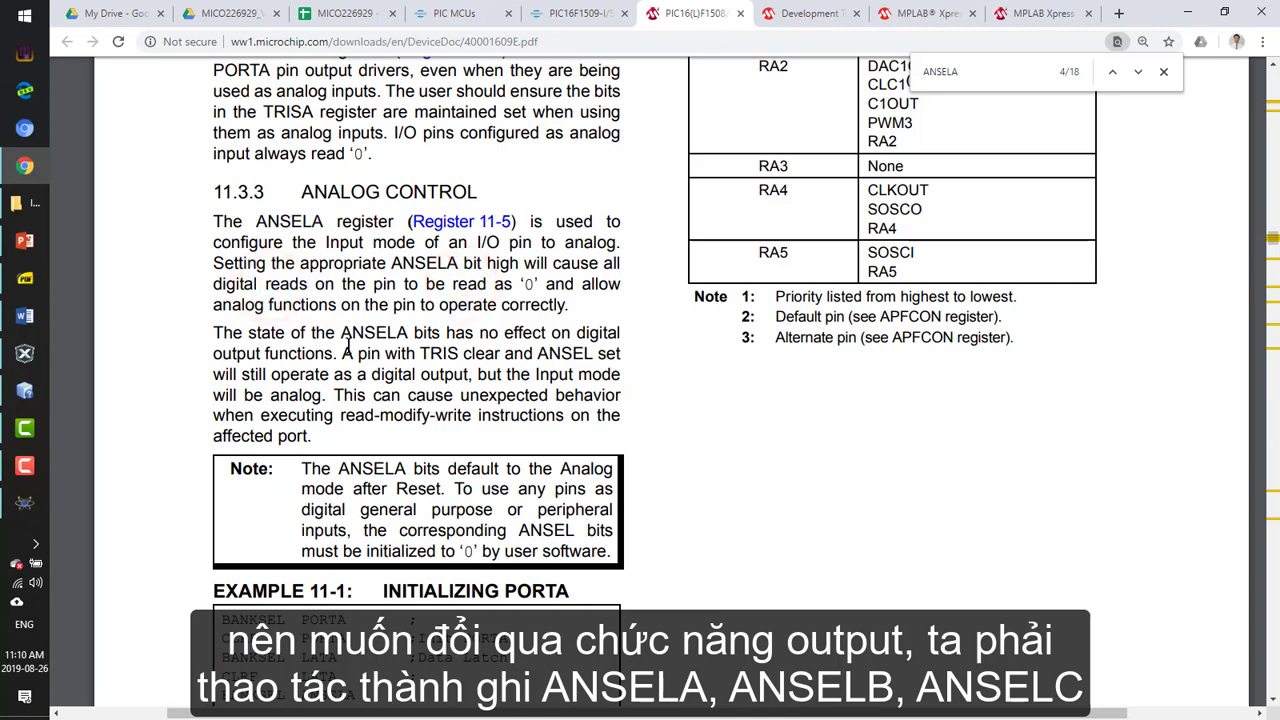
mouse_move(370, 418)
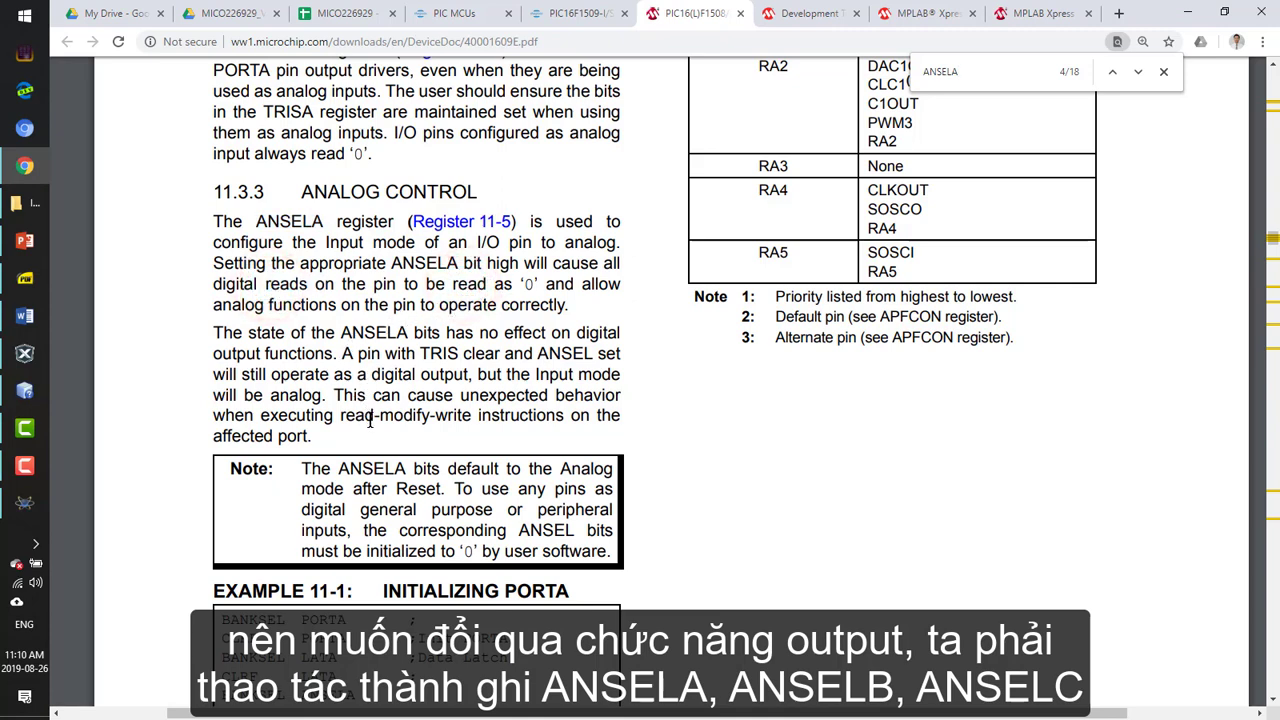
scroll("down", 3)
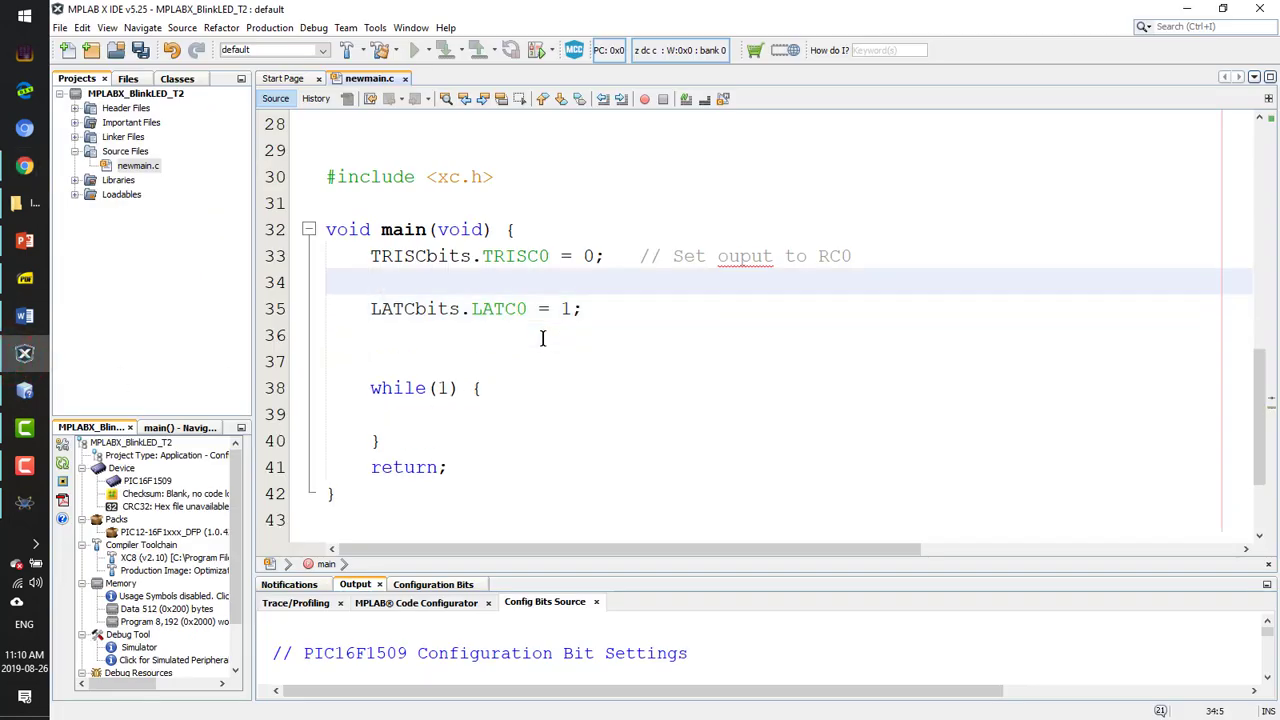
Add ANSELA, ANSELB and ANSELC = 0x00 after the TRISC0 line in newmain.c and build
type("ANSEL")
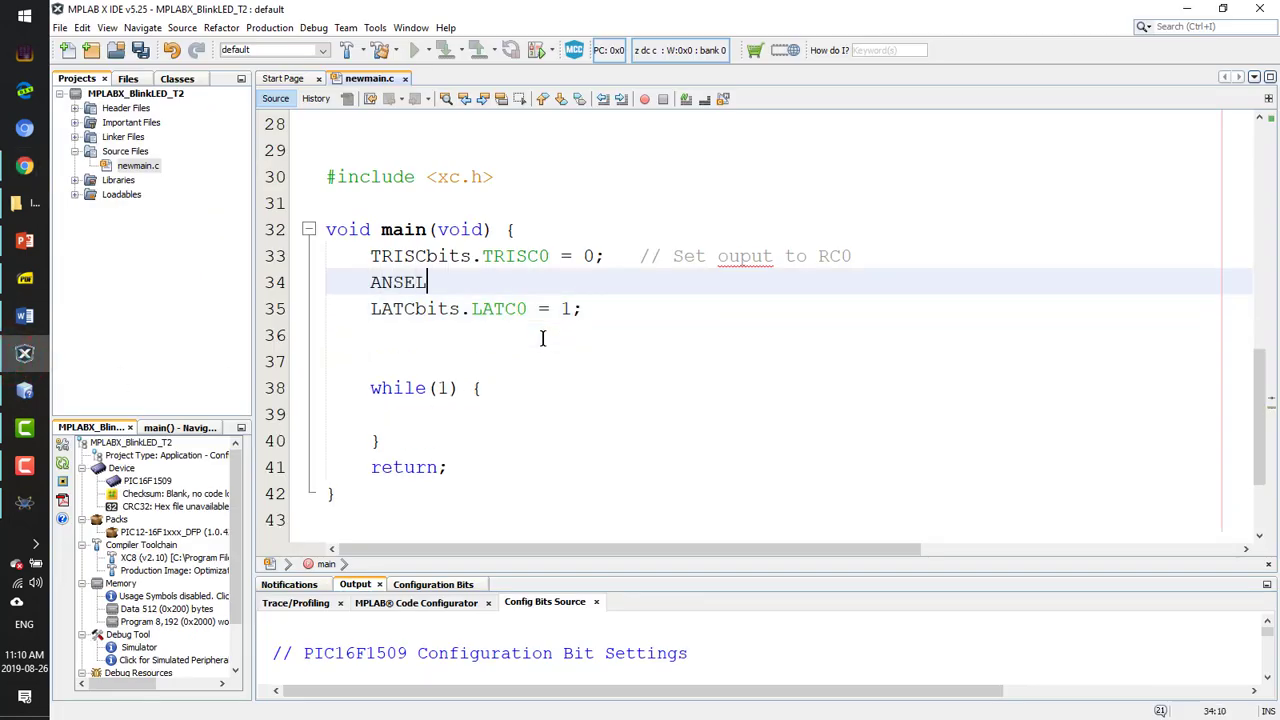
type("A =")
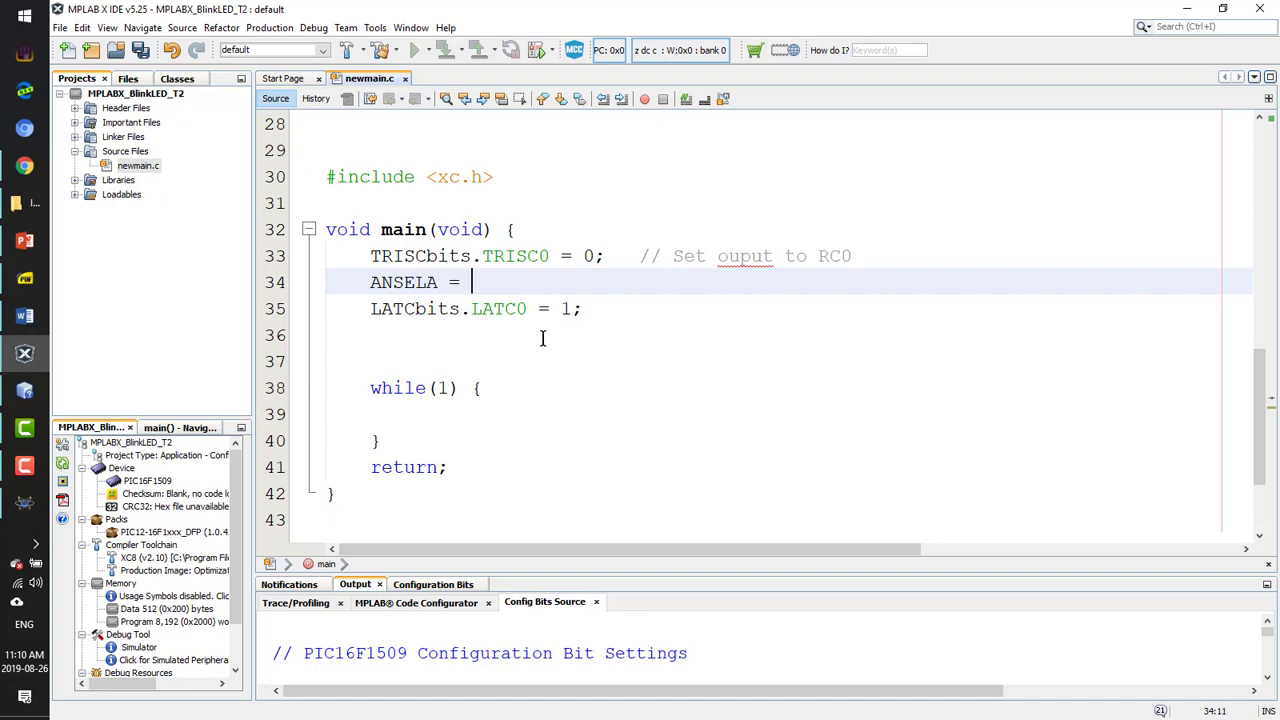
type("0x00;")
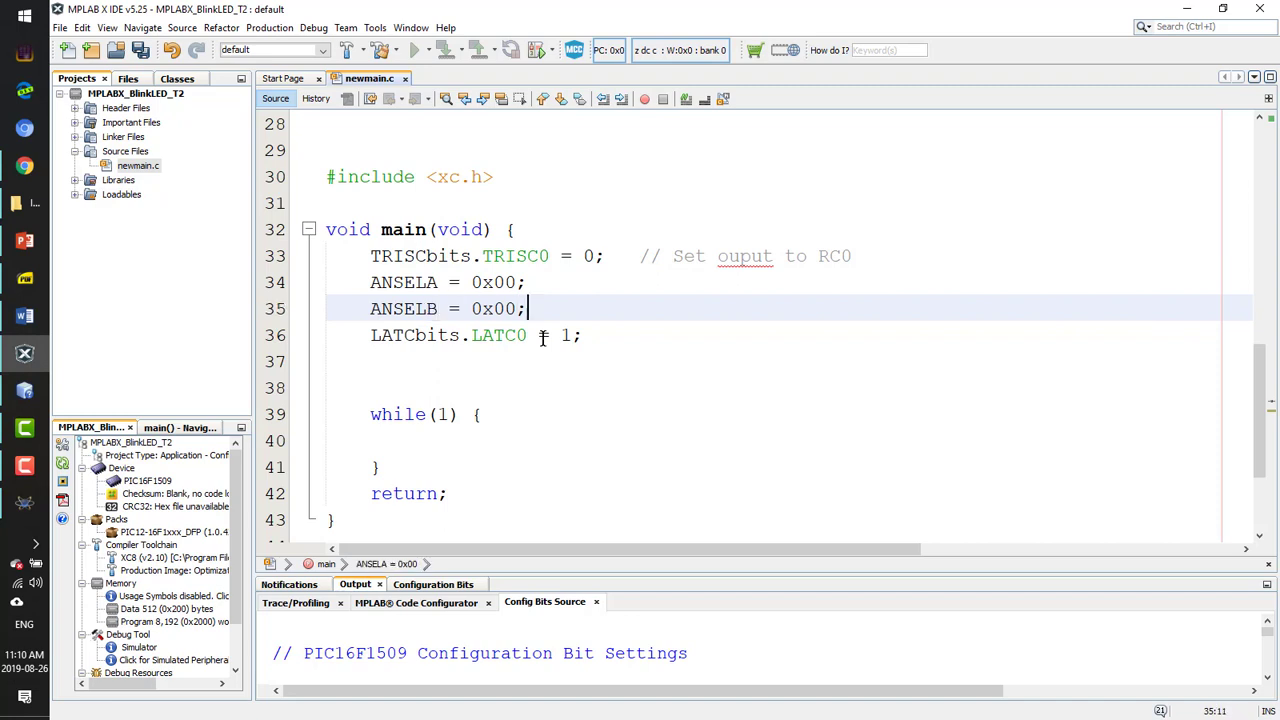
type("ANSELA = 0x00;")
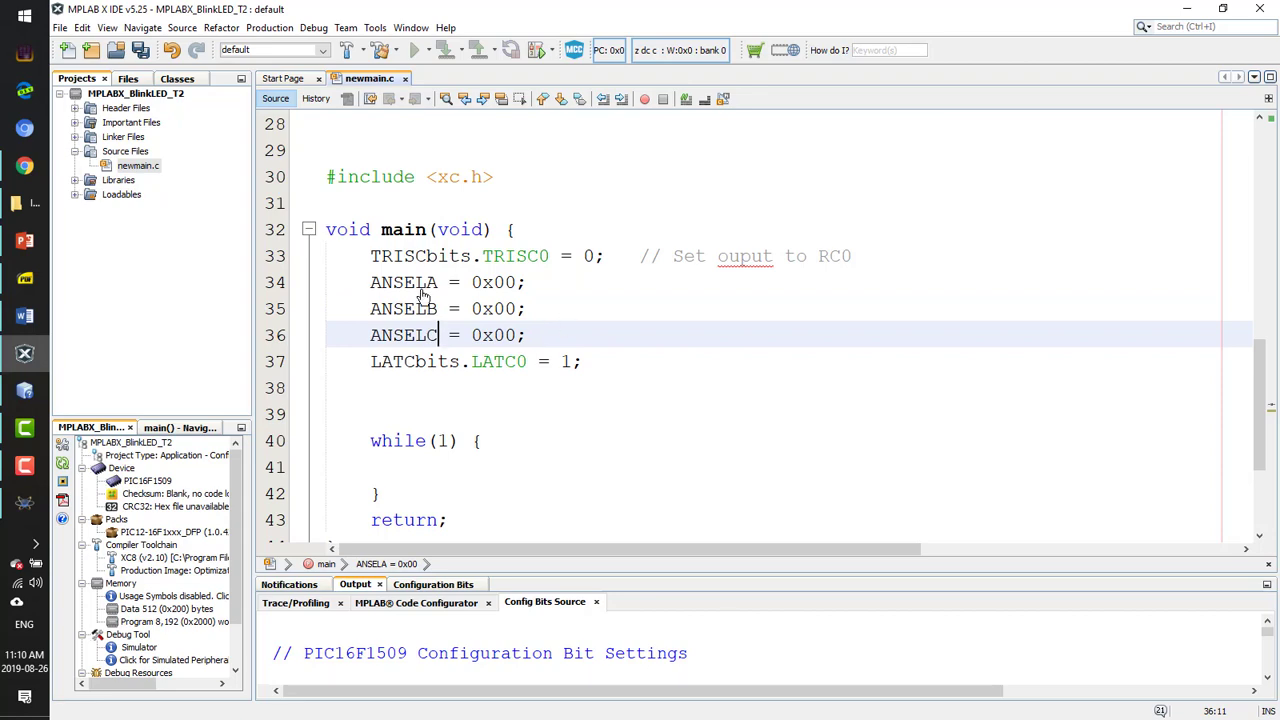
left_click(456, 78)
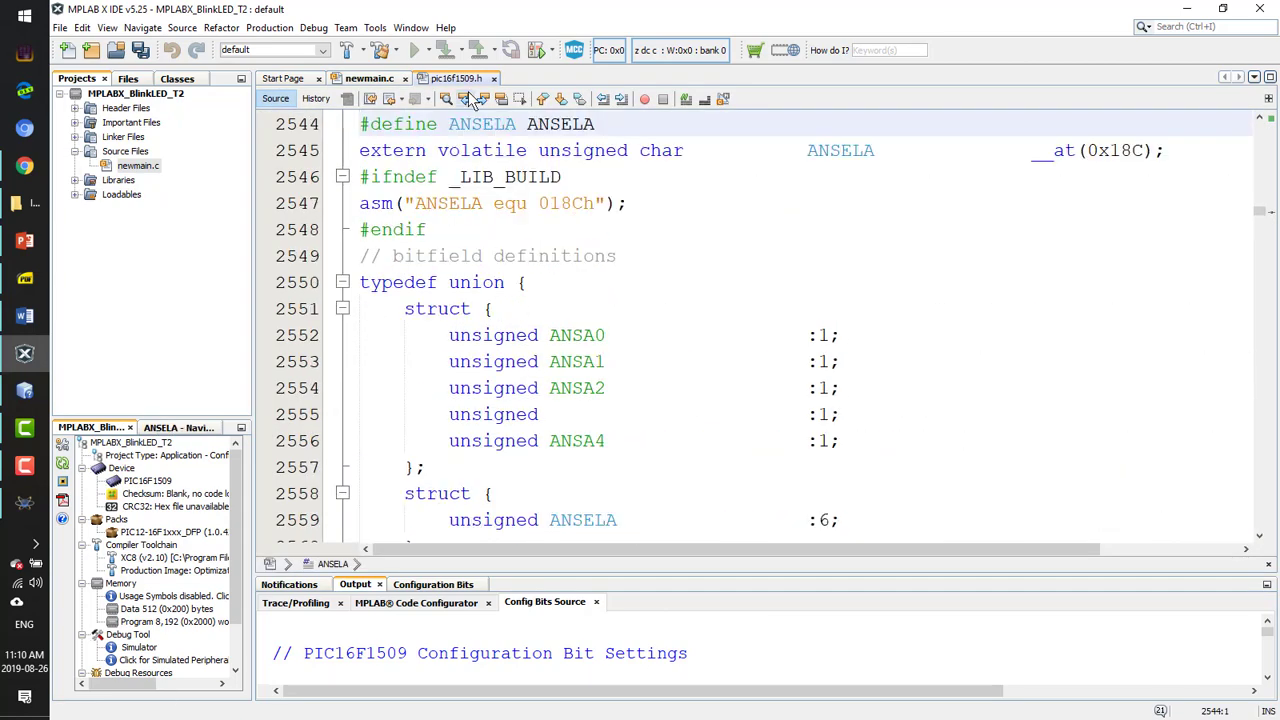
left_click(368, 78)
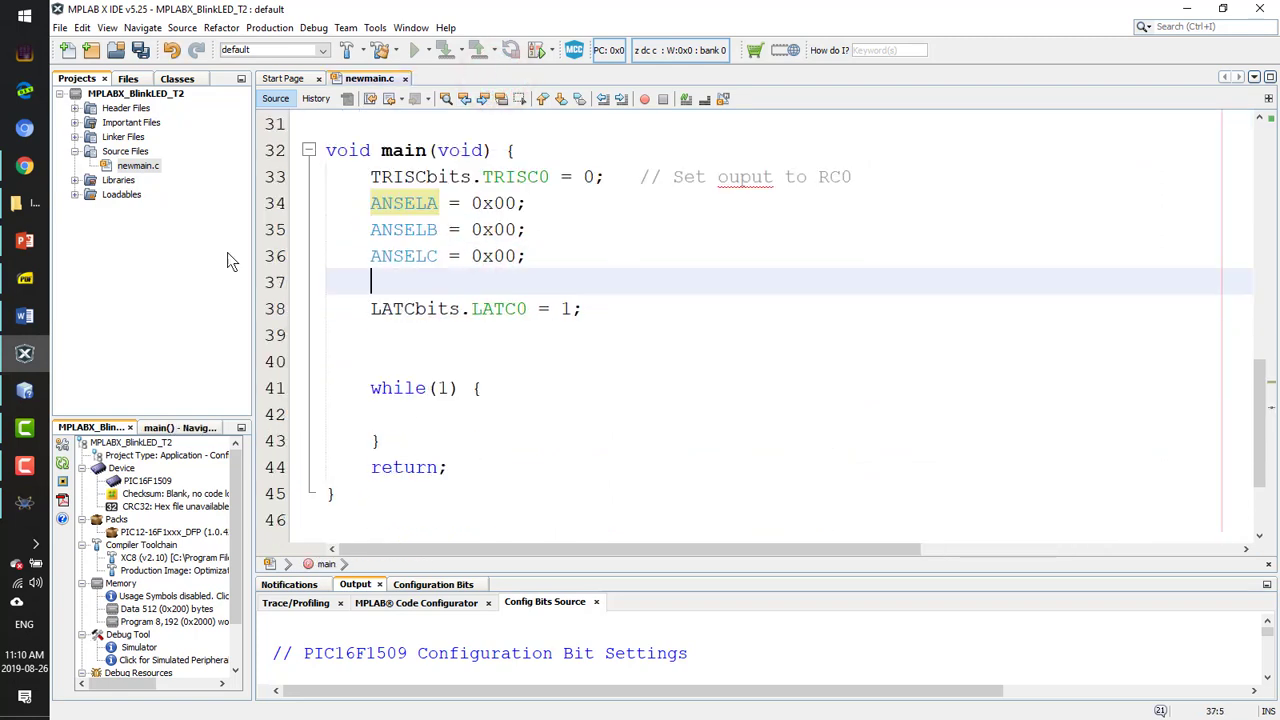
key("ctrl+s")
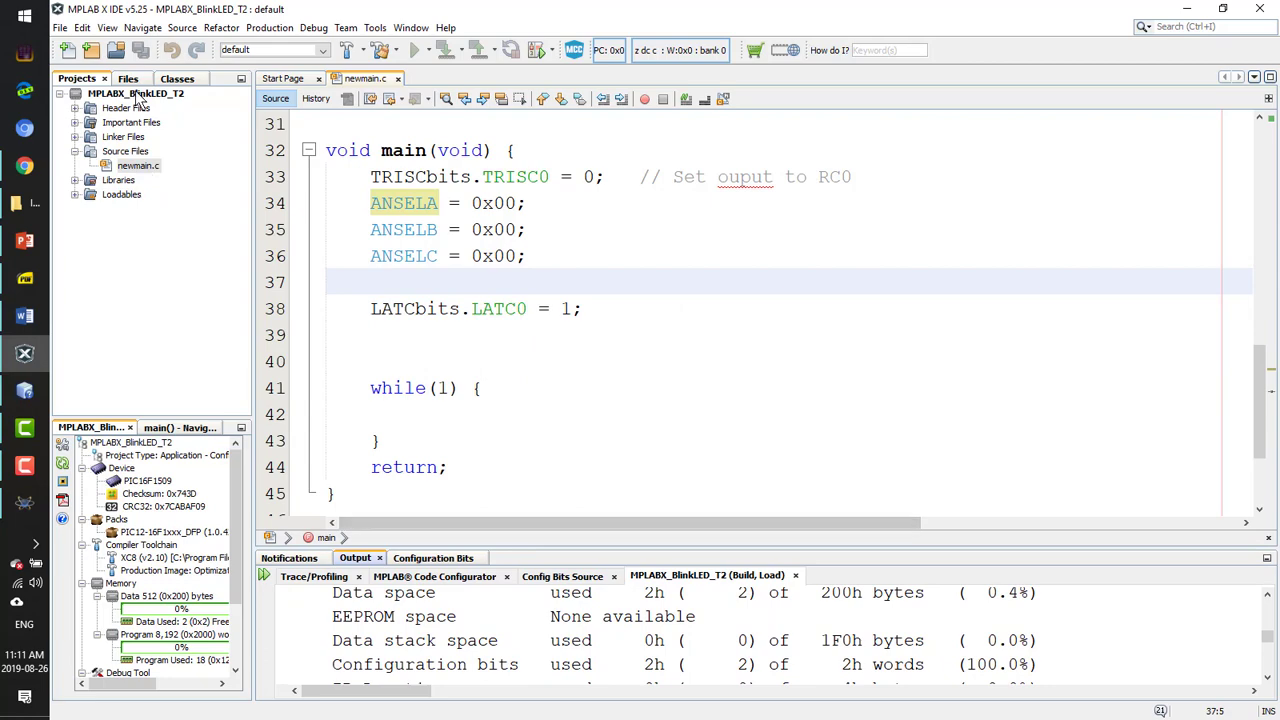
Select the Project Location path in the MPLABX_BlinkLED_T2 project's General properties
right_click(136, 94)
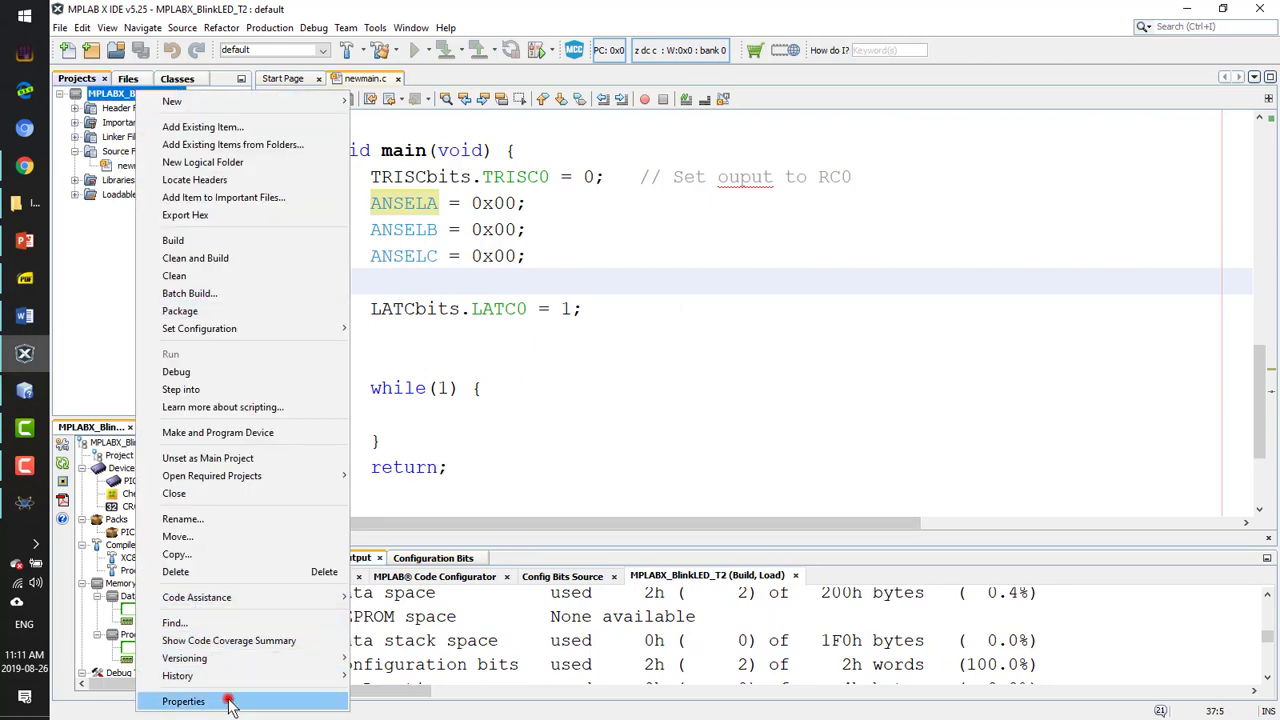
left_click(184, 700)
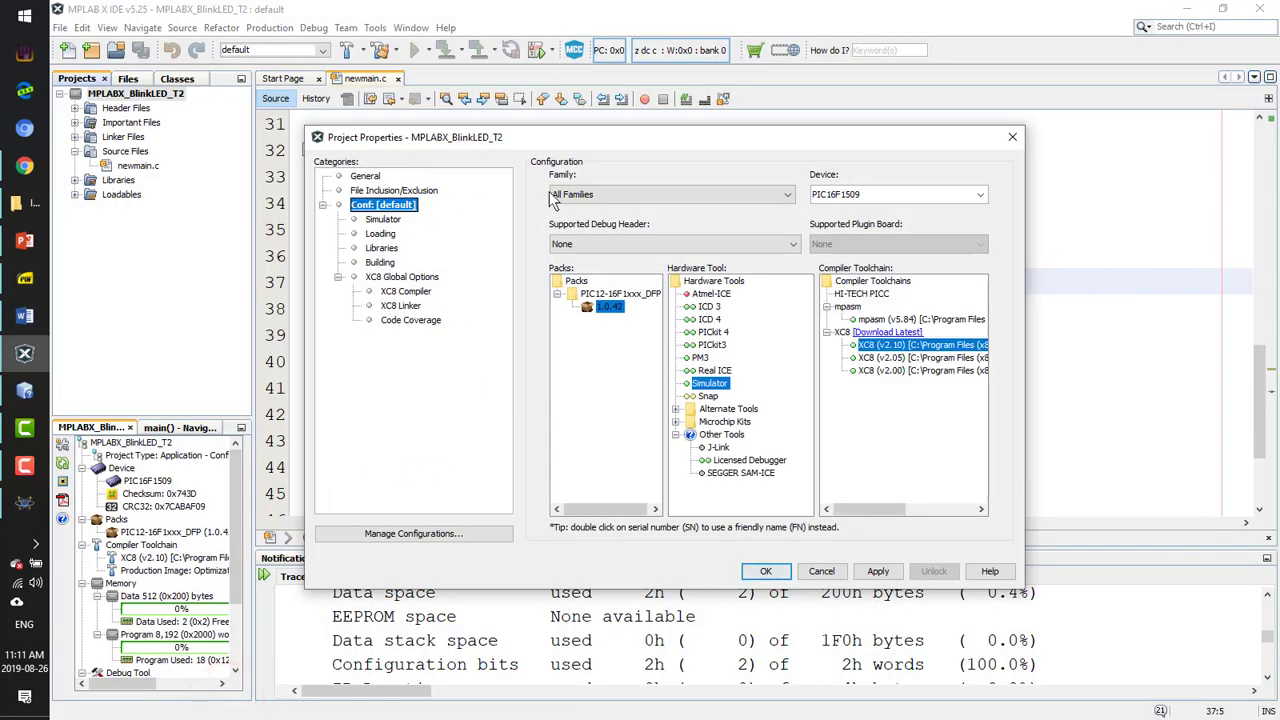
left_click(364, 176)
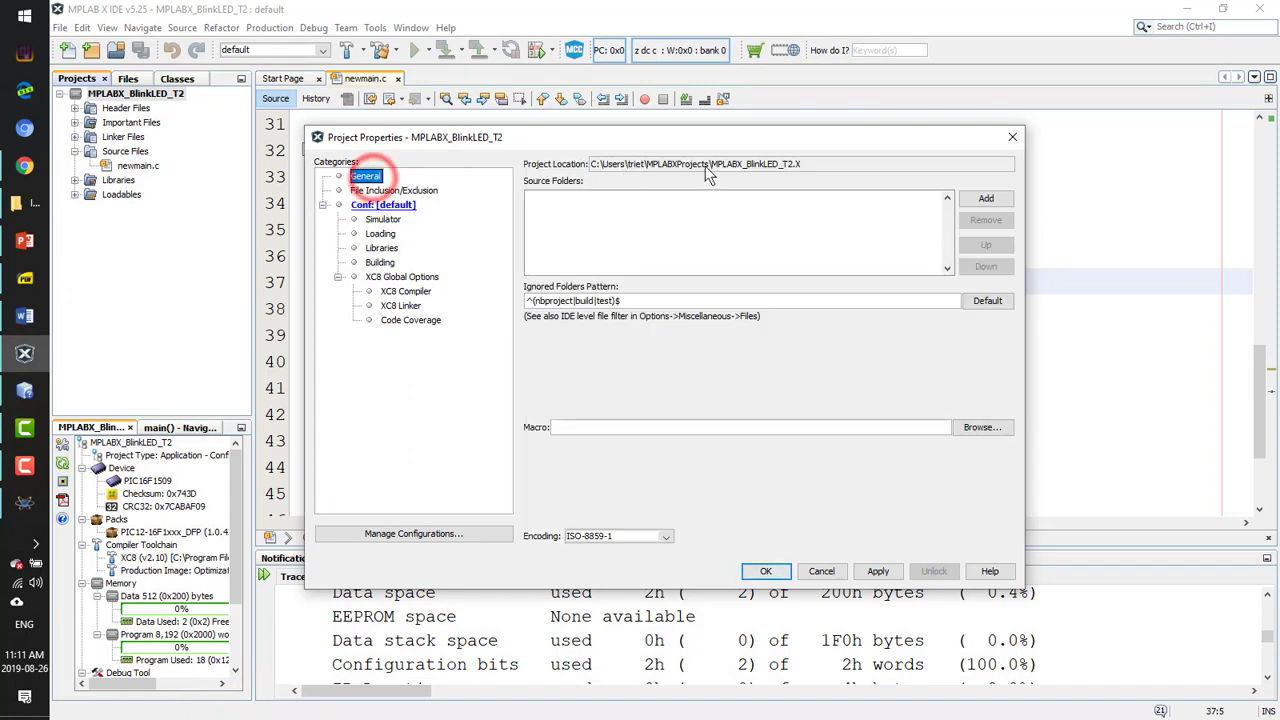
triple_click(700, 164)
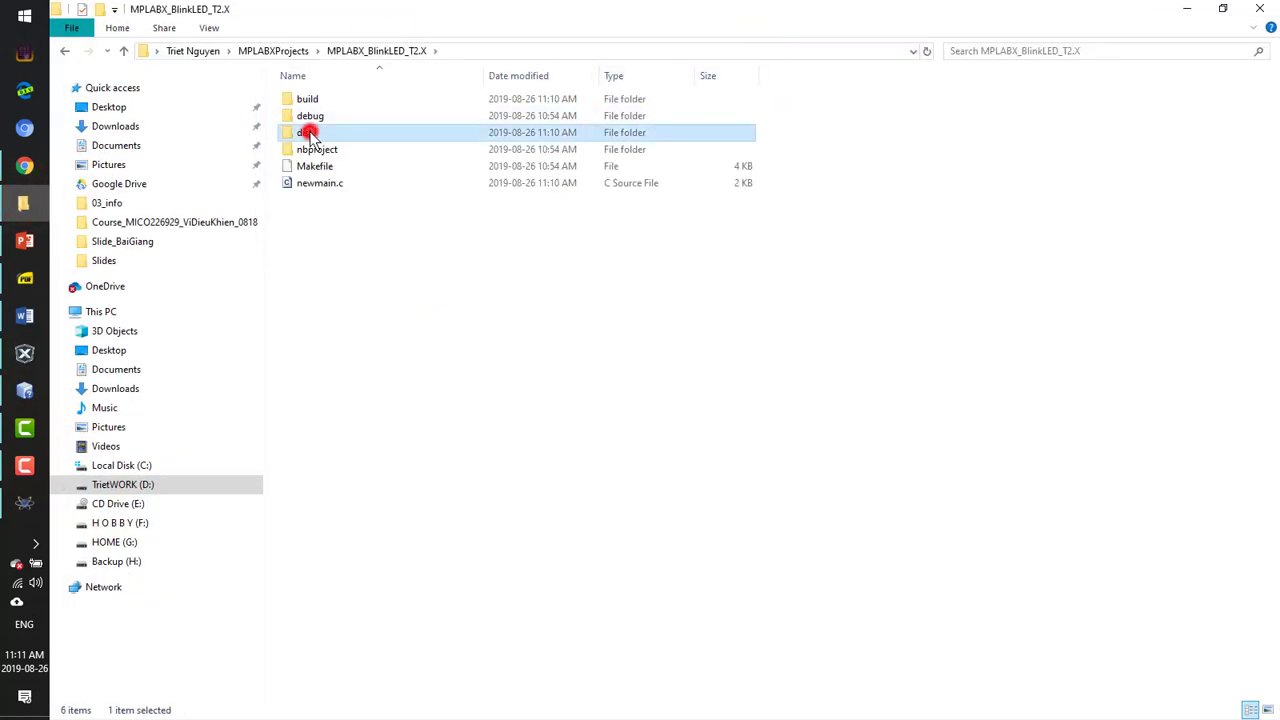
Browse dist/default/production to locate MPLABX_BlinkLED_T2.X.production.hex
double_click(308, 132)
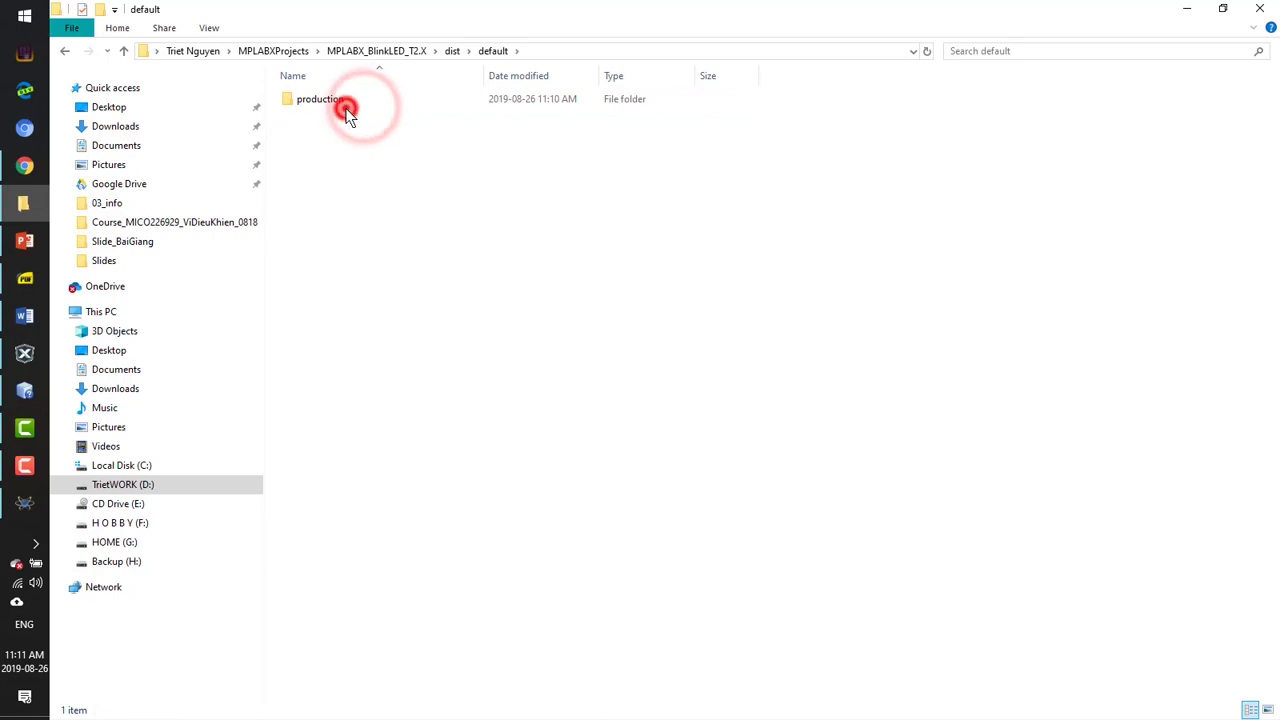
double_click(320, 98)
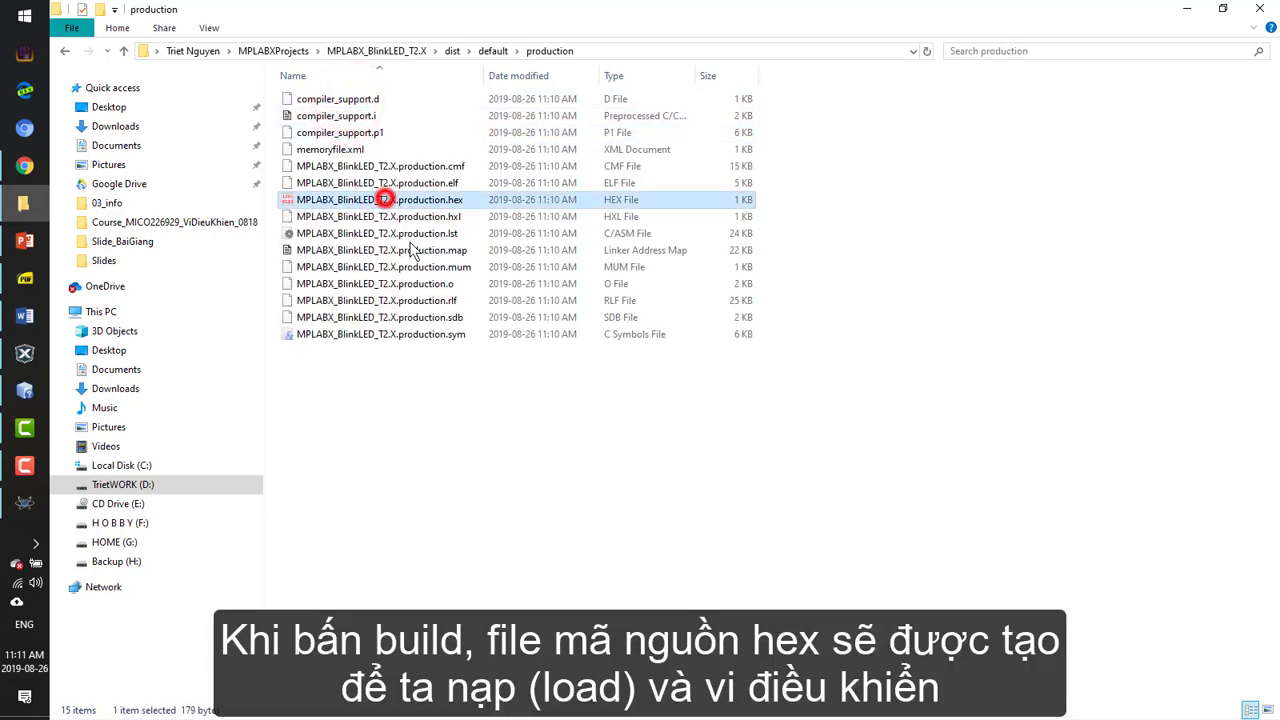
mouse_move(448, 364)
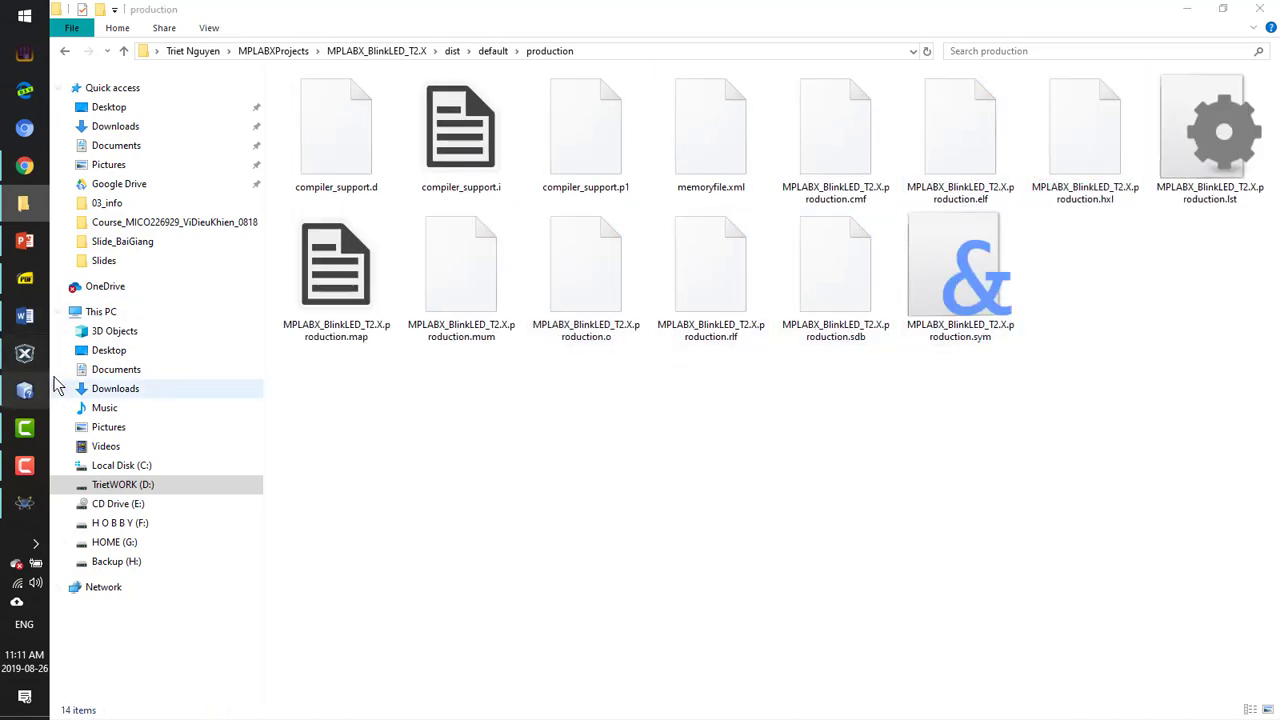
left_click(24, 352)
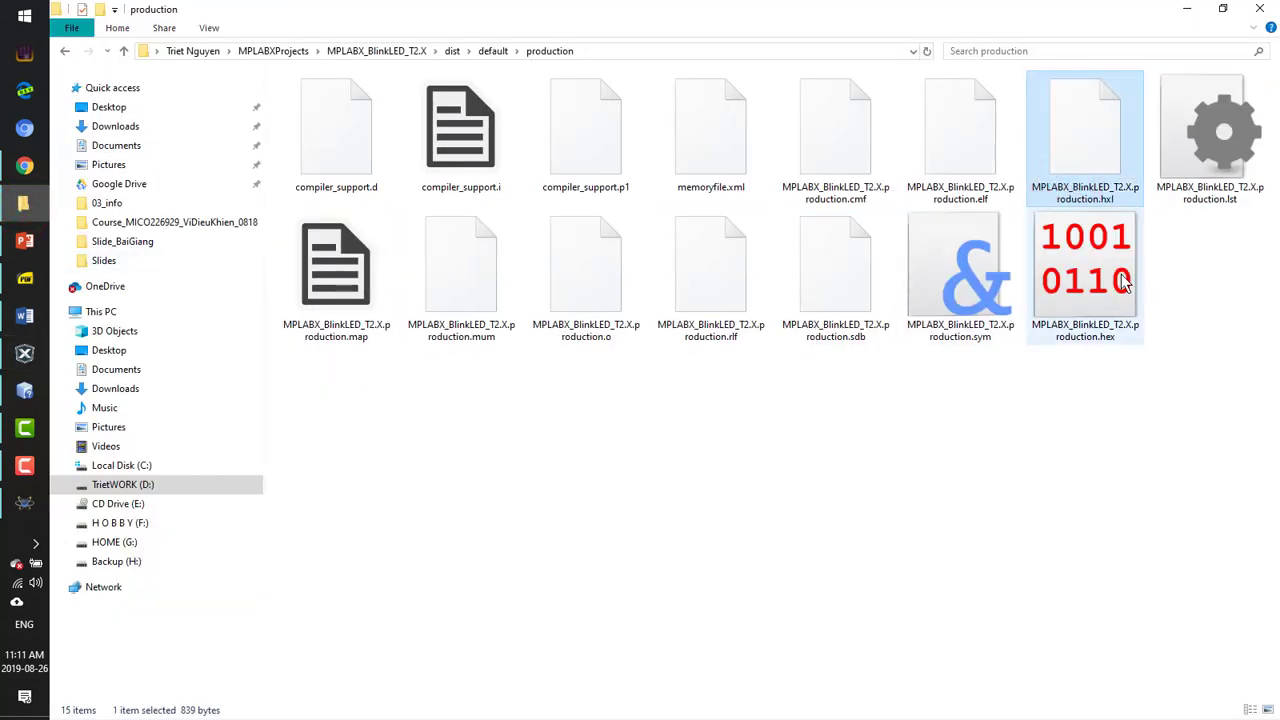
left_click(1084, 276)
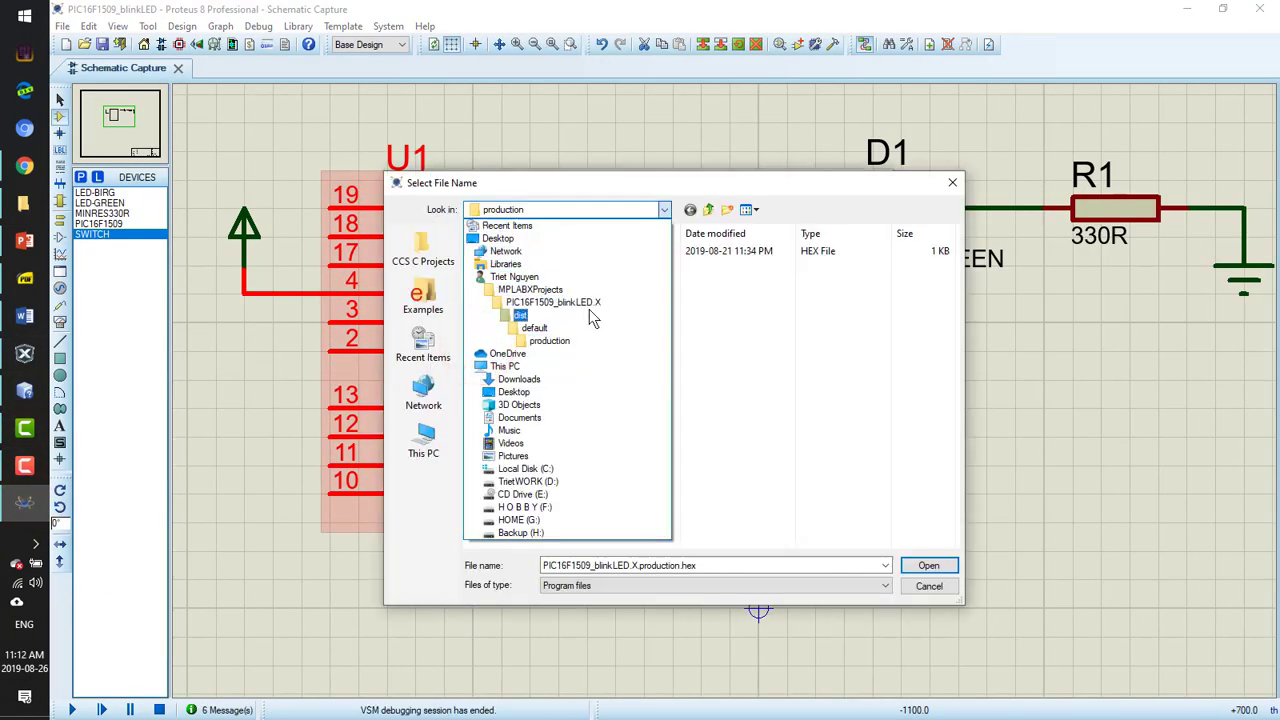
Point U1's Program File at MPLABX_BlinkLED_T2.X.production.hex from the project's production folder
left_click(536, 328)
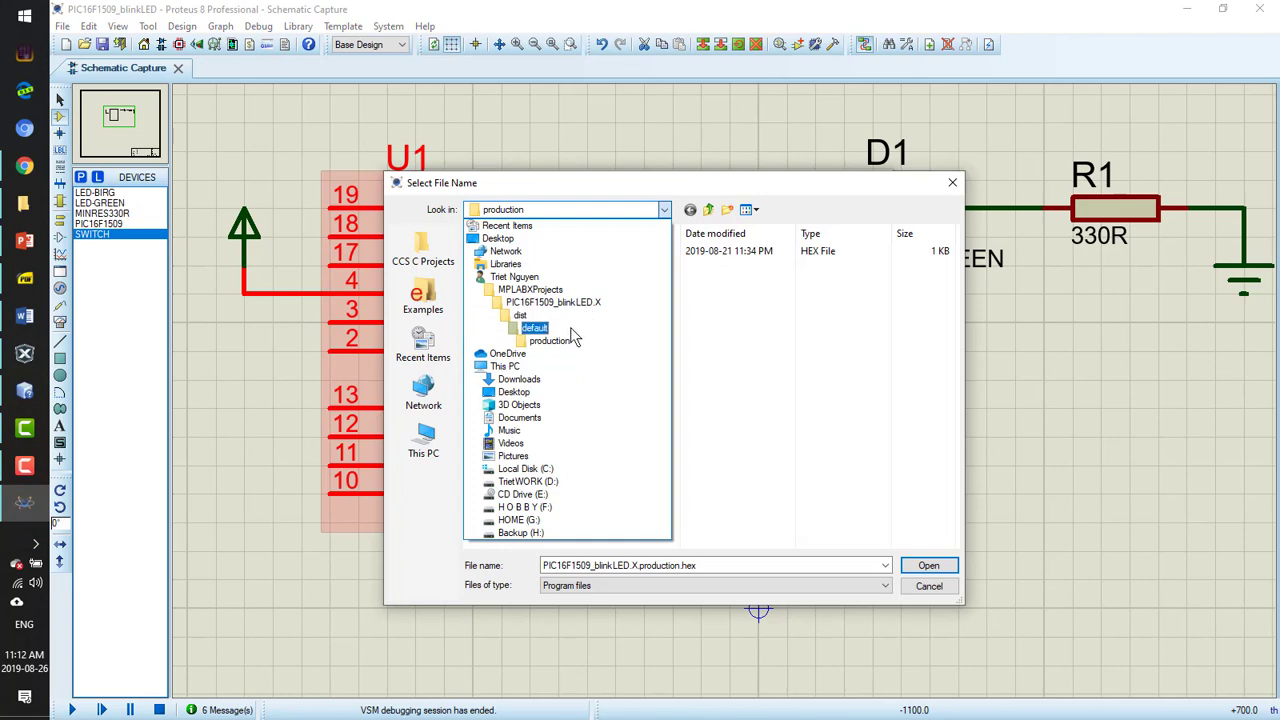
left_click(552, 302)
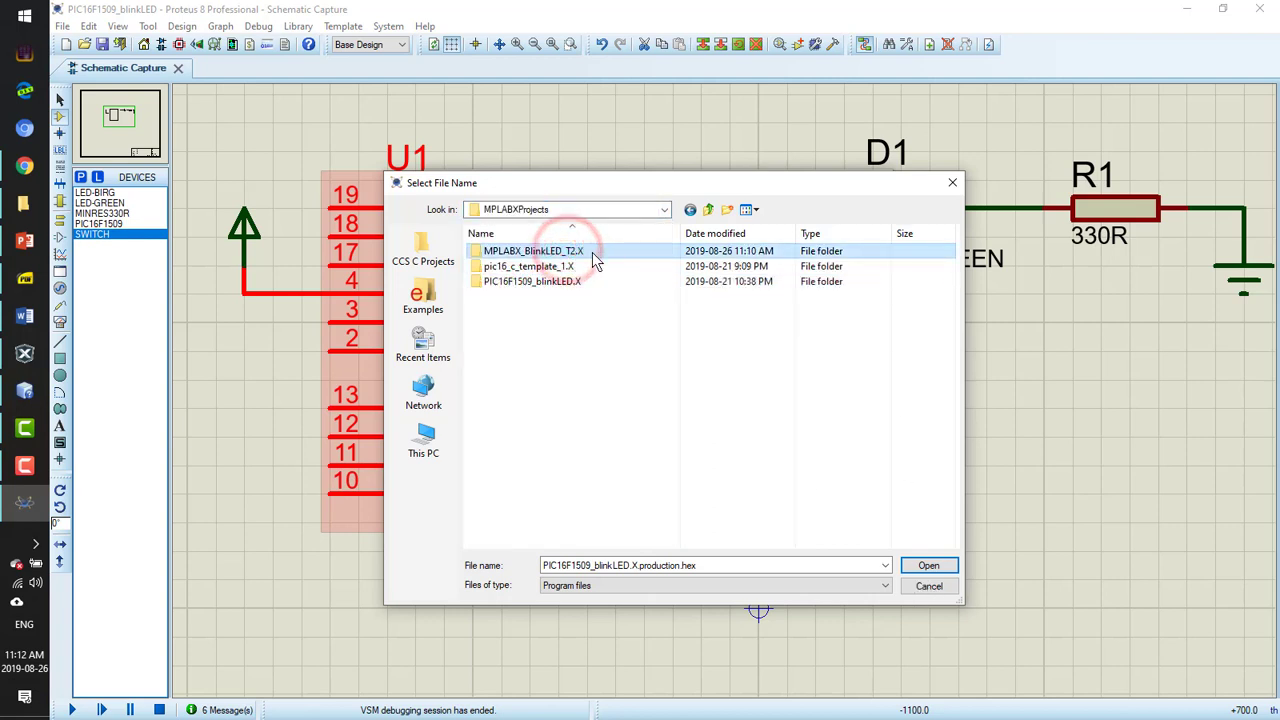
double_click(532, 252)
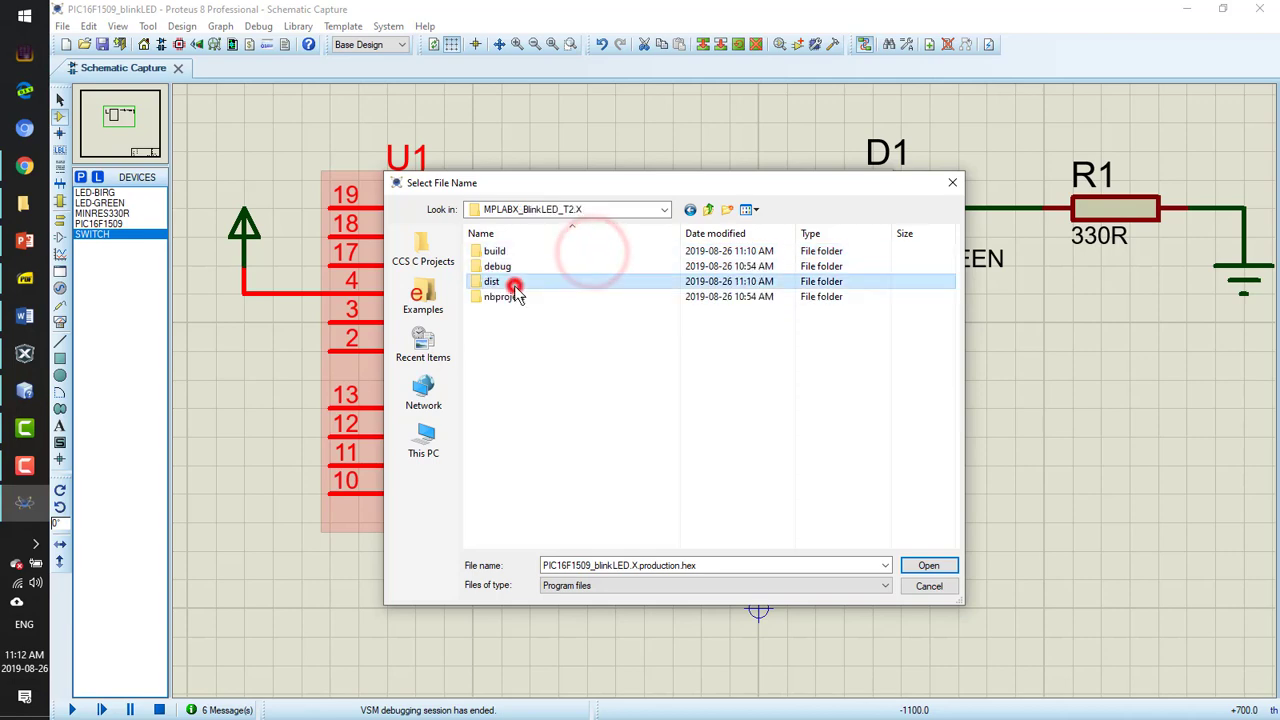
double_click(492, 280)
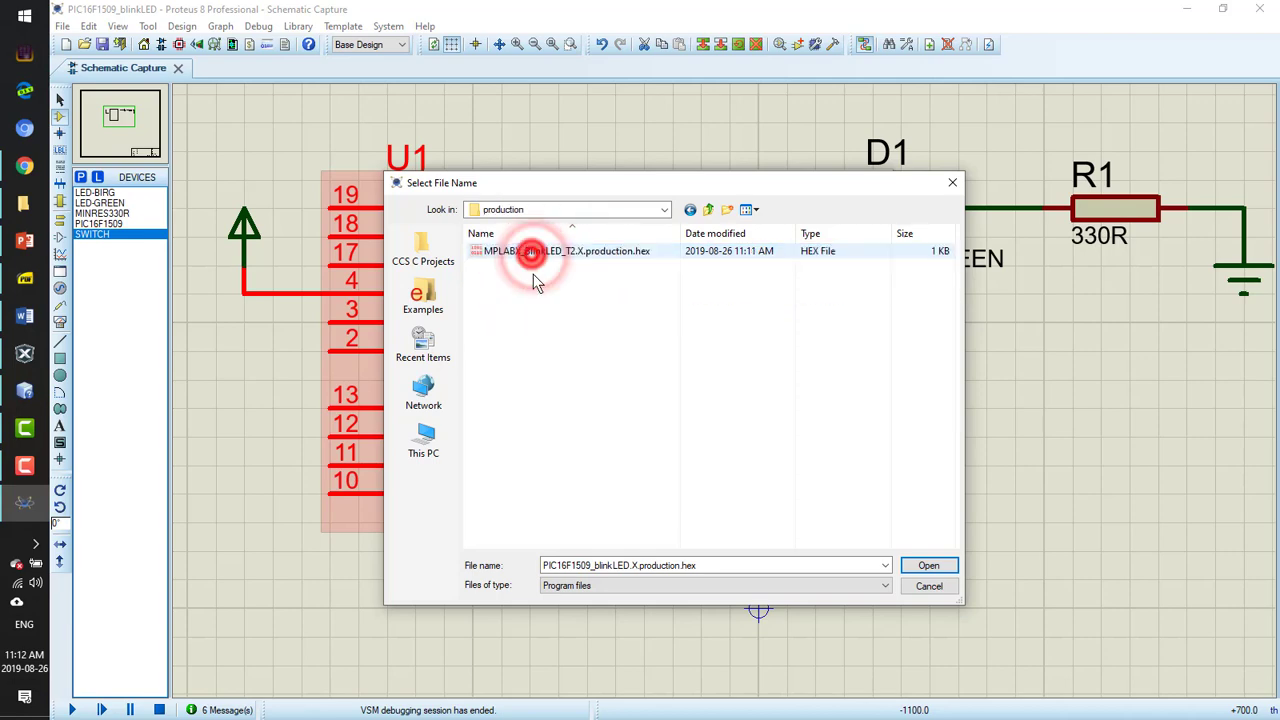
left_click(928, 564)
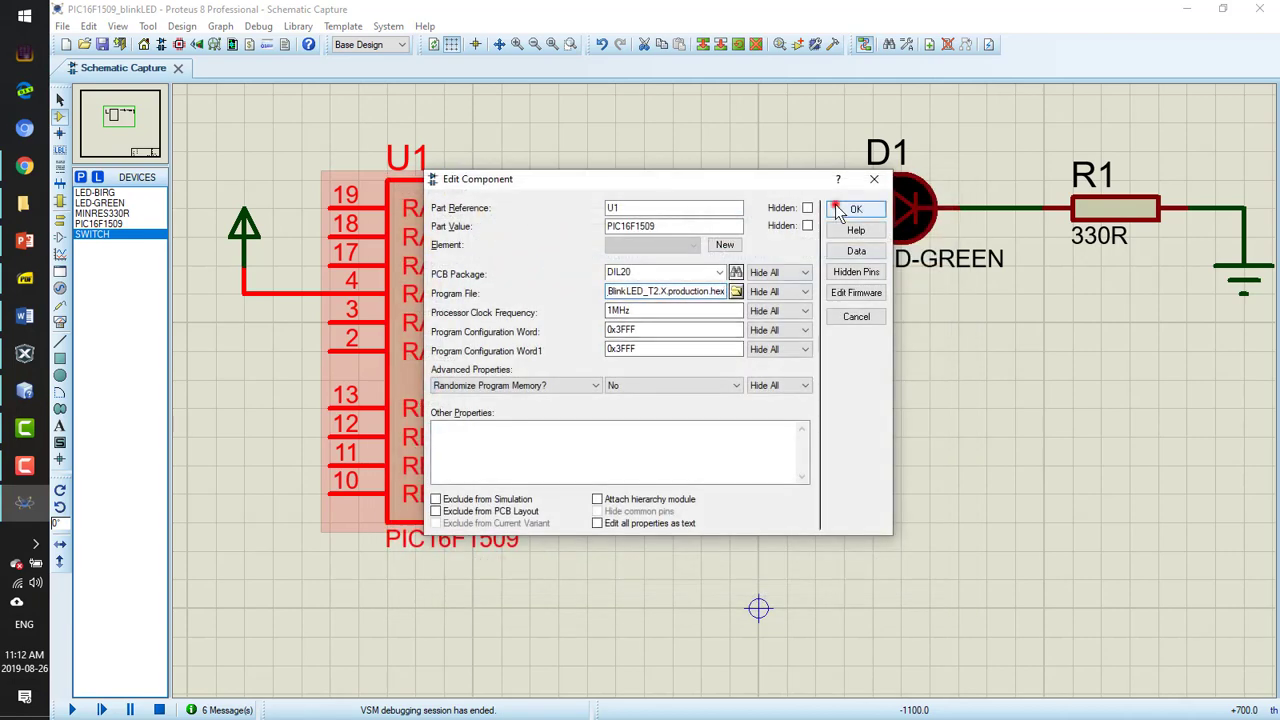
left_click(856, 208)
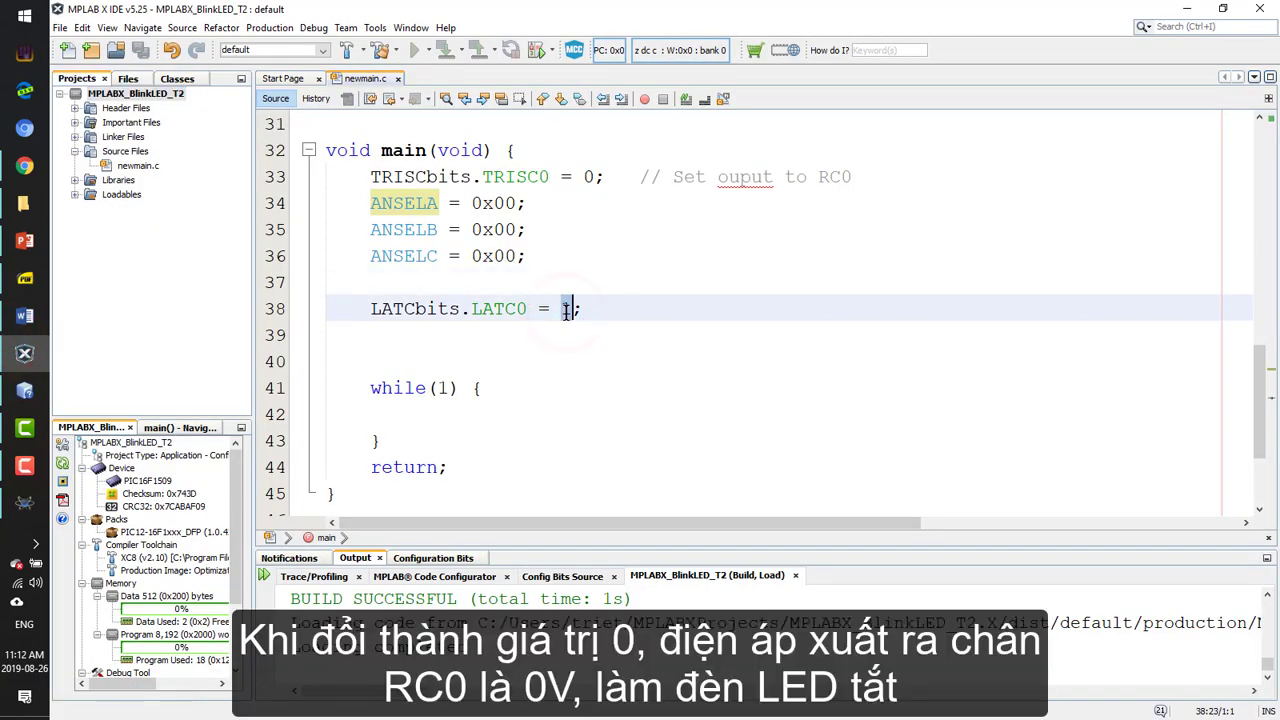
Change LATCbits.LATC0 to 0, save the file and rebuild the project
left_click(144, 50)
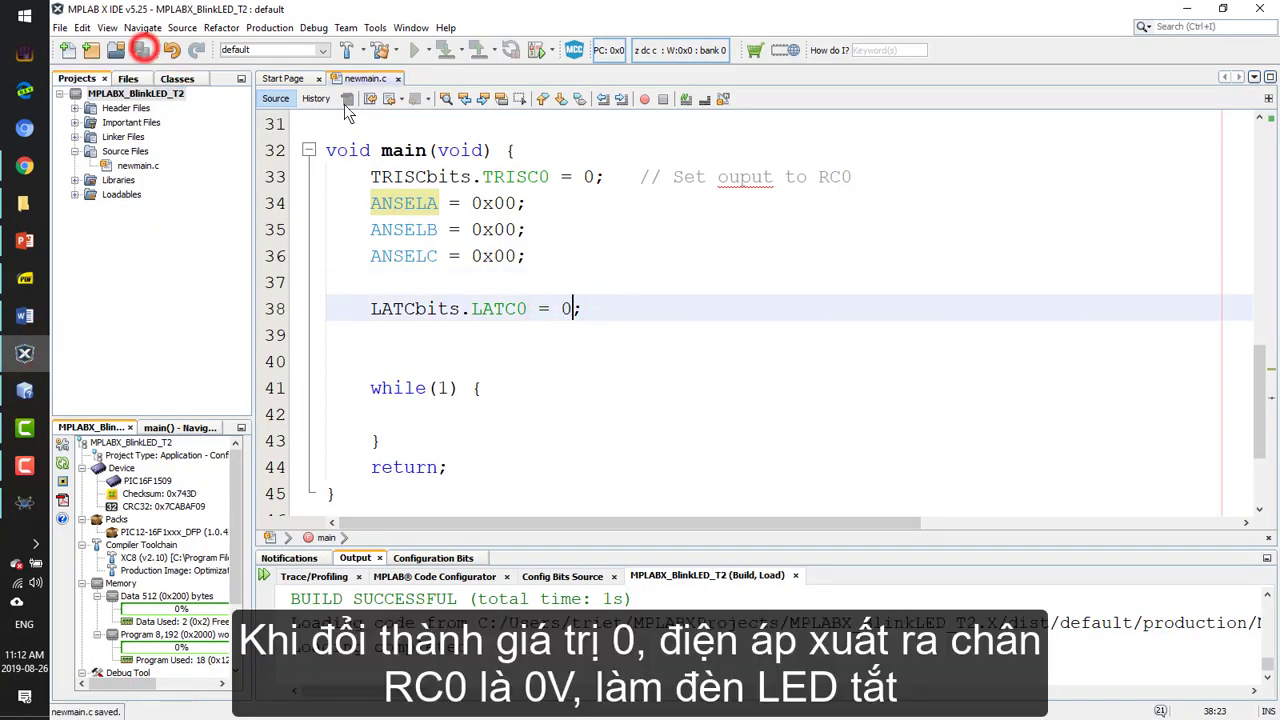
left_click(348, 50)
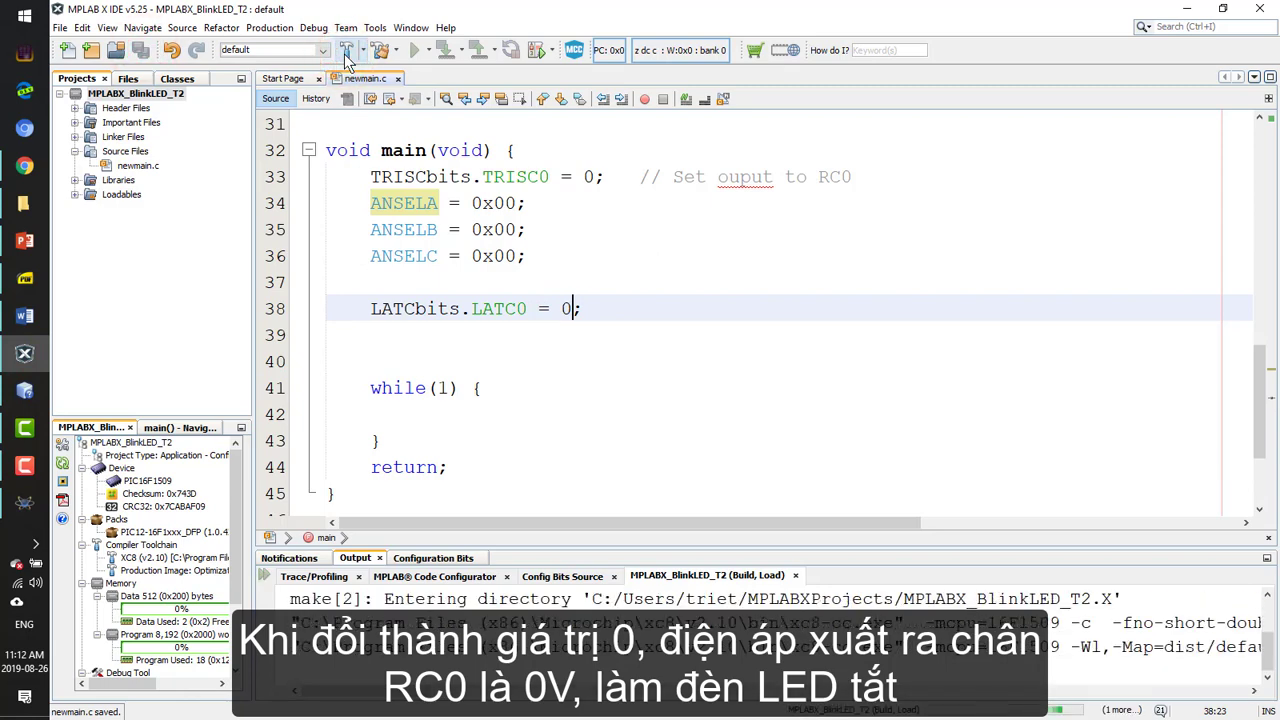
left_click(344, 50)
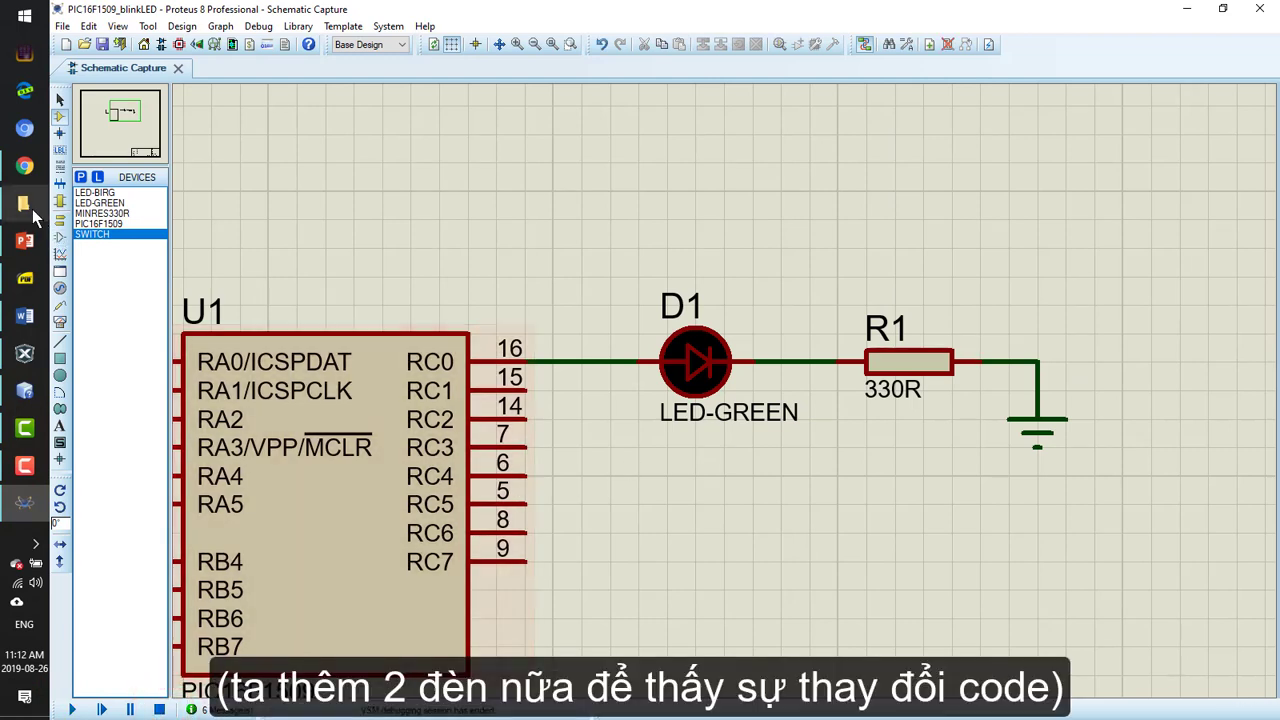
mouse_move(24, 380)
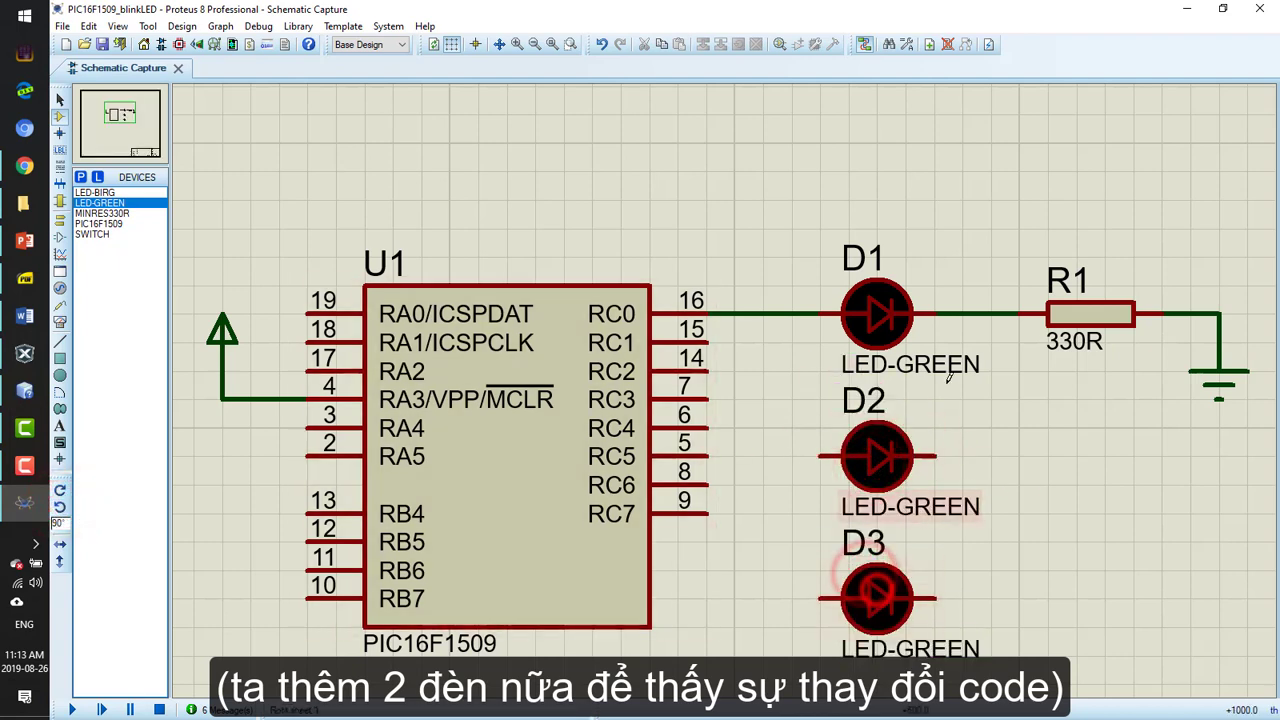
Place green LEDs D2 and D3 below D1 with 330R resistors beside them
left_click(102, 212)
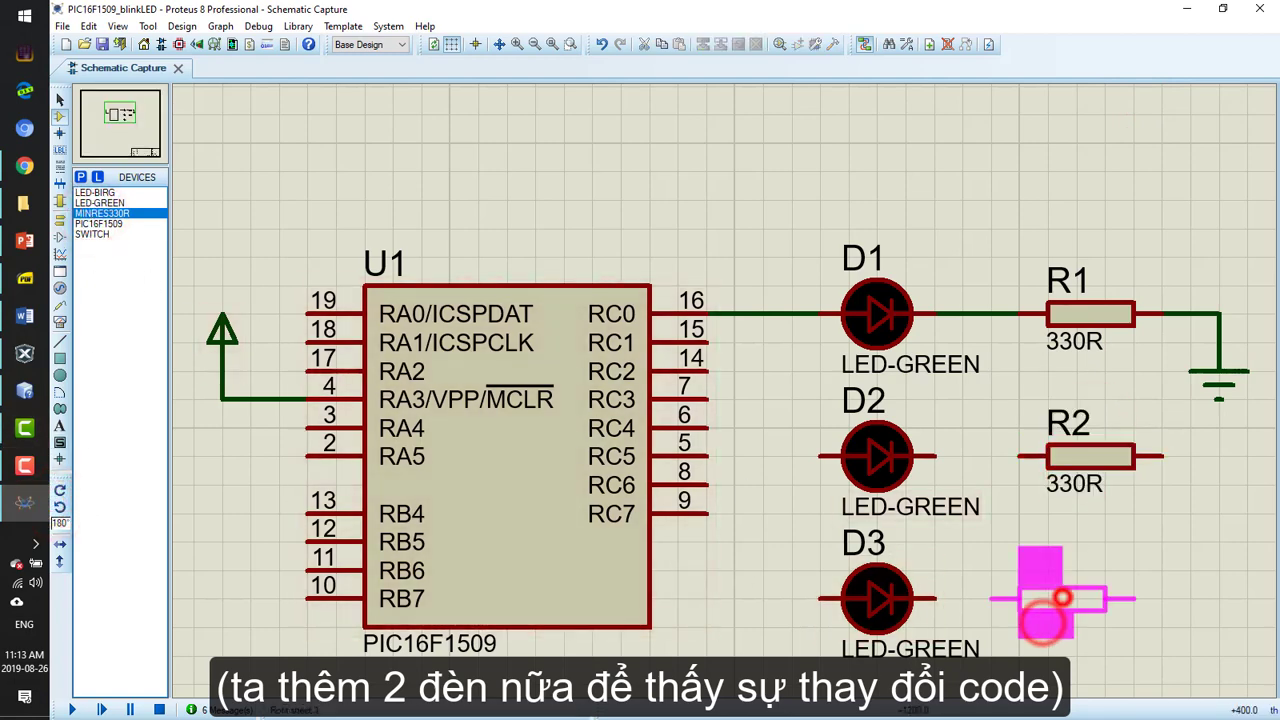
left_click(1064, 596)
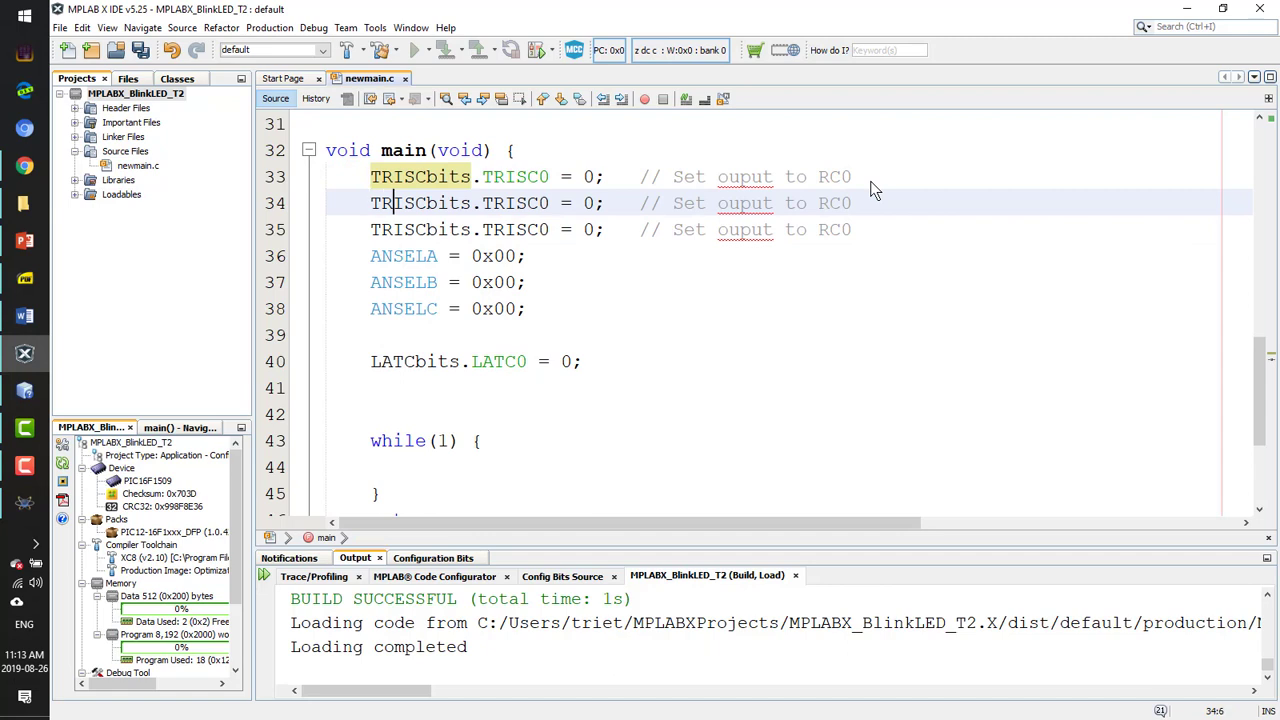
Make TRISC1 and TRISC2 outputs and add LATC1 and LATC2 lines set to 0
type("1")
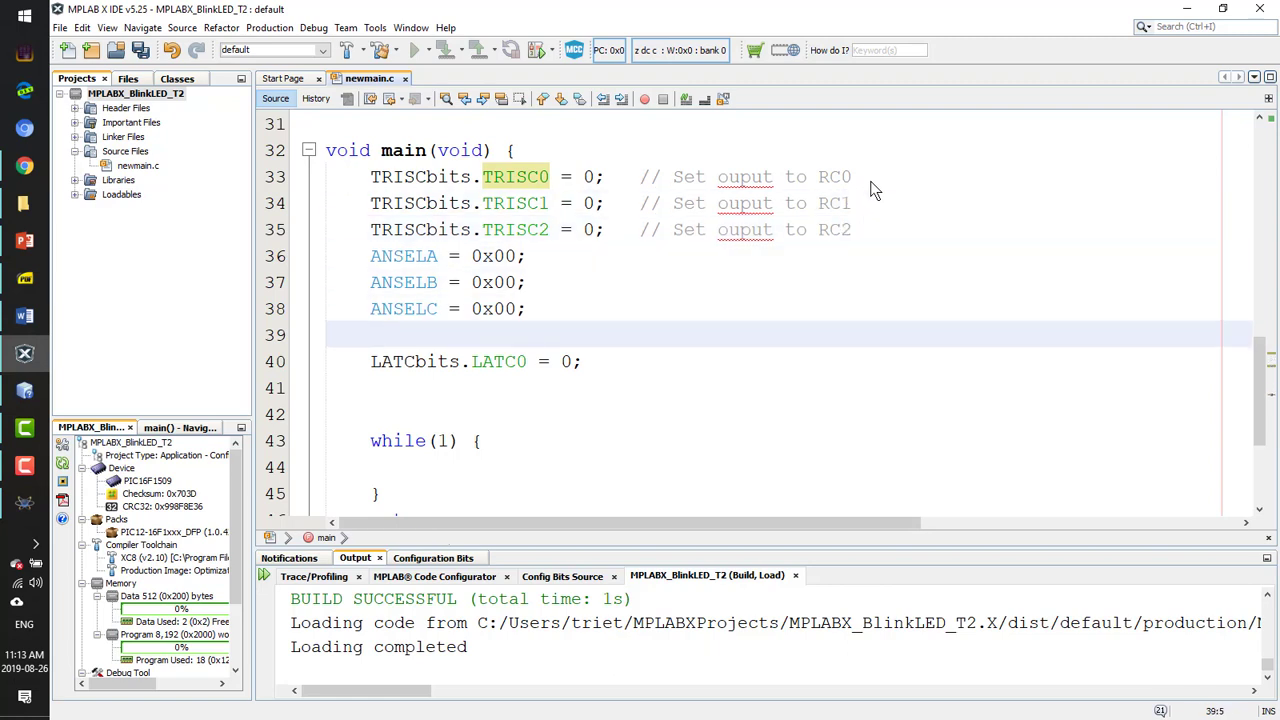
left_click(372, 360)
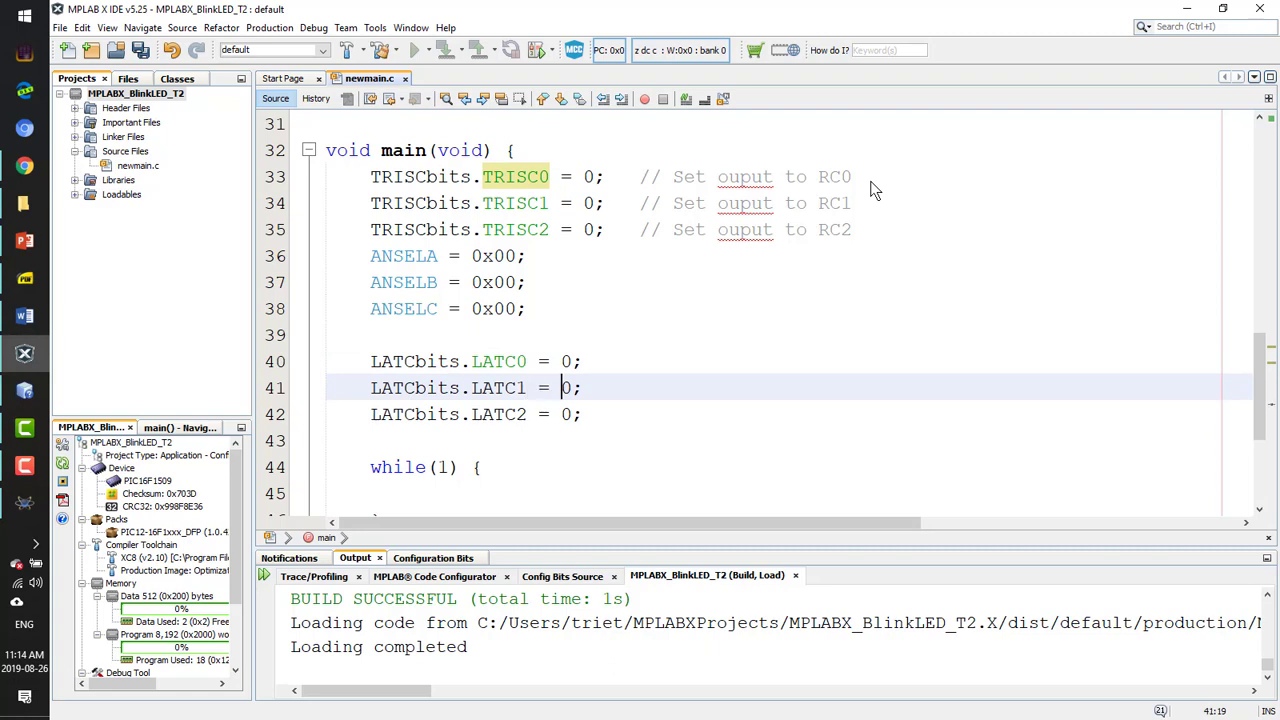
type("1")
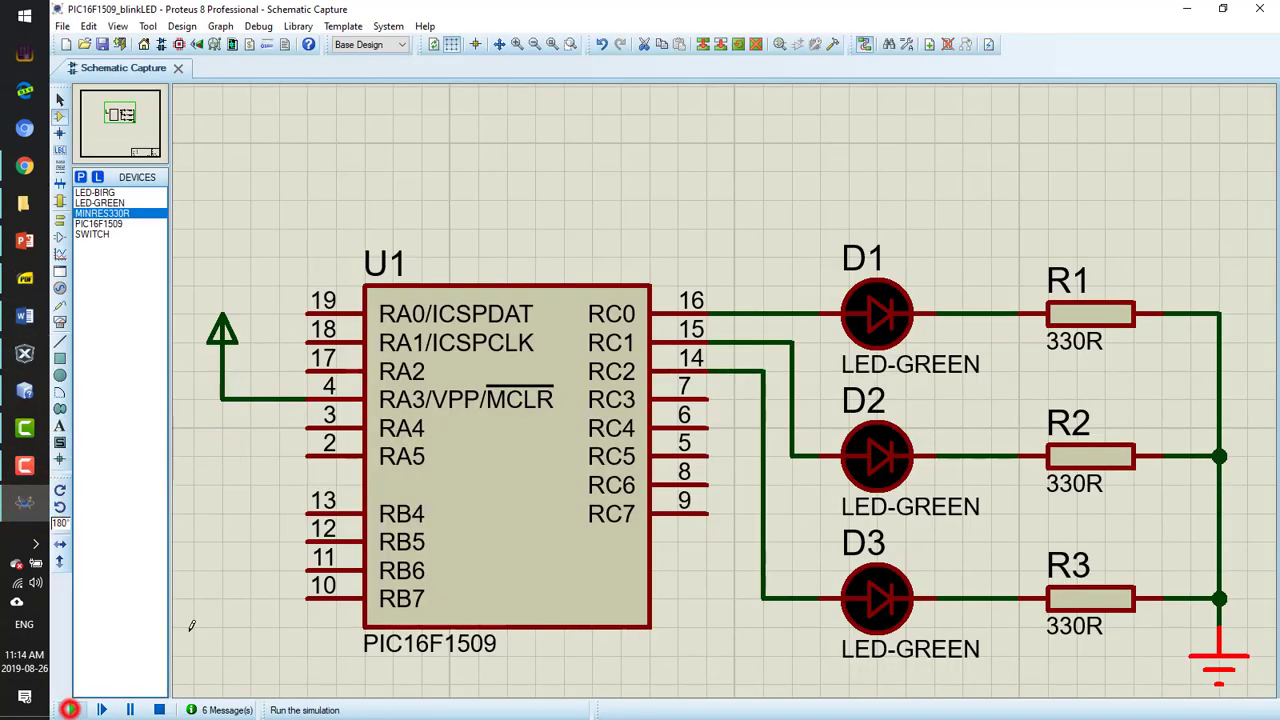
Simulate the three-LED circuit, then set LATC1 = 1 in newmain.c and rebuild
left_click(72, 708)
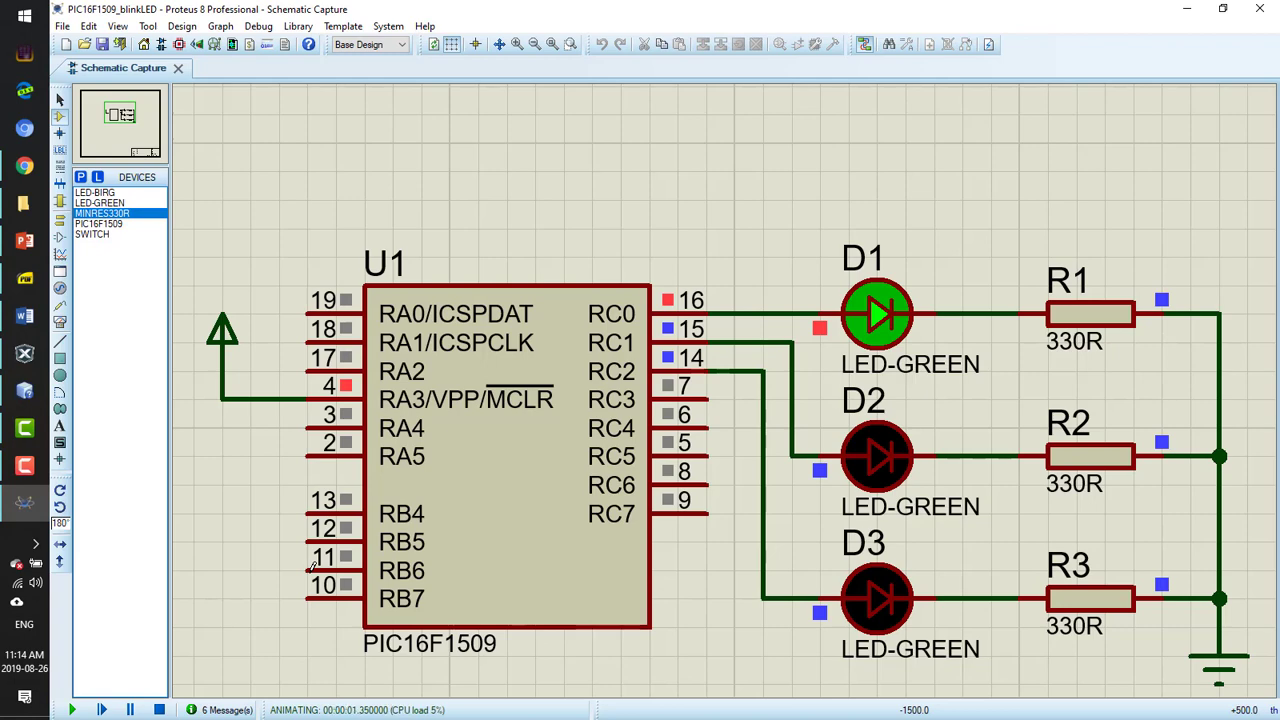
left_click(160, 708)
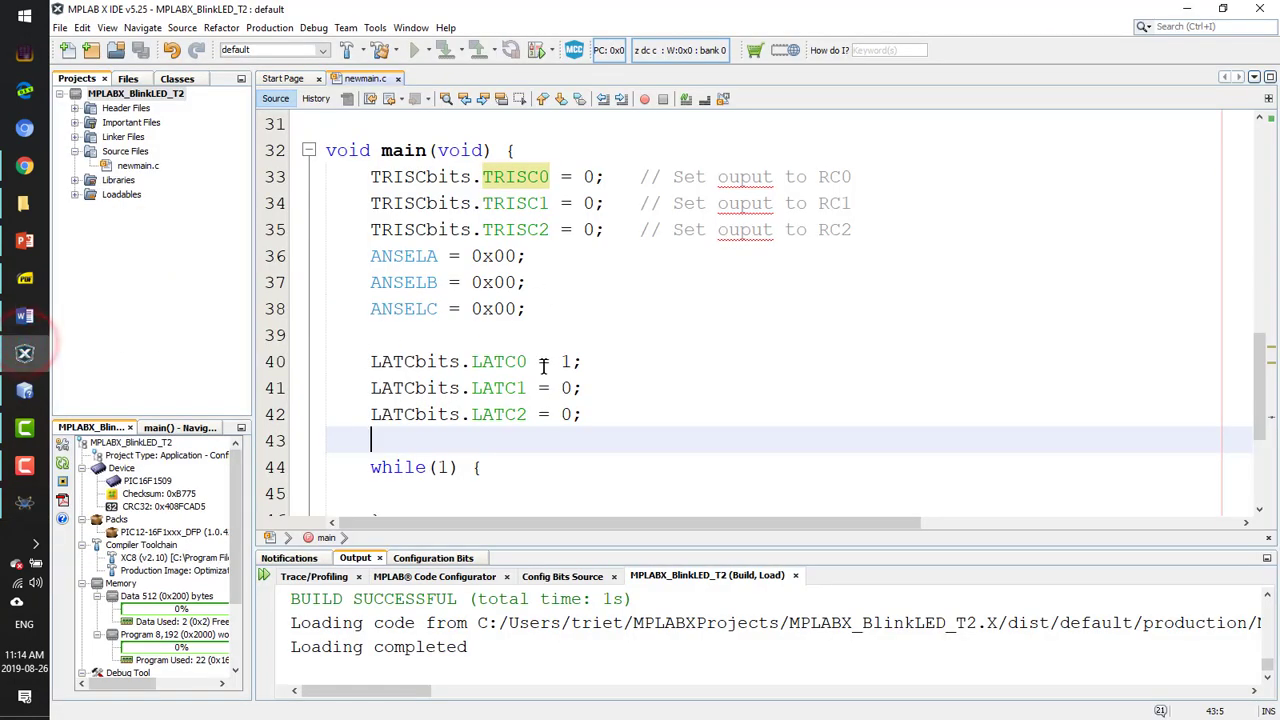
left_click(568, 360)
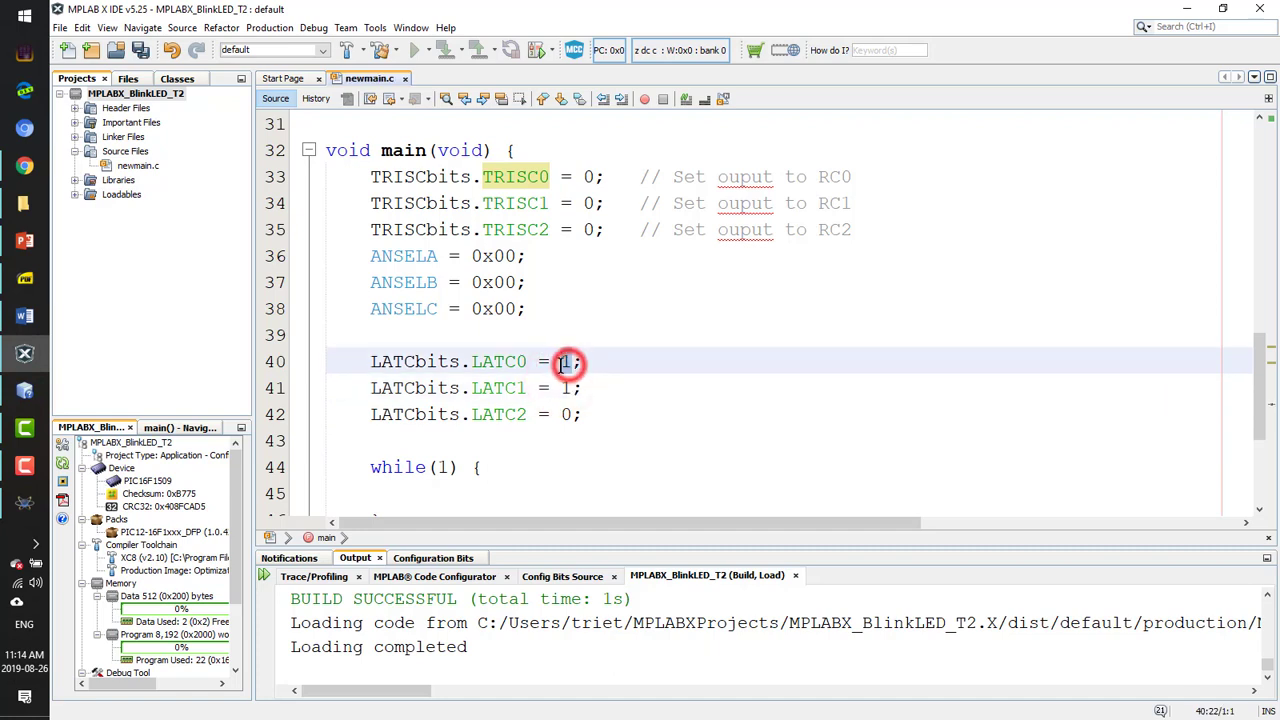
left_click(140, 50)
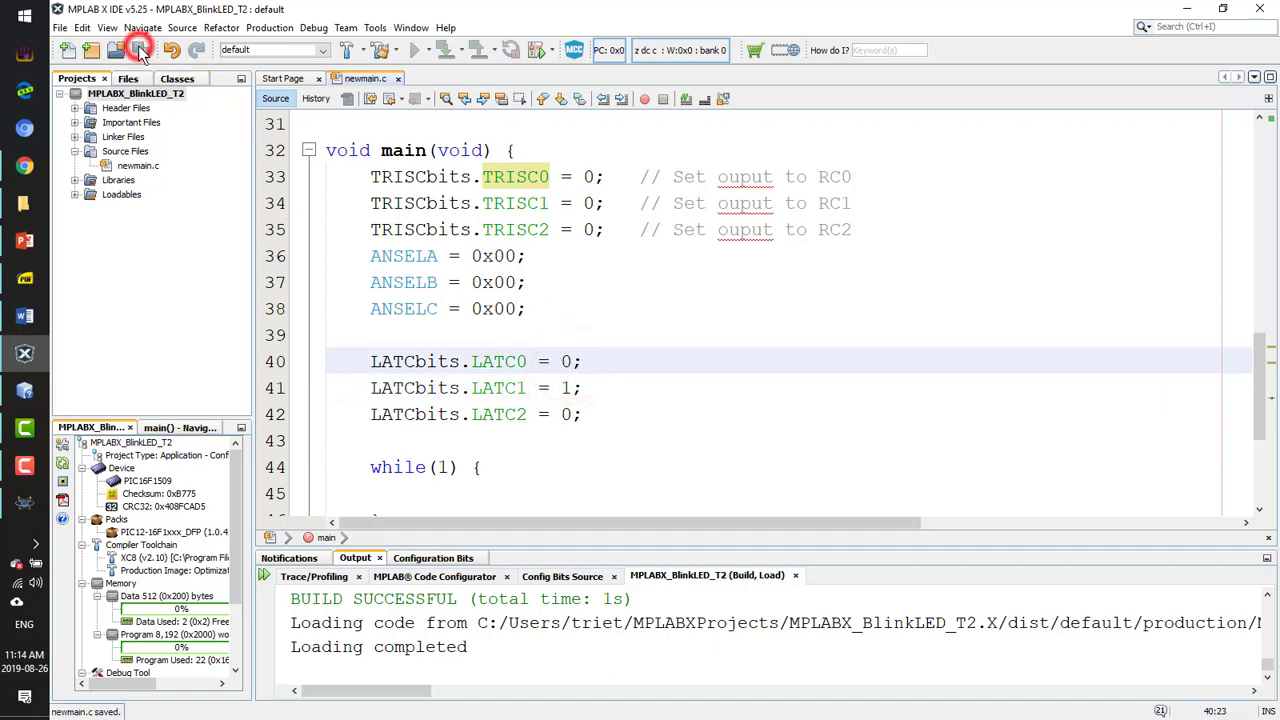
left_click(350, 50)
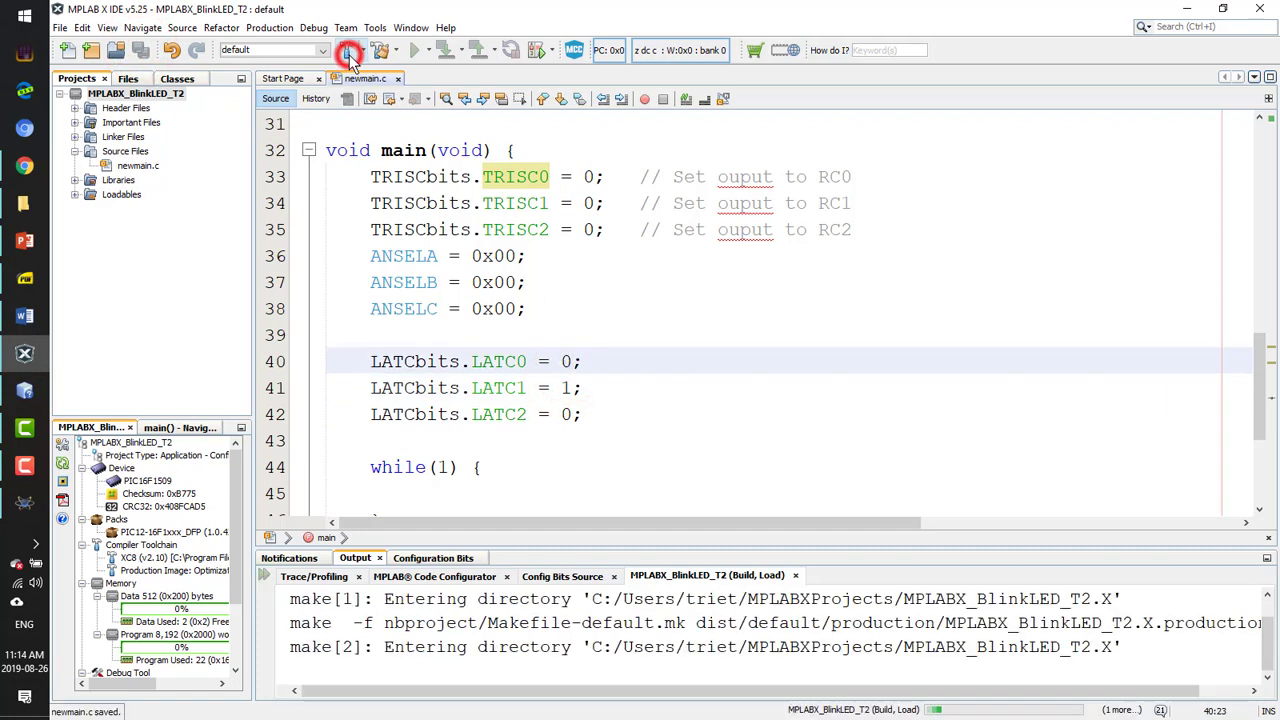
left_click(350, 50)
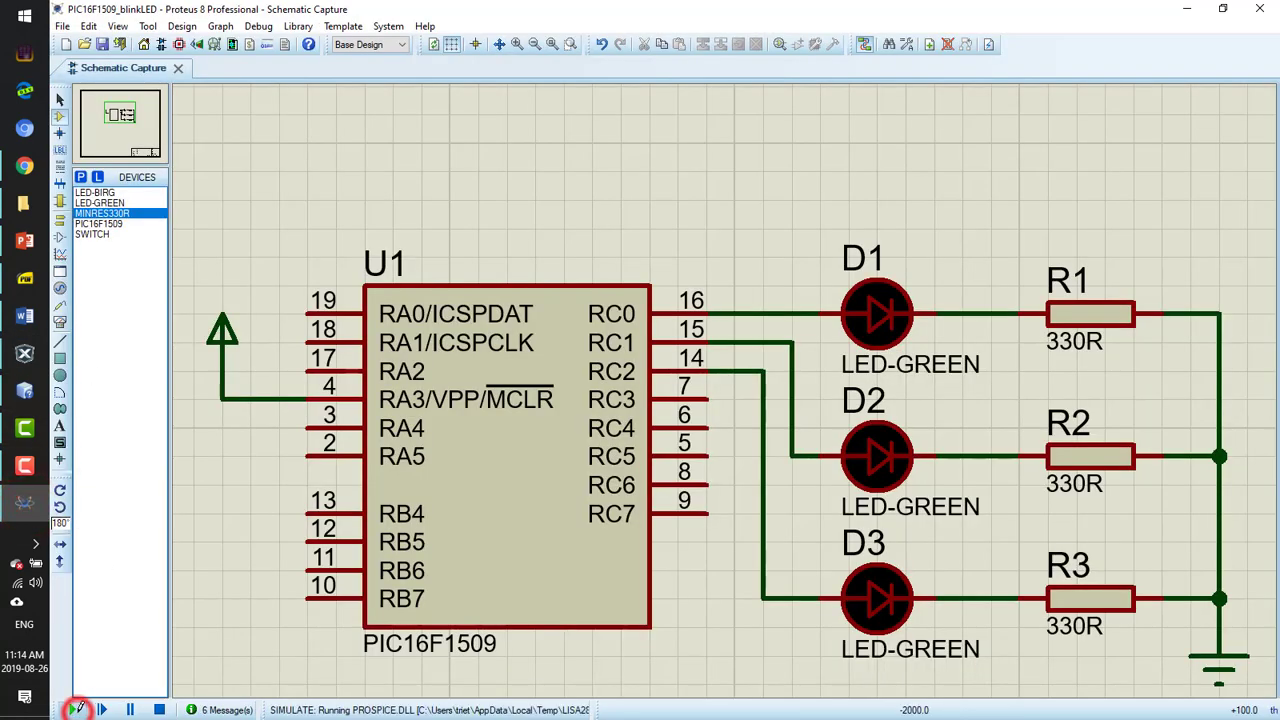
Rerun the Proteus simulation twice to watch D2 and then D3 light, stopping each run
left_click(76, 708)
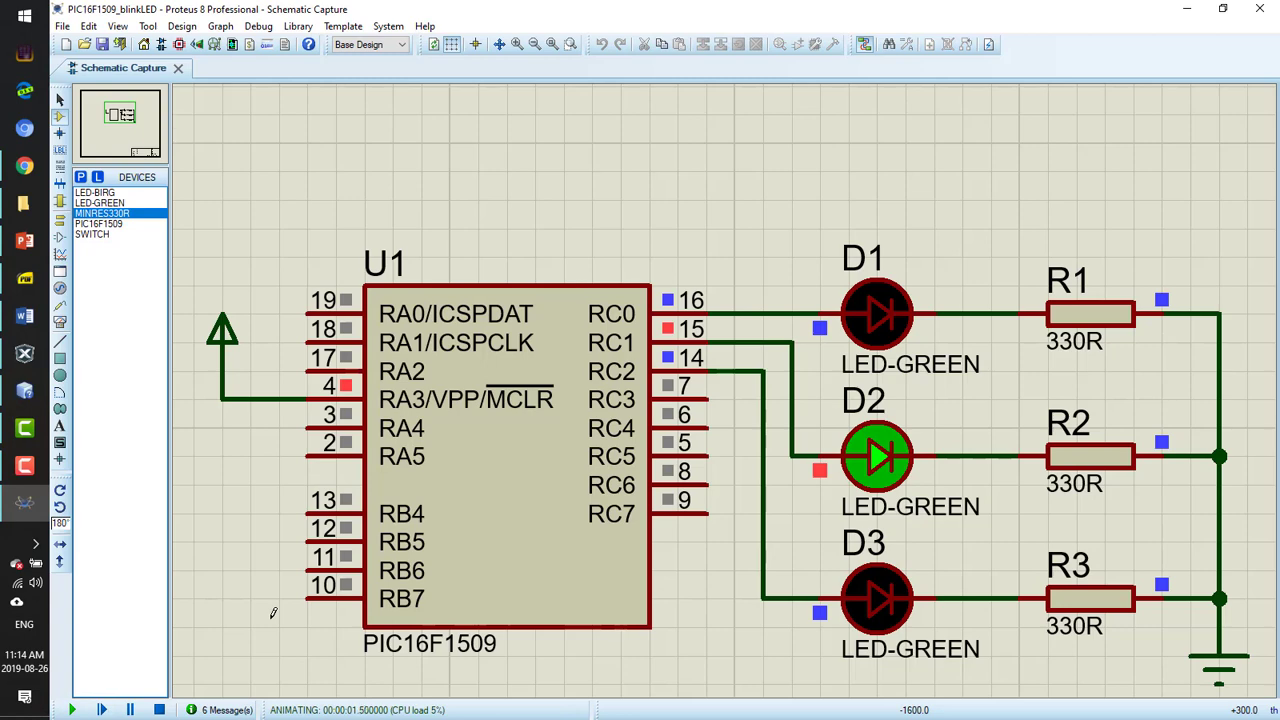
left_click(160, 708)
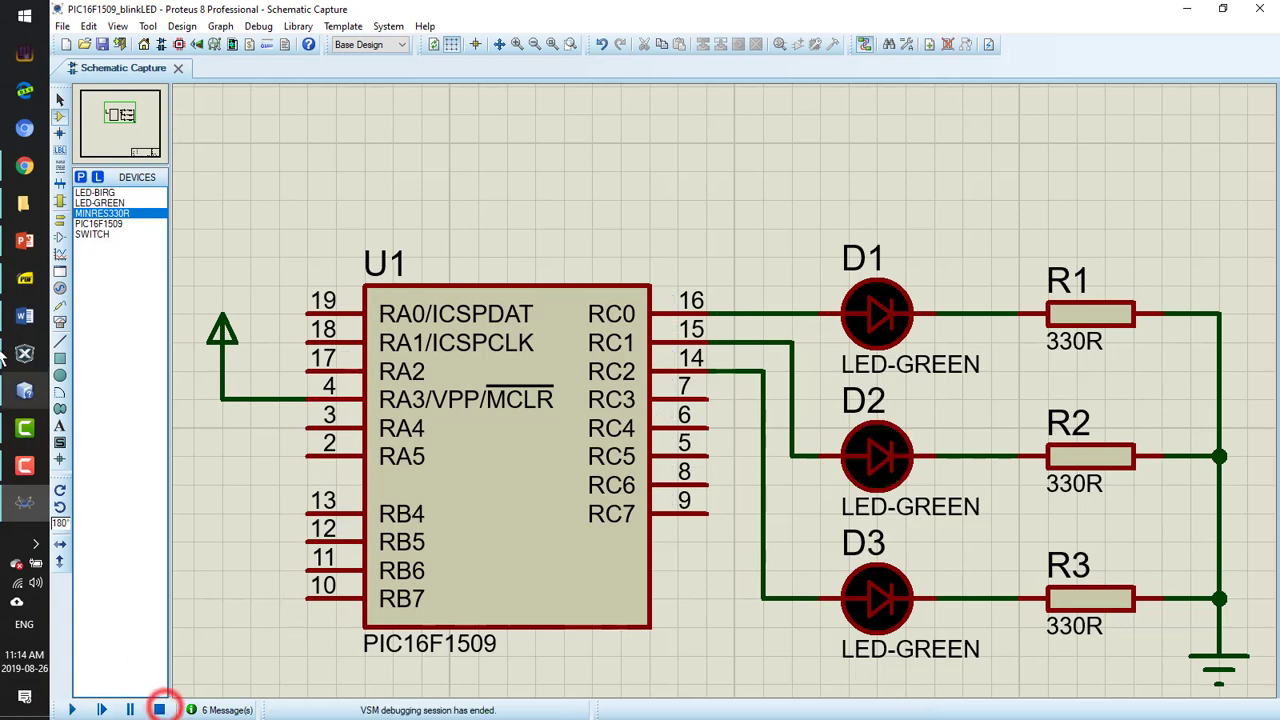
left_click(24, 352)
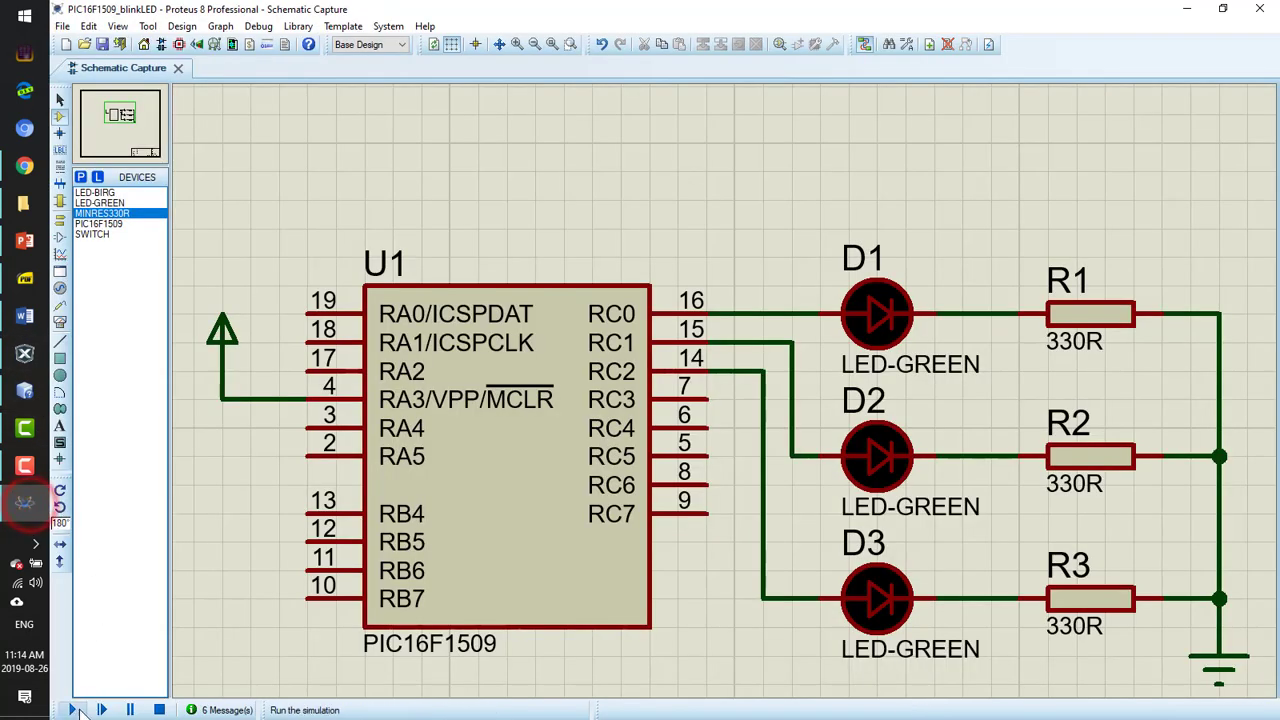
left_click(72, 710)
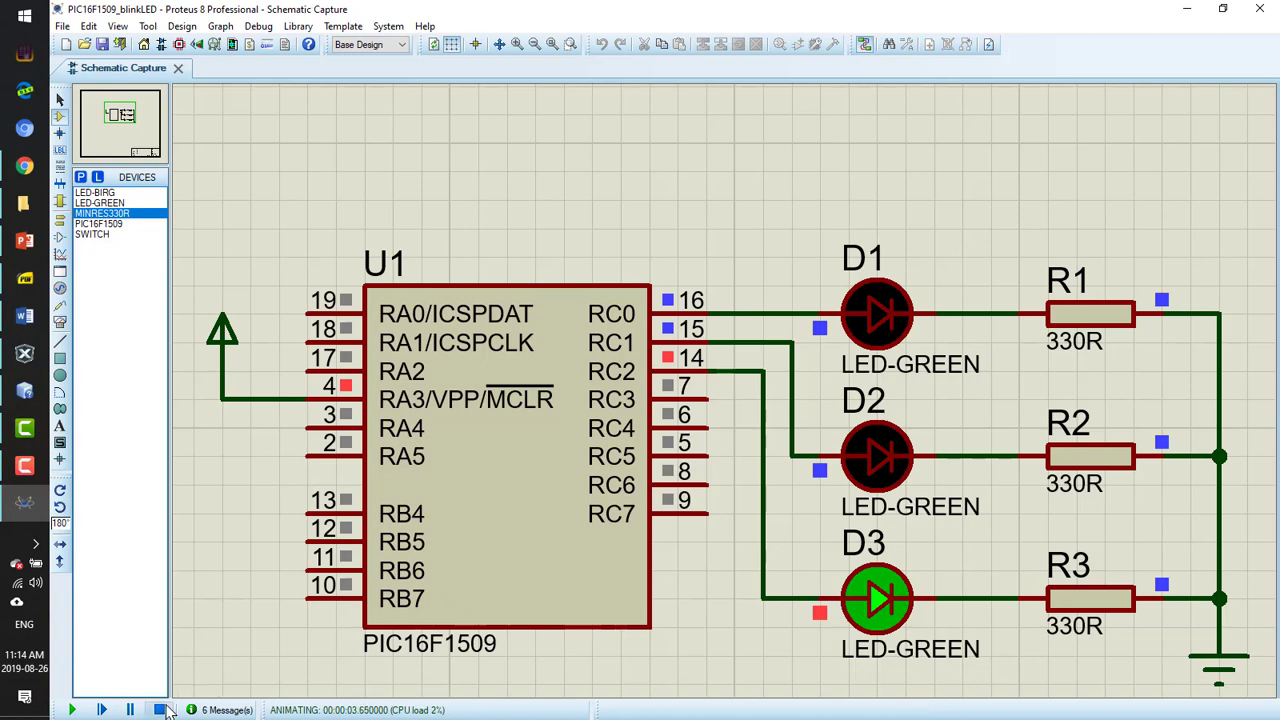
left_click(160, 708)
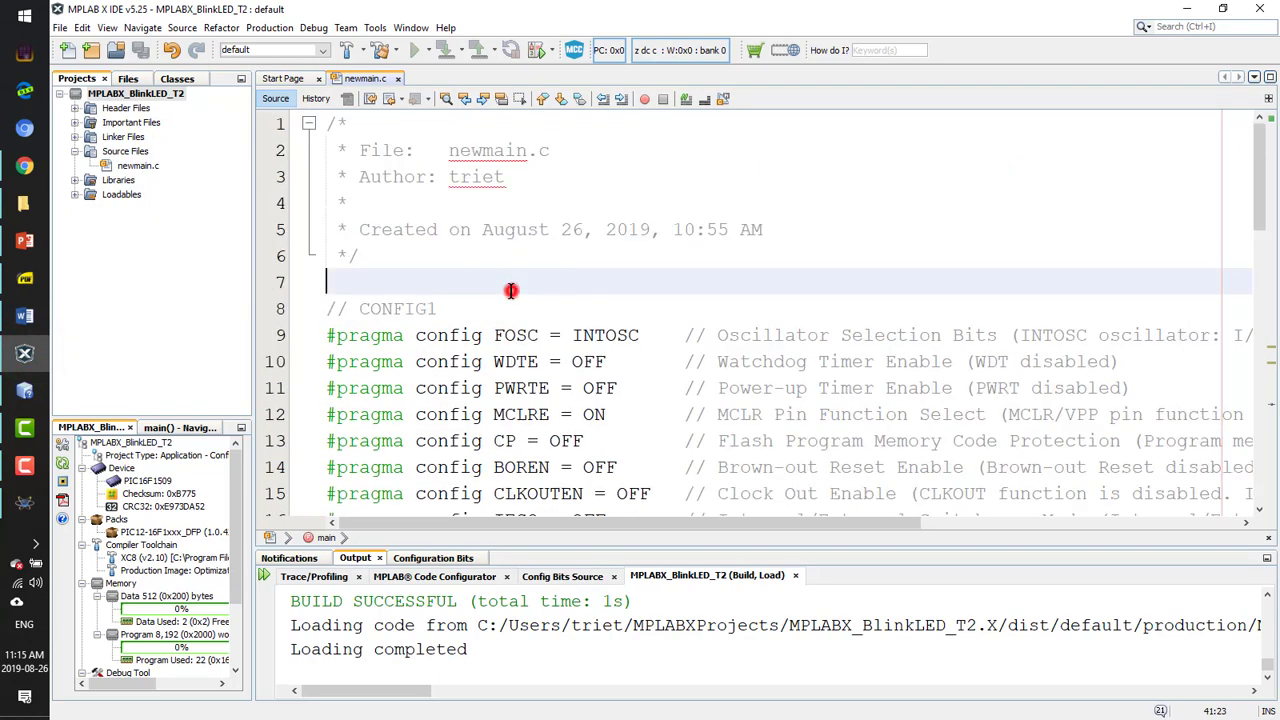
Search MPLAB X Help for 'delay' and read the XC8 __delay_ms macro page
key("enter")
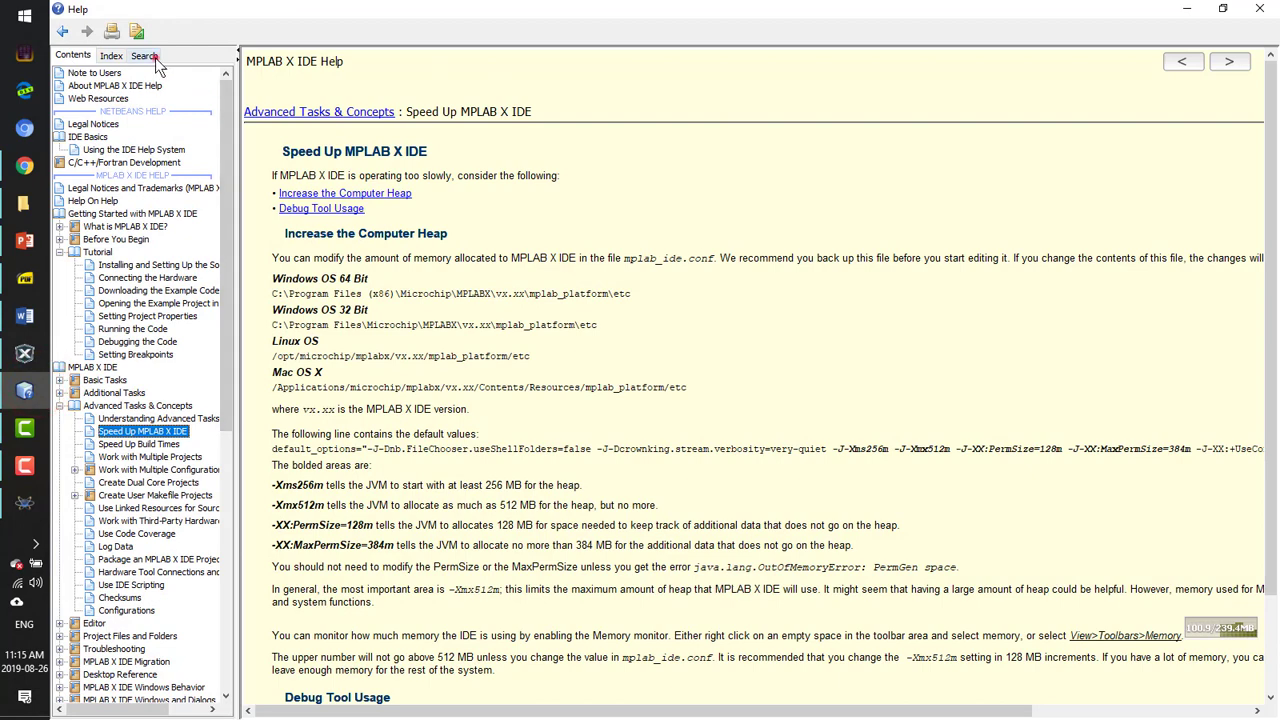
left_click(144, 56)
type("delay")
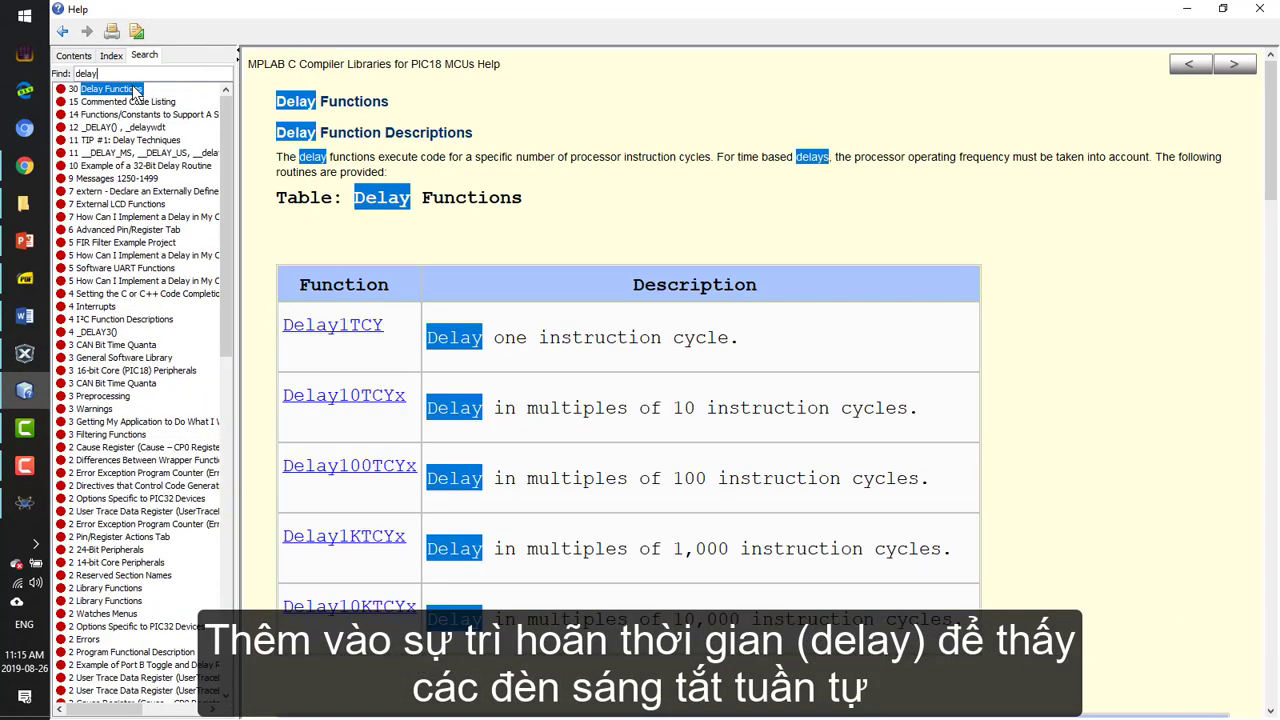
mouse_move(200, 136)
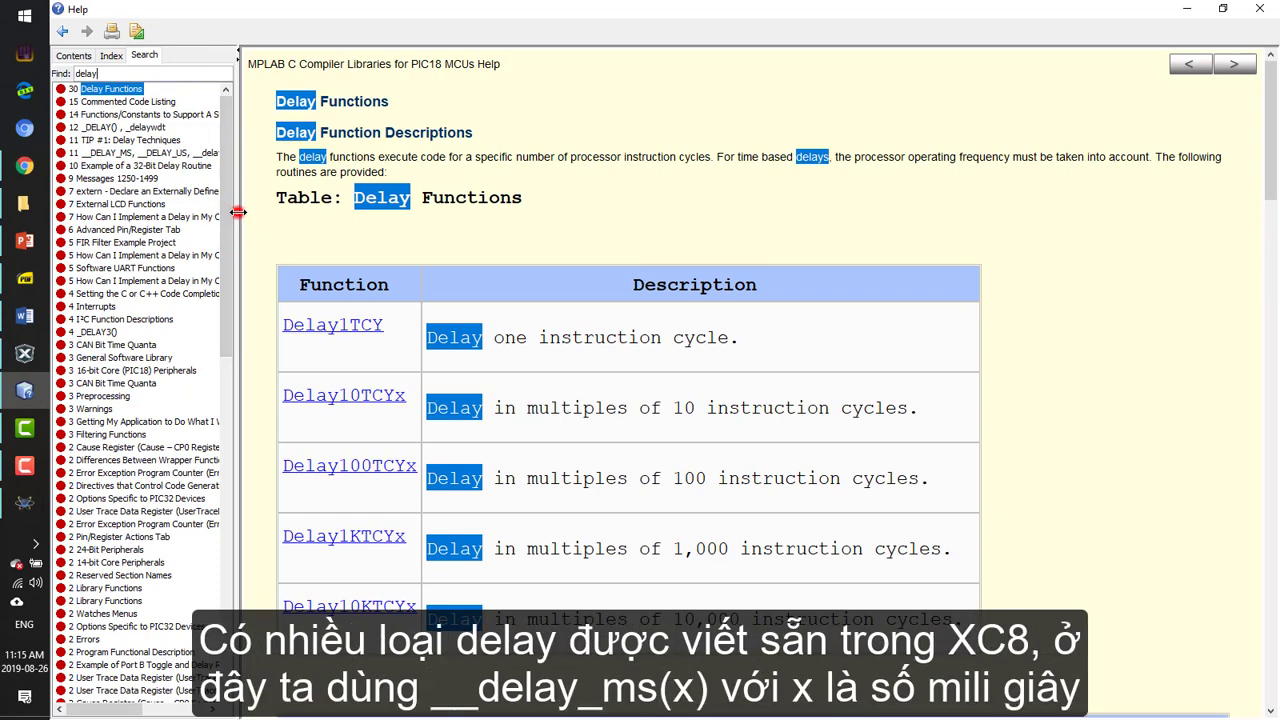
left_click_drag(238, 210, 388, 210)
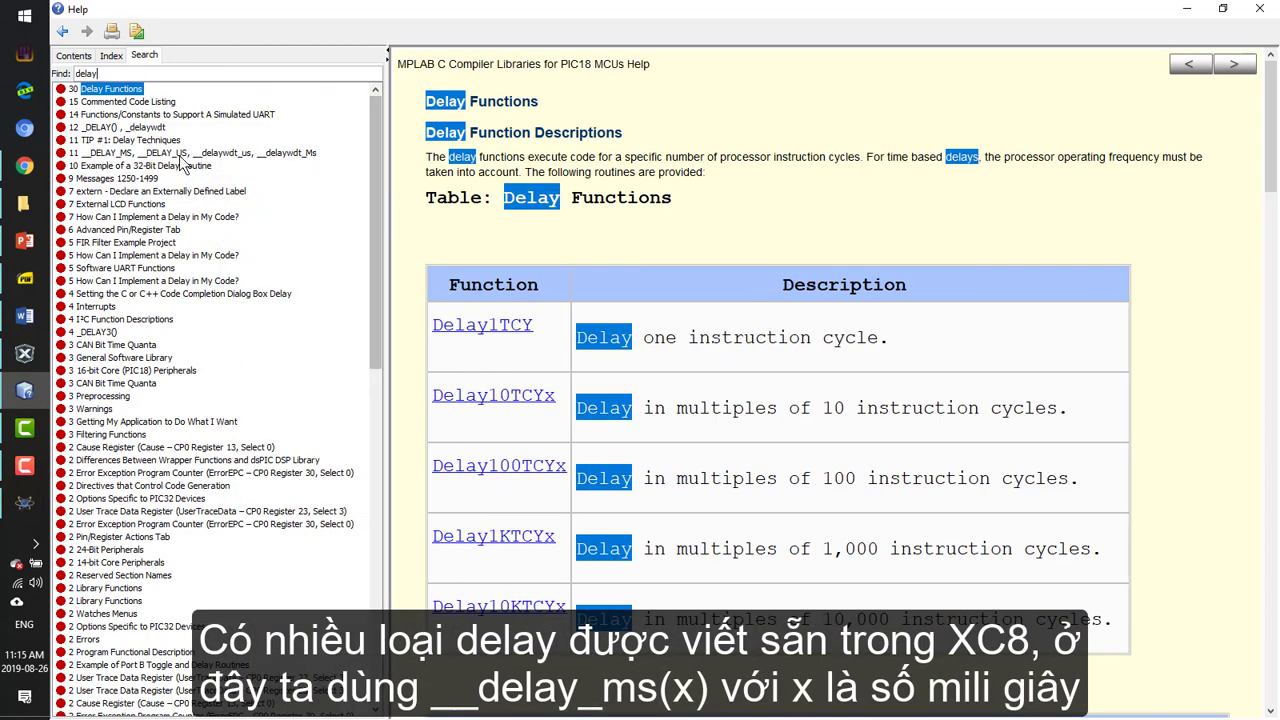
left_click(190, 152)
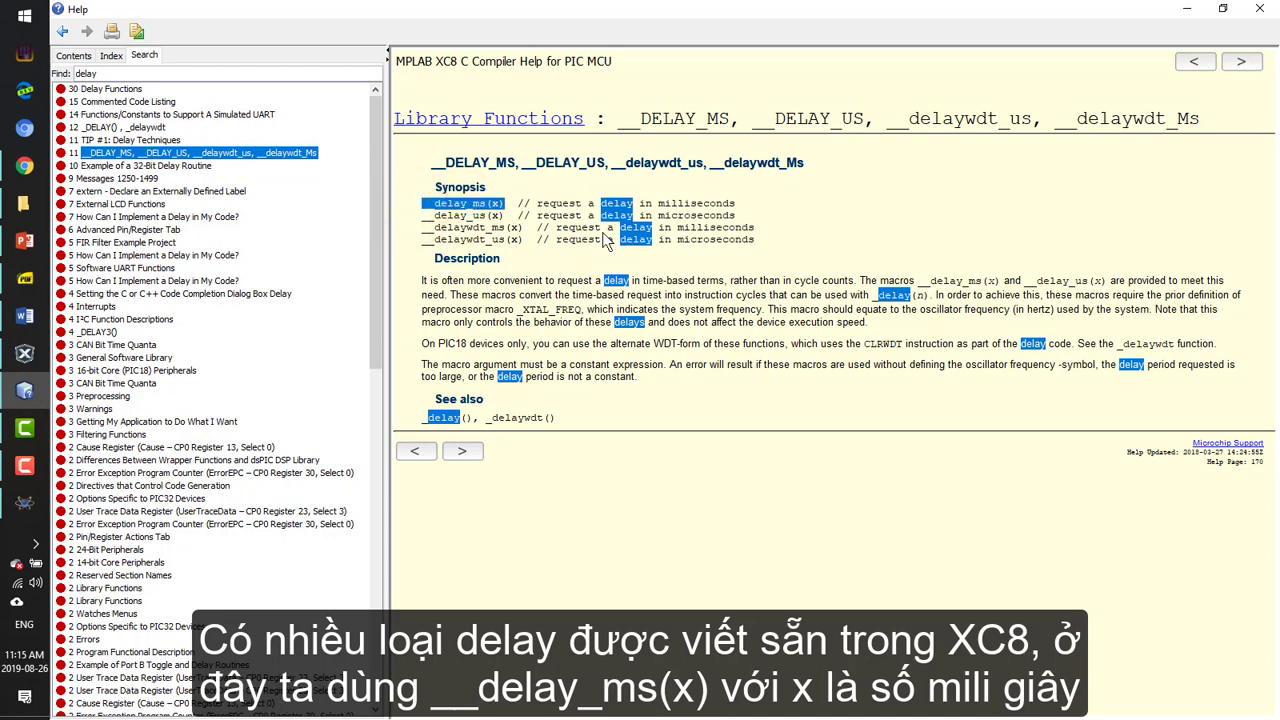
mouse_move(876, 336)
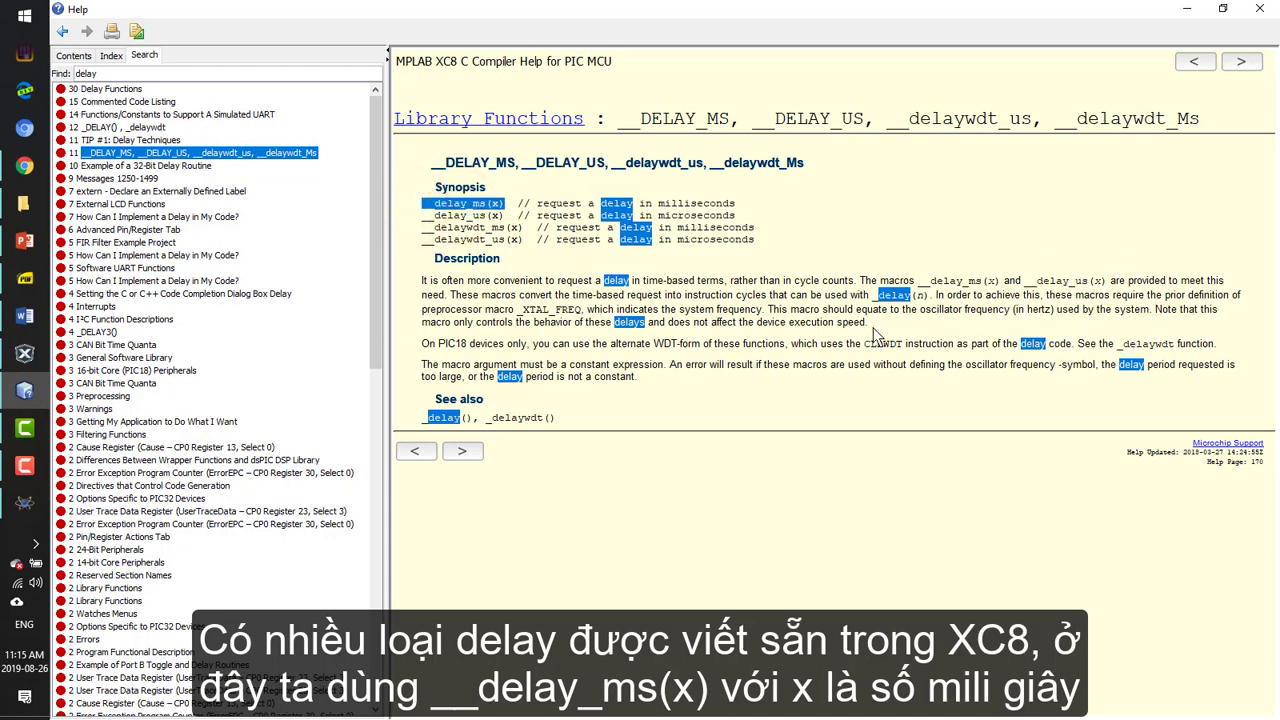
mouse_move(1156, 364)
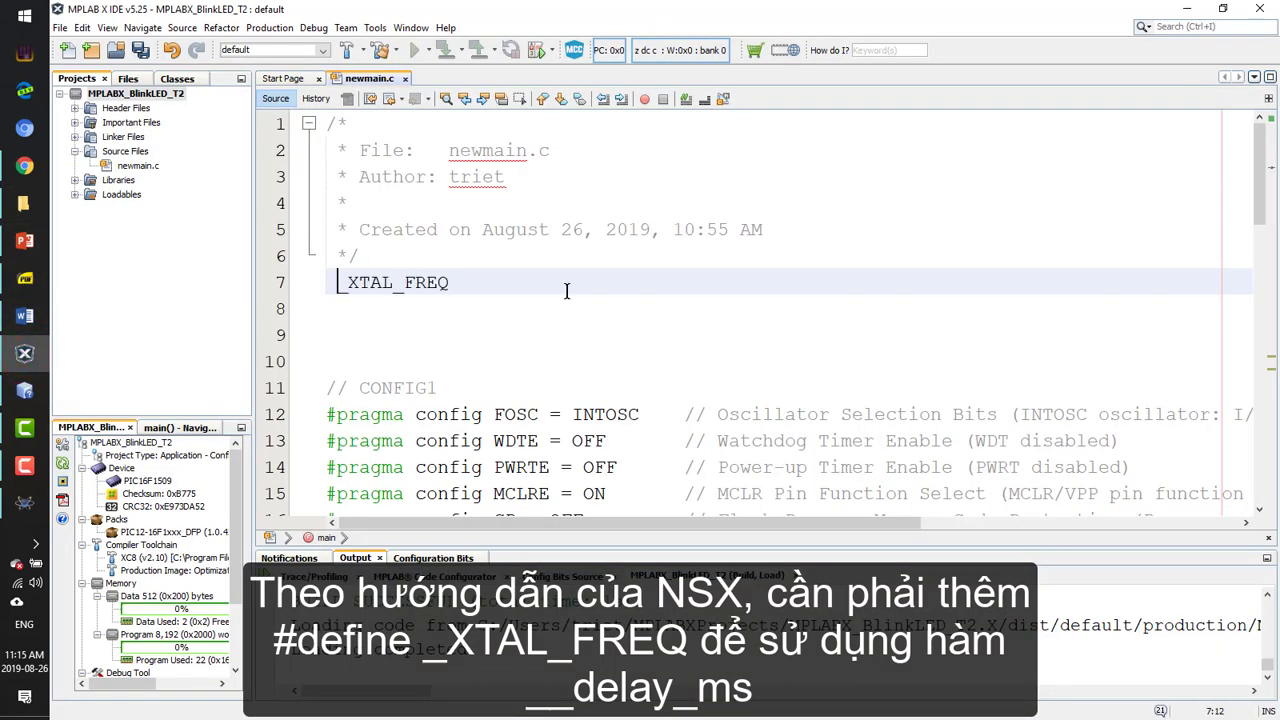
Add #define _XTAL_FREQ 1000... to newmain.c and verify it against U1's Processor Clock Frequency in Proteus
type("#define")
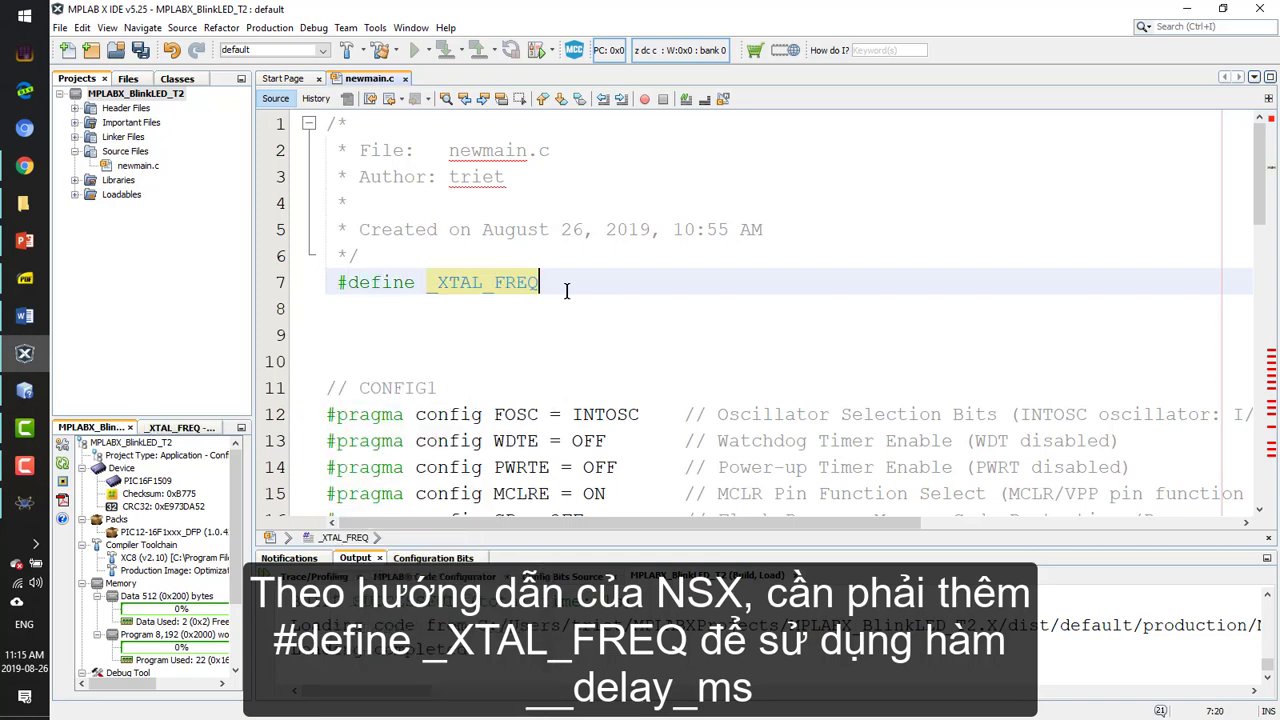
type("1000")
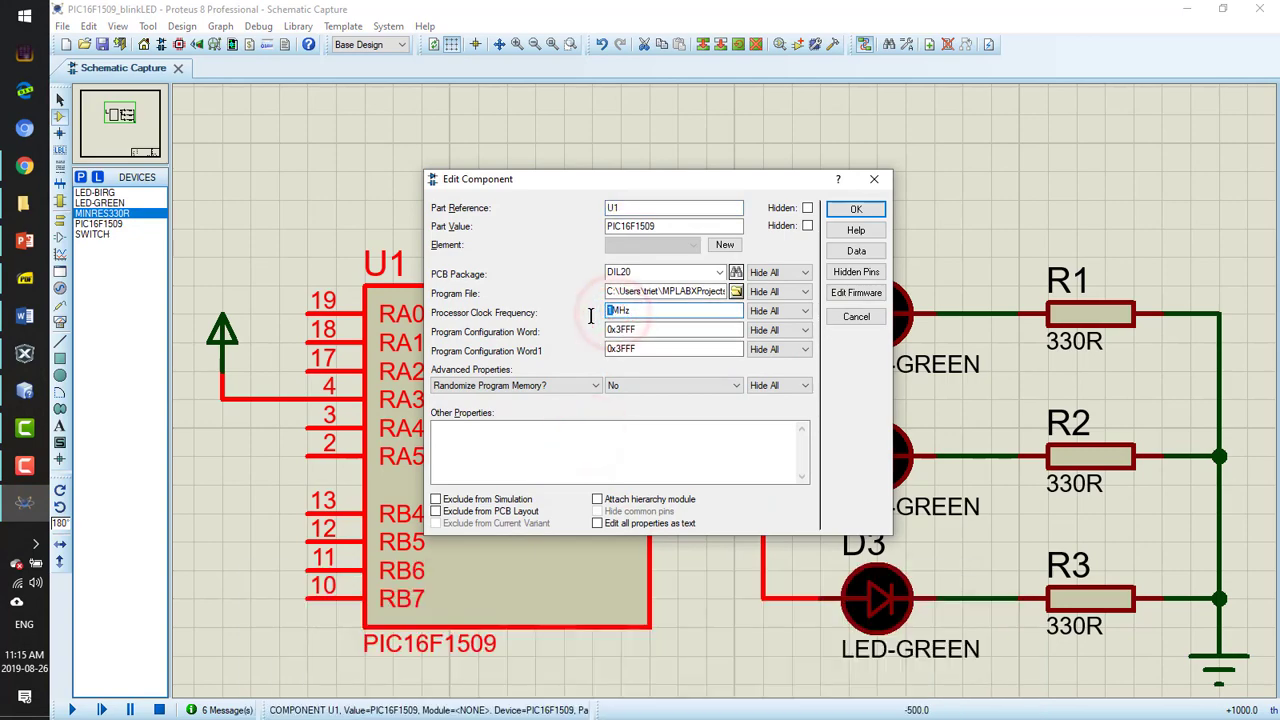
left_click(856, 208)
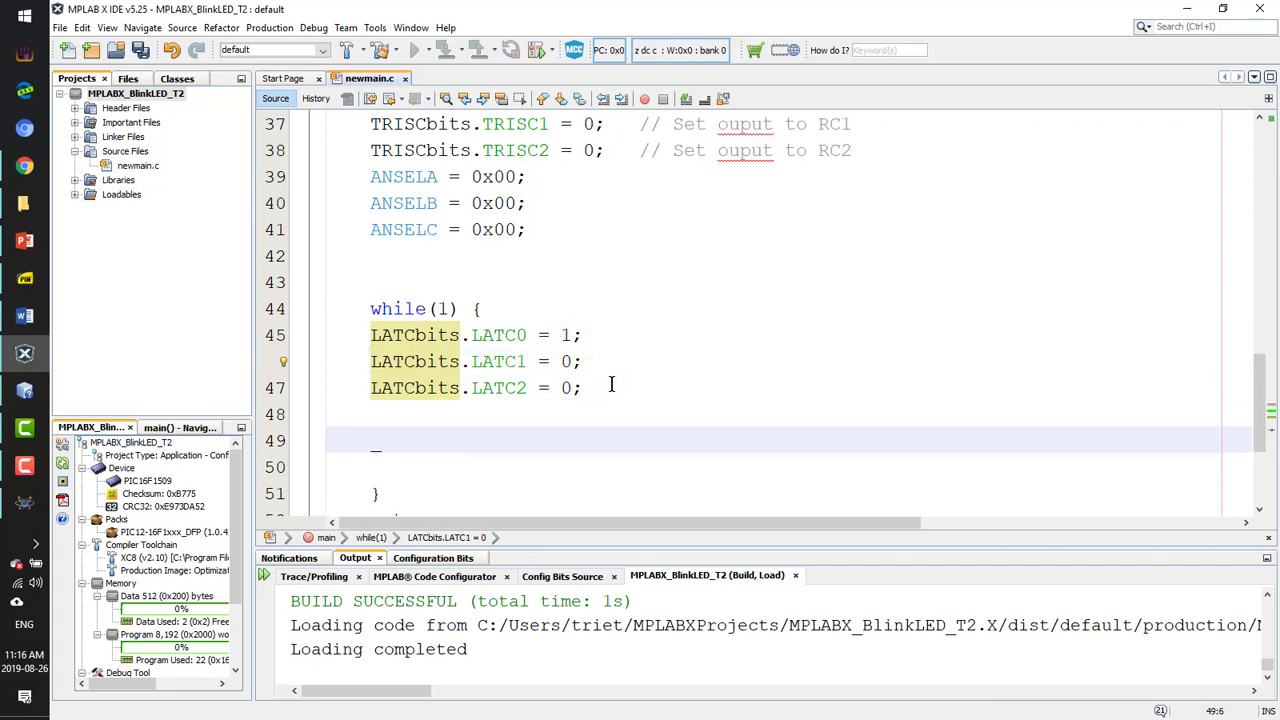
Add __delay_ms after the LATC block and duplicate it so each of the three LEDs lights in turn
type("__delay_m")
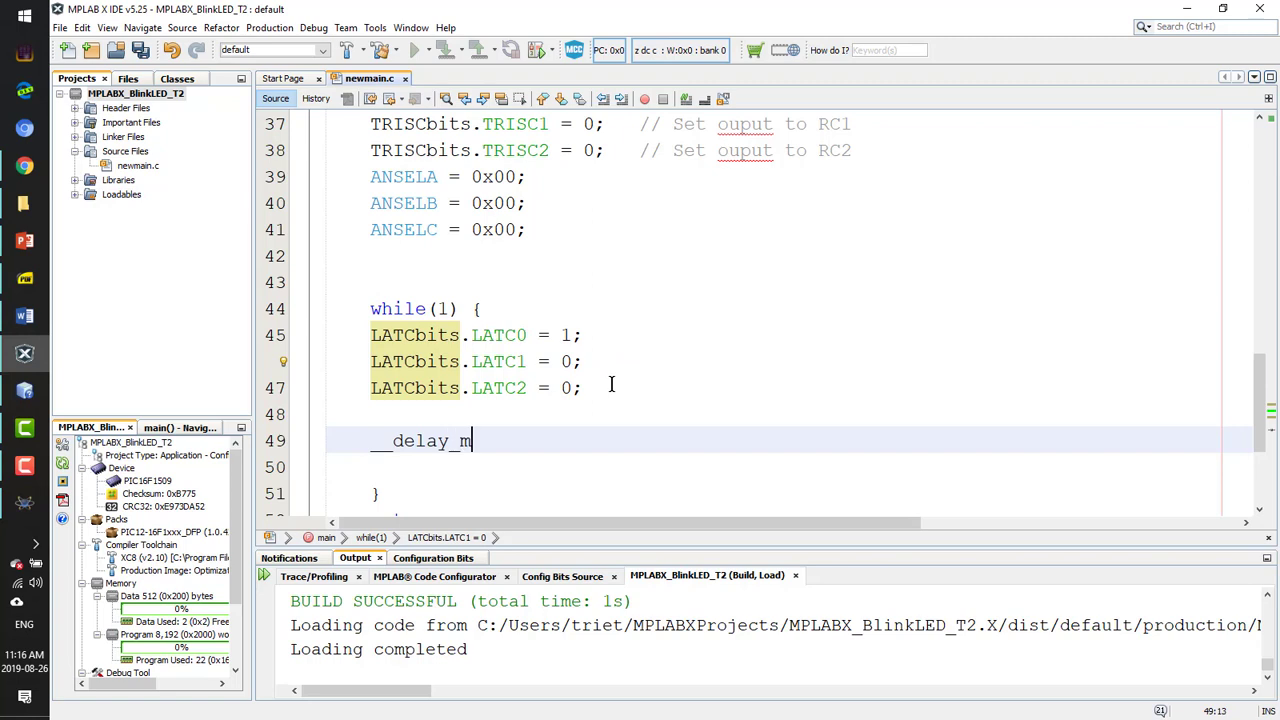
type("s(200);")
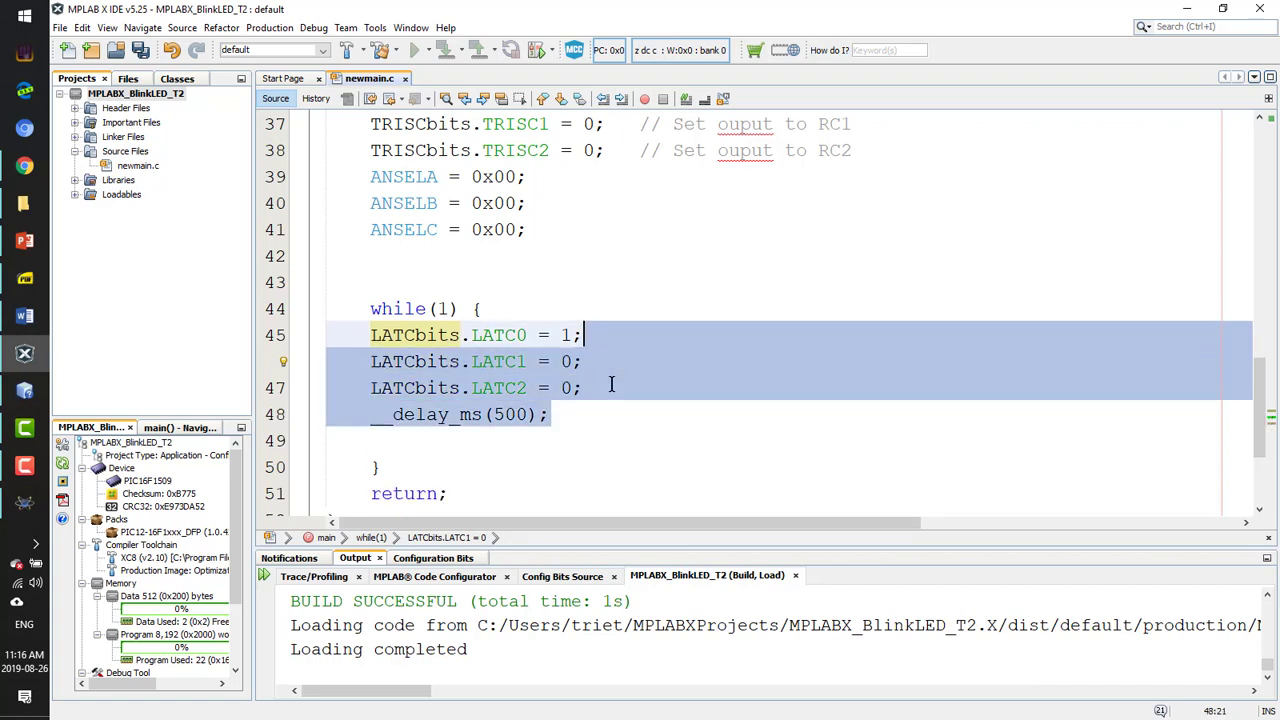
left_click(612, 388)
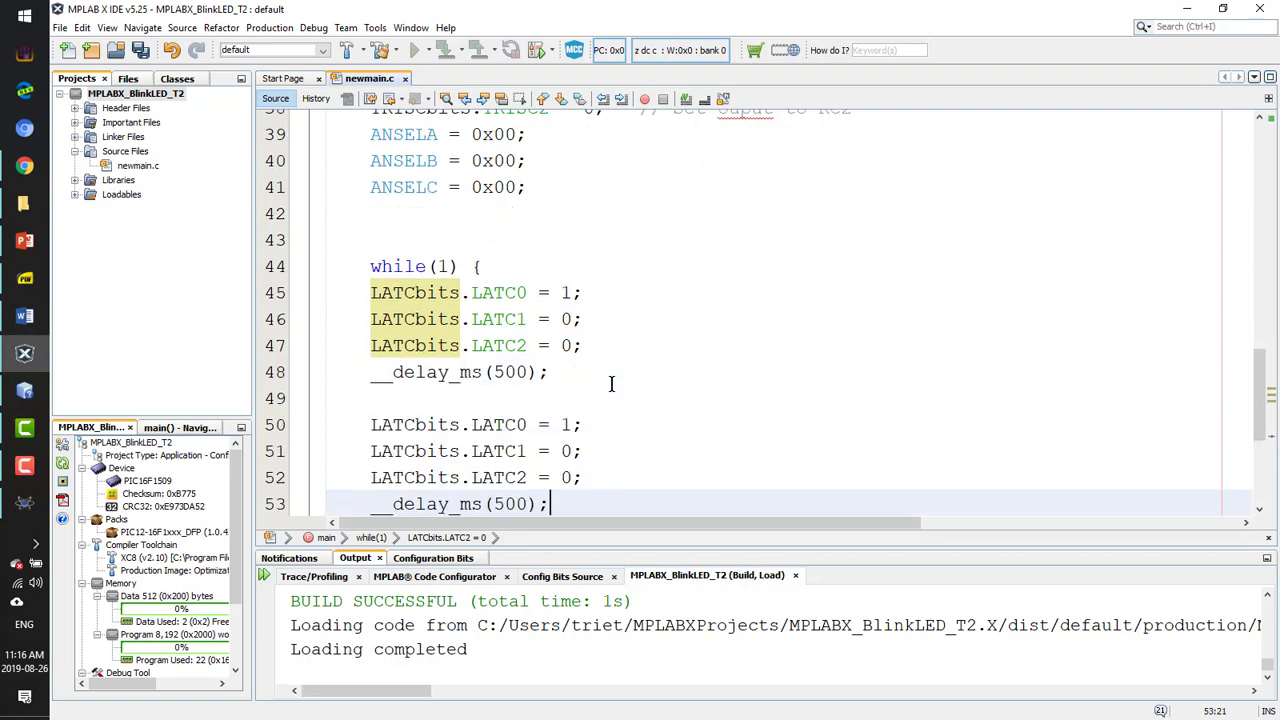
scroll("down", 3)
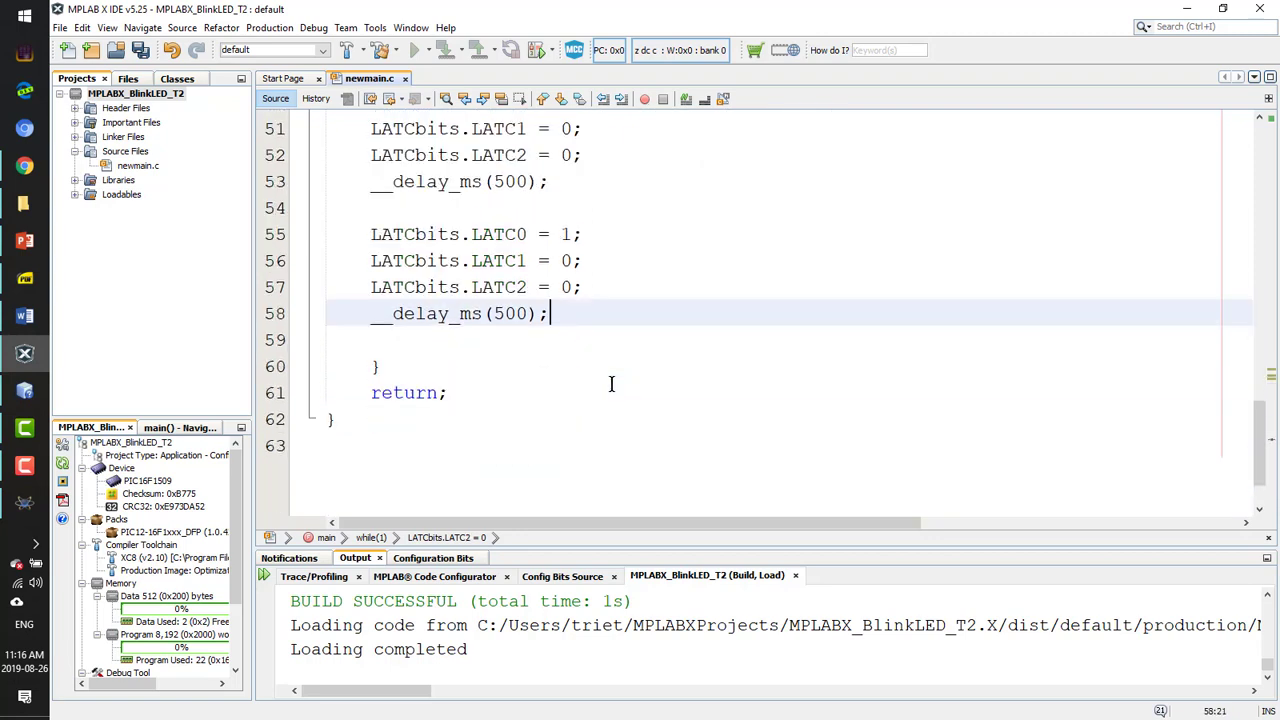
scroll("up", 3)
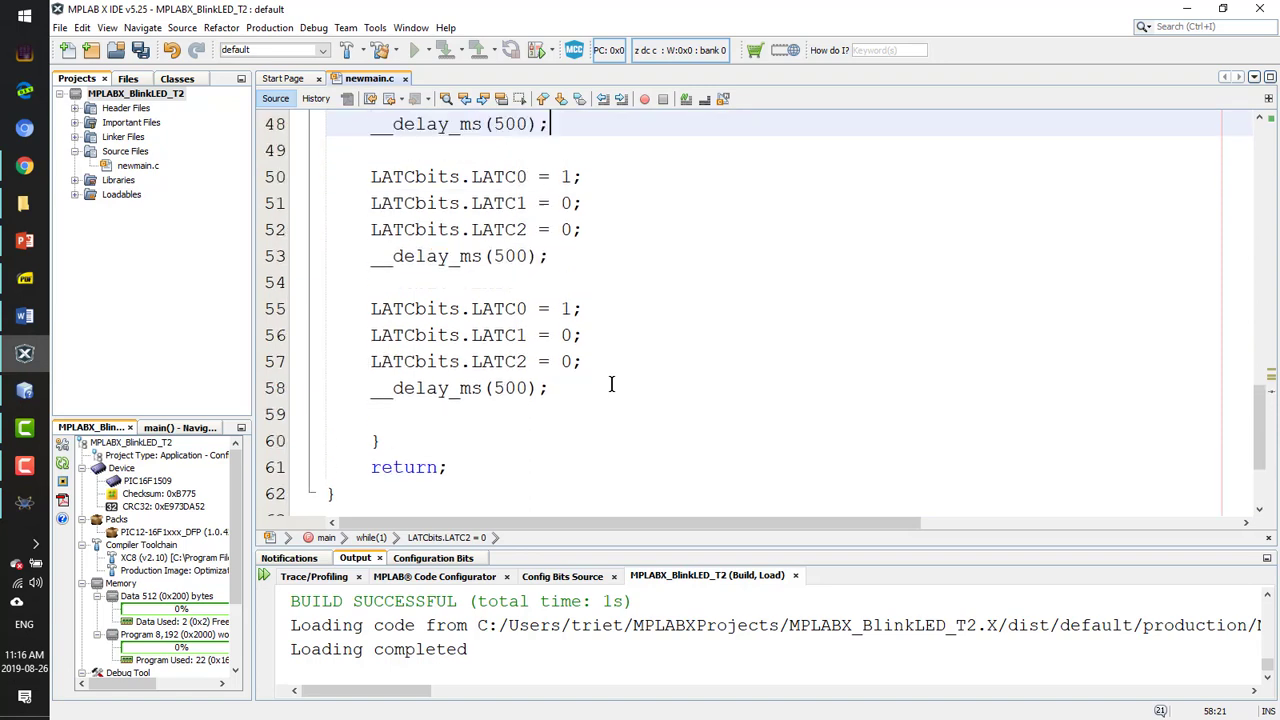
scroll("up", 3)
type("1")
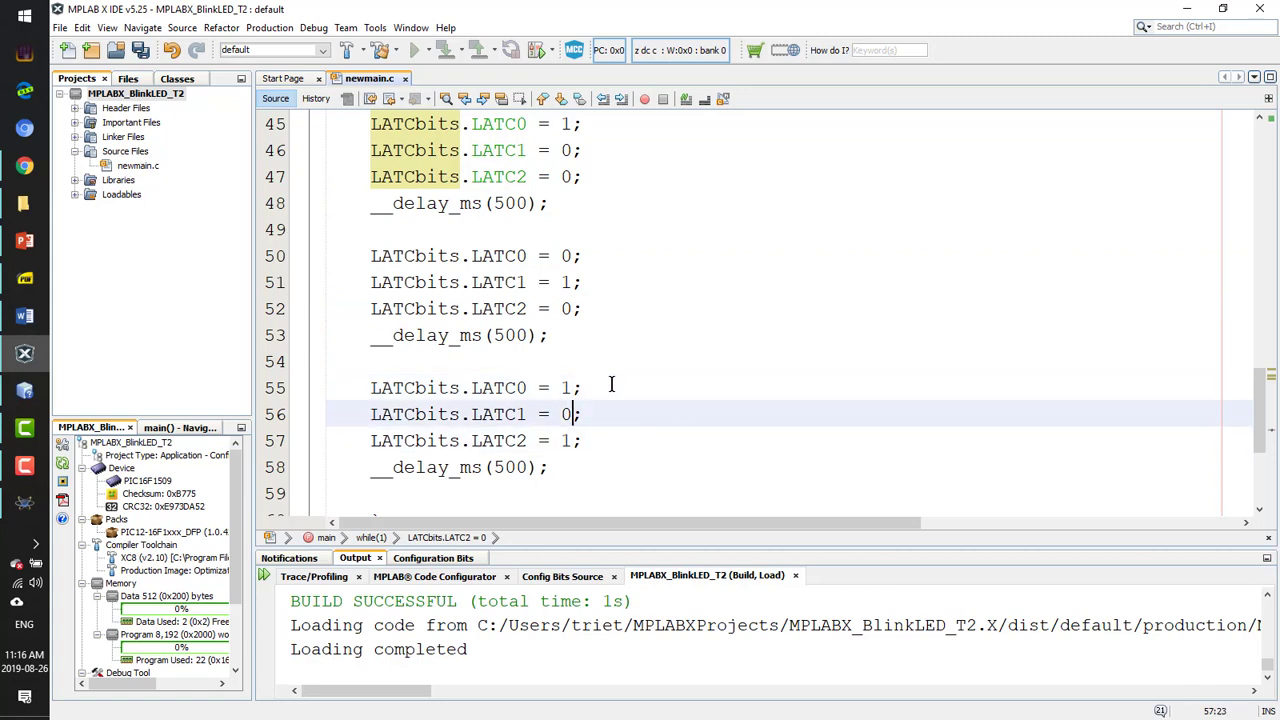
left_click(572, 388)
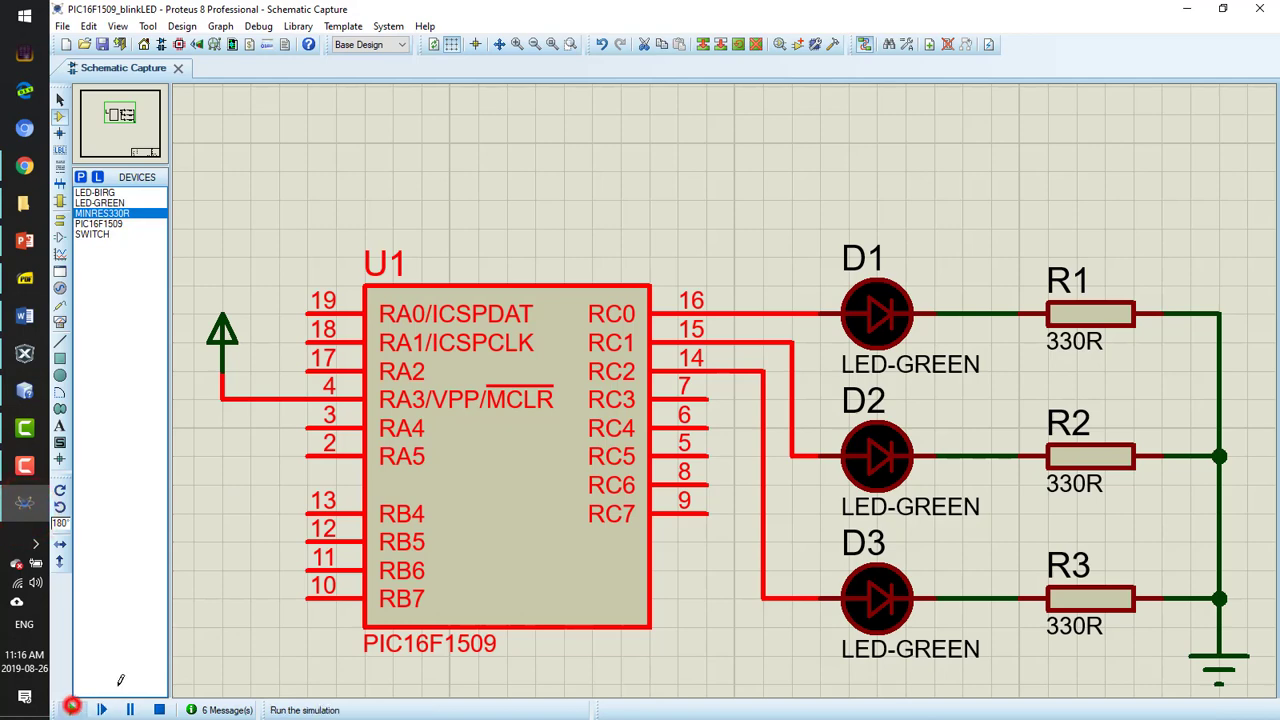
Run the Proteus simulation with the rebuilt firmware, lighting D2
left_click(72, 708)
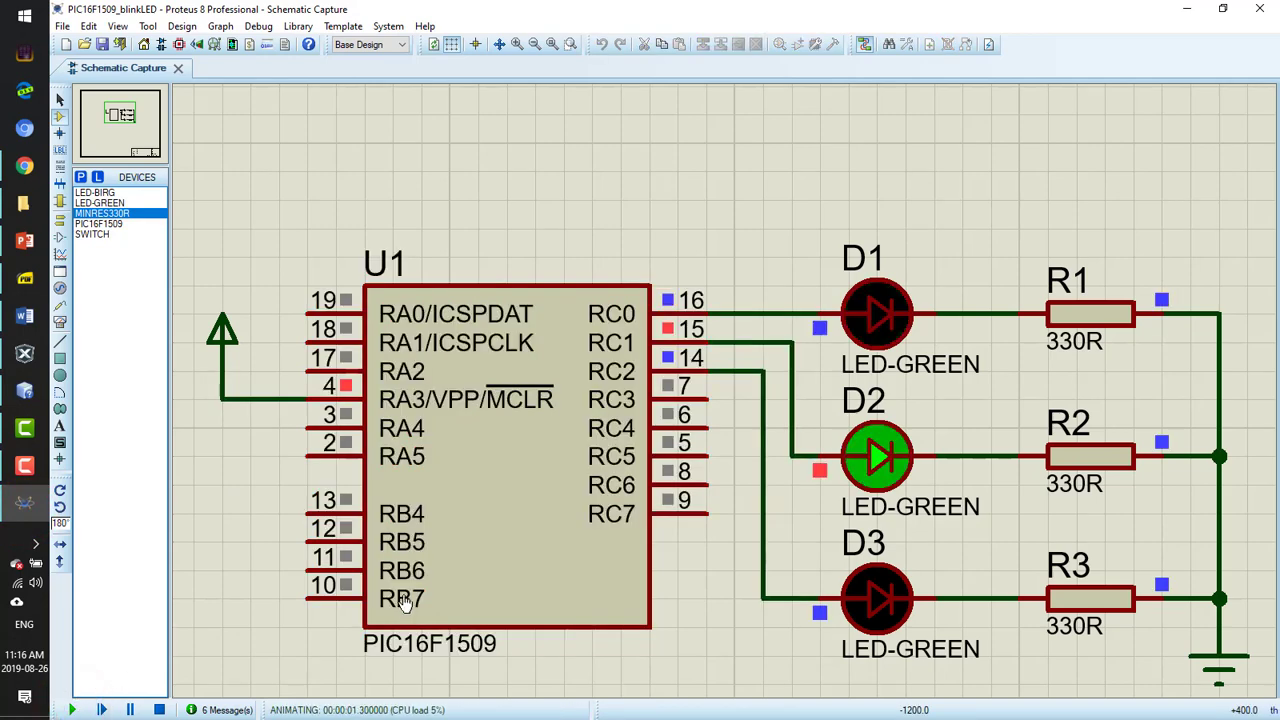